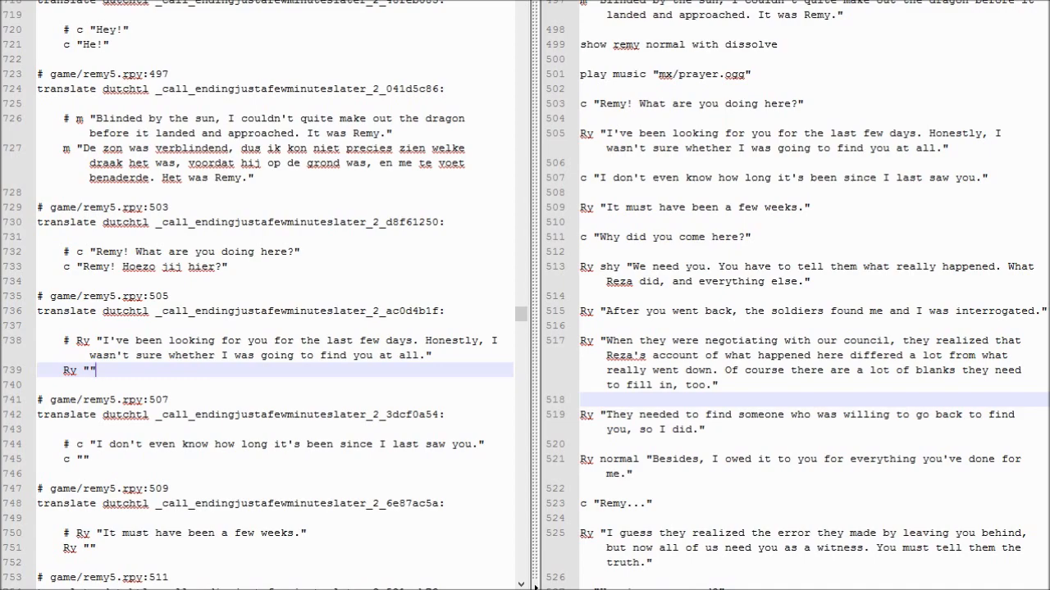
Step: Translate Remy's 'I've been looking for you' line into Dutch on line 739
type("Ik")
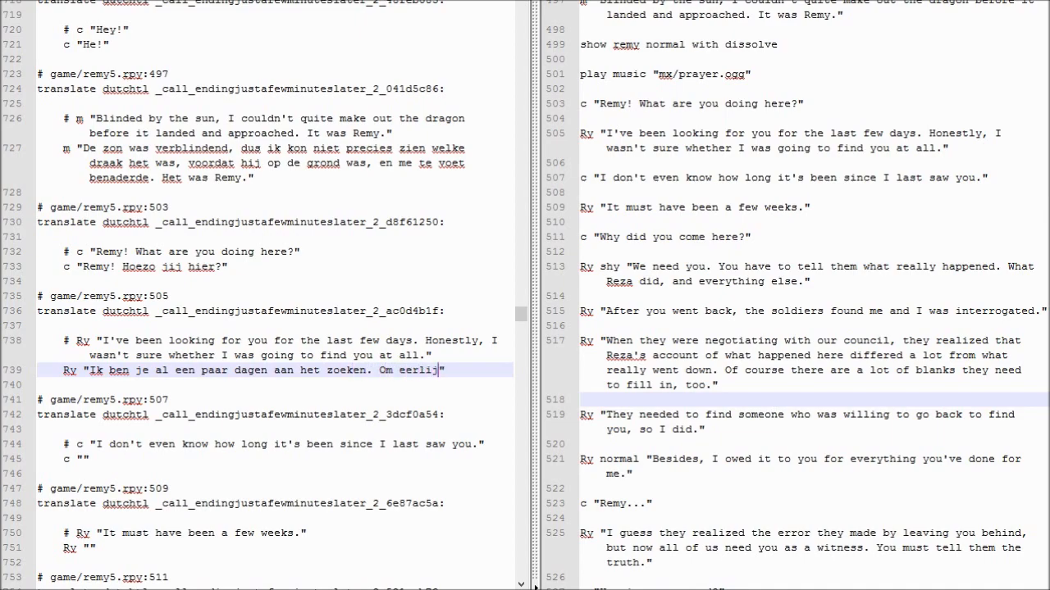
type("te zijn, schatte ik mijn kansen niet bepaald")
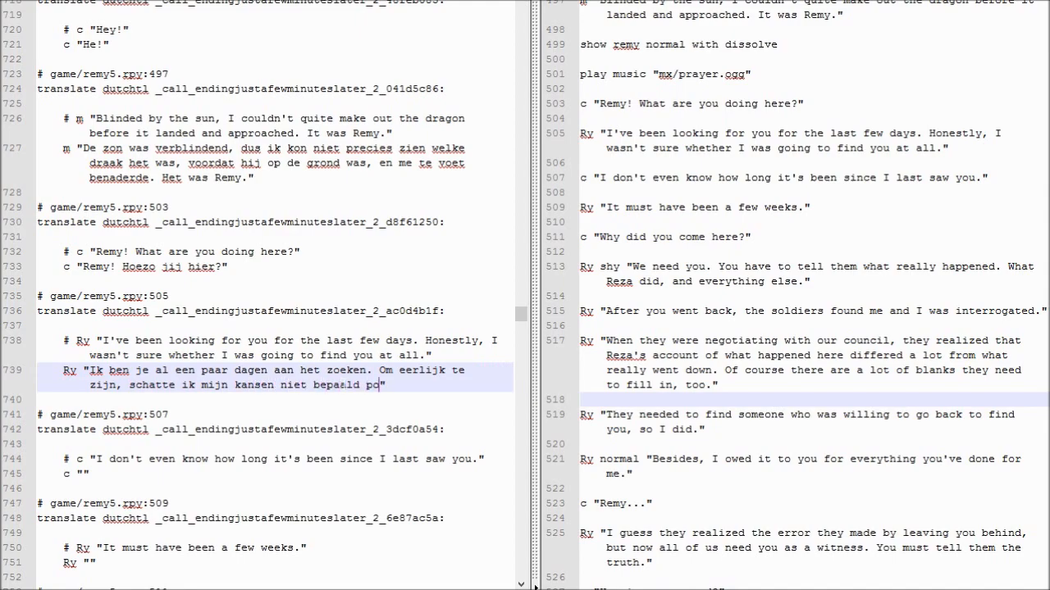
type("positief in.\"")
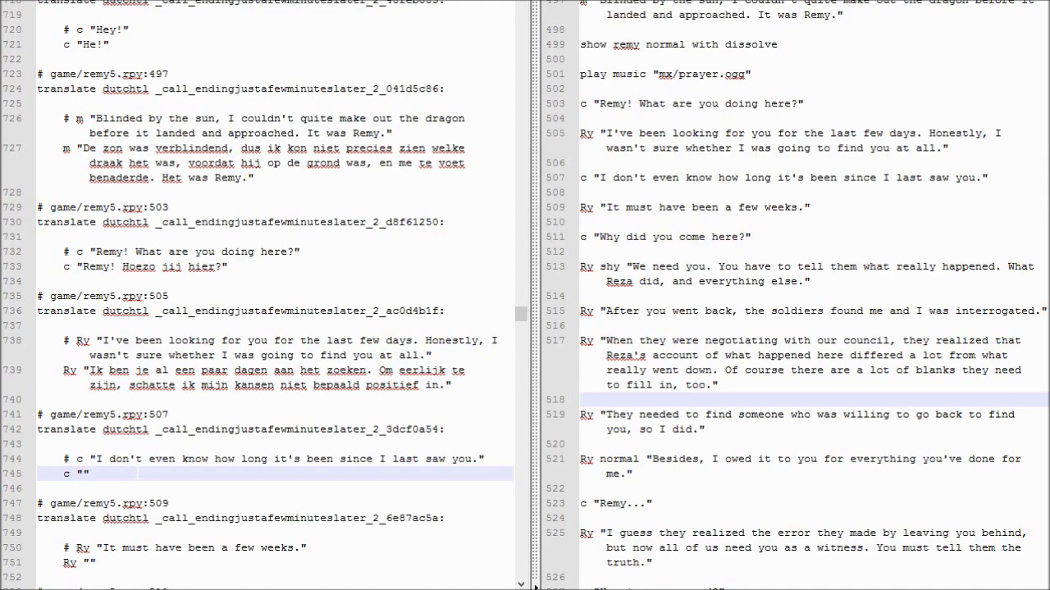
Step: Translate the 'I don't even know how long' reply on line 745, ending 'Reza was.'
type("Ik weet niet eens hoe")
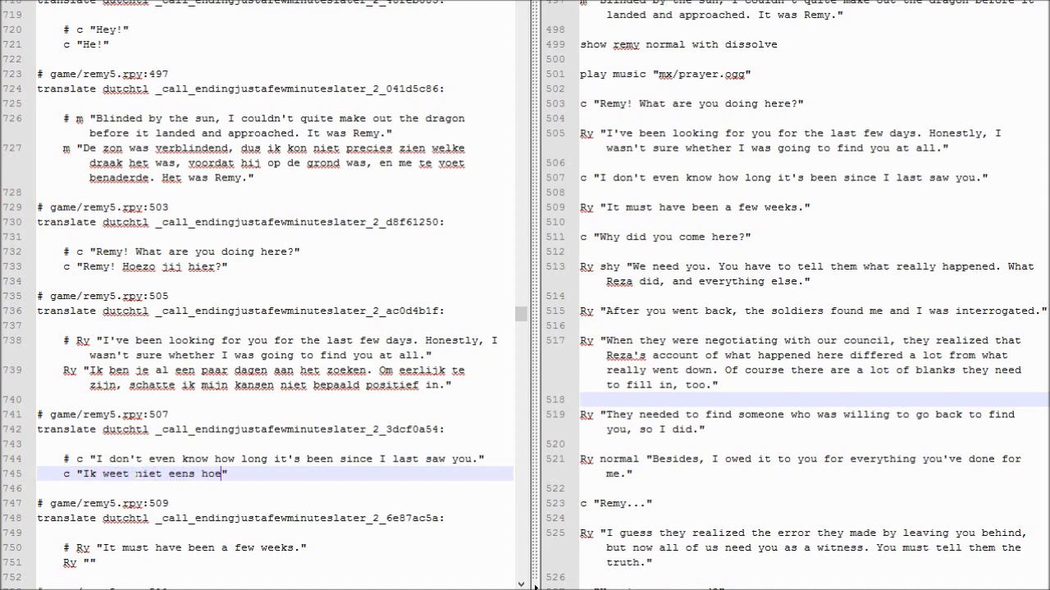
type("lang geleden")
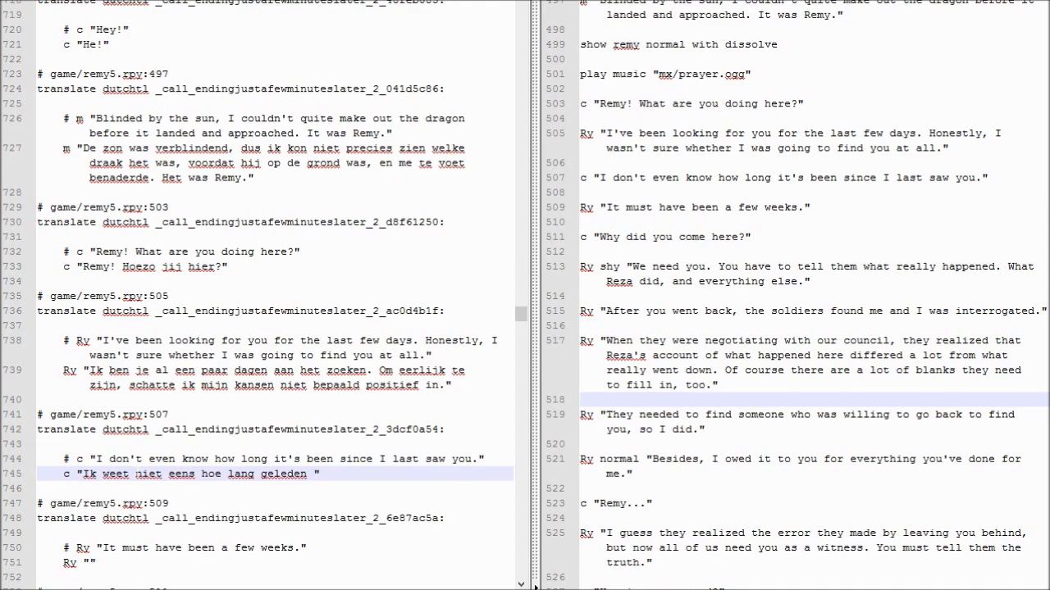
type("ik")
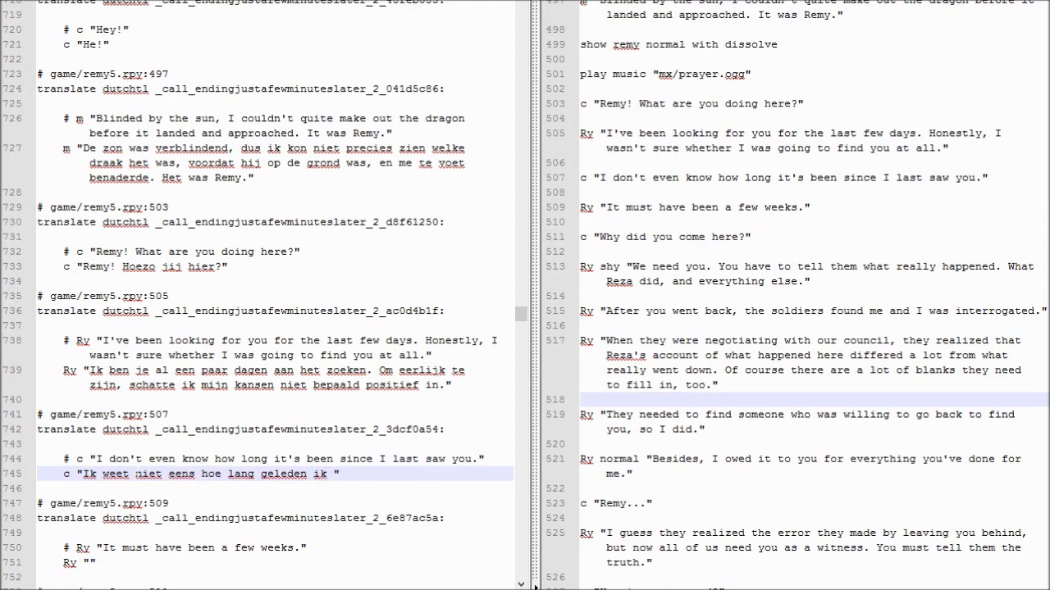
type("dat gedoe met")
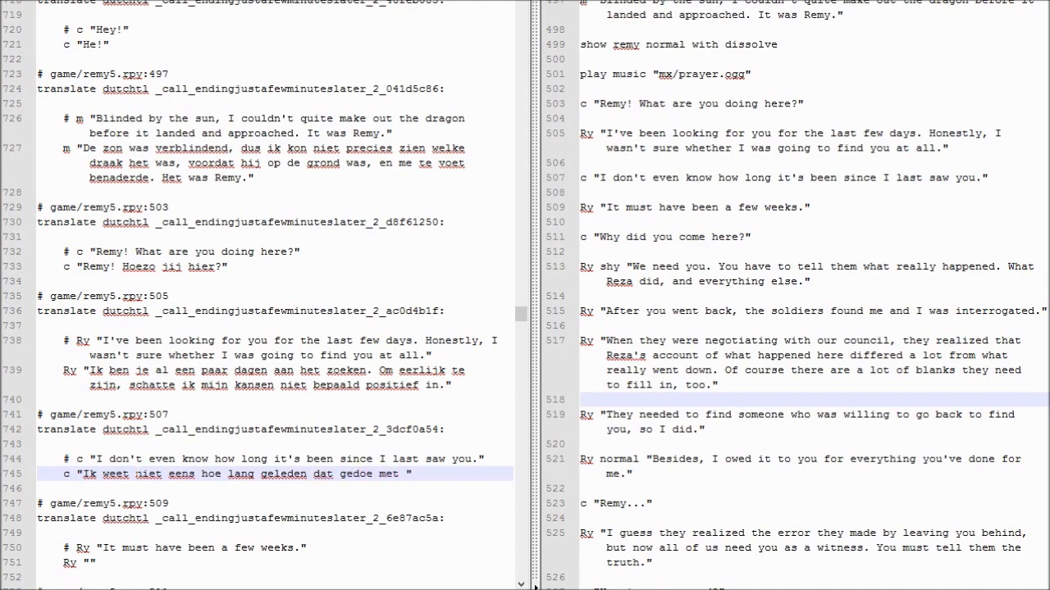
type("Reza was.")
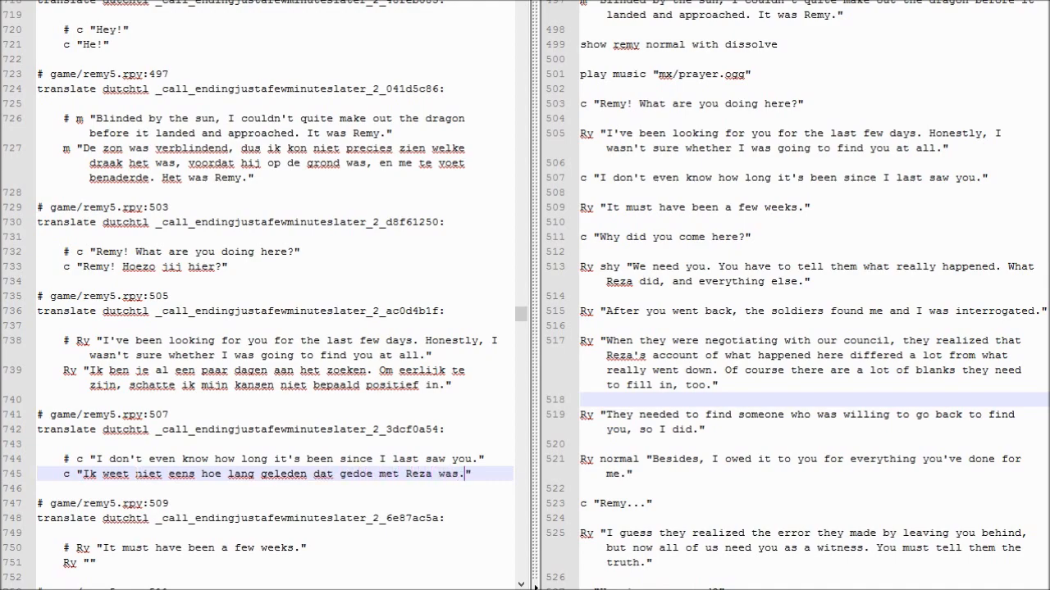
left_click(93, 563)
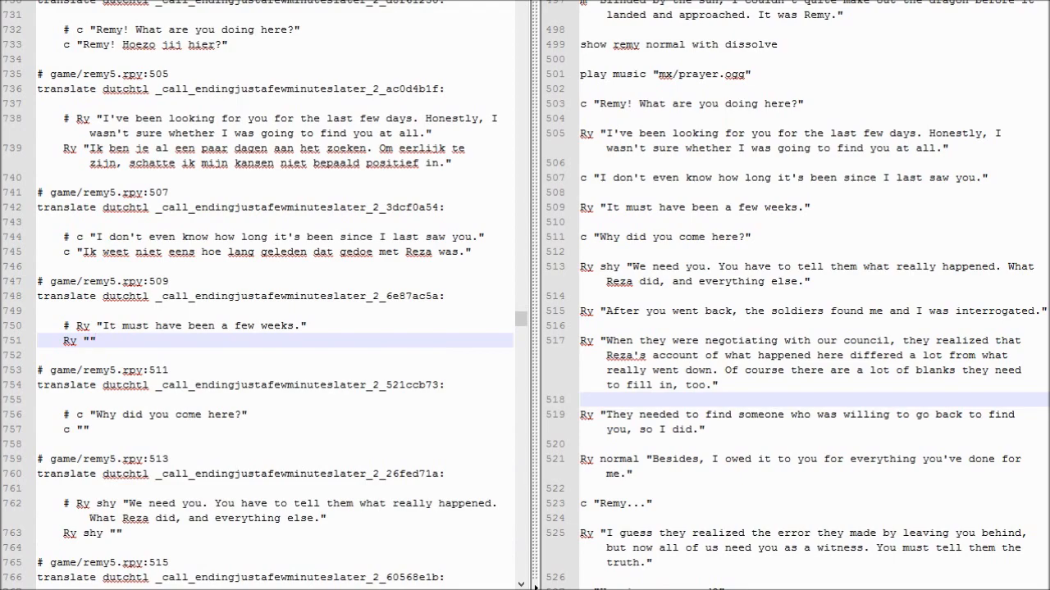
Step: Enter Dutch for 'It must have been a few weeks' and 'Why did you come here?'
type("Het is al een paar weken.")
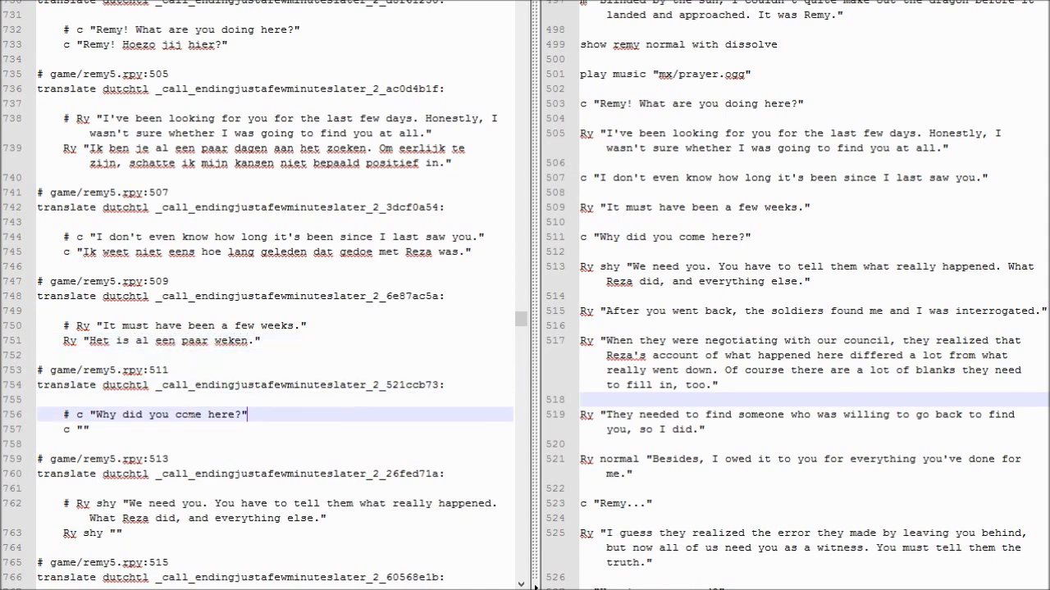
type("En waarom")
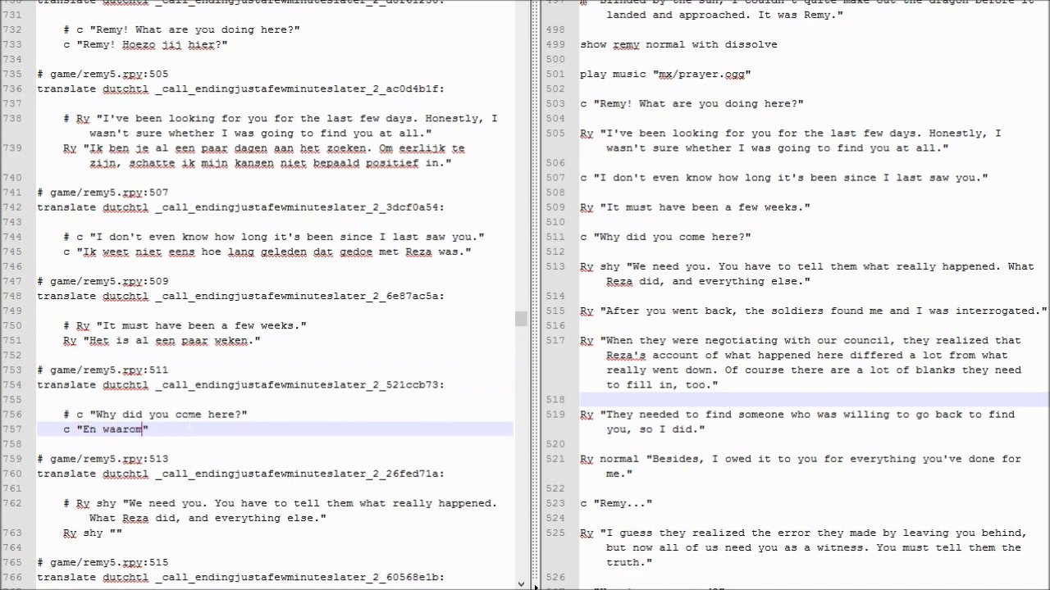
type("ben jij dan hier?")
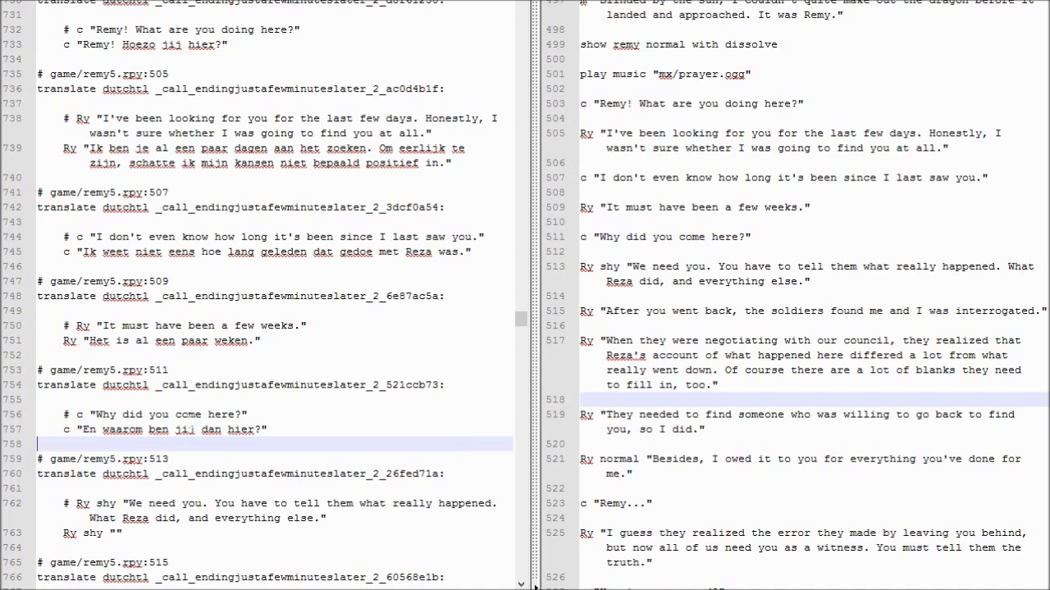
Step: Begin the Dutch 'We need you' line on line 763, up to 'Reza deed,'
type("We hebben je nodig.")
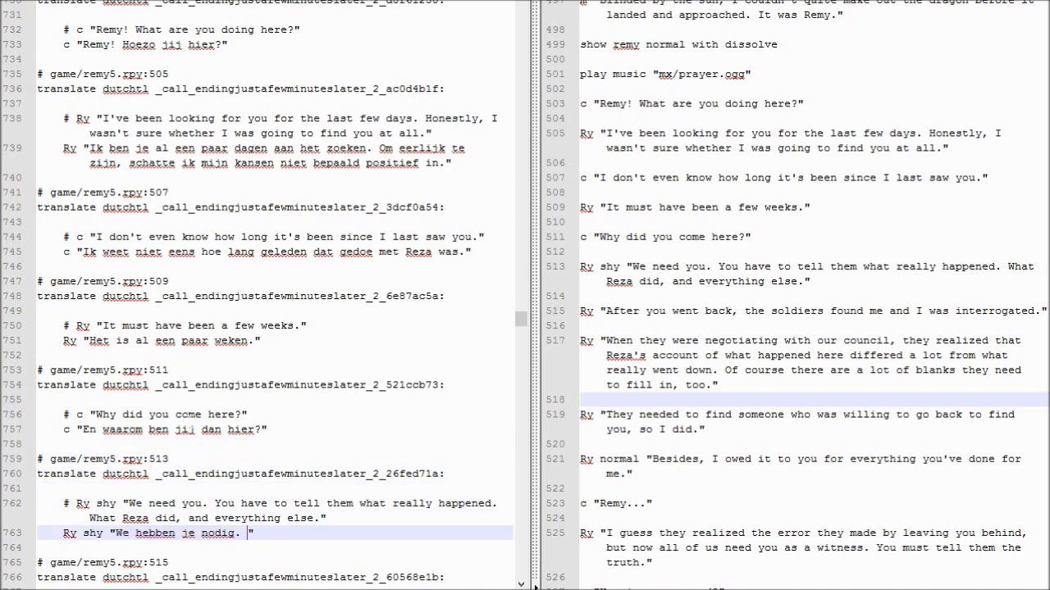
type("W")
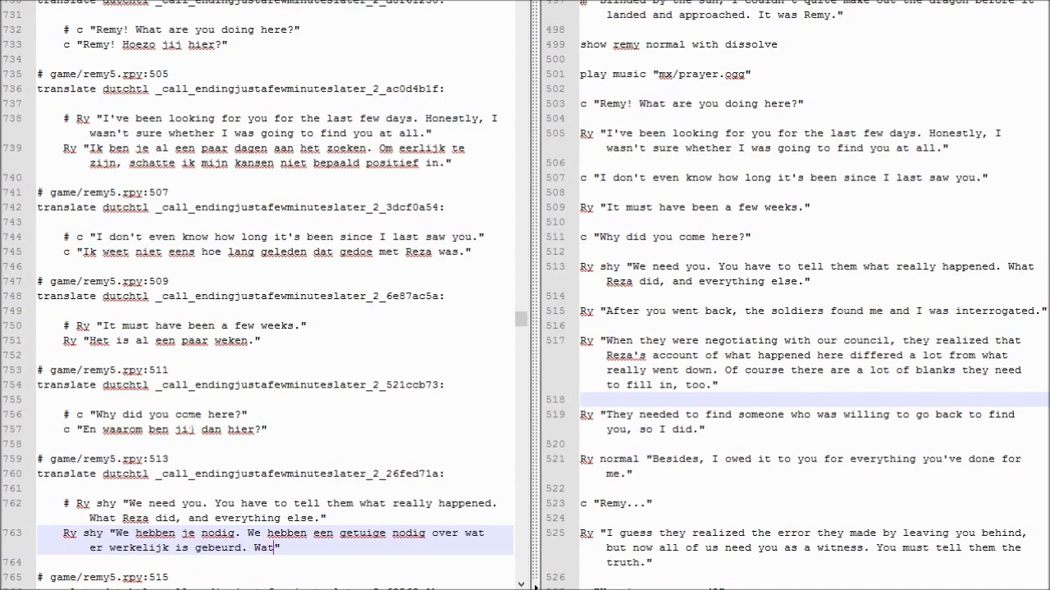
type("Reza deed,")
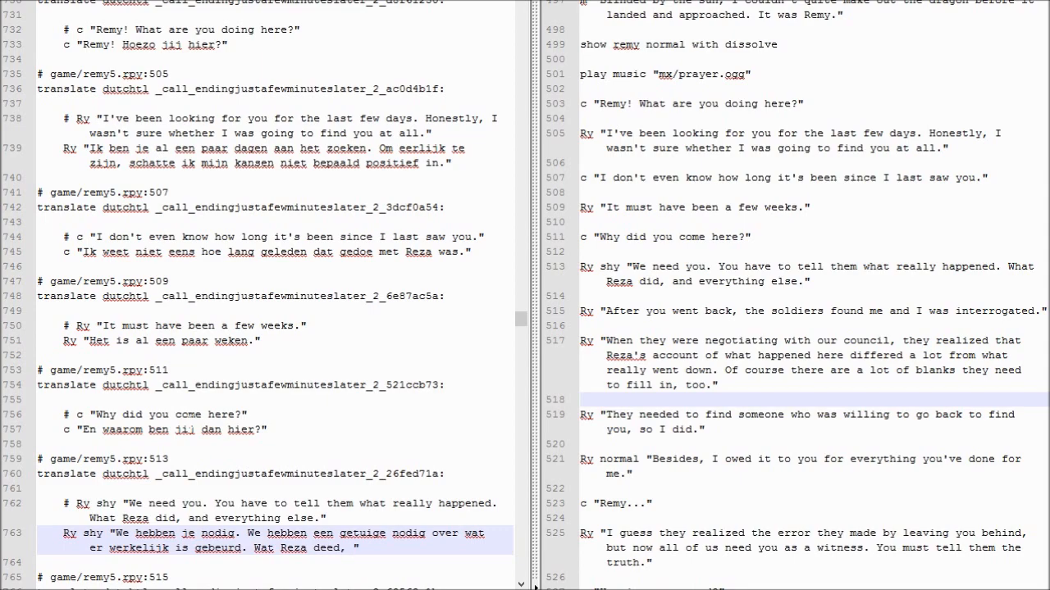
scroll("down", 3)
type("en al")
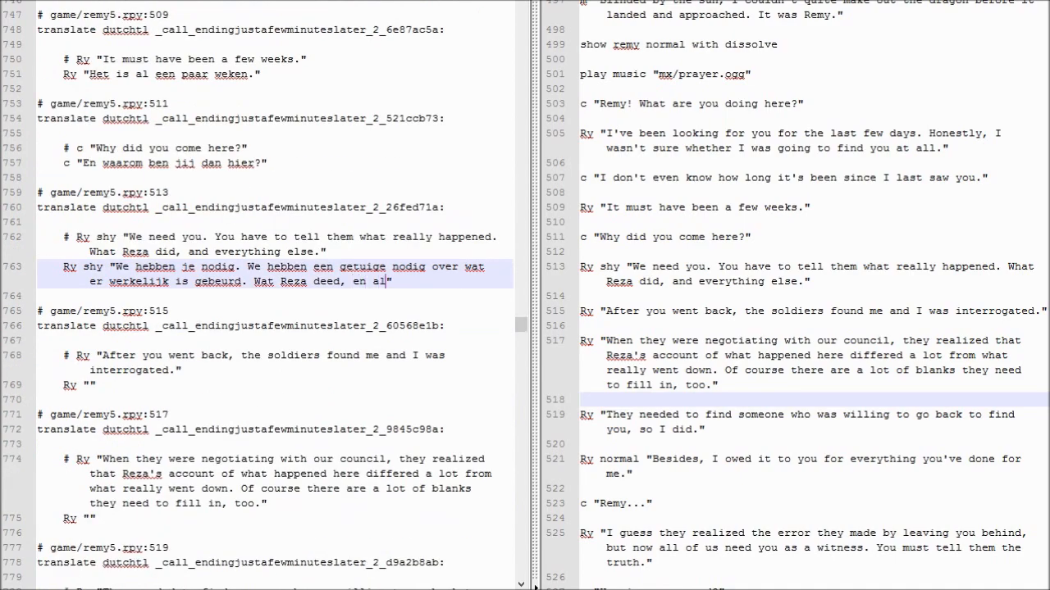
Step: Finish the 'We need you' line and translate 'After you went back', ending 'ondervraagd.'
type("het andere.")
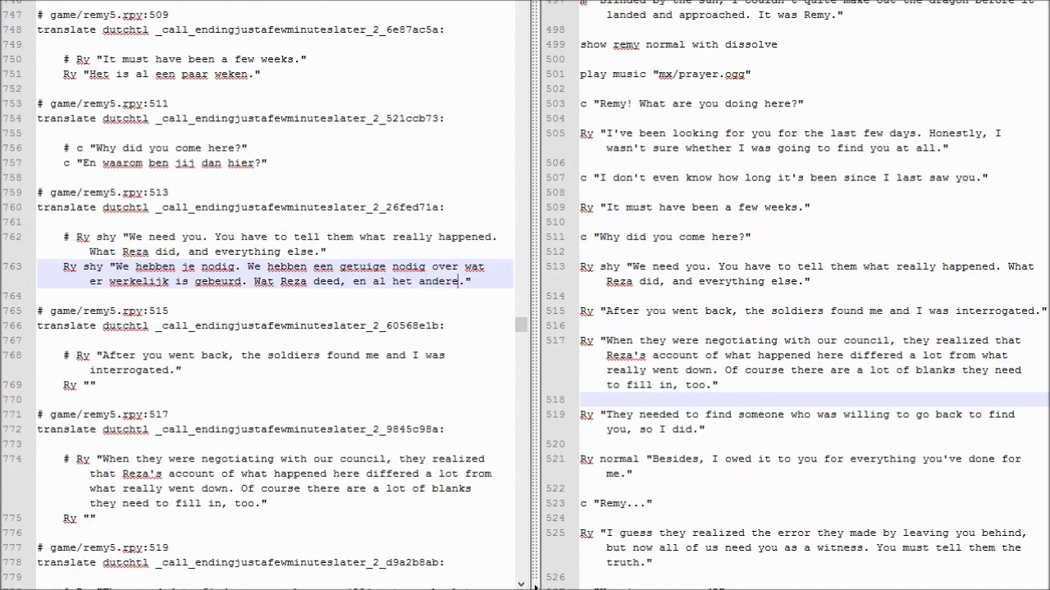
type("Toe")
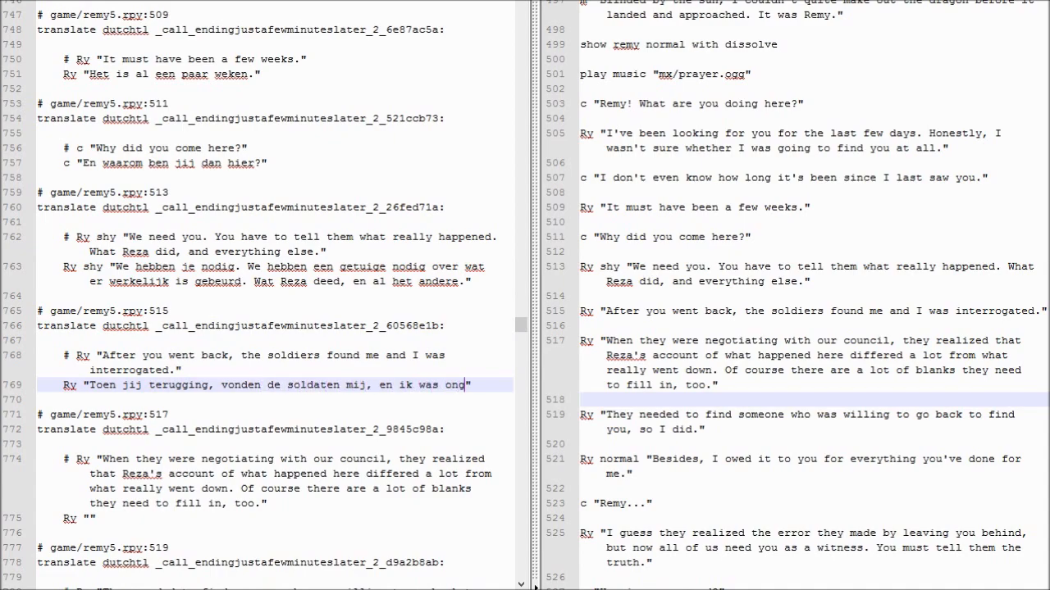
type("ondervraagd.\"")
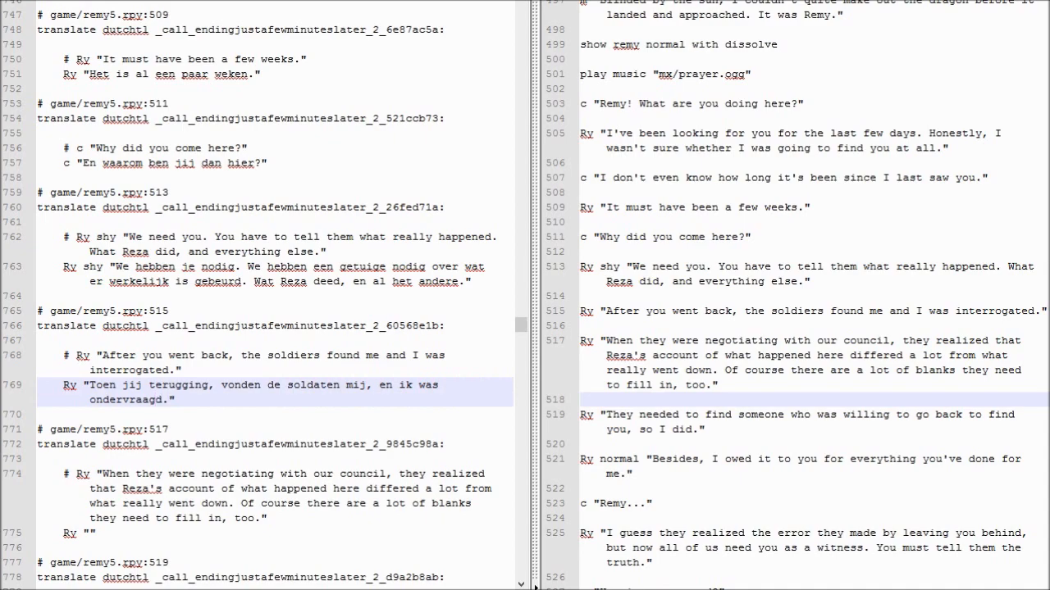
Step: Start the council line: 'En tijdens de onderhand… onze raad, kwam Reza's gui…'
type("T")
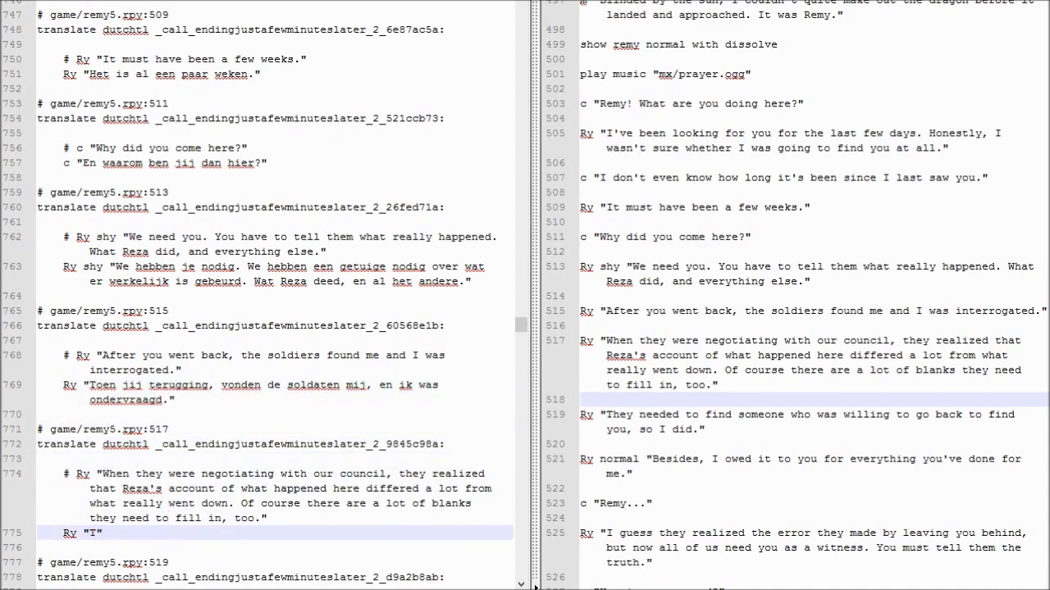
type("E")
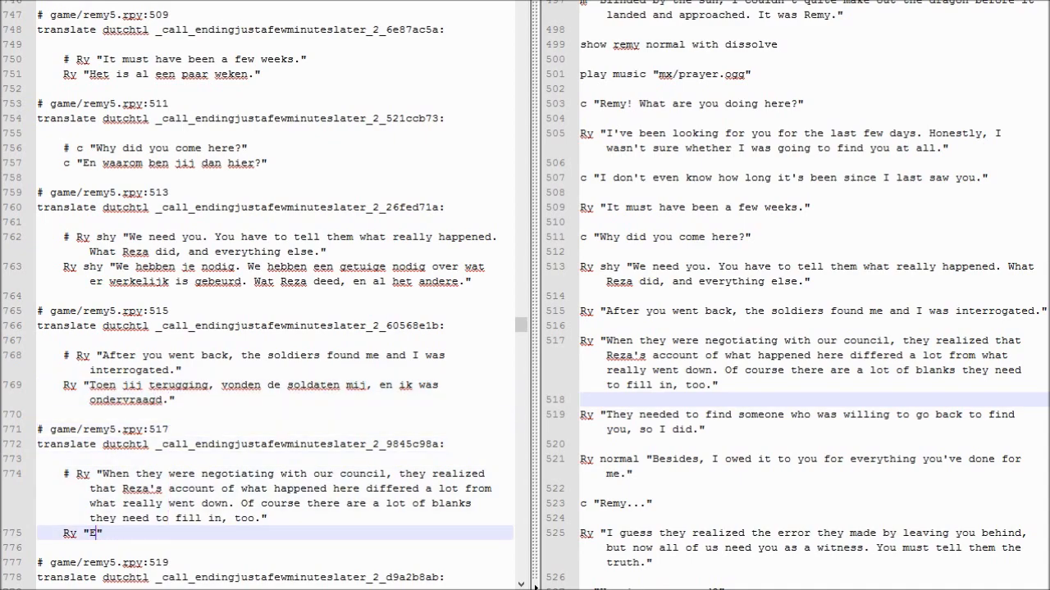
type("En tijdens de onderhandelingen met")
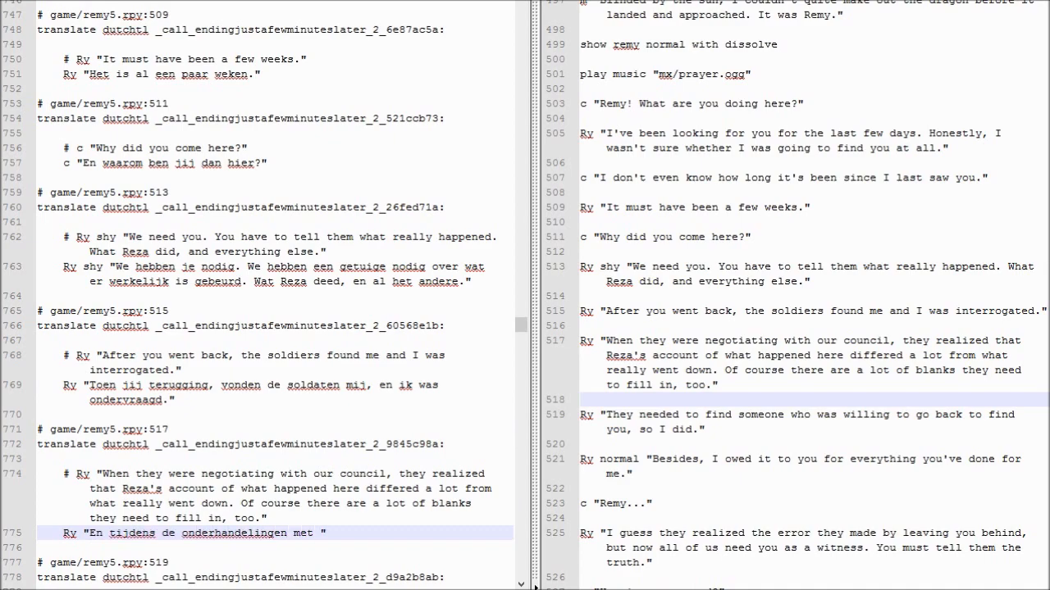
type("onze raad,")
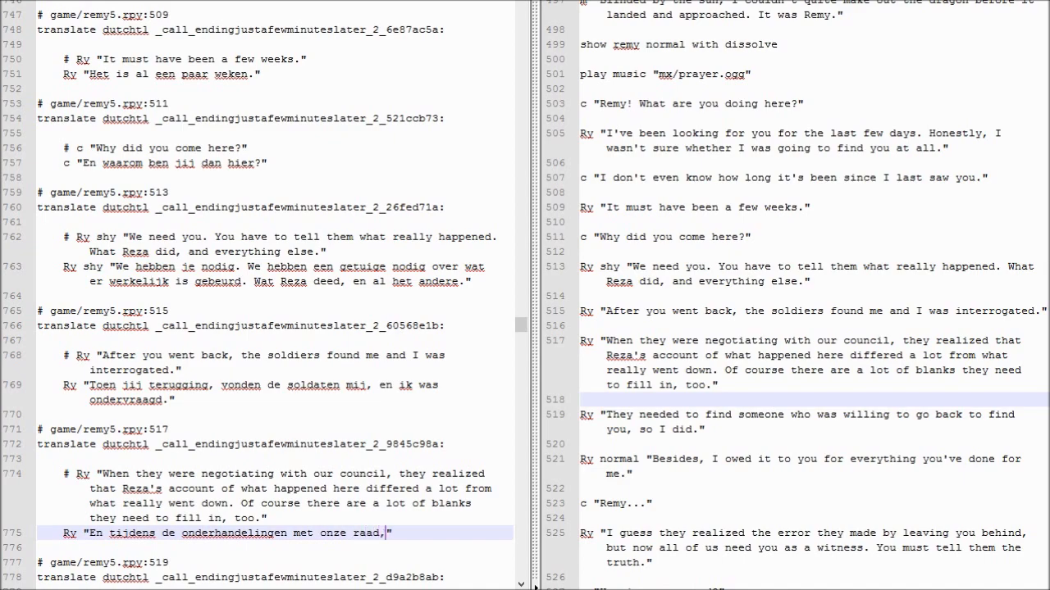
type("kwam er naarboven dat")
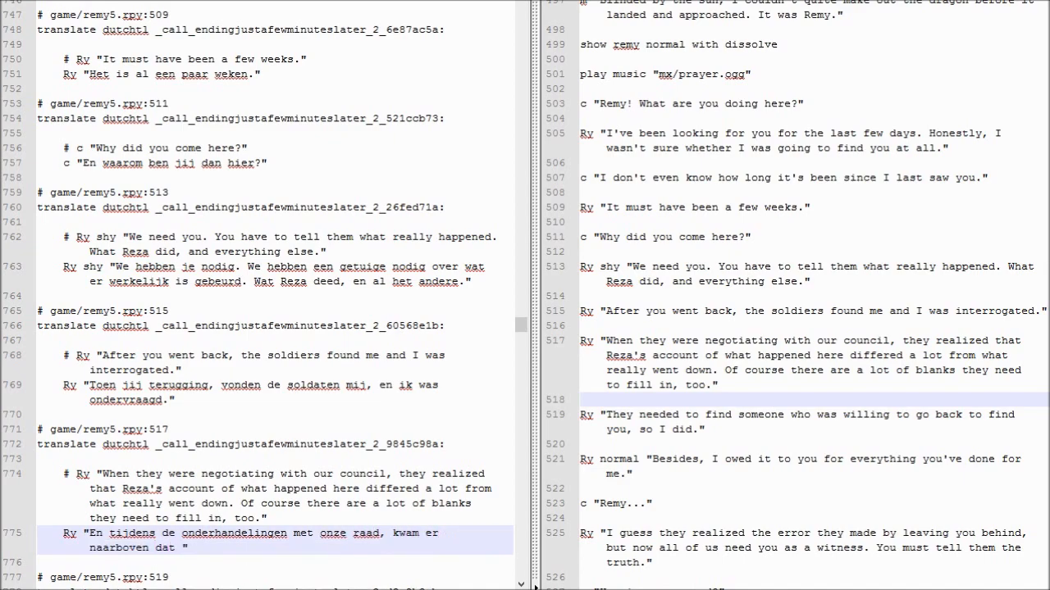
type("Reza's")
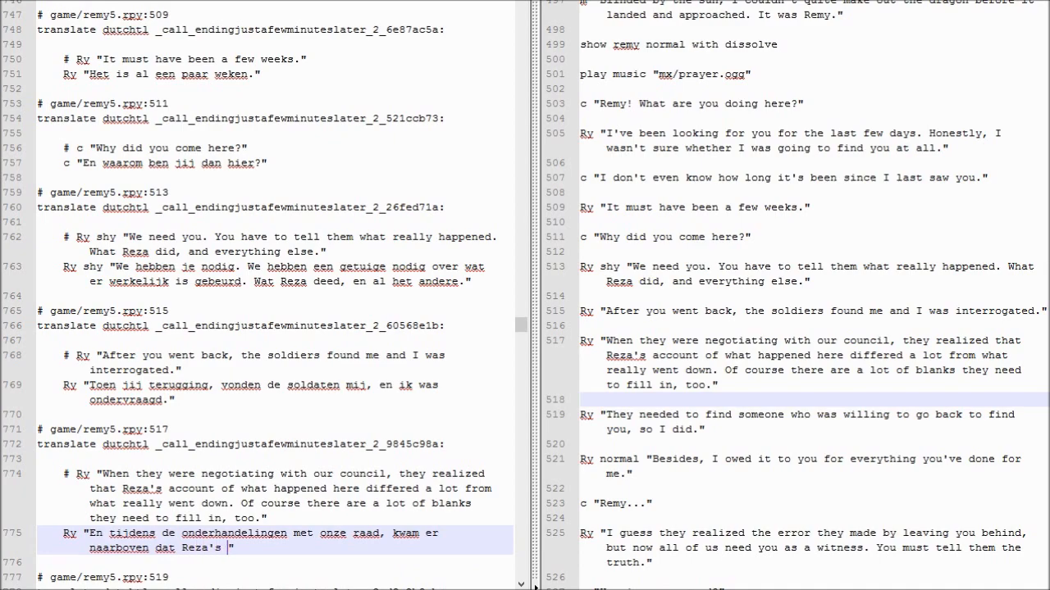
type("gui")
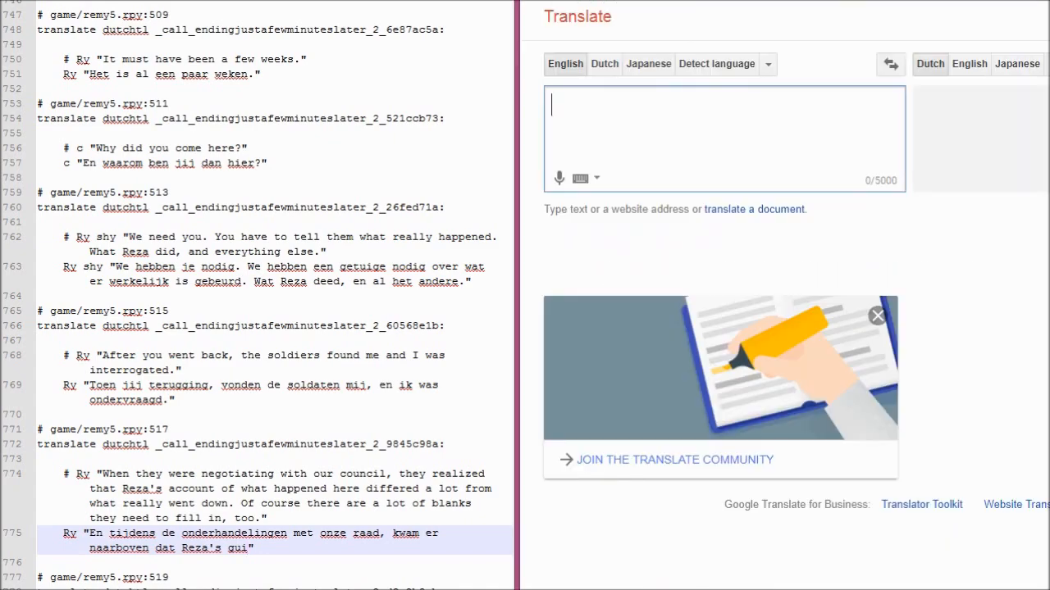
Step: Look up 'testemony' in Google Translate to get the Dutch word
type("testem")
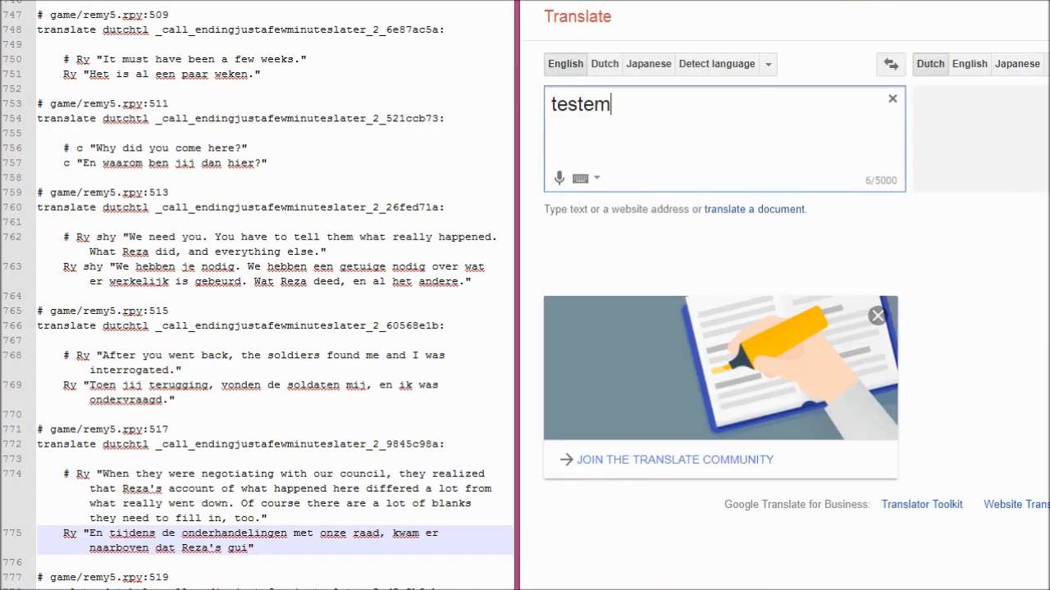
type("ony")
left_click(274, 541)
type("etuigenis helema")
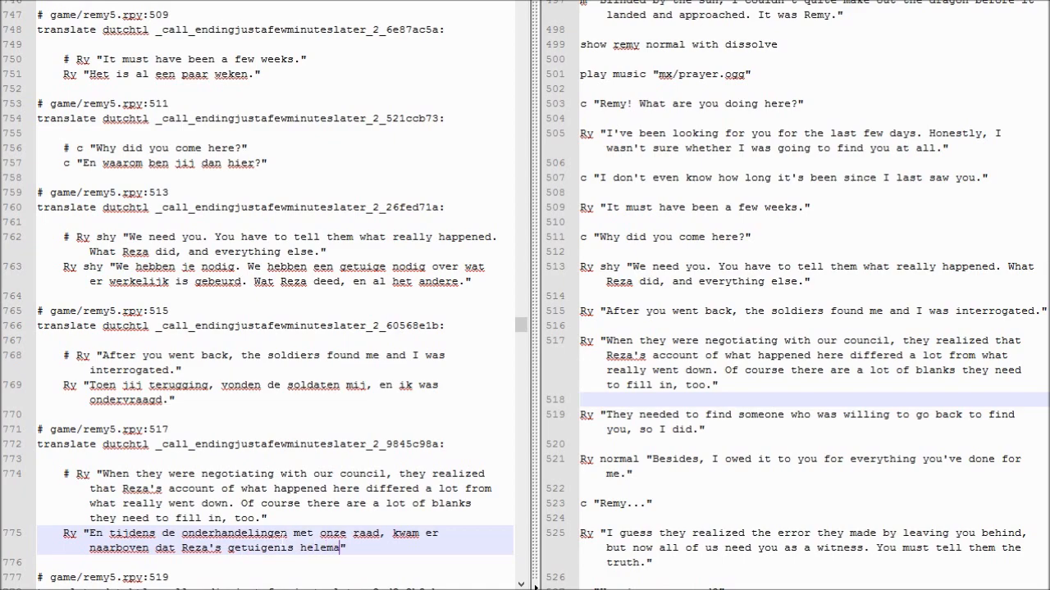
Step: Complete the council line and type the Dutch 'En dan zijn er alle…' line, fixing a typo
type("niet")
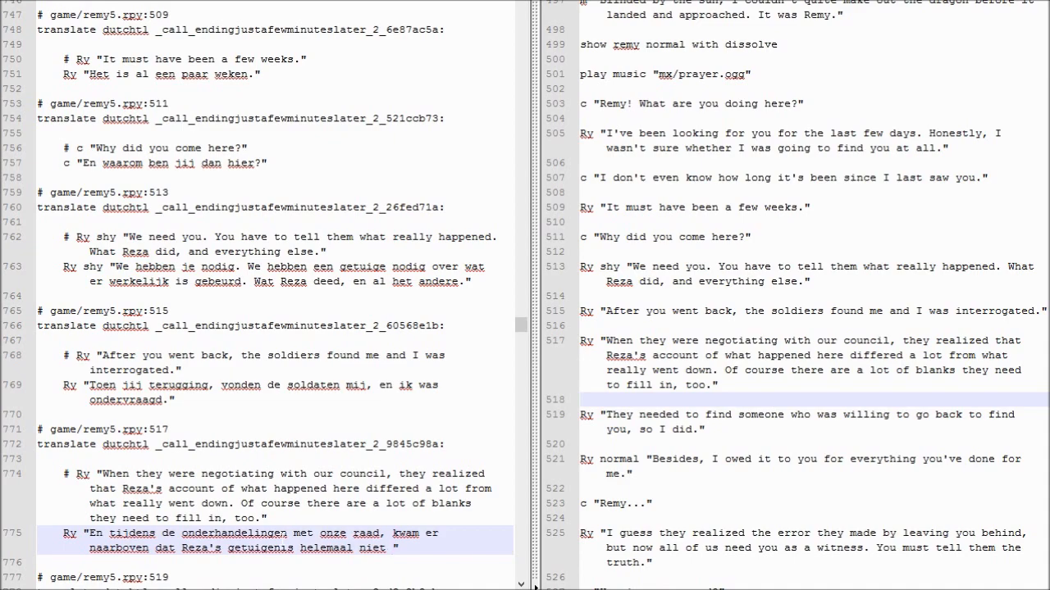
type("overeenkwam met de situatie.")
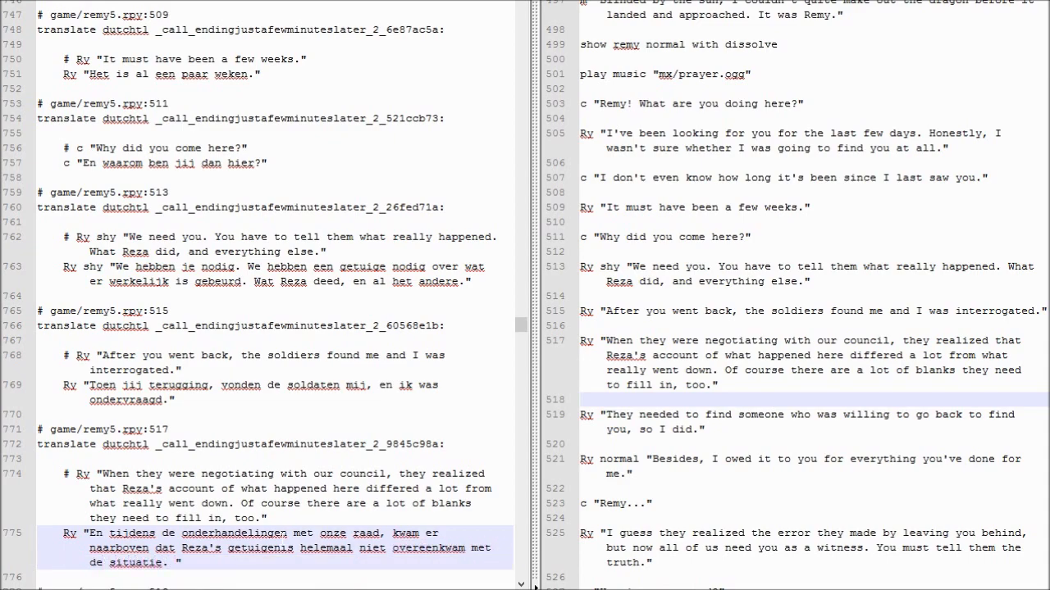
type("En dan zijn er a")
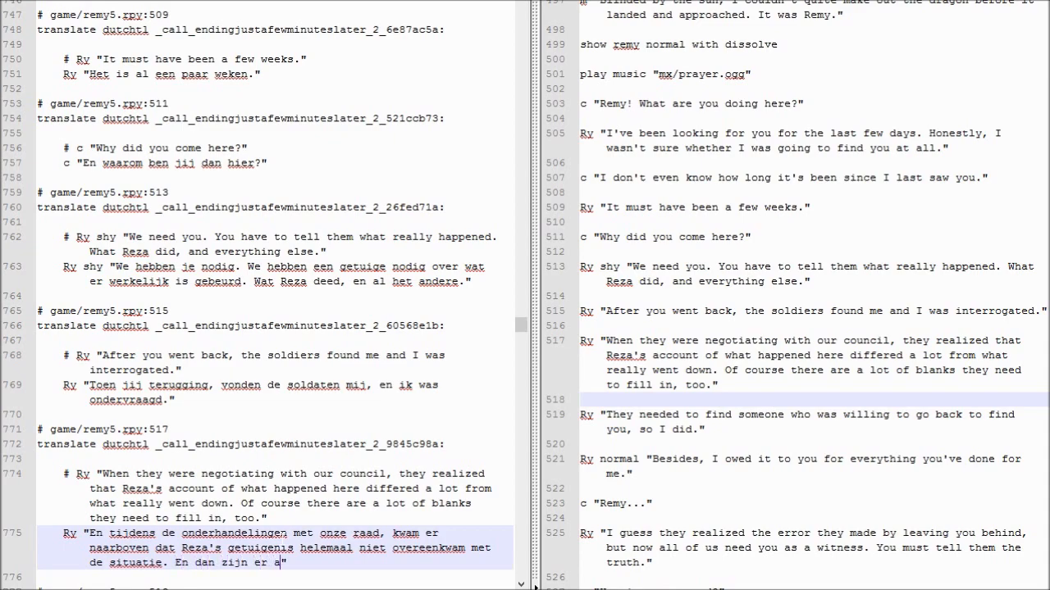
type("lle lege plekken di")
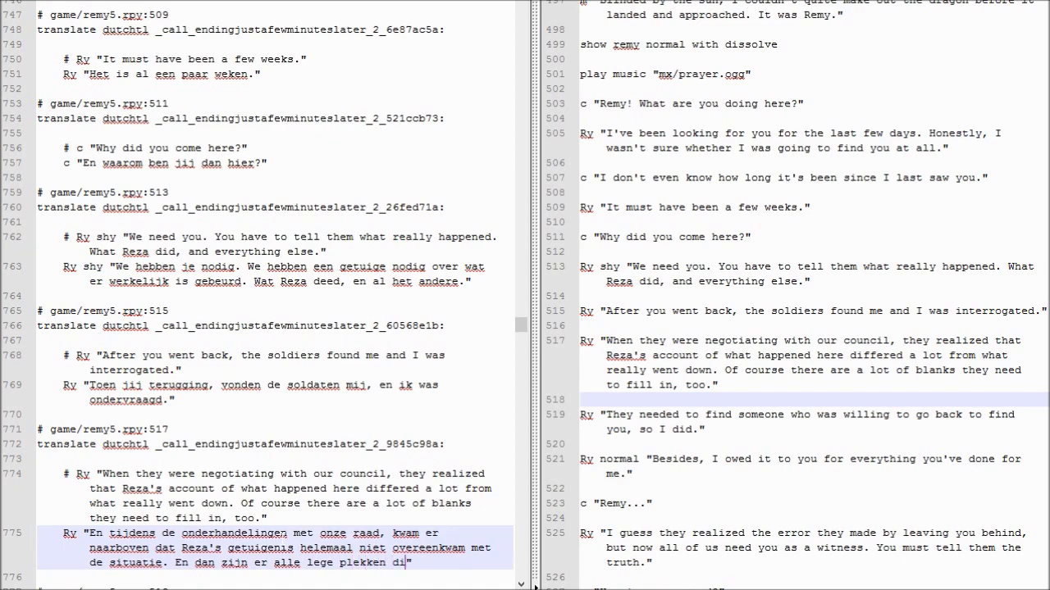
key("BackSpace")
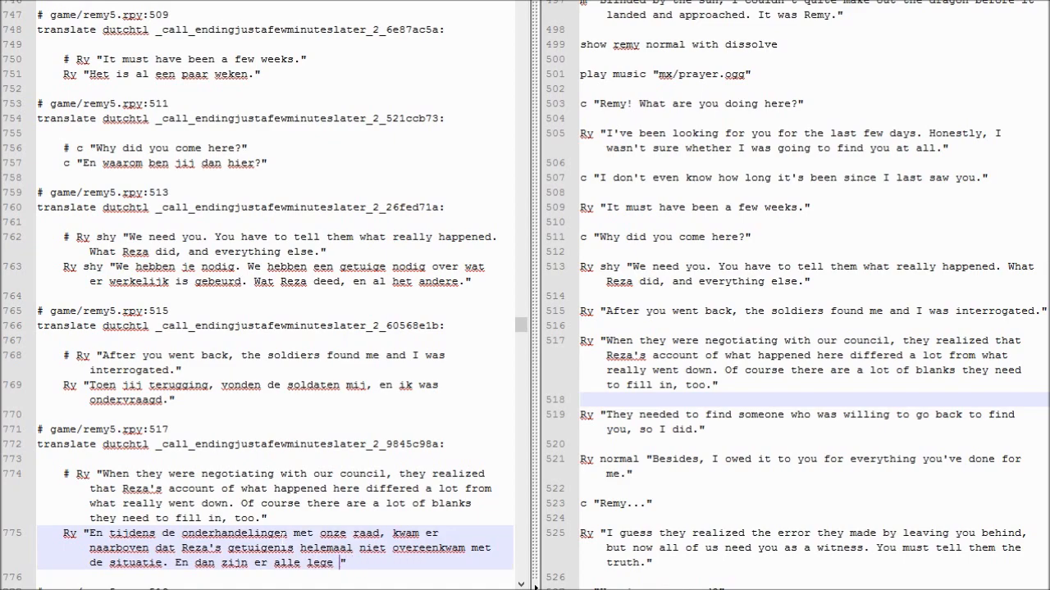
type("plekken die ingevuld moeten worden.")
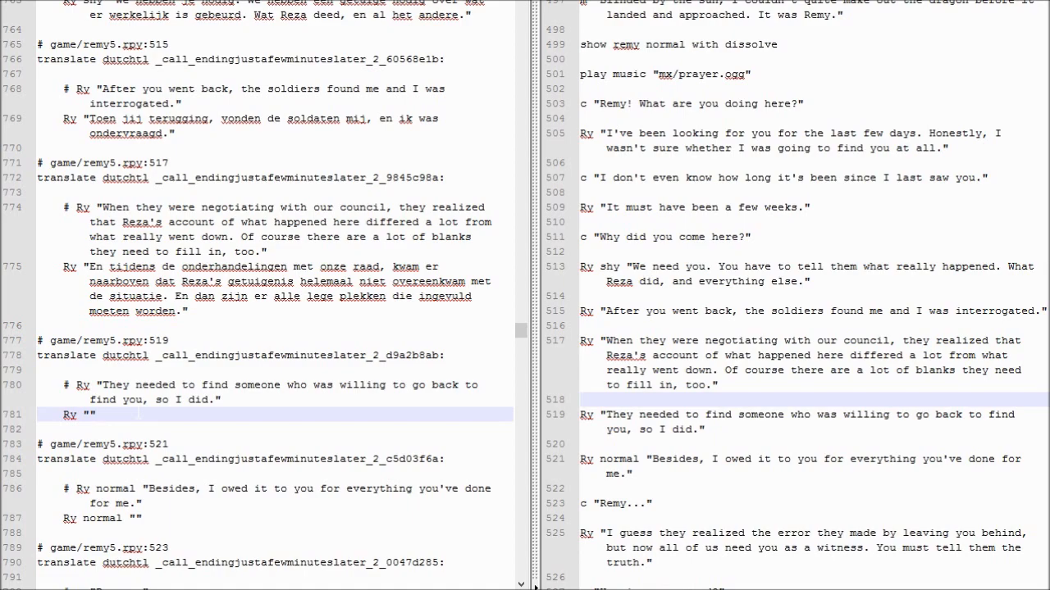
Step: Translate the line beginning 'Ze zochten iem…' about going to look for you
type("Ze")
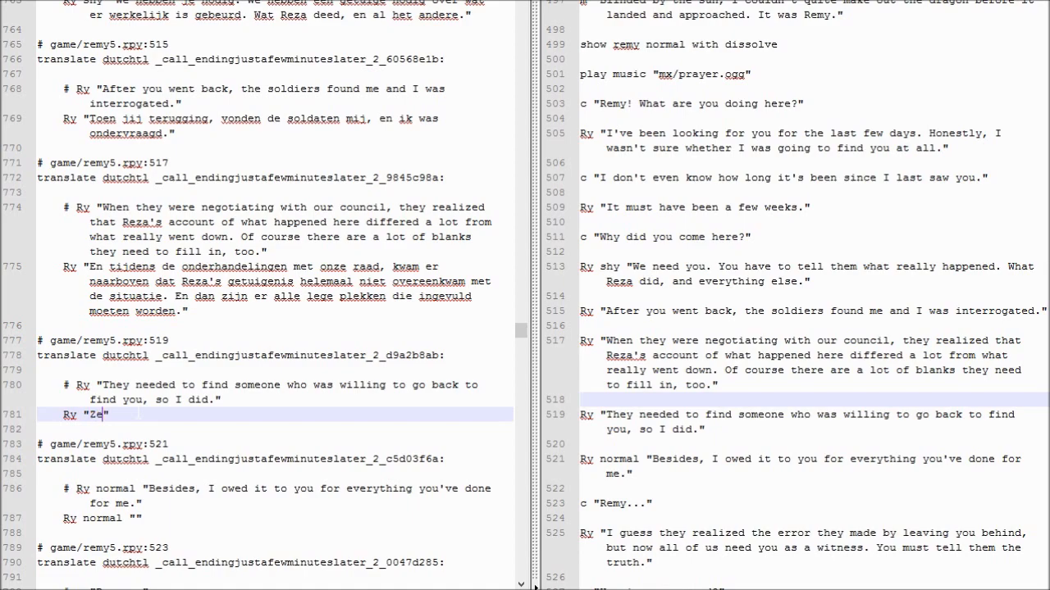
type("zochten iemand die terug")
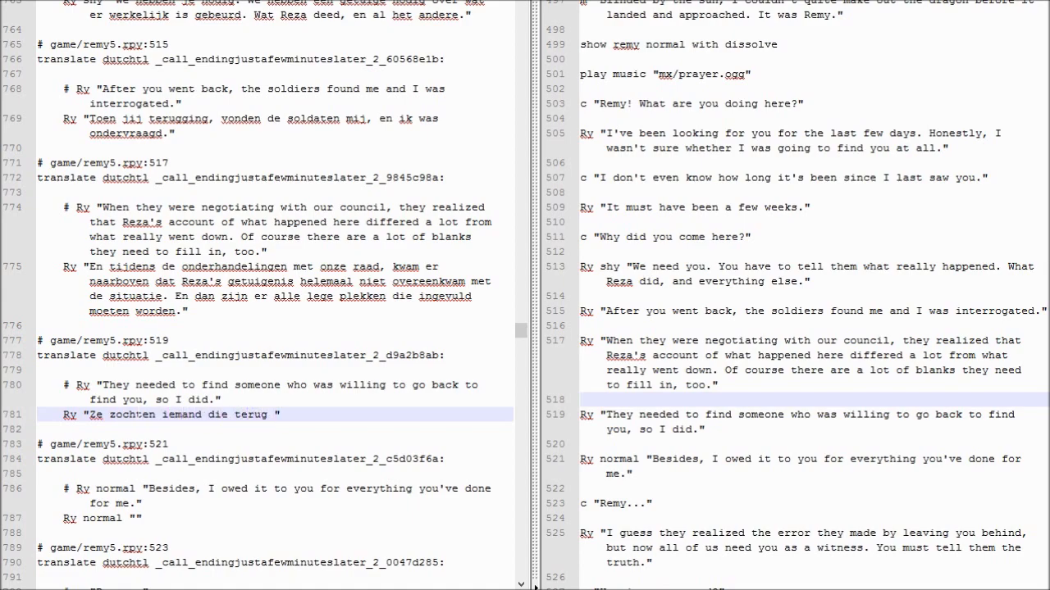
type("wou gaan om jou te")
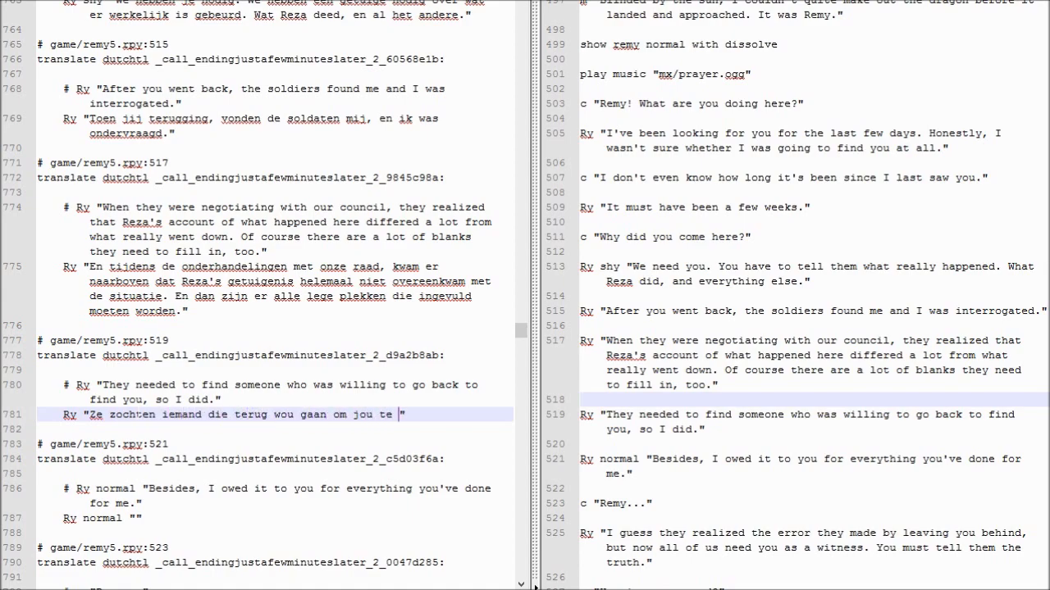
type("zoeken. Ik")
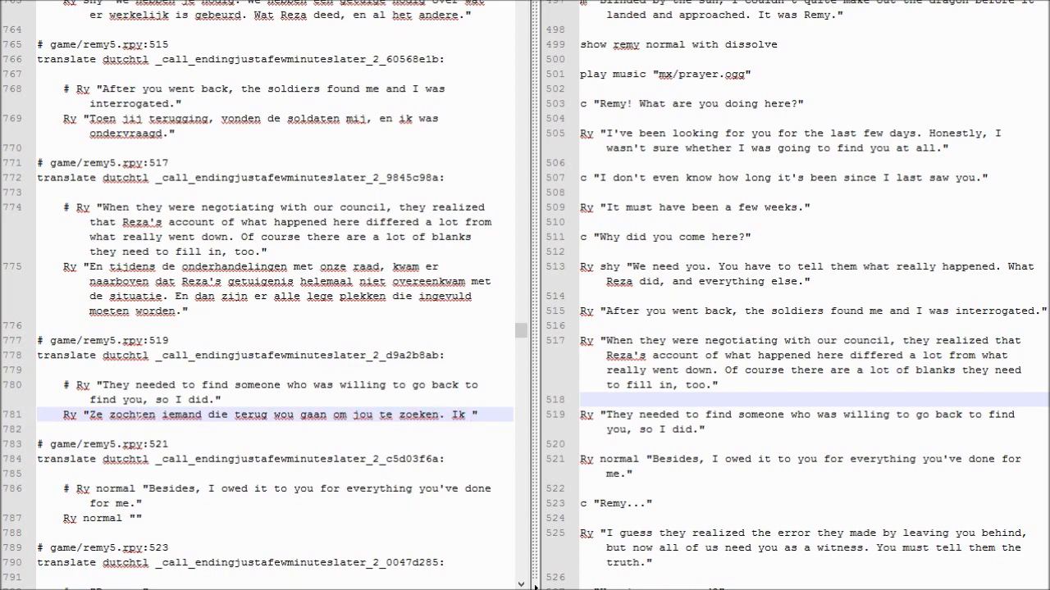
type("stelde me vrijwillig.")
left_click(276, 518)
type("Daarnaast, ik ben het je s")
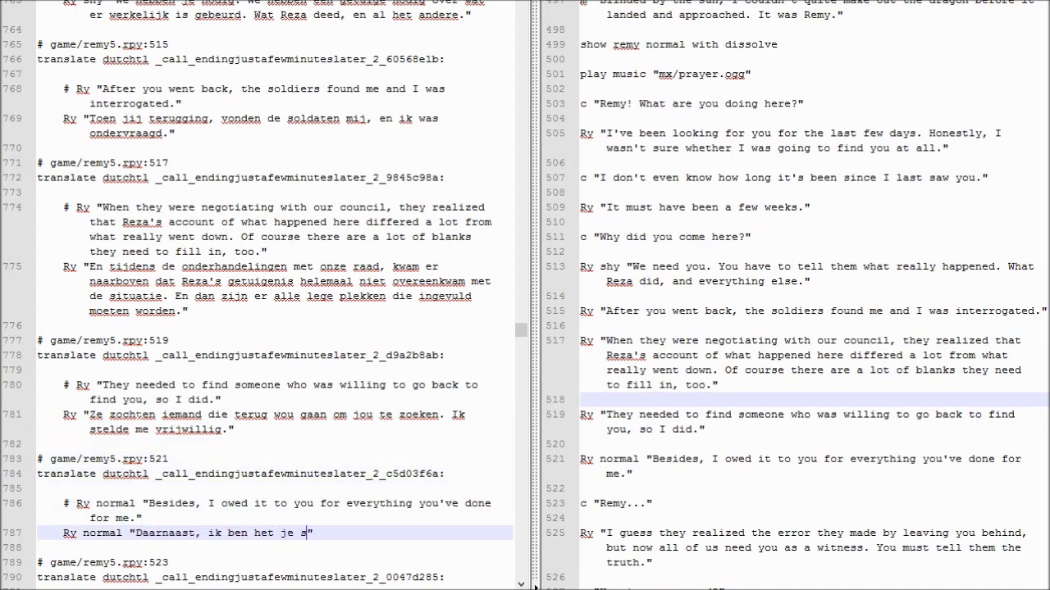
type("chuldig na alles dat je hebt gedaan.")
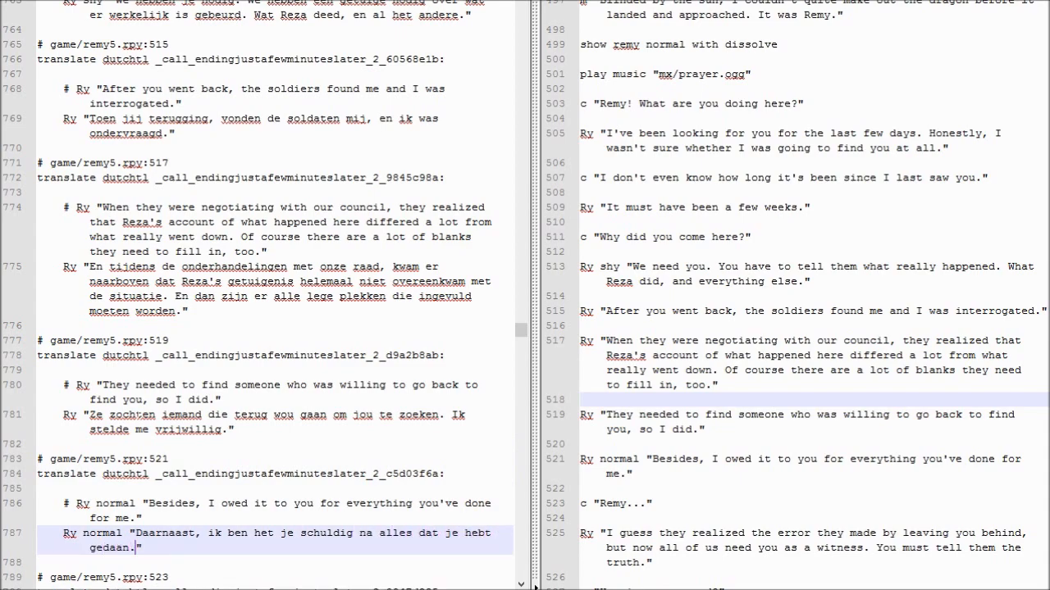
scroll("down", 3)
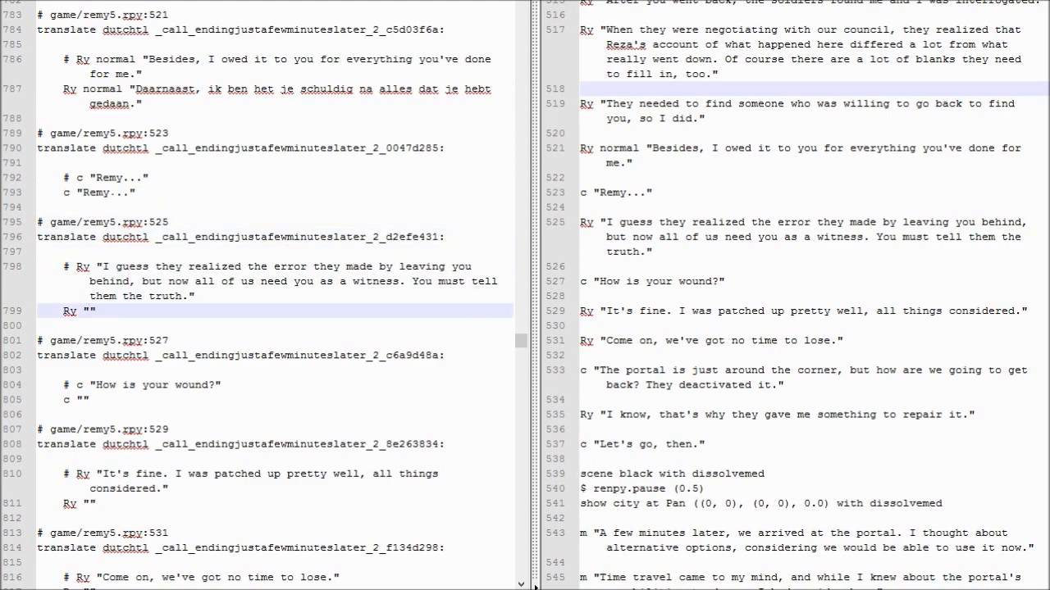
Step: Type the Dutch line 'Nu ze een getuig… jou niet zomaar achter konden laten.'
type("Nu ze een getuig")
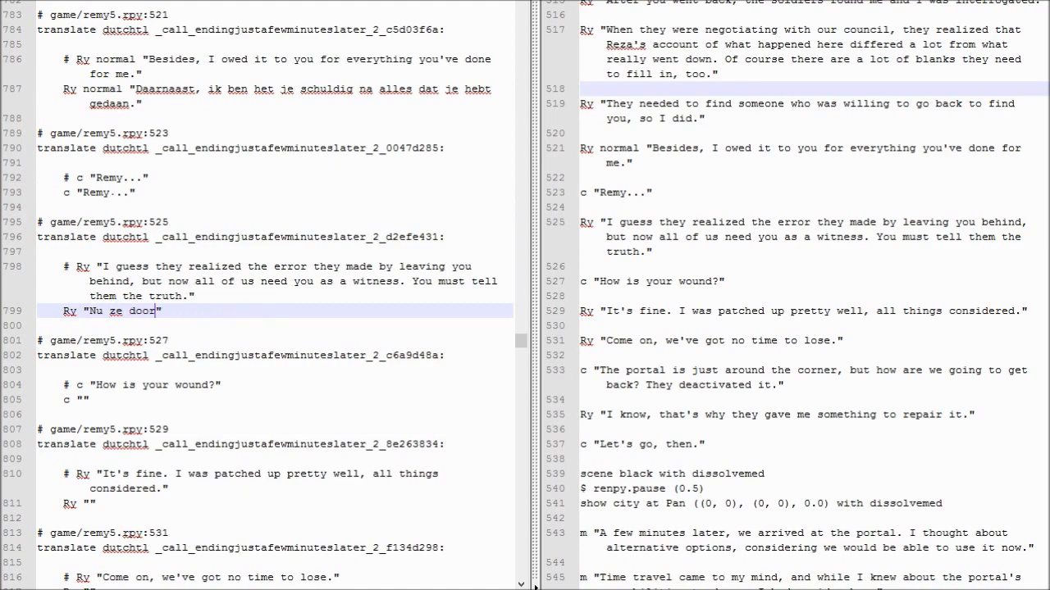
type("hebben dat Reza l")
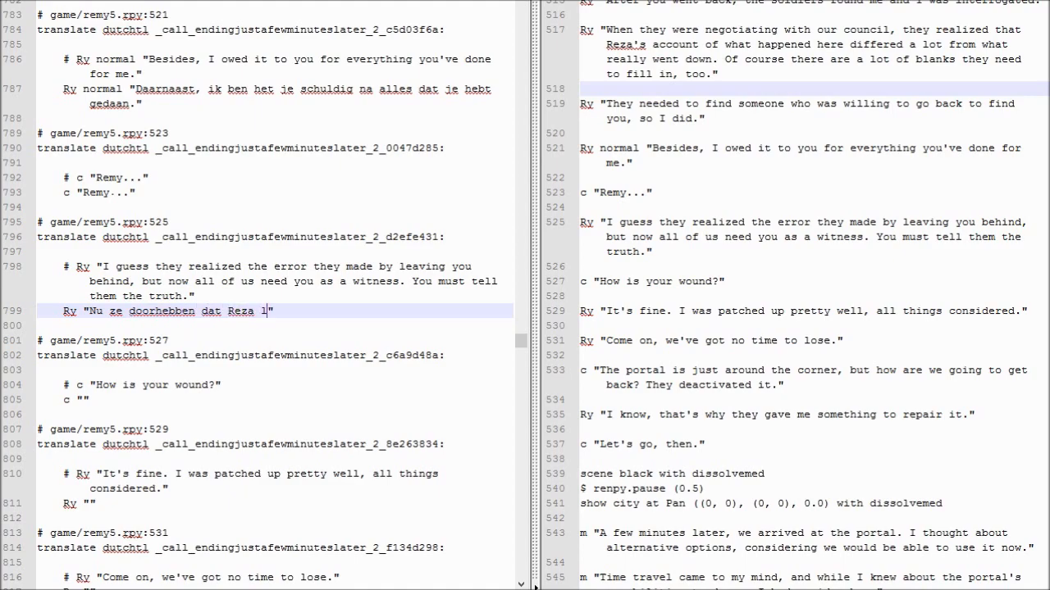
type("oog en informatie achterhield, hebben ze door")
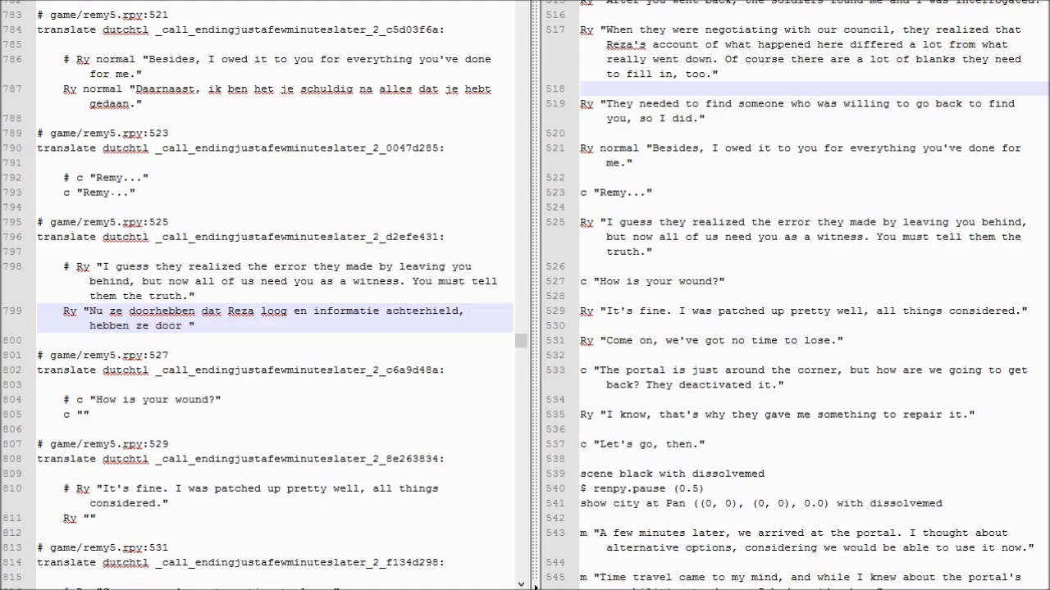
type("dat ze")
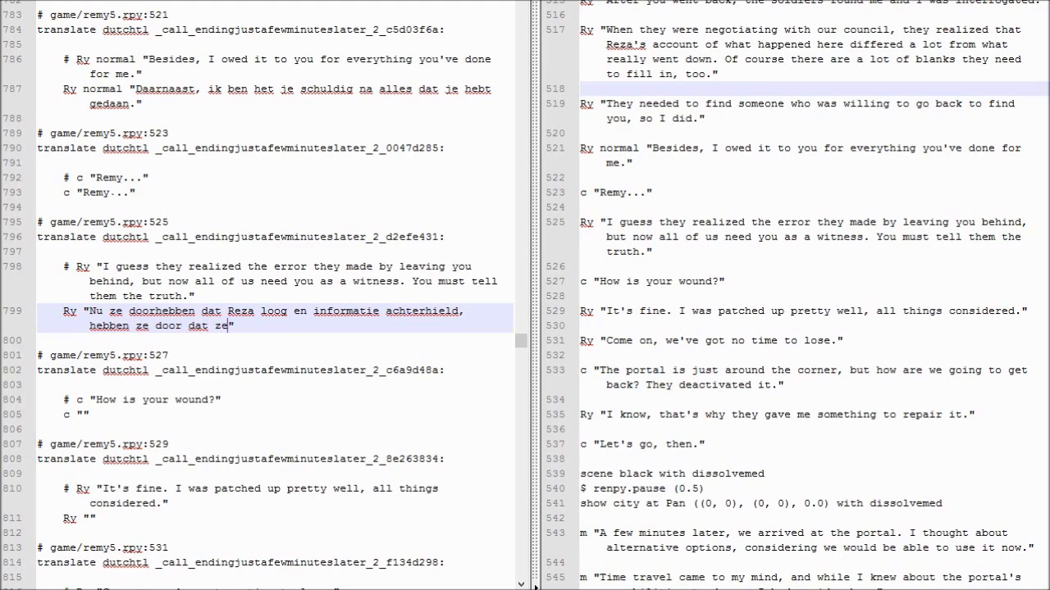
type("jou niet zomaar a")
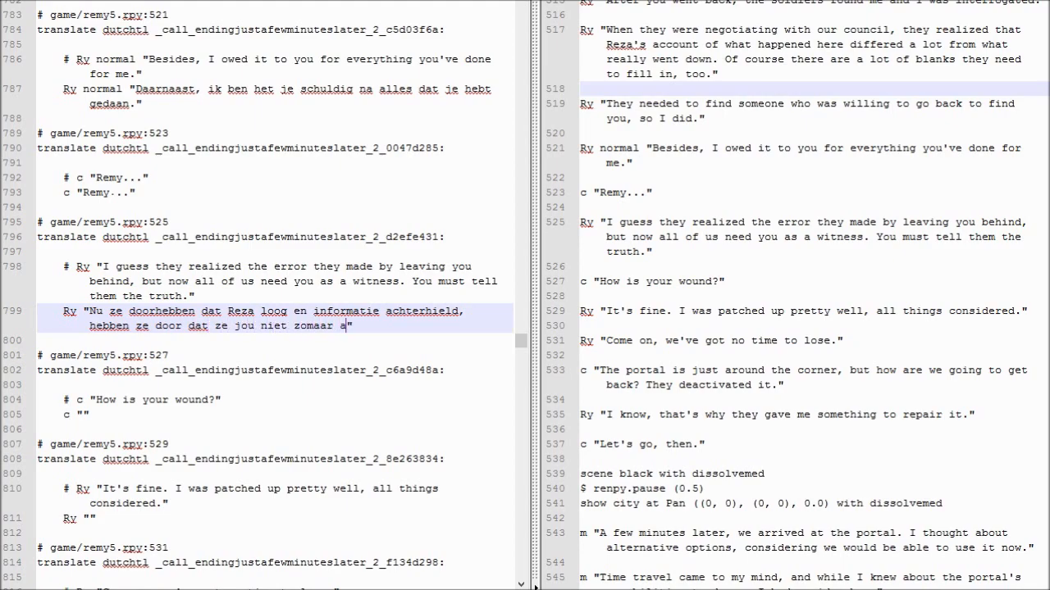
type("achter konden laten.")
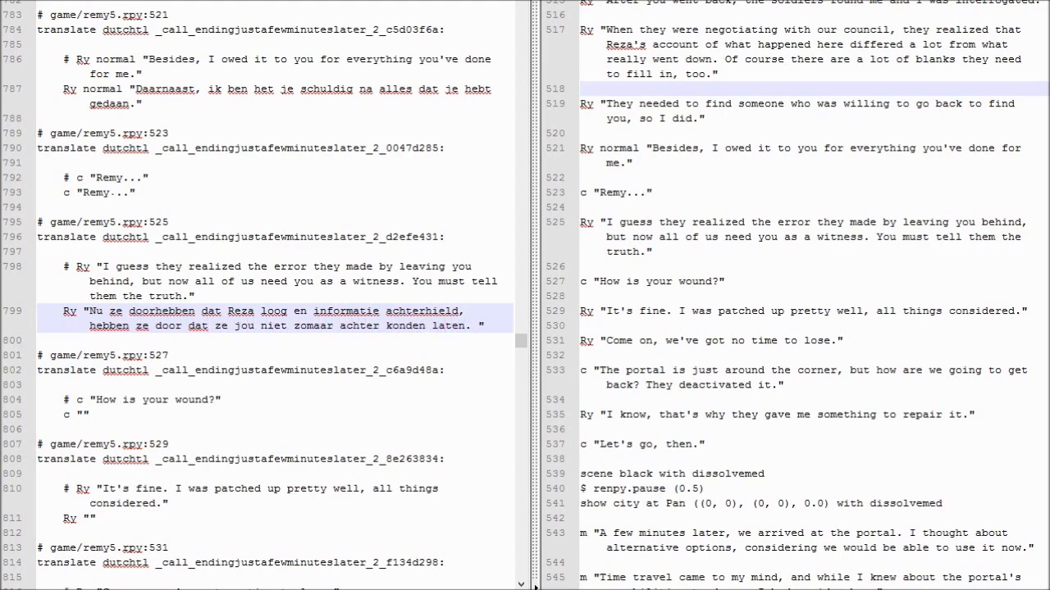
Step: Finish with 'Maar … hebben jou nodig als getuige. Je moet de waarheid vertellen.'
type("Maar ook de draken hbe")
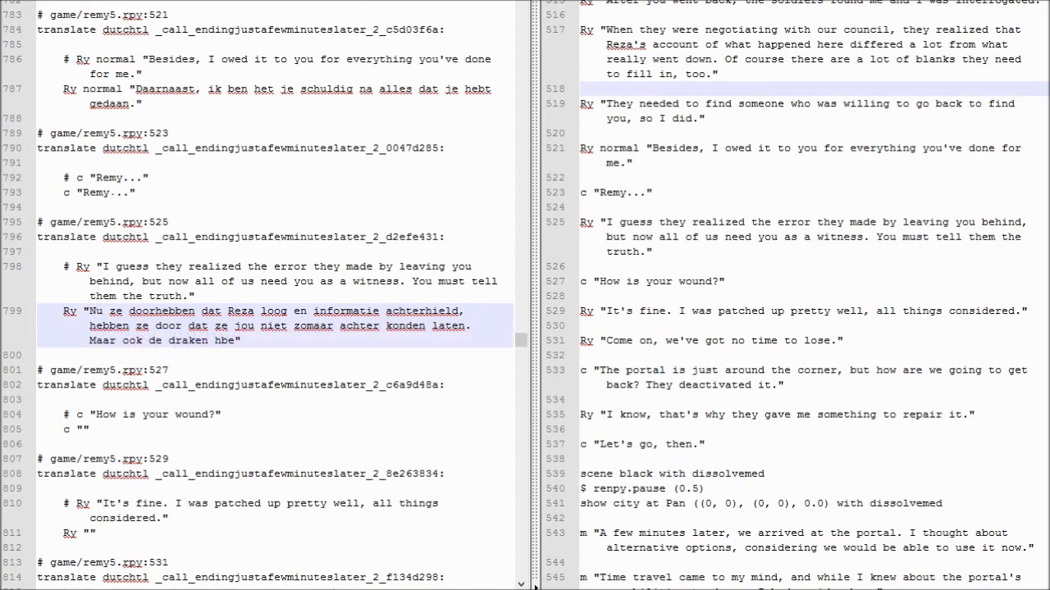
type("hebben jou nodig a")
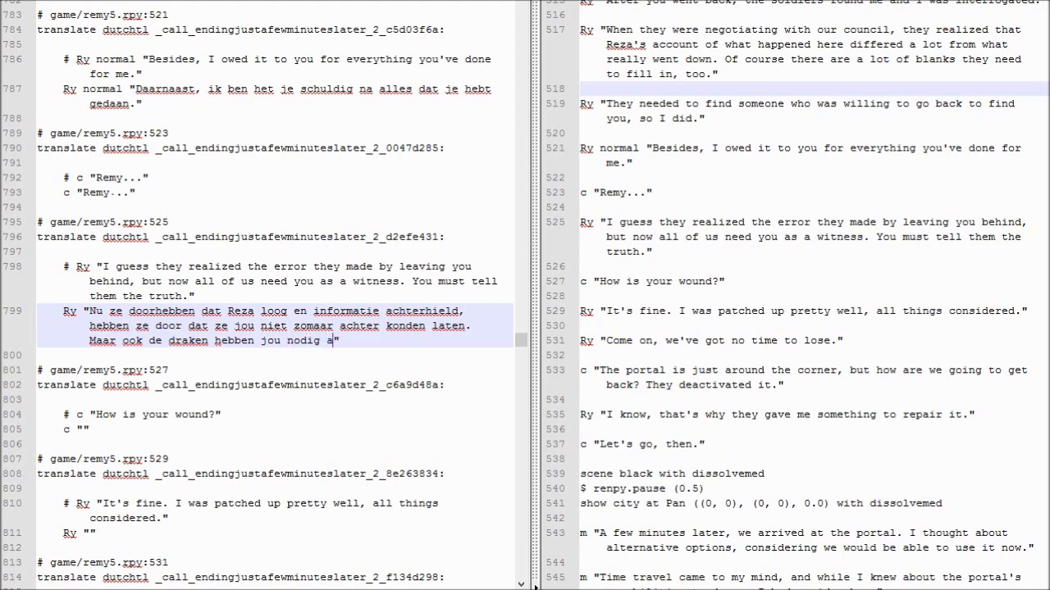
type("ls getuige.")
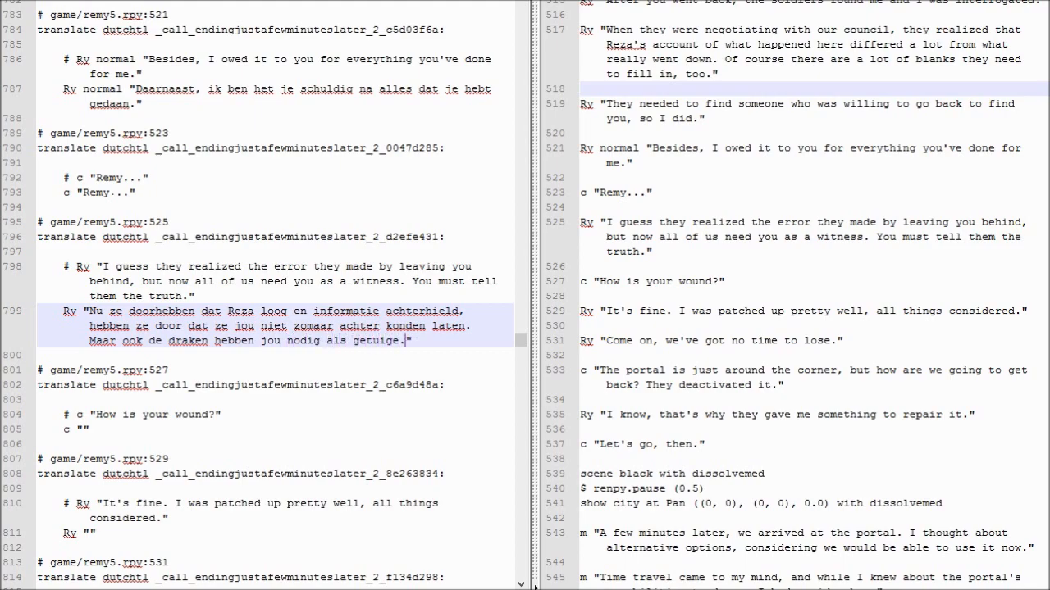
type("Je moet de")
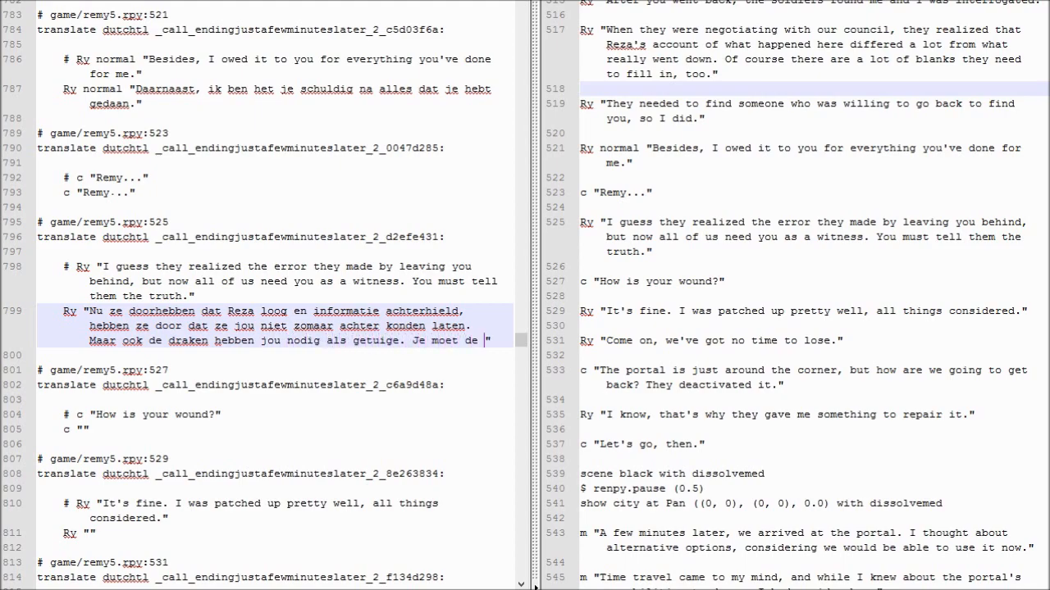
type("waarheid")
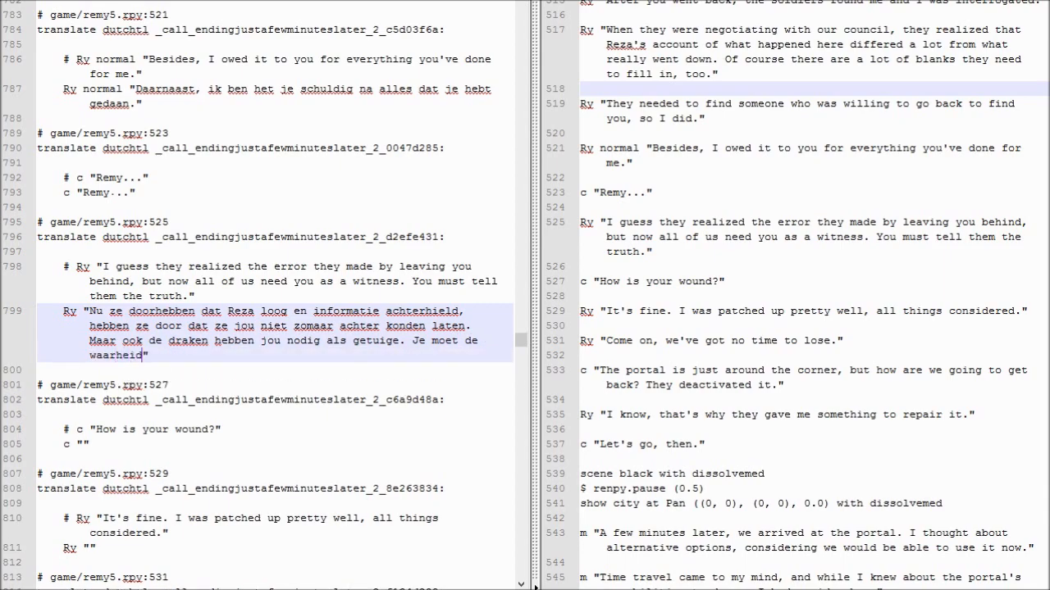
type("vertellen.\"")
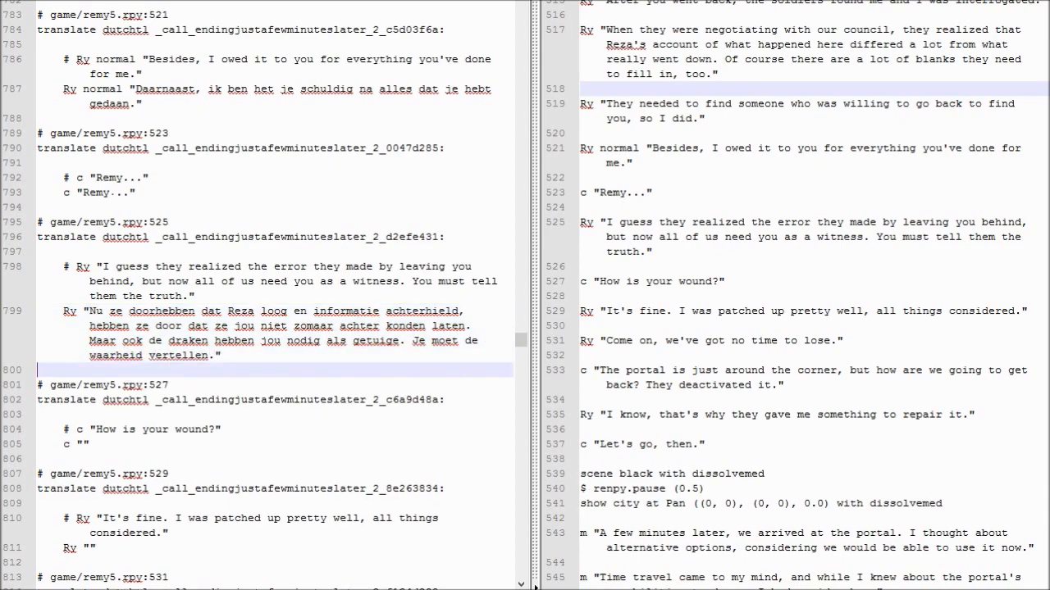
Step: Type the Dutch wound question with 'Trouwens' and 'verwonding', then select 'Trouwens'
type("Trouwens, gaat het beter met je")
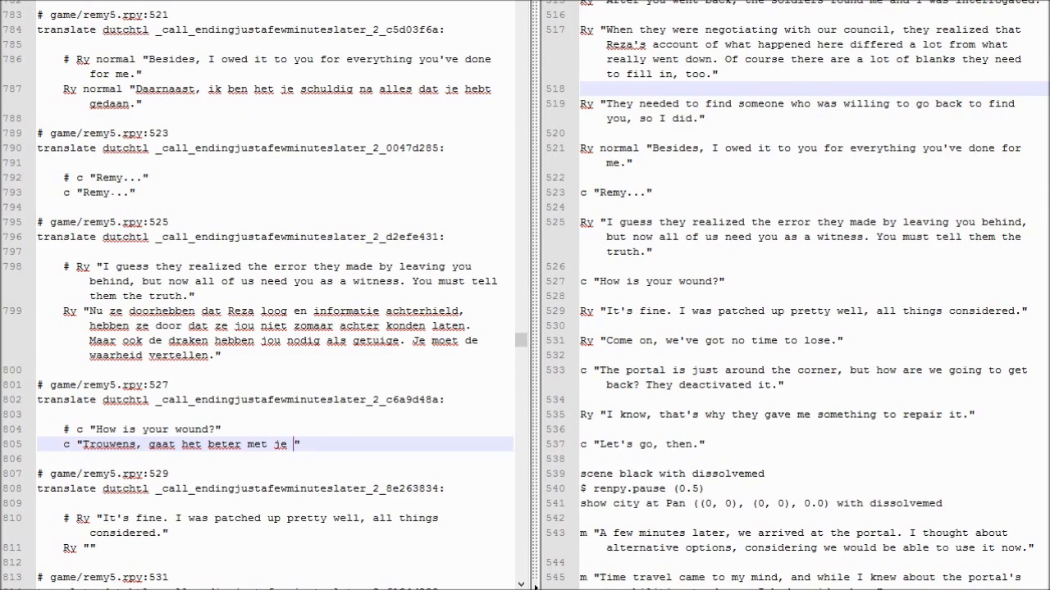
type("verwonding?")
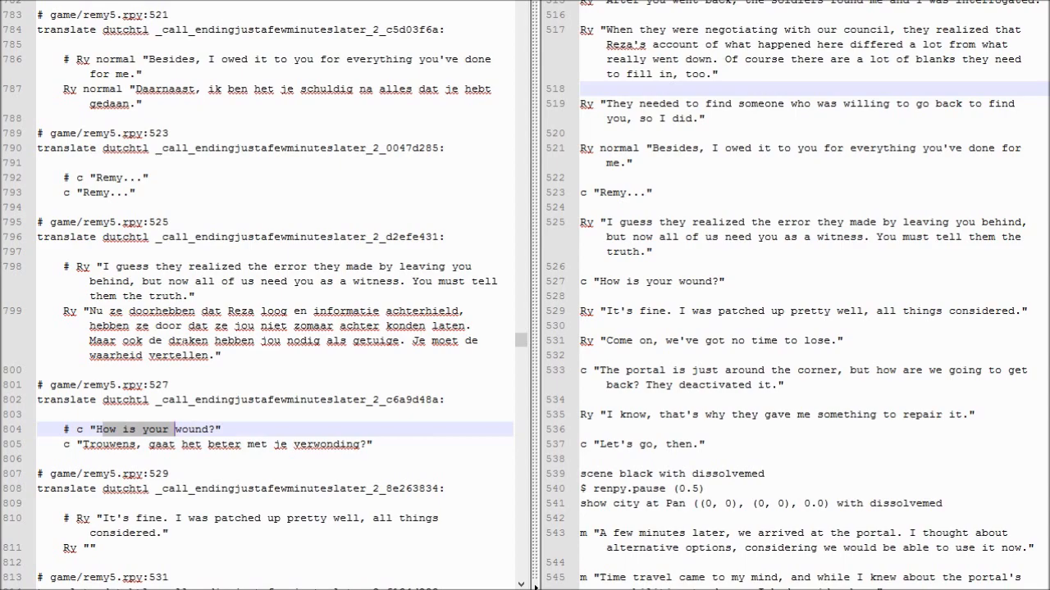
scroll("down", 3)
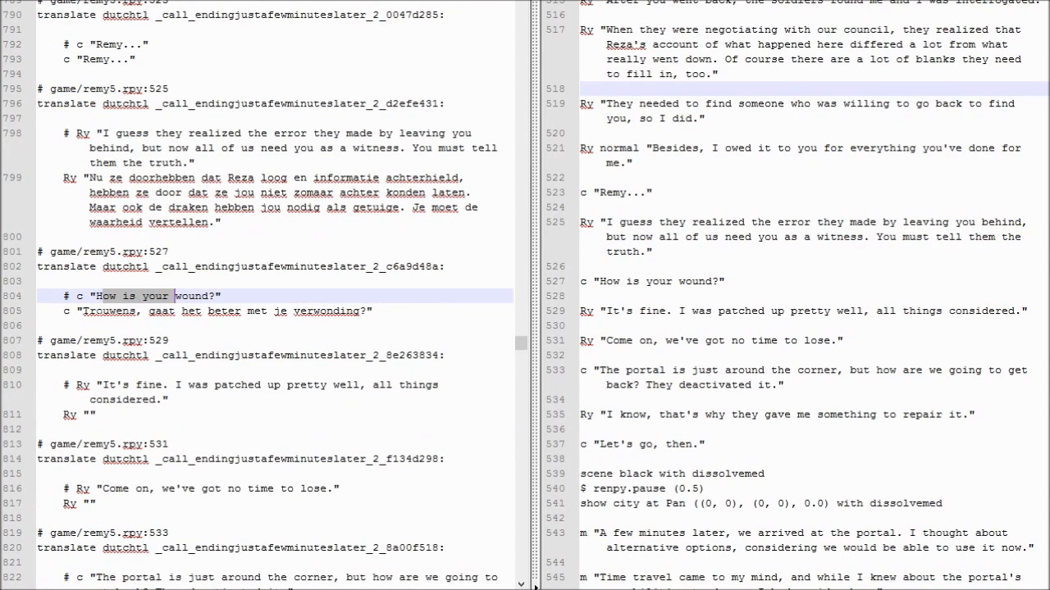
double_click(108, 311)
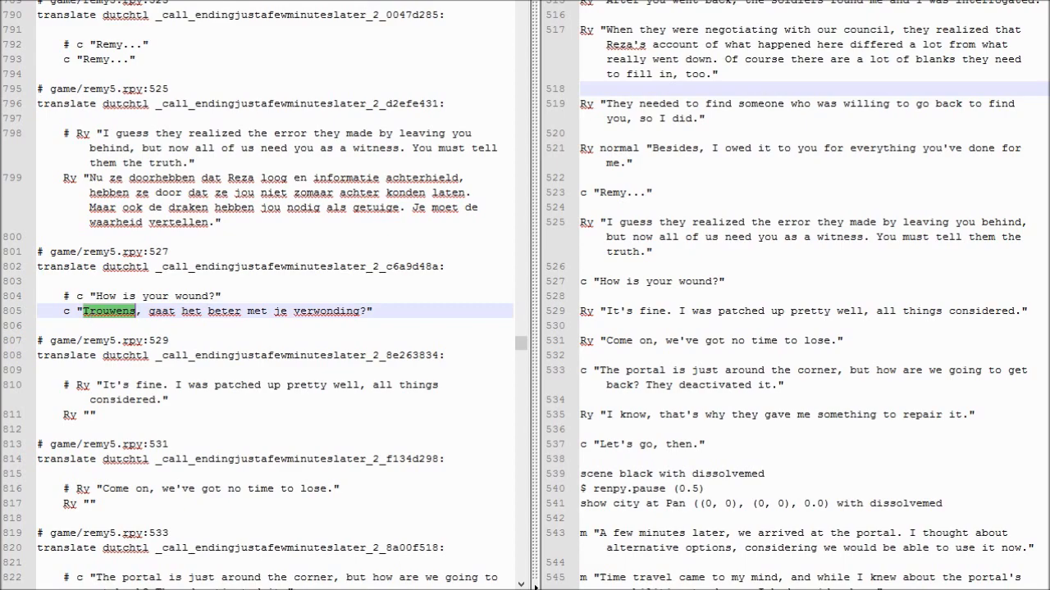
Step: Translate Remy's 'It's fine' reply as 'Het gaat wel. Ik g…benodigde med…, voor'
type("He")
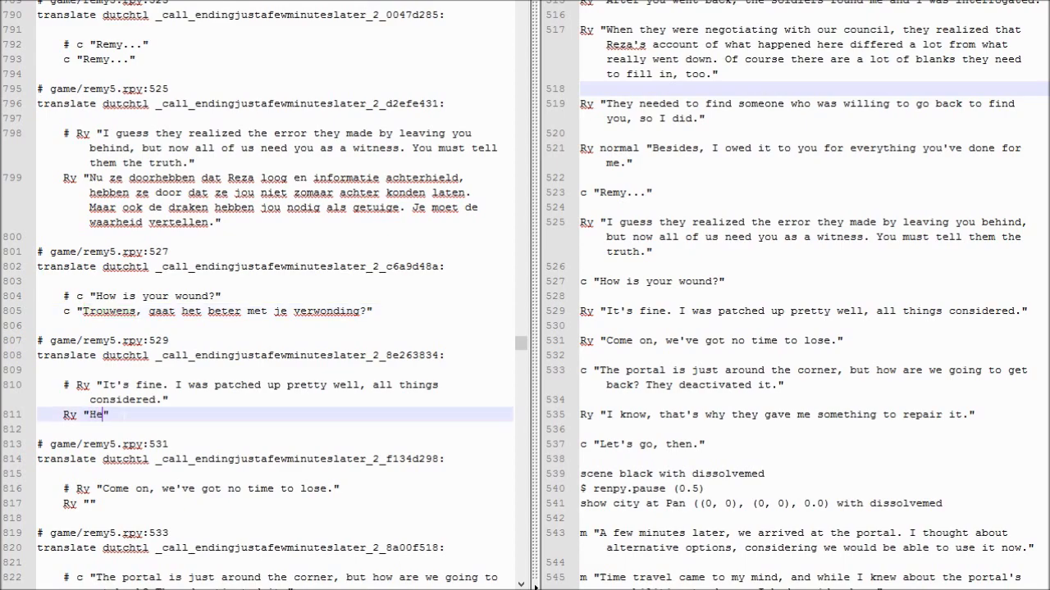
type("et gaat wel. Ik g")
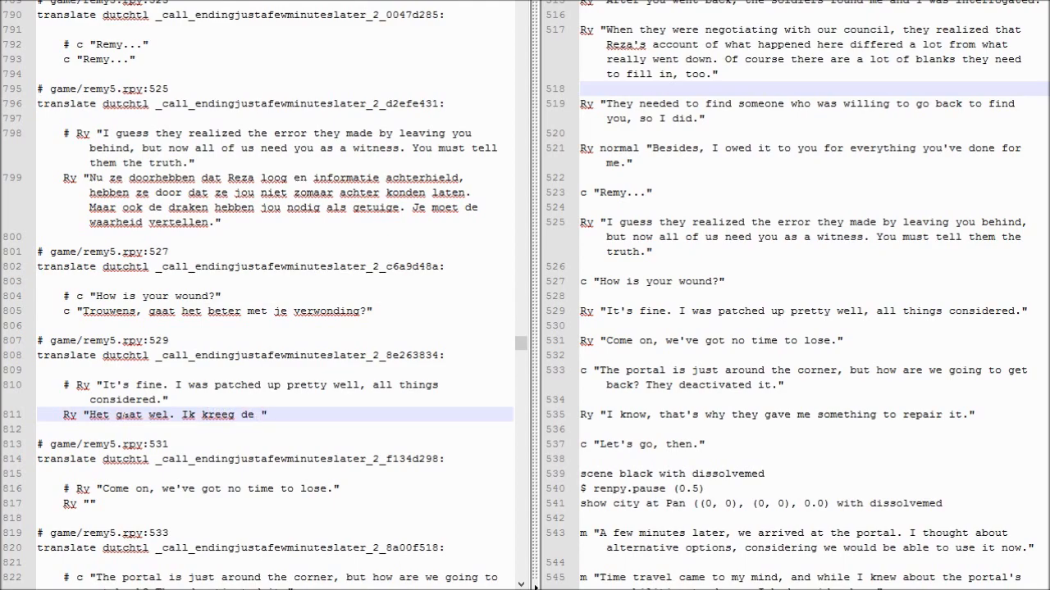
type("benodigde medische hulp")
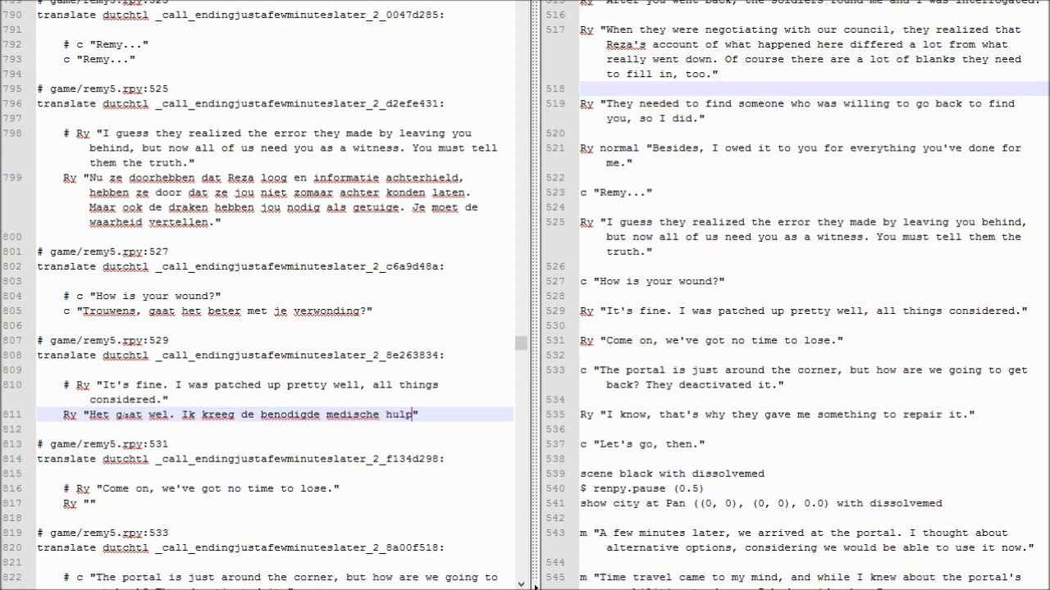
type(", vooral gezien wat er daana gebeurde.")
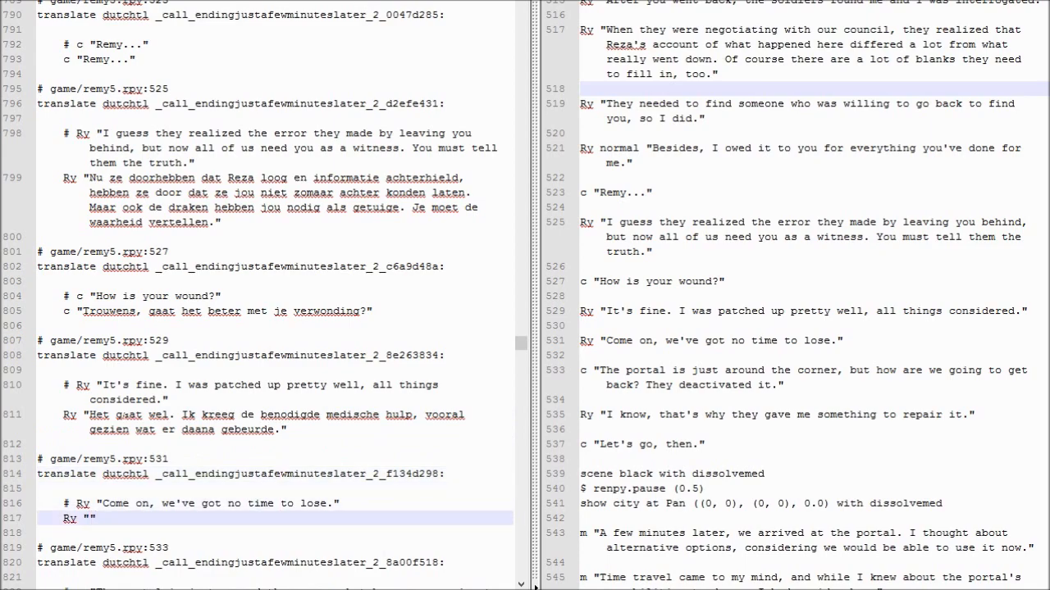
Step: Translate the no-time-to-lose line as 'Kom op, we j… seconde verliezen.'
type("Kom op, we j")
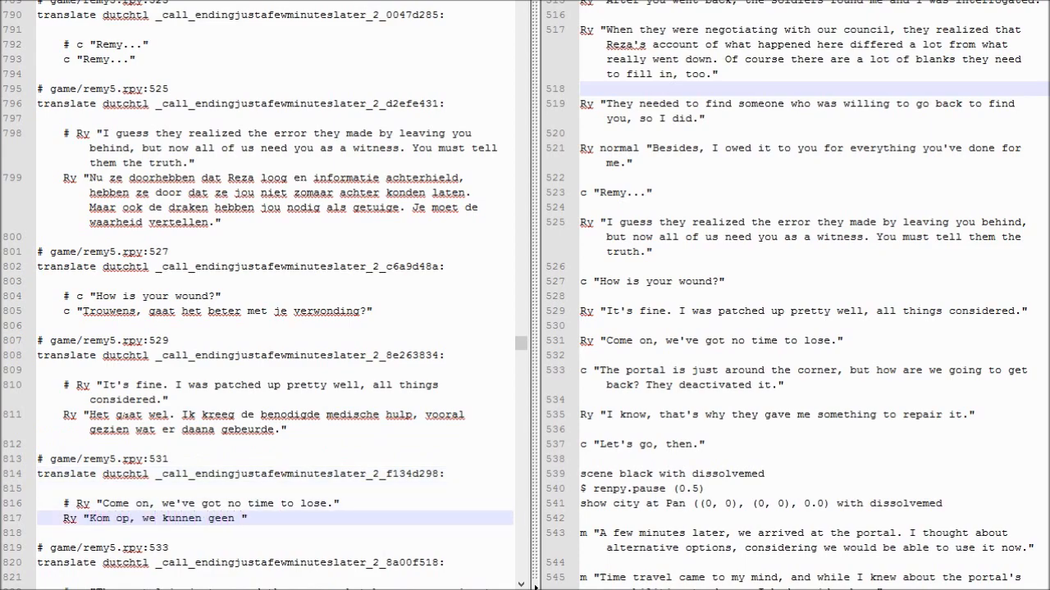
type("seconde verliezen.")
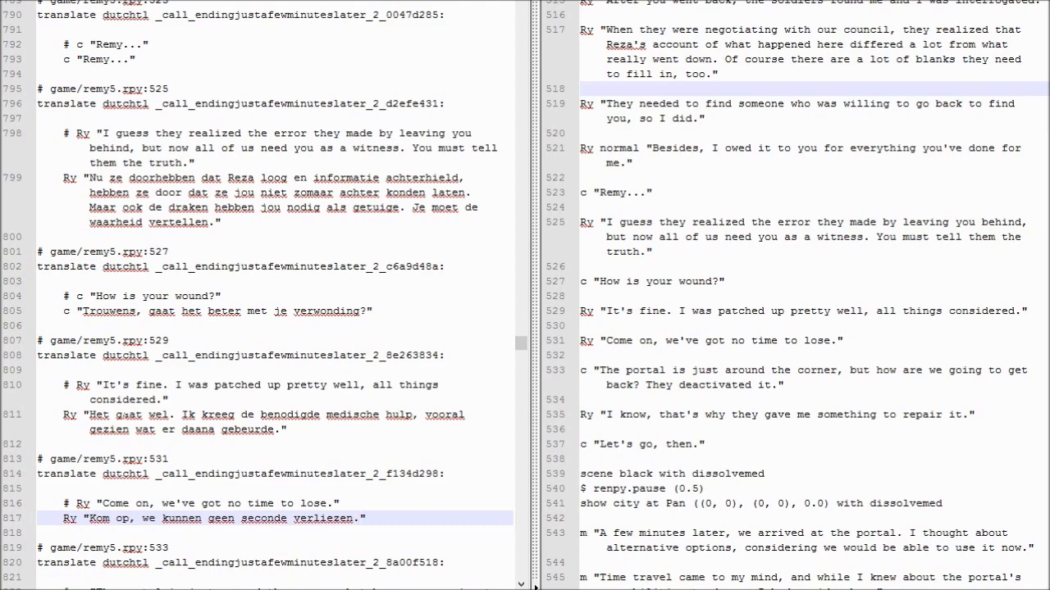
scroll("down", 3)
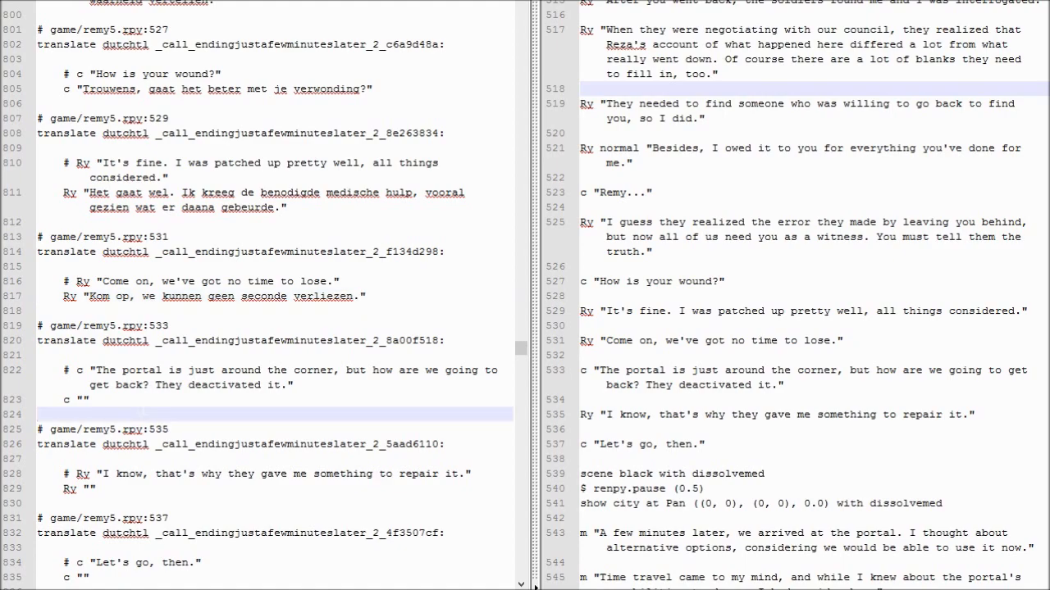
left_click(81, 400)
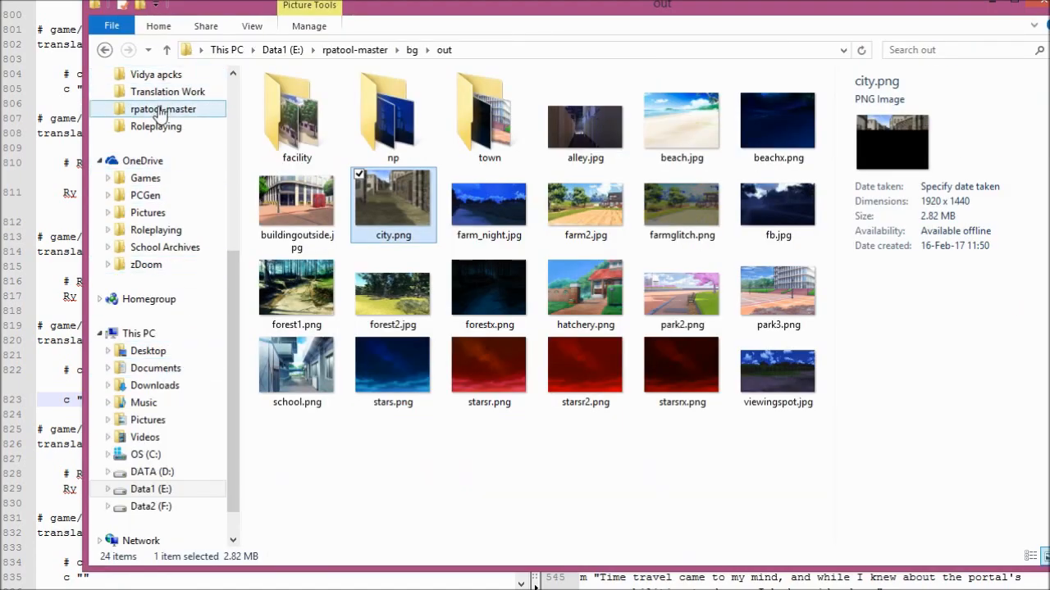
Step: Go to Translation Work and open the ORIGINAL SCRIPT FILES FOR REFERENCE folder
left_click(167, 91)
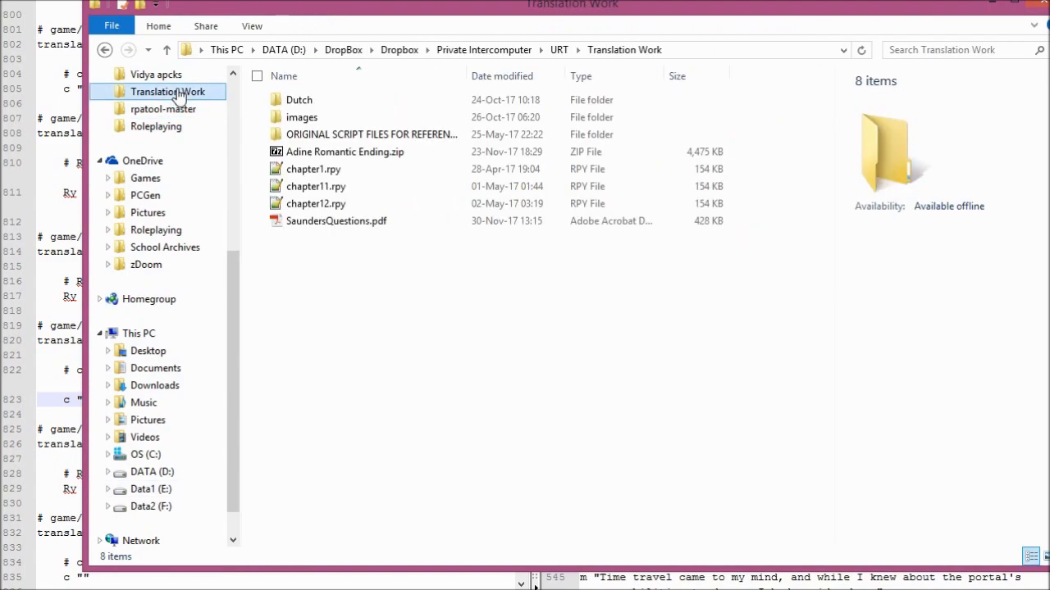
left_click(369, 134)
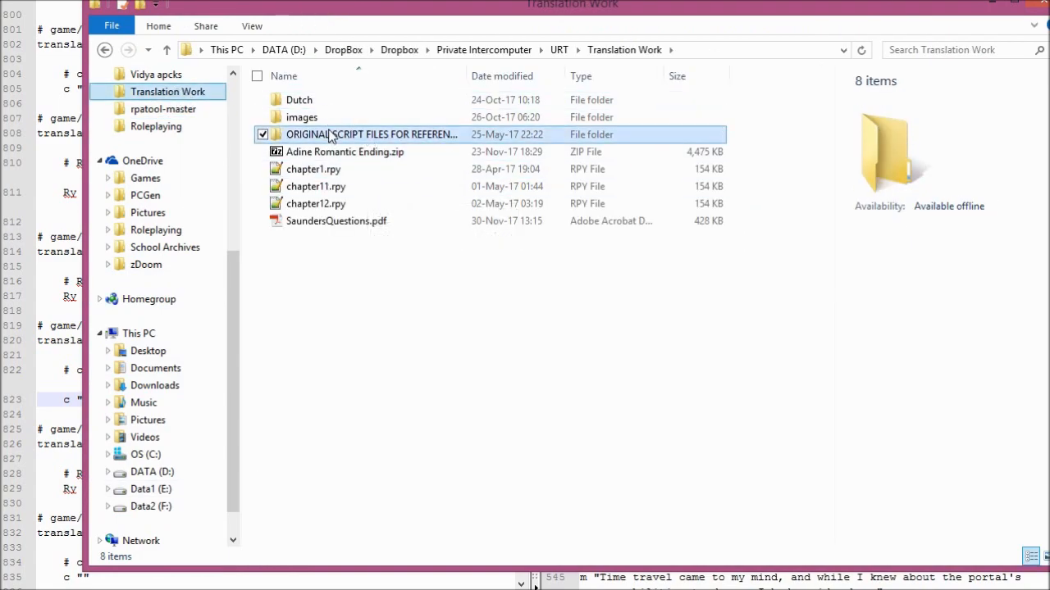
double_click(370, 134)
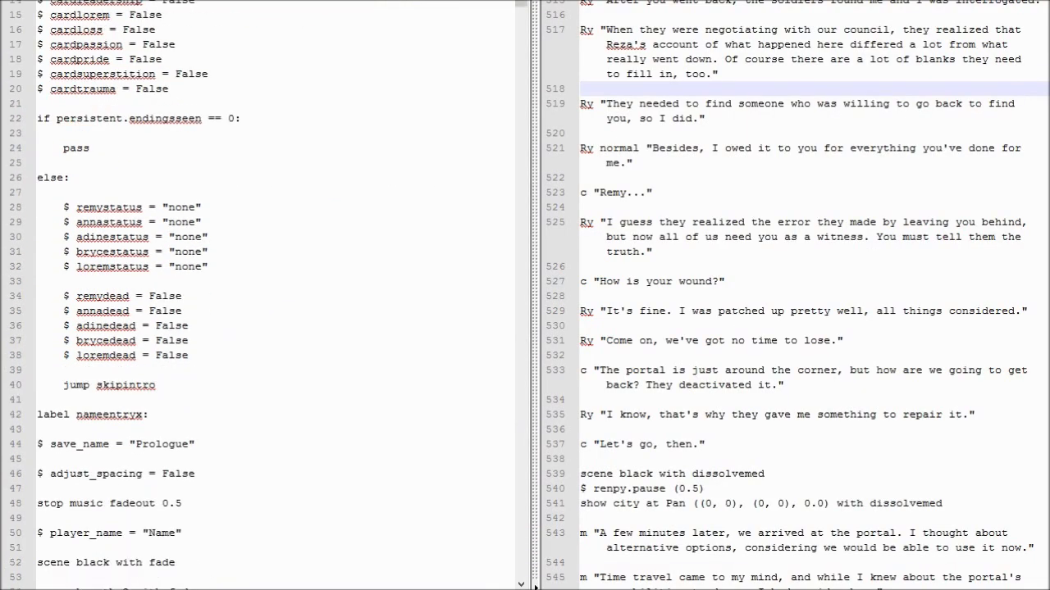
Step: Scroll down through the opened original English script to find the portal passages
scroll("down", 3)
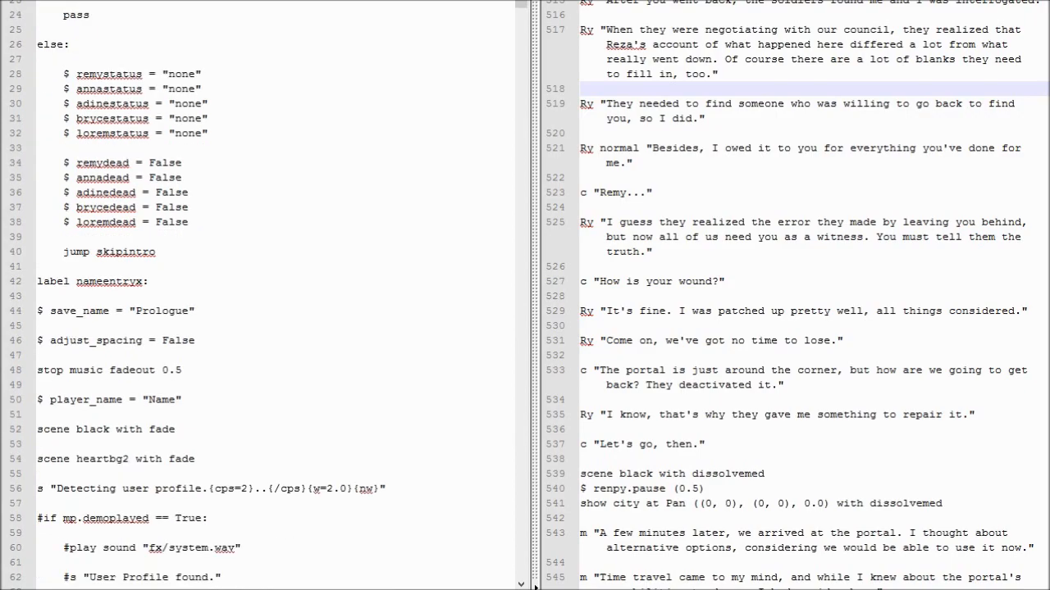
scroll("down", 3)
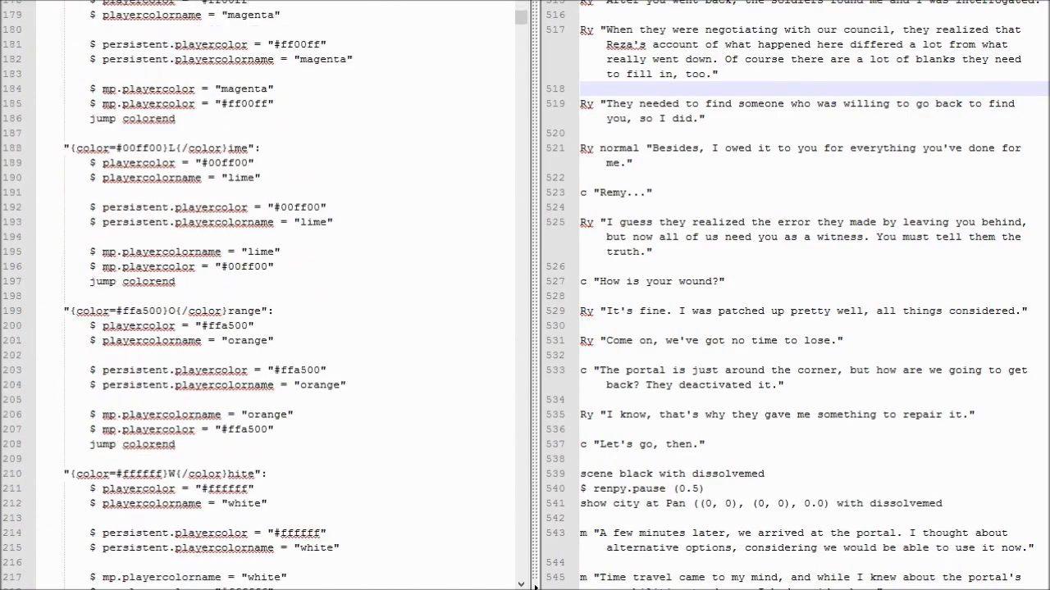
scroll("down", 3)
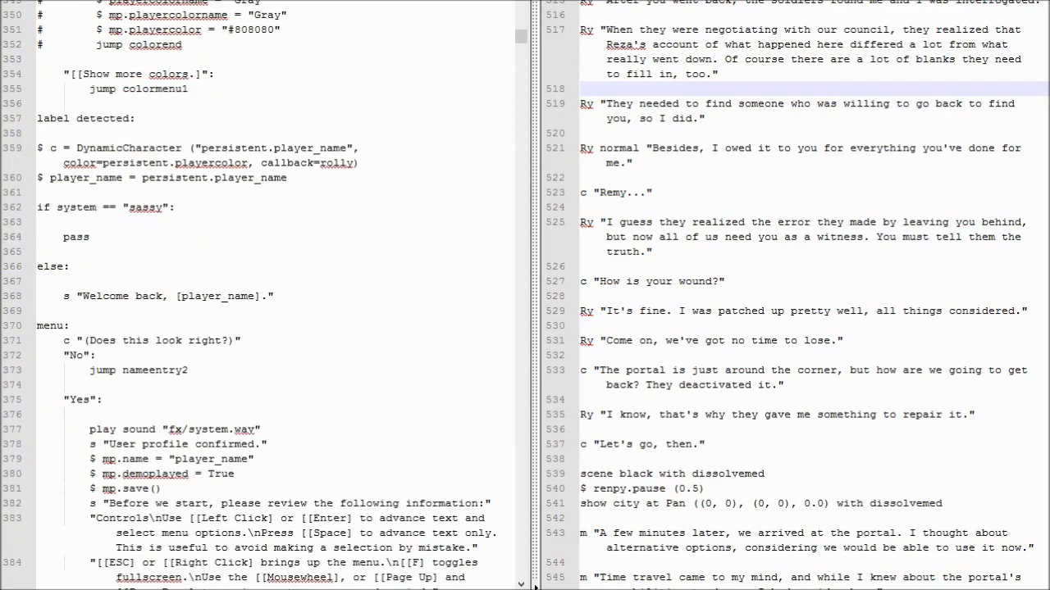
scroll("down", 3)
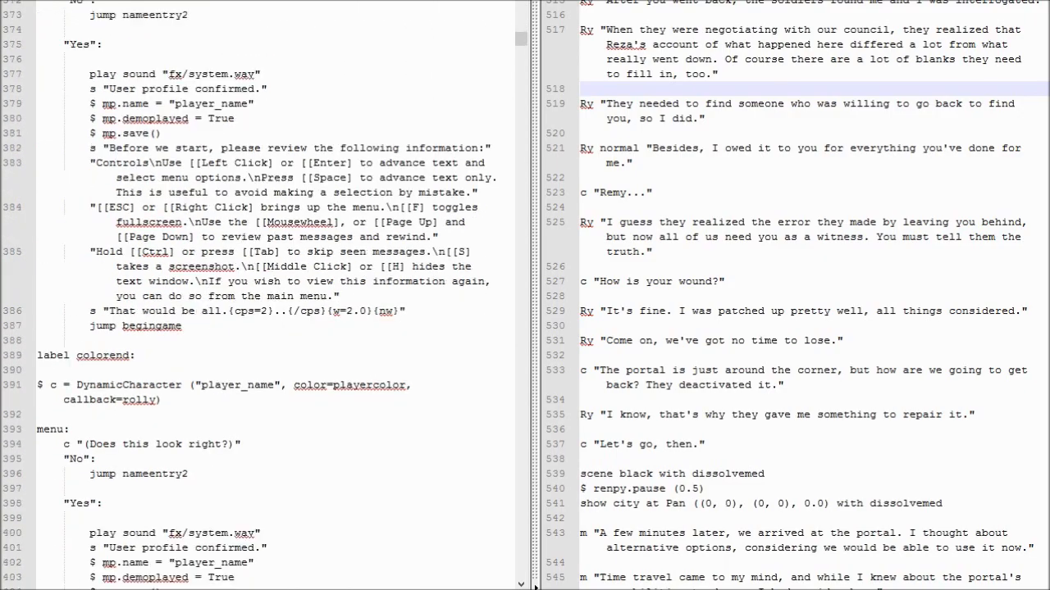
scroll("down", 3)
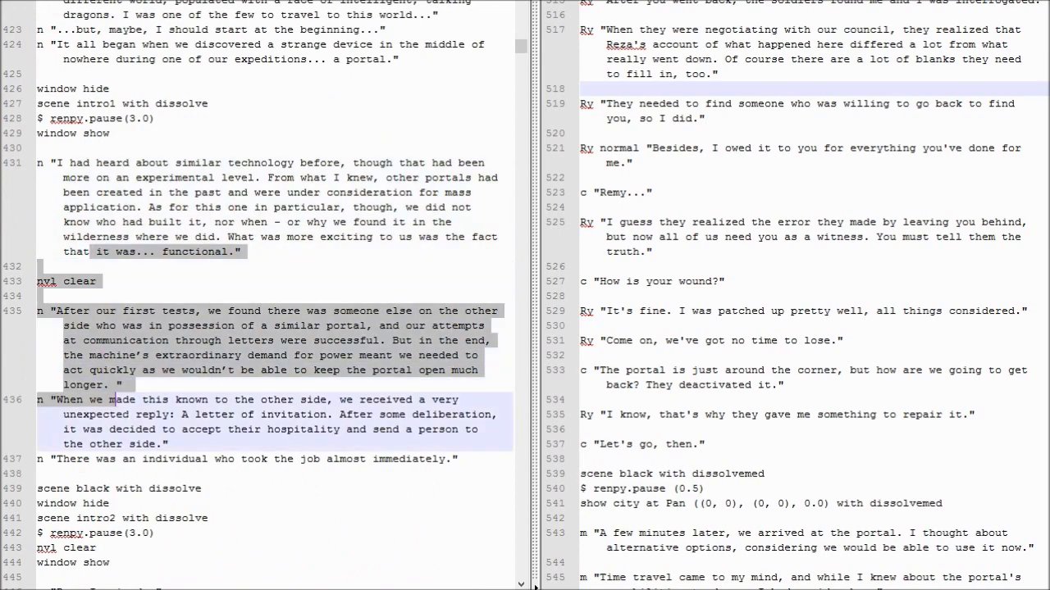
scroll("down", 3)
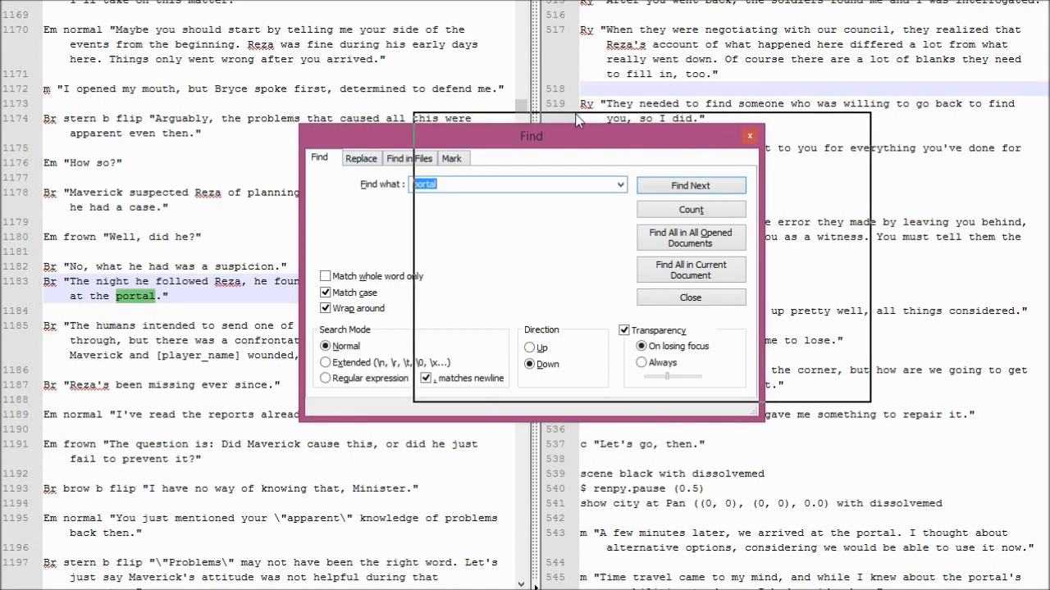
Step: Jump to the next 'portal' match, close Find, and open chapter1.rpy for reference
left_click(690, 185)
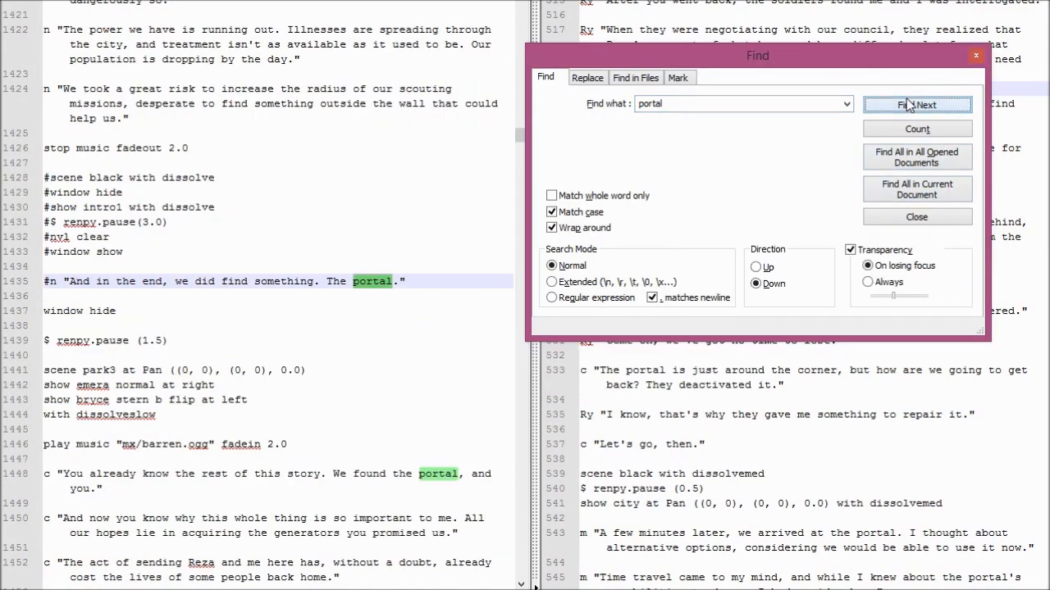
mouse_move(975, 56)
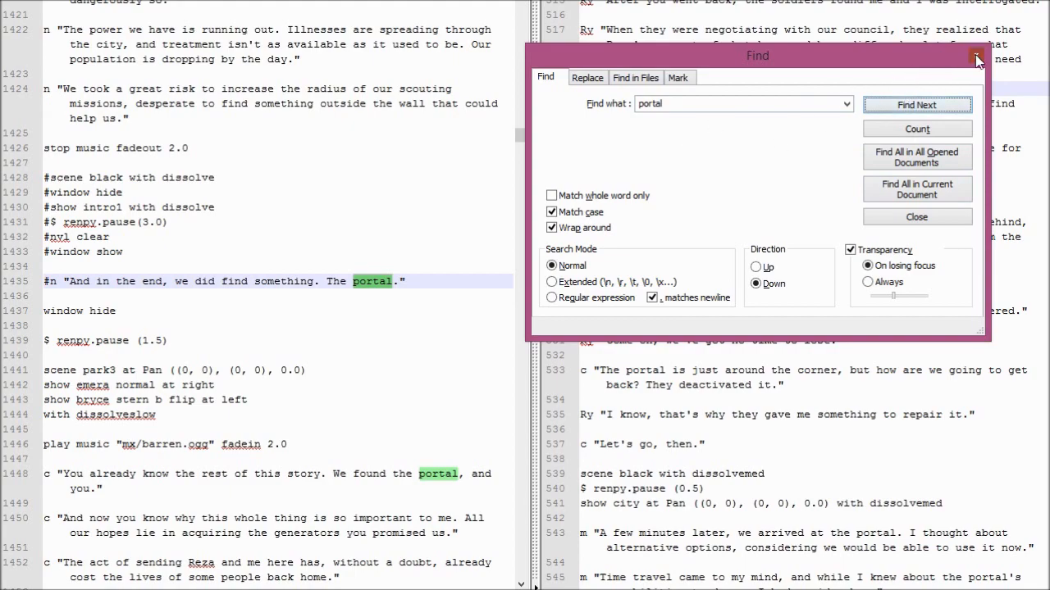
left_click(976, 55)
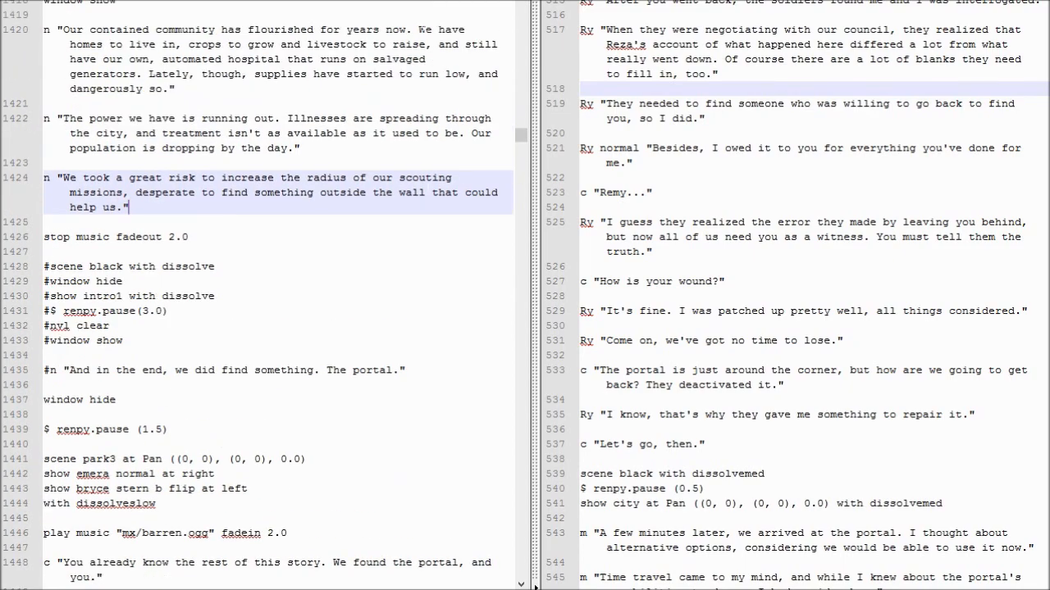
scroll("down", 3)
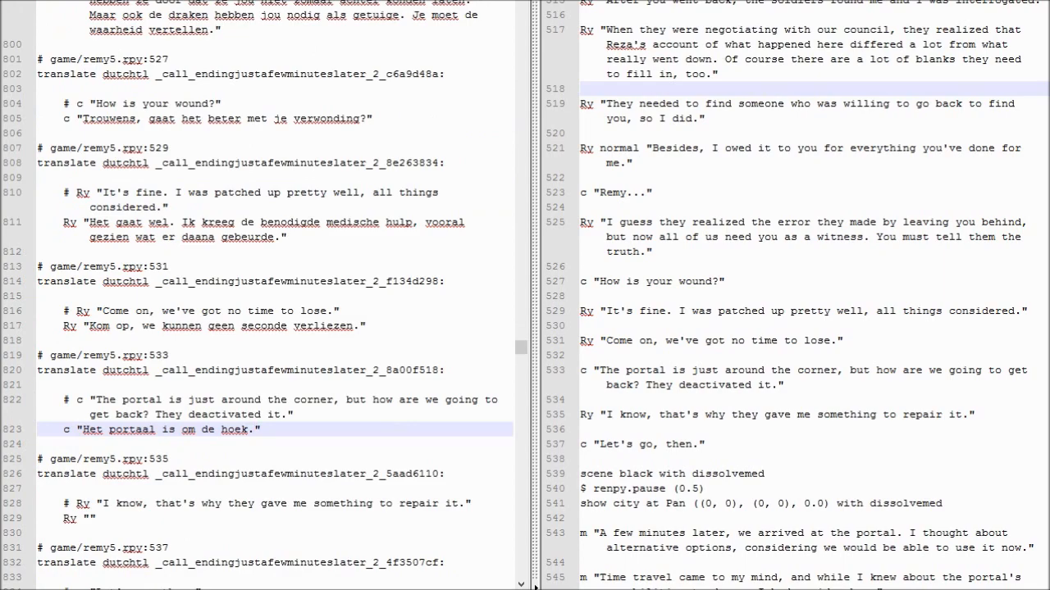
scroll("down", 3)
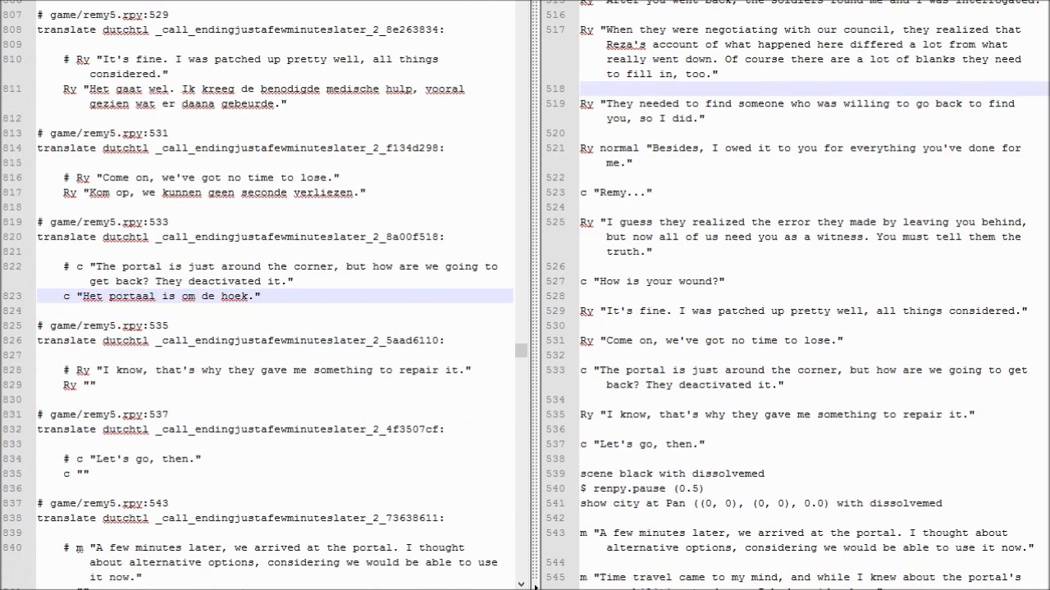
scroll("down", 3)
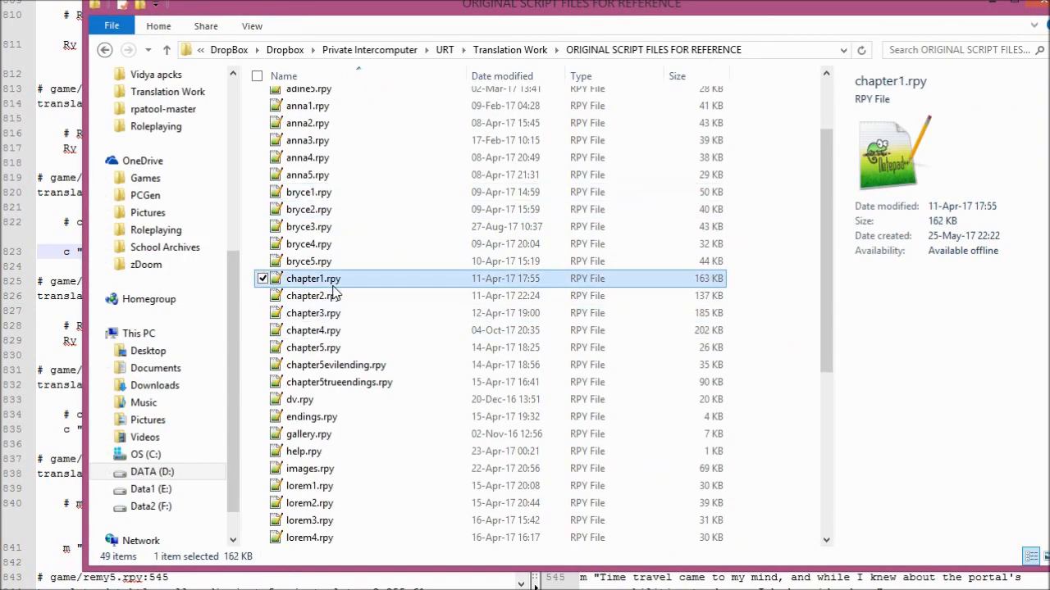
double_click(329, 278)
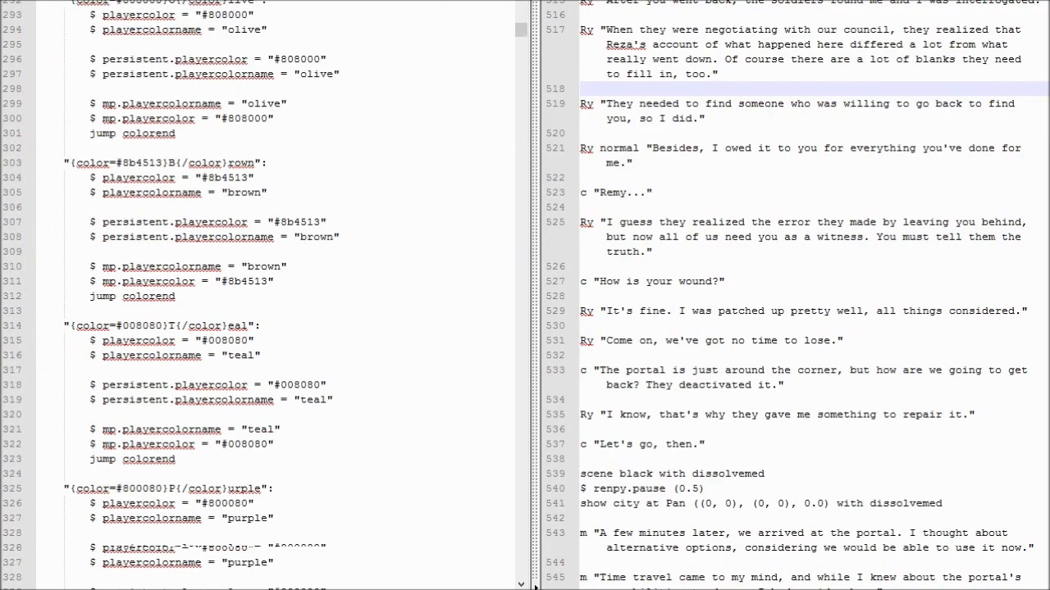
scroll("down", 3)
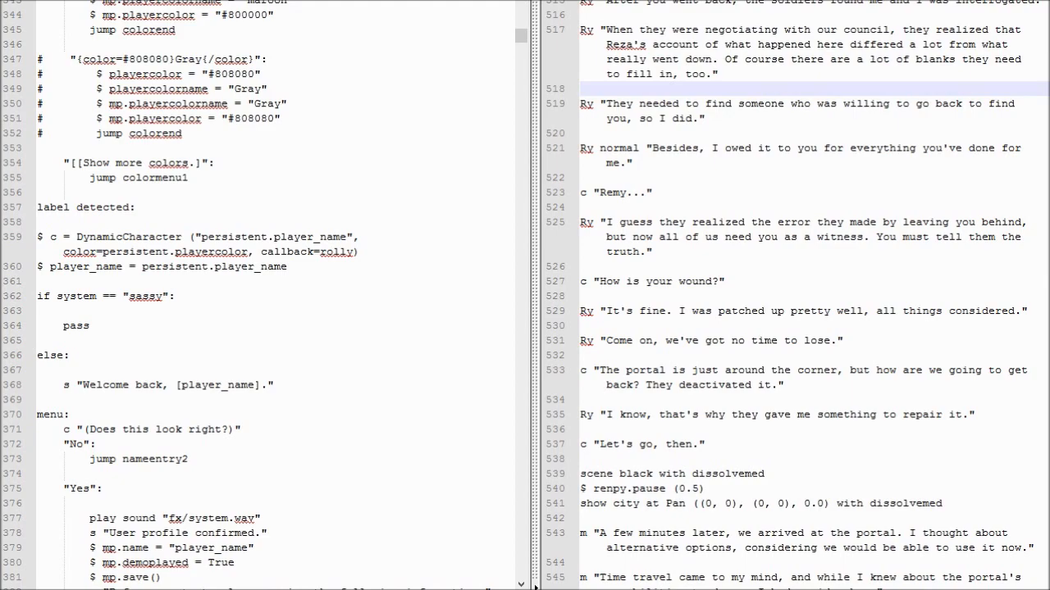
scroll("down", 3)
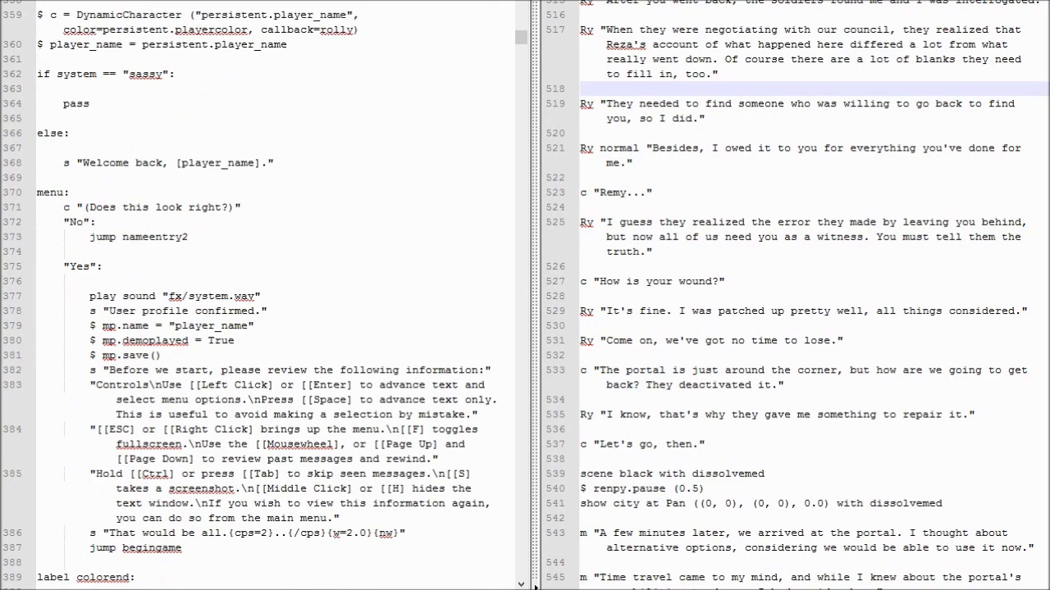
scroll("down", 3)
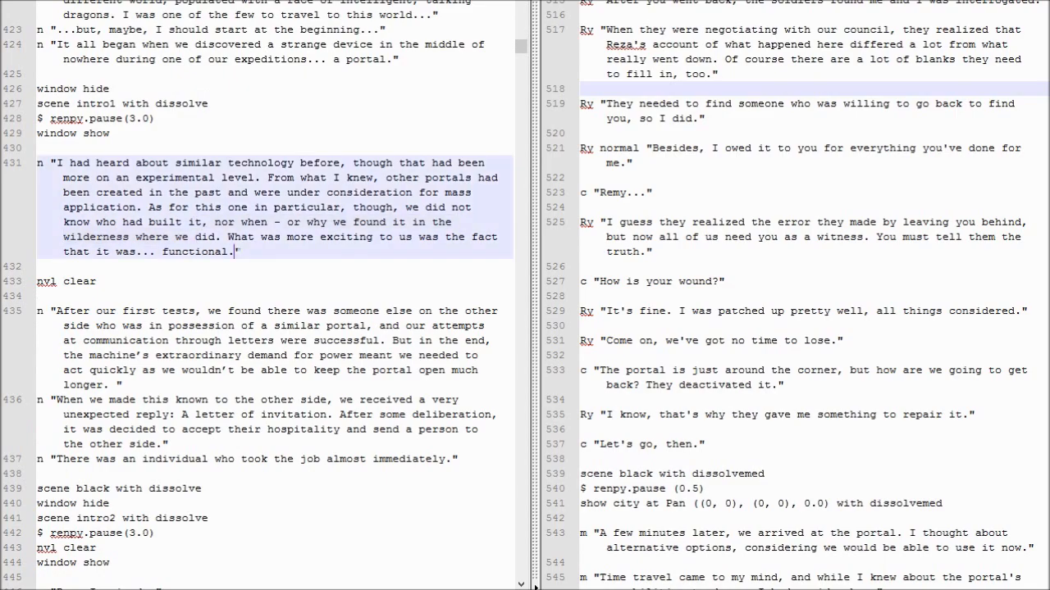
Step: Read the original script's Reza and dragons passages, marking the portal narration
scroll("down", 3)
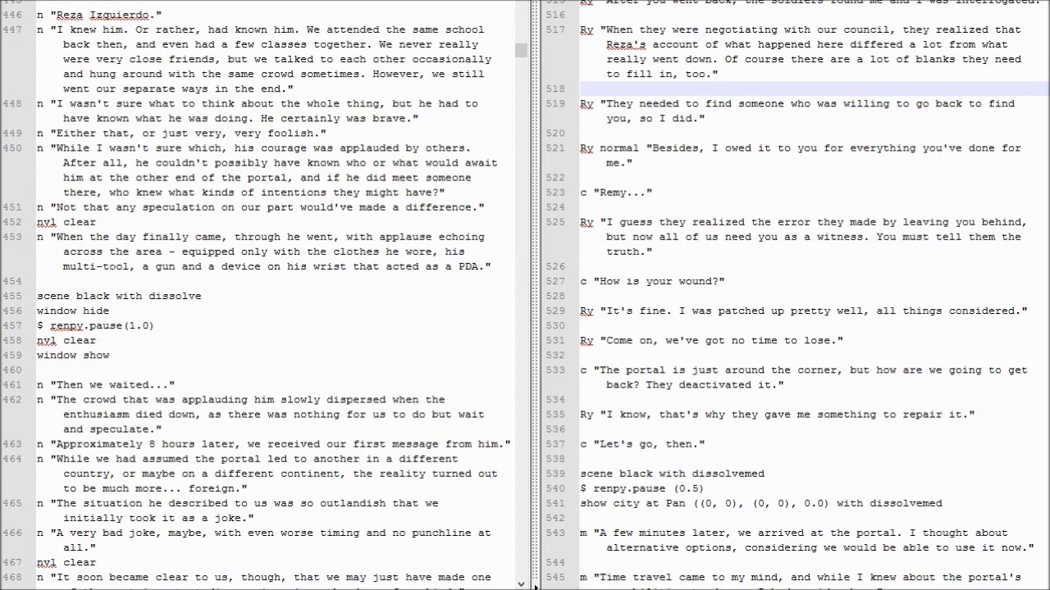
left_click(106, 266)
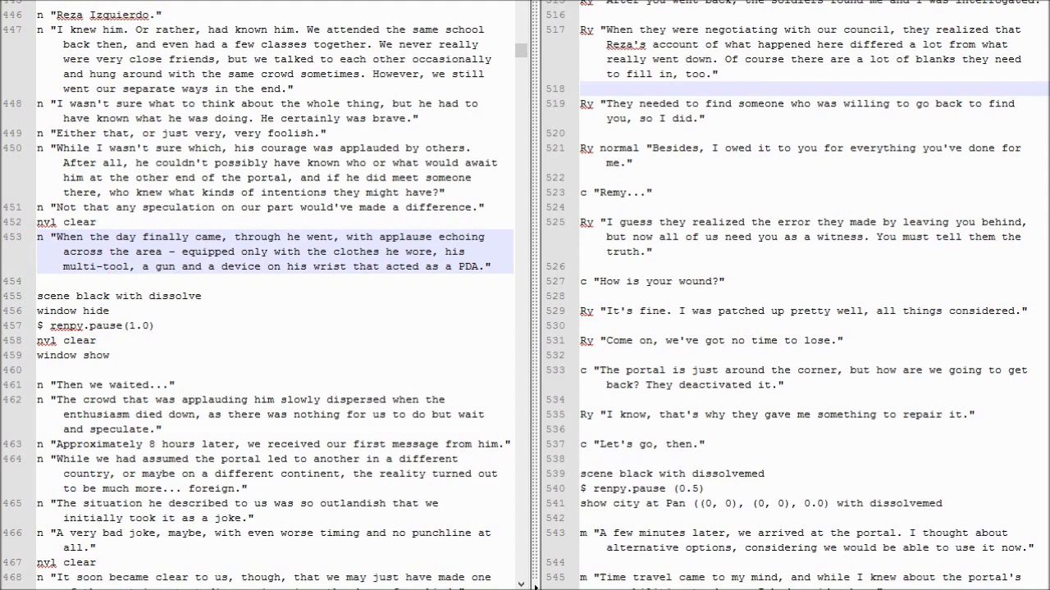
scroll("down", 3)
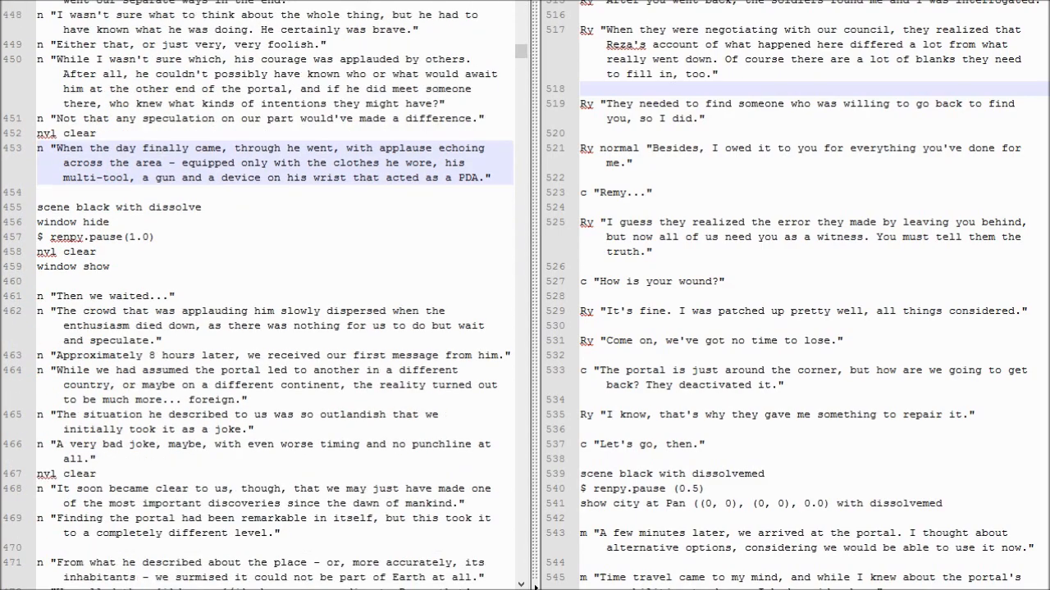
scroll("down", 3)
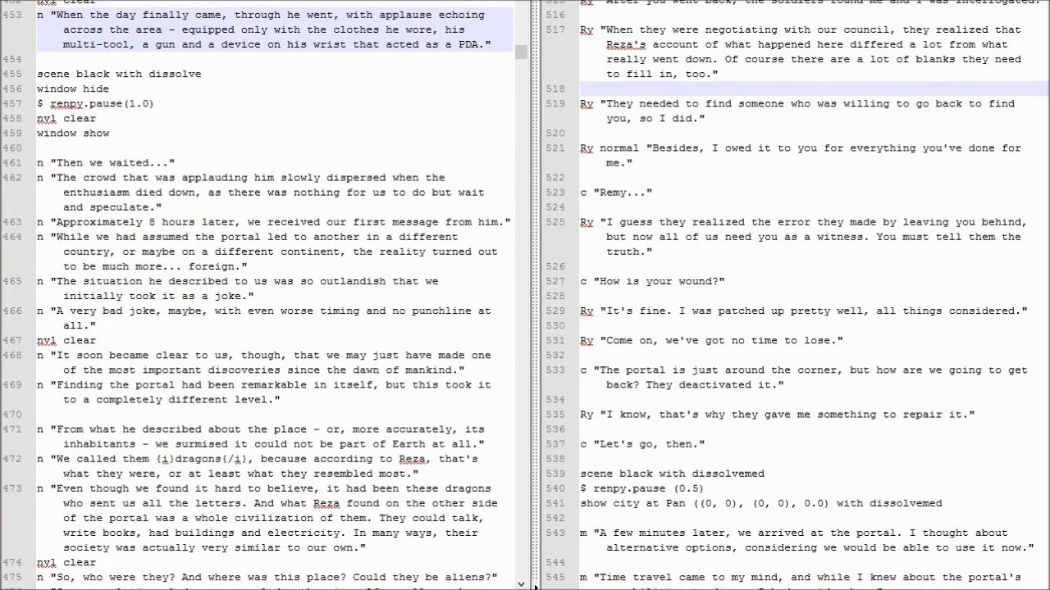
scroll("down", 3)
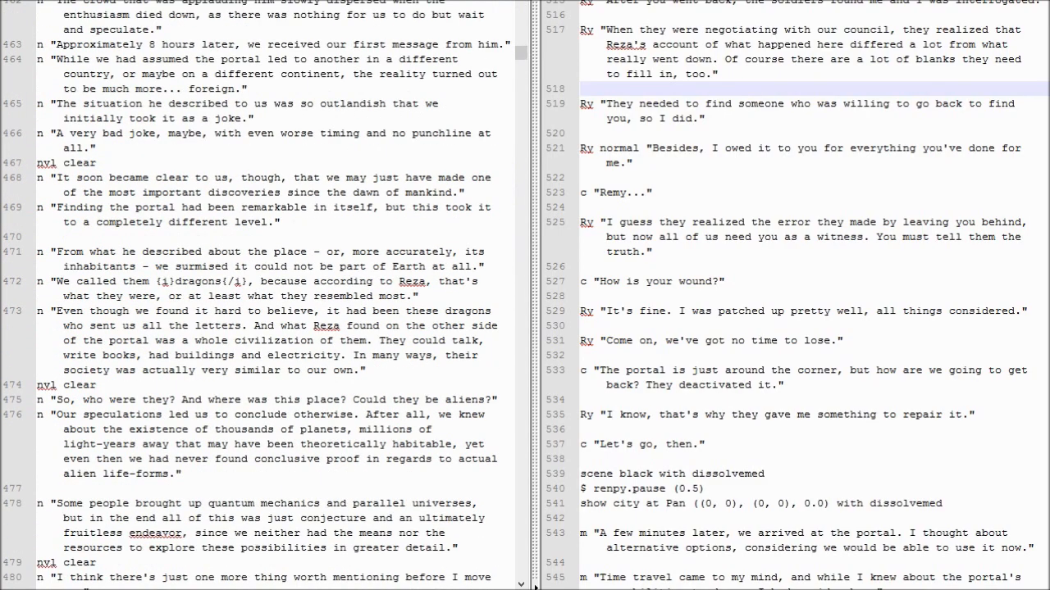
scroll("down", 3)
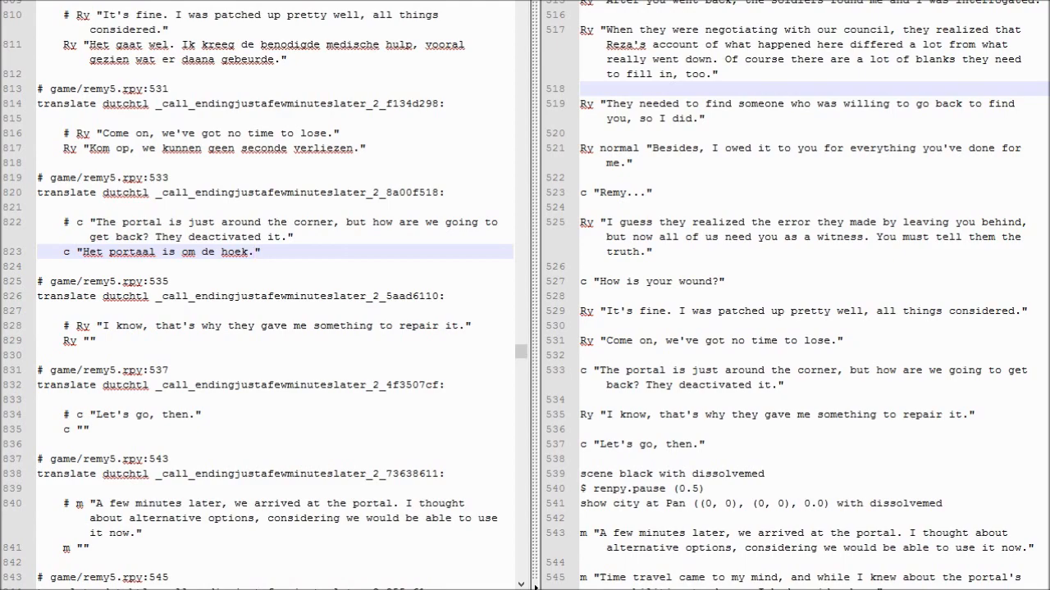
left_click(256, 252)
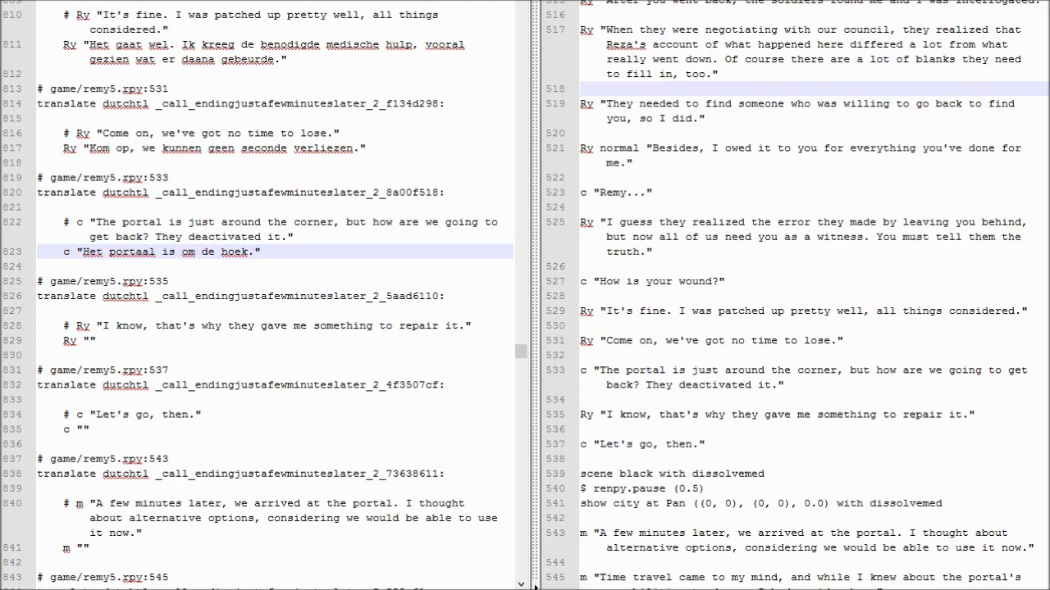
left_click(255, 252)
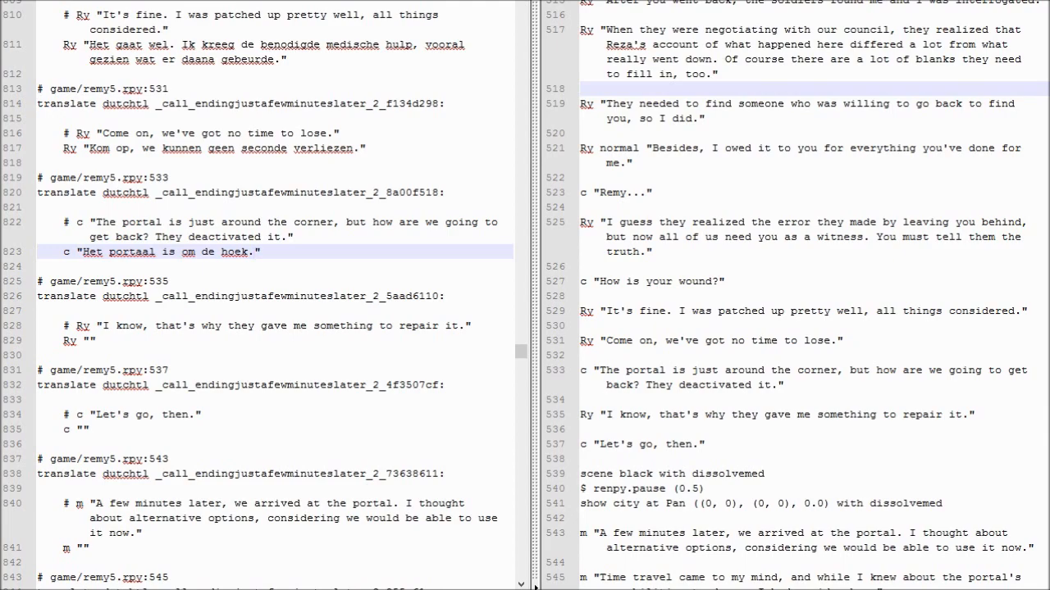
left_click(255, 252)
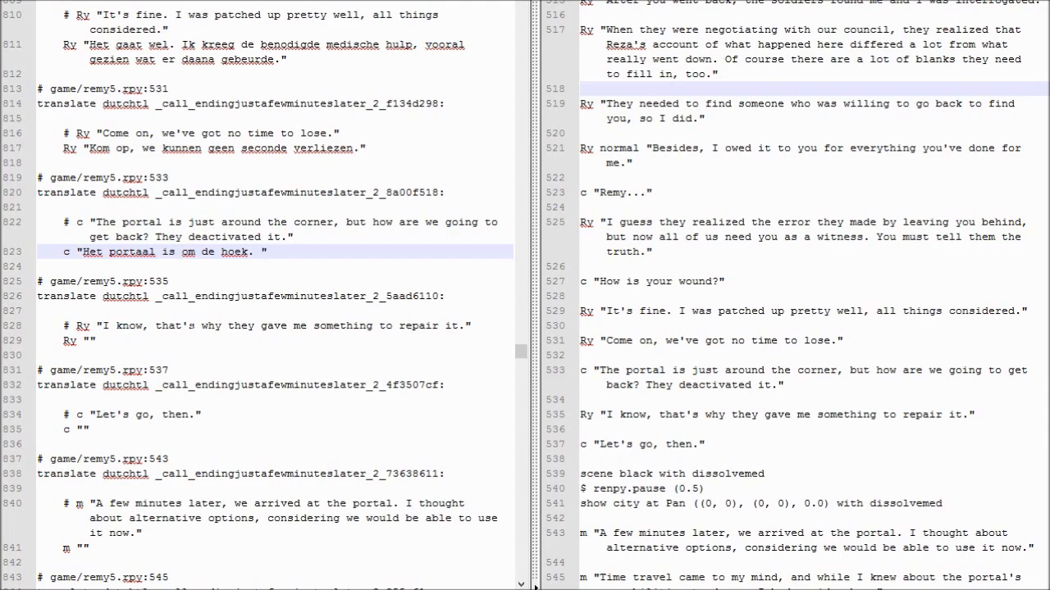
Step: Complete the Dutch 'het doet het niet meer' portal line and type Remy's 'Hiermee kan ik het' reply
type("Me")
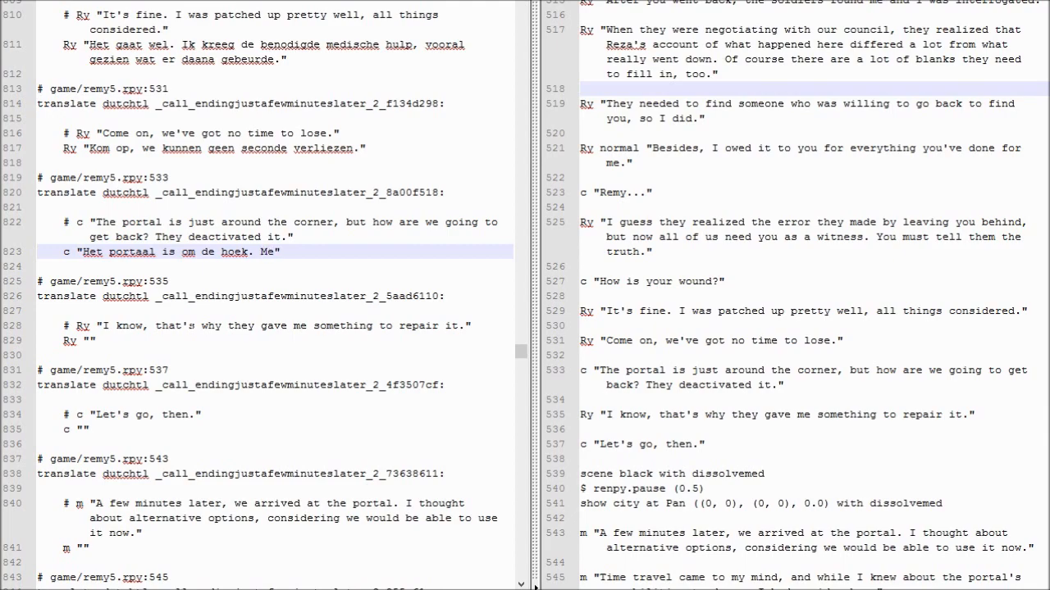
type("Maar het doet het")
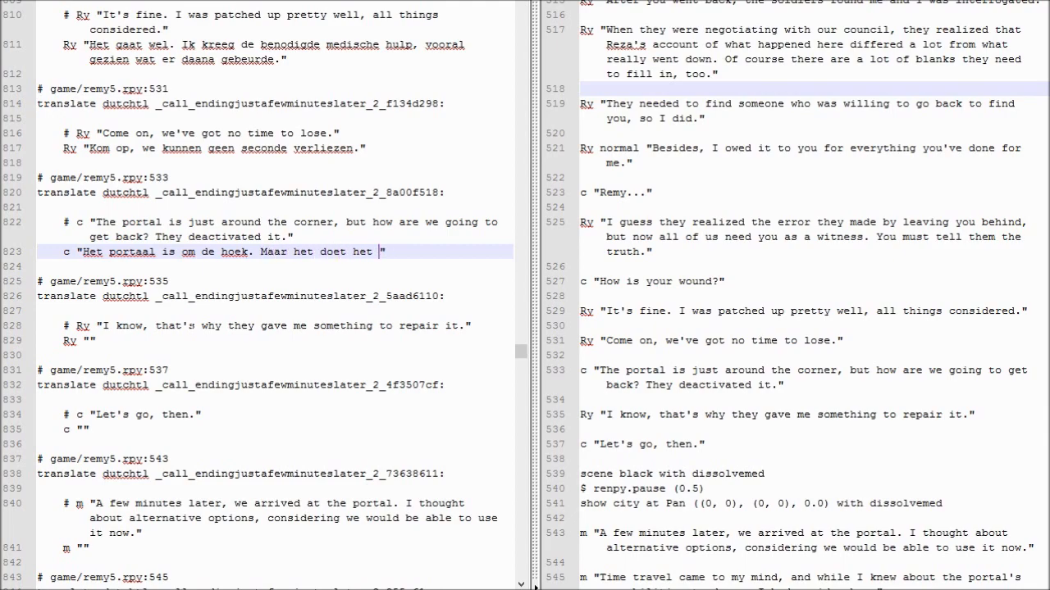
type("niet meer. Wat is het plan?")
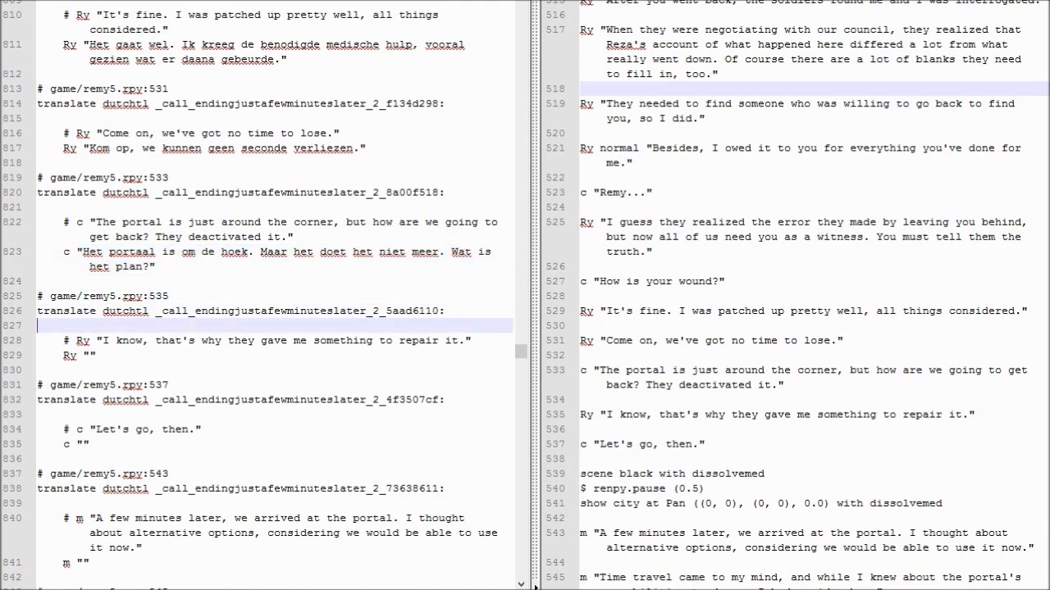
type("Ik weet dat hij")
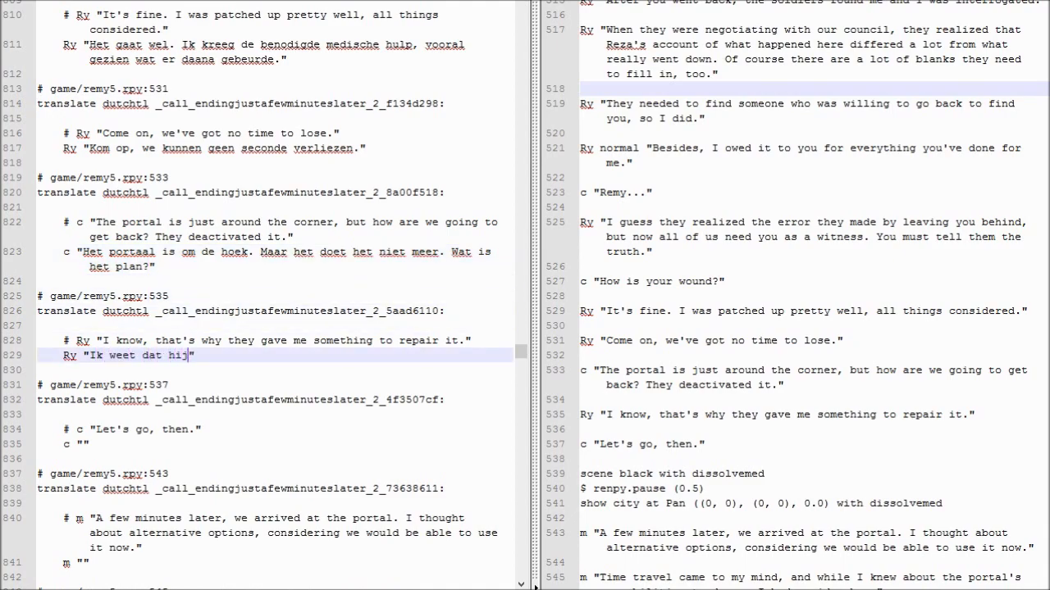
type("het niet doet.")
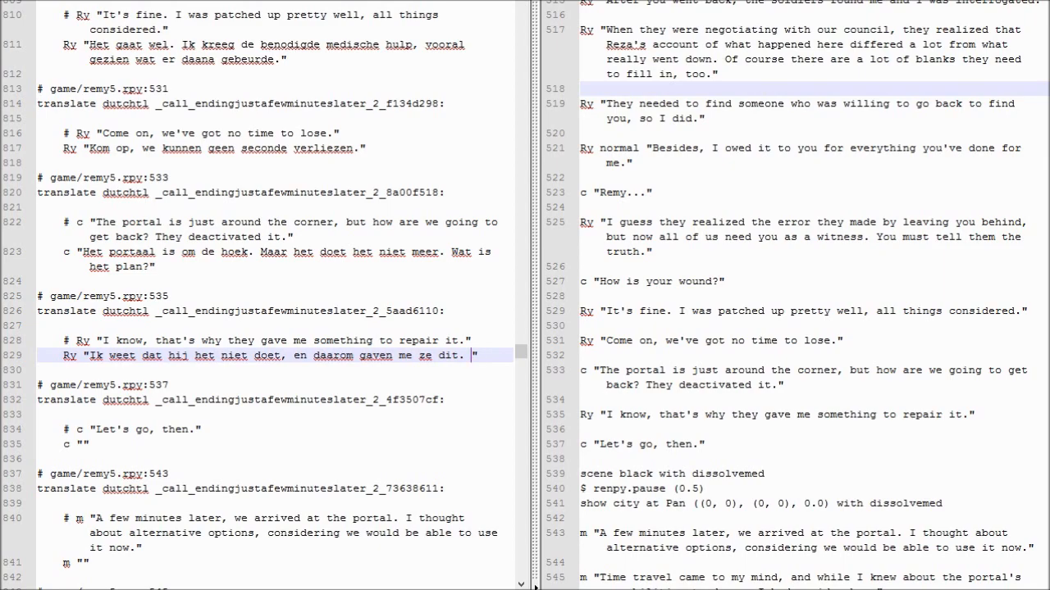
type("Hiermee kan ik het maken.")
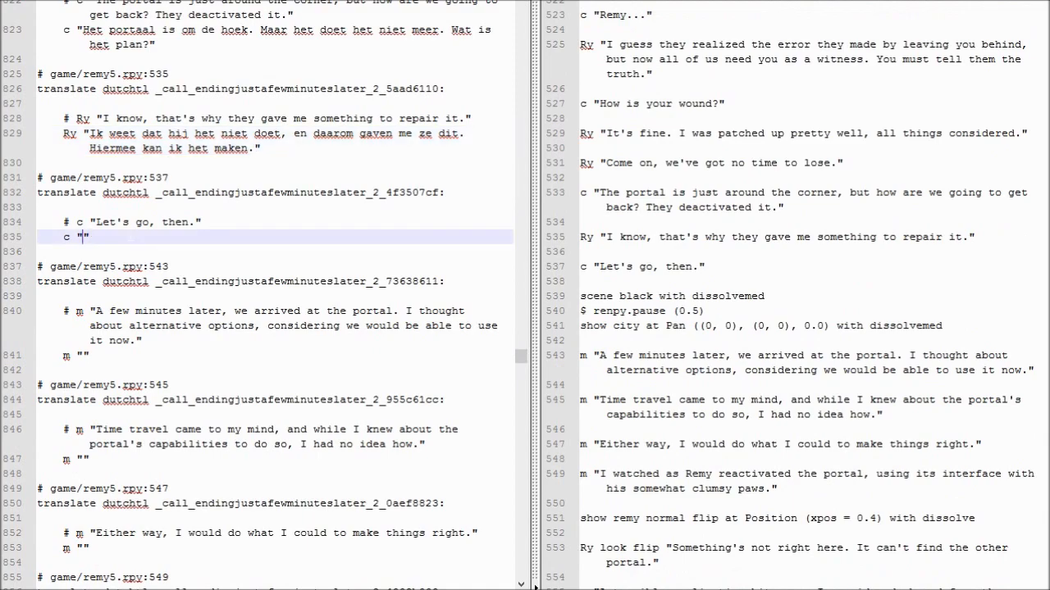
Step: Type 'Dan gaan we ervoor.' and the Dutch arriving-at-the-portal narration on lines 835 and 841
type("Dan gaan we ervoor.")
left_click(275, 355)
type("Een paar minuten later waren we bij het portaal. Ik dacht ")
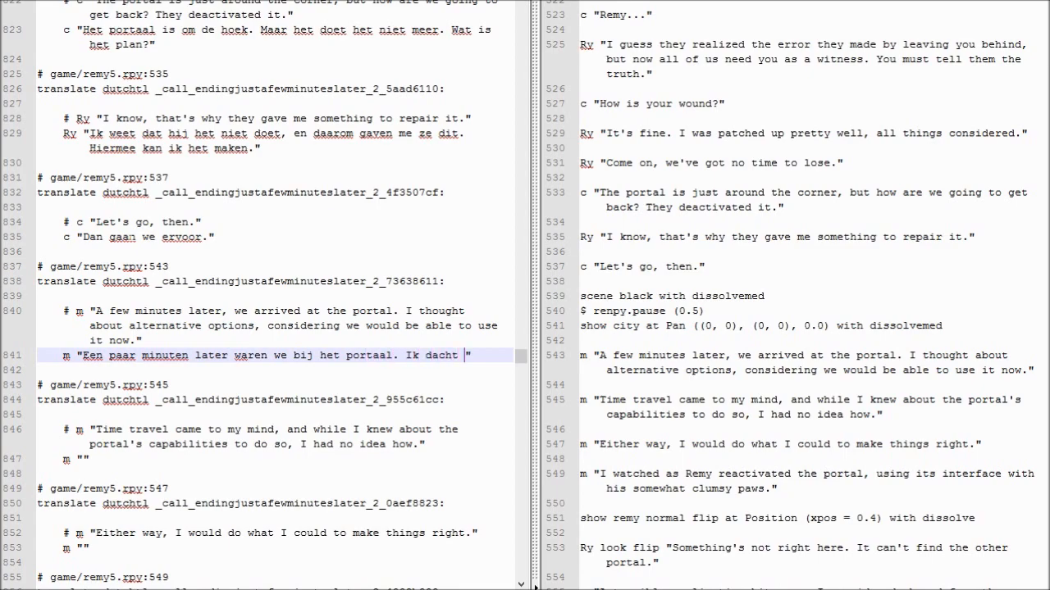
type("over")
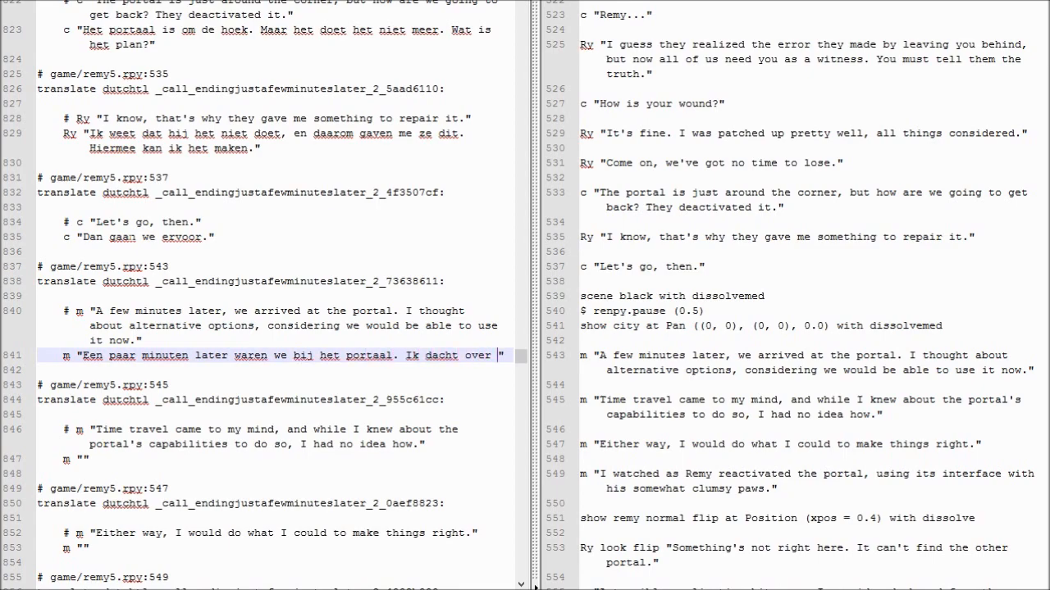
type("de m")
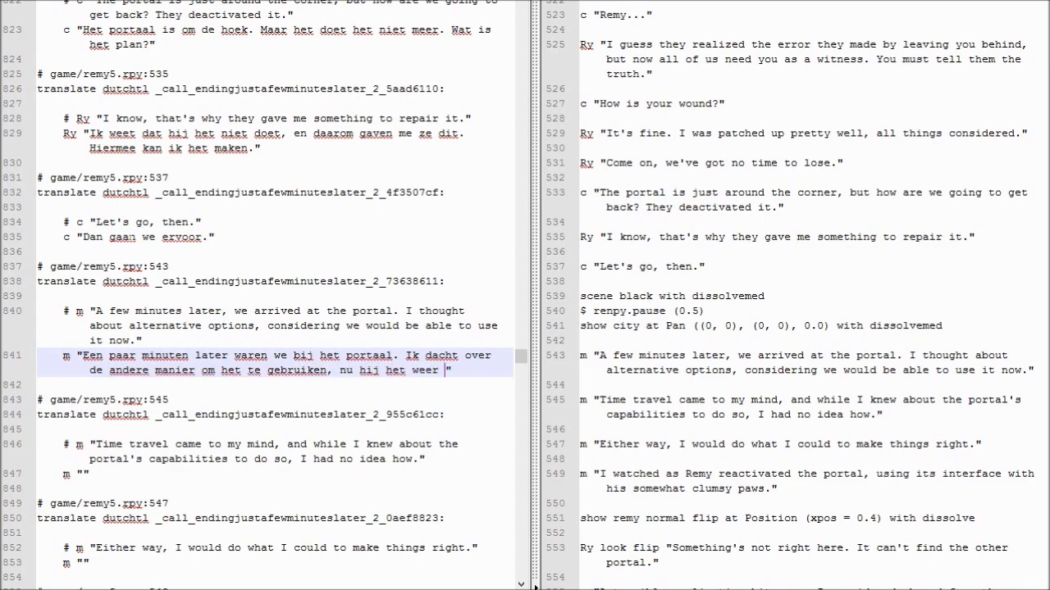
type("deed.\"")
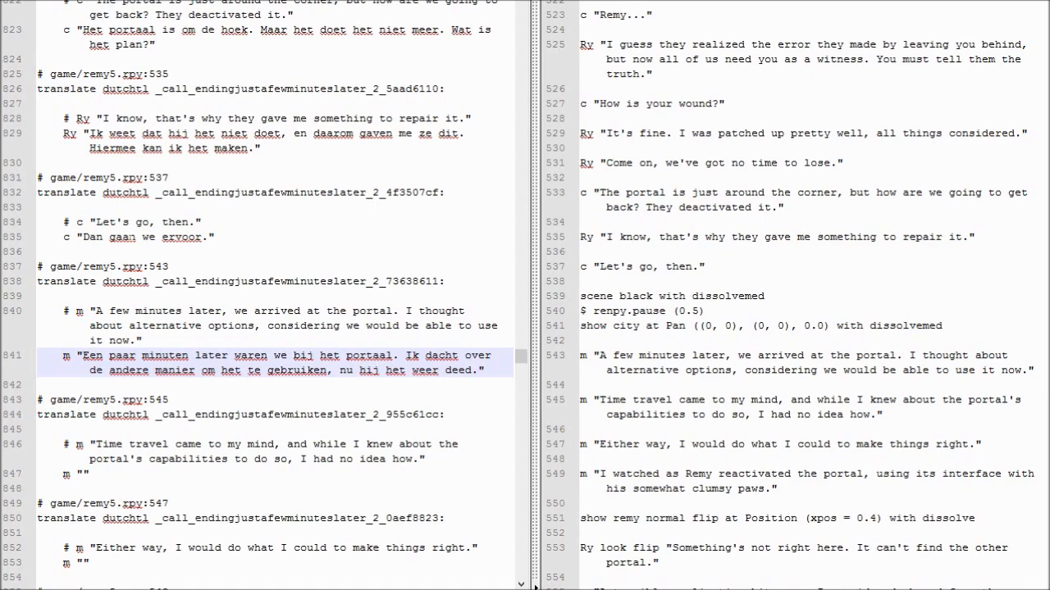
left_click(483, 371)
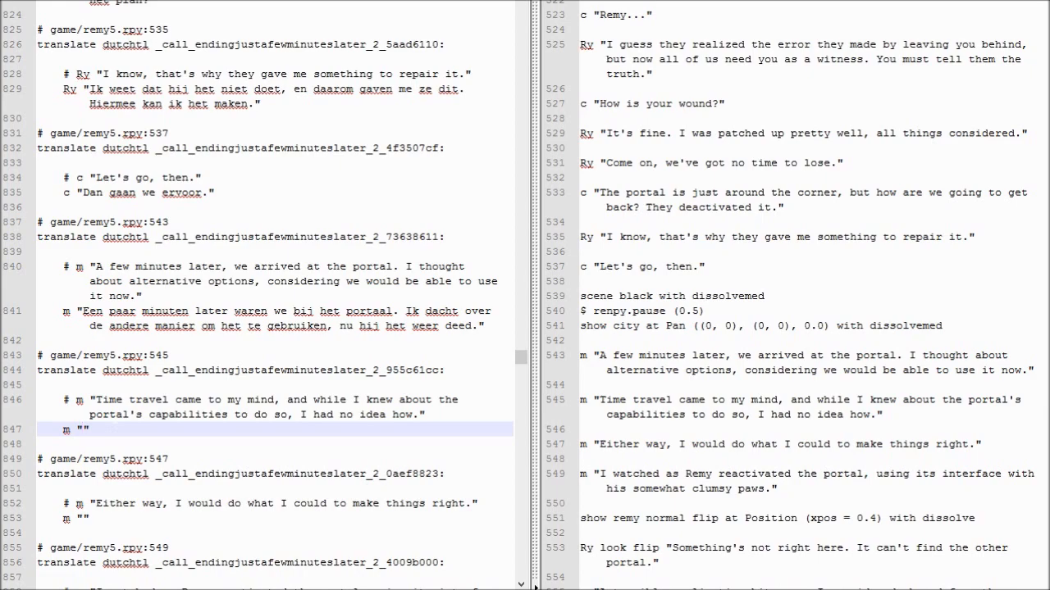
Step: Type the Dutch time-travel narration and 'wat ik kon om het beter' line on lines 847 and 853
type("Tijdreizen lag voor de hand, en")
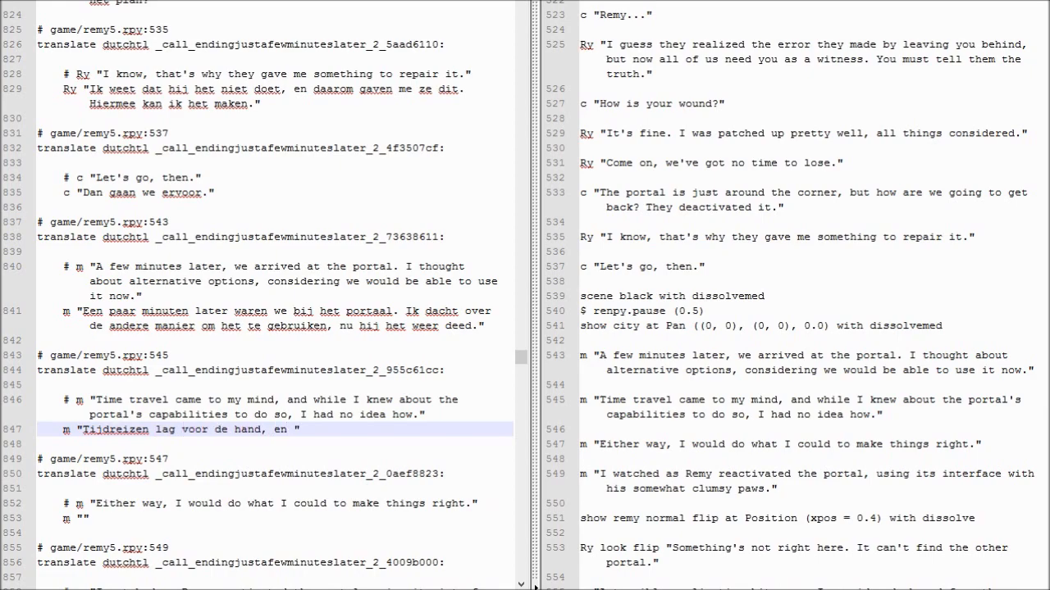
type("howe")
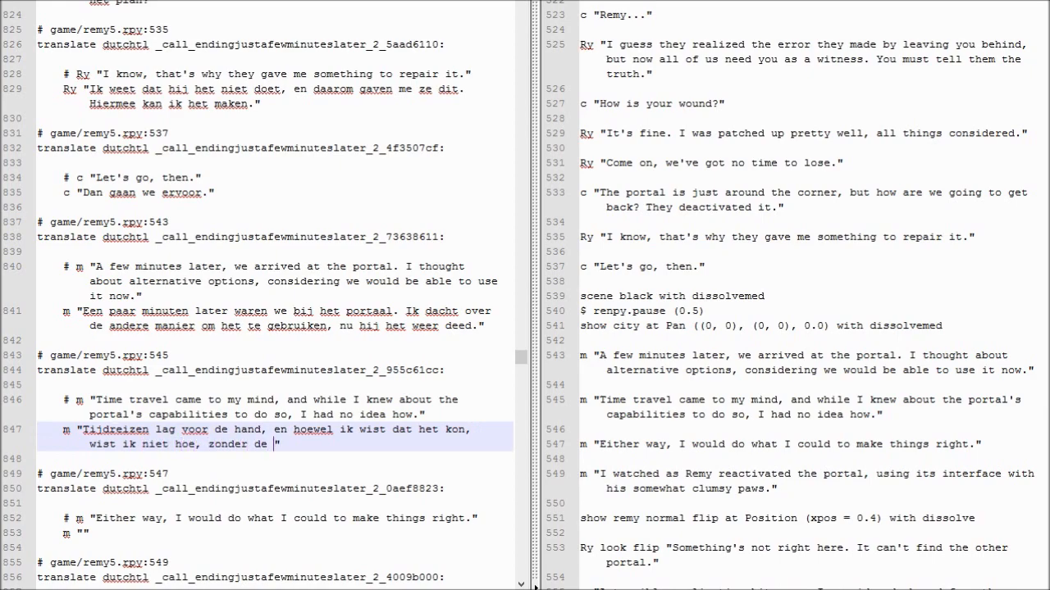
type("coordinaten van Izumi.")
left_click(274, 533)
type("Hoe dan ook, ik")
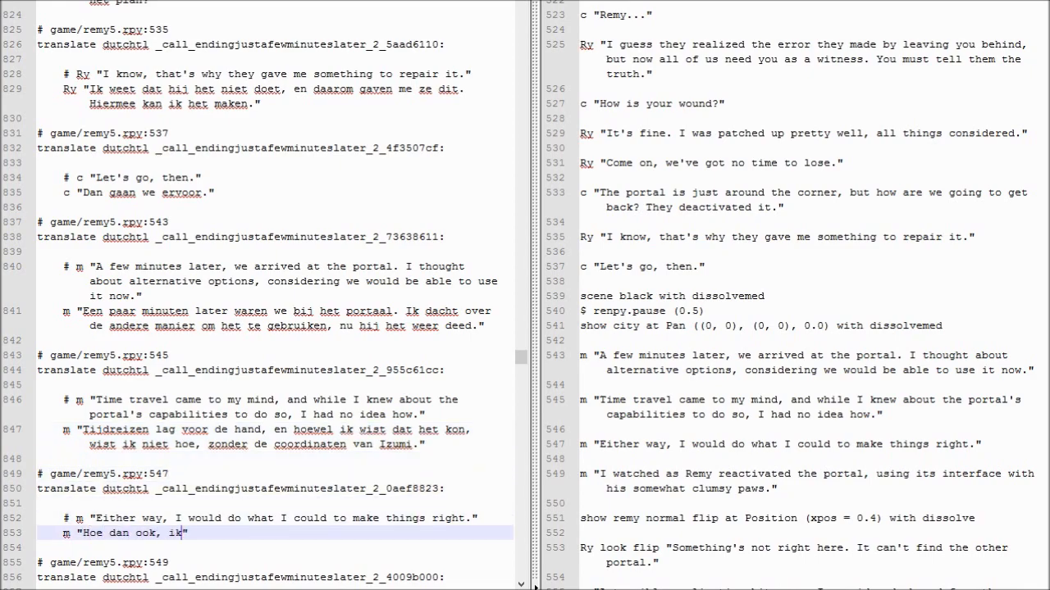
type("moest doen was")
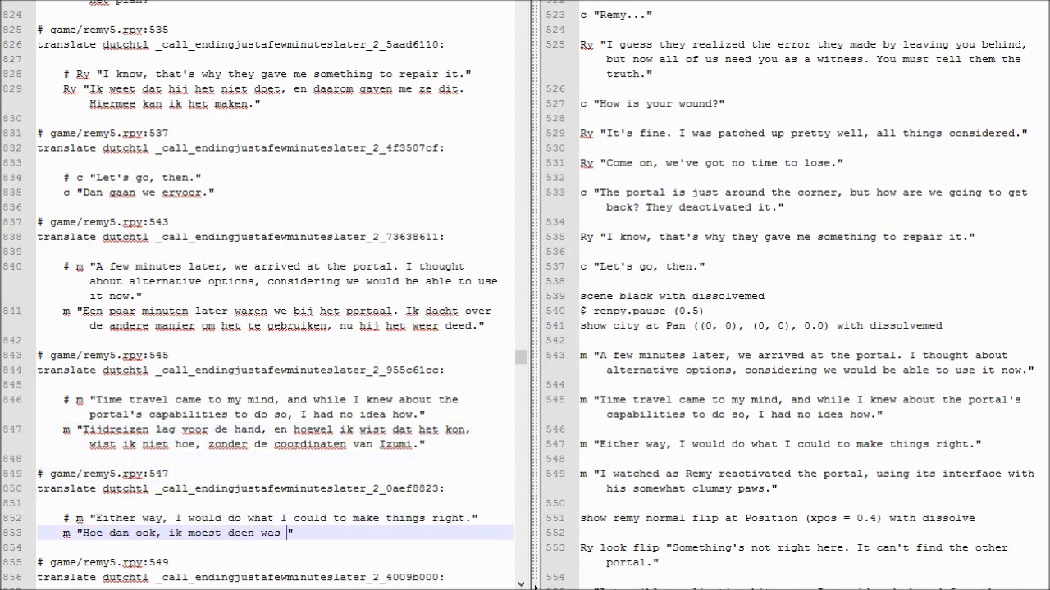
type("at ik kon om het beter te maken.")
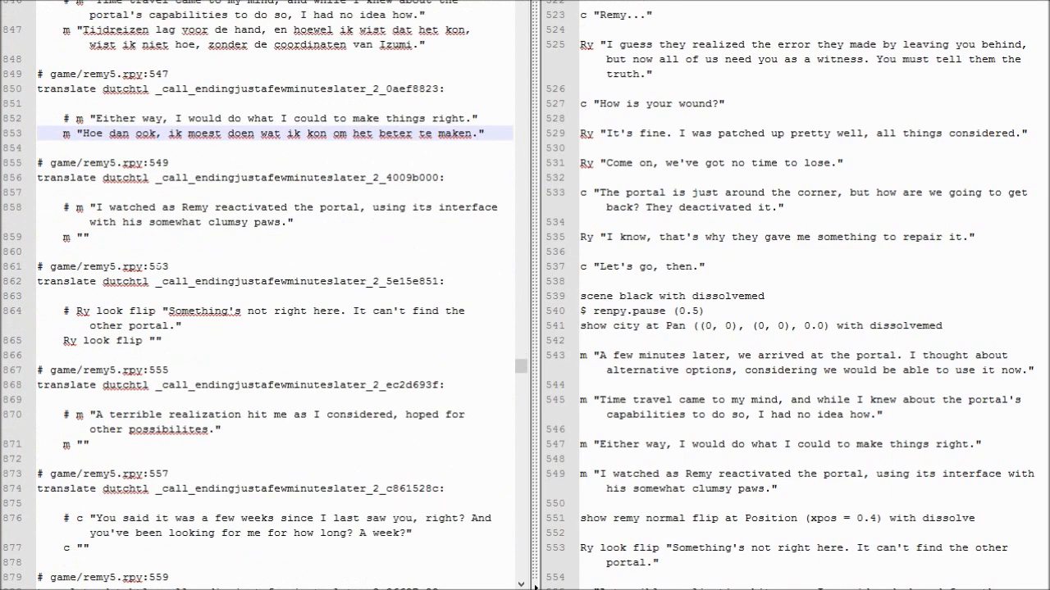
Step: Type 'Ik zag hoe Remy het portaal…' ending with 'onhandige klauwen.' on line 859
type("Ik zag")
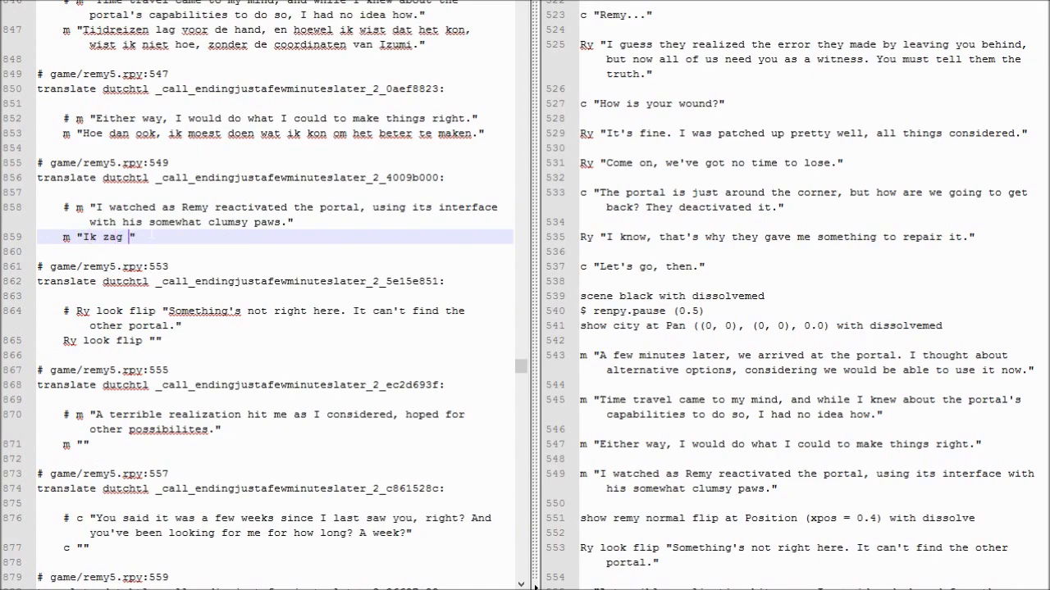
type("hoe Remy het portaal aanzetten")
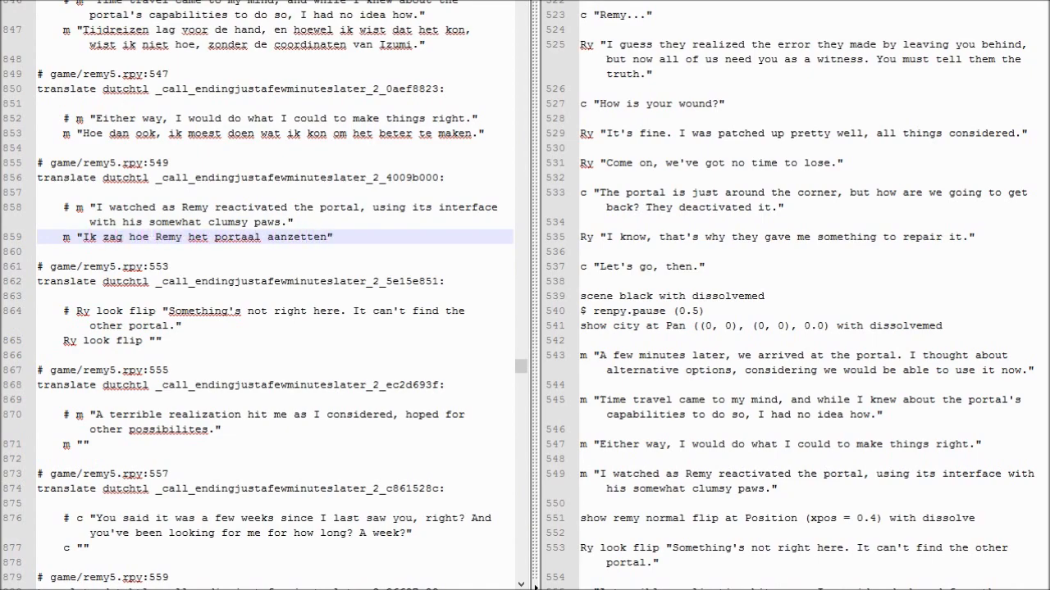
type("De interface")
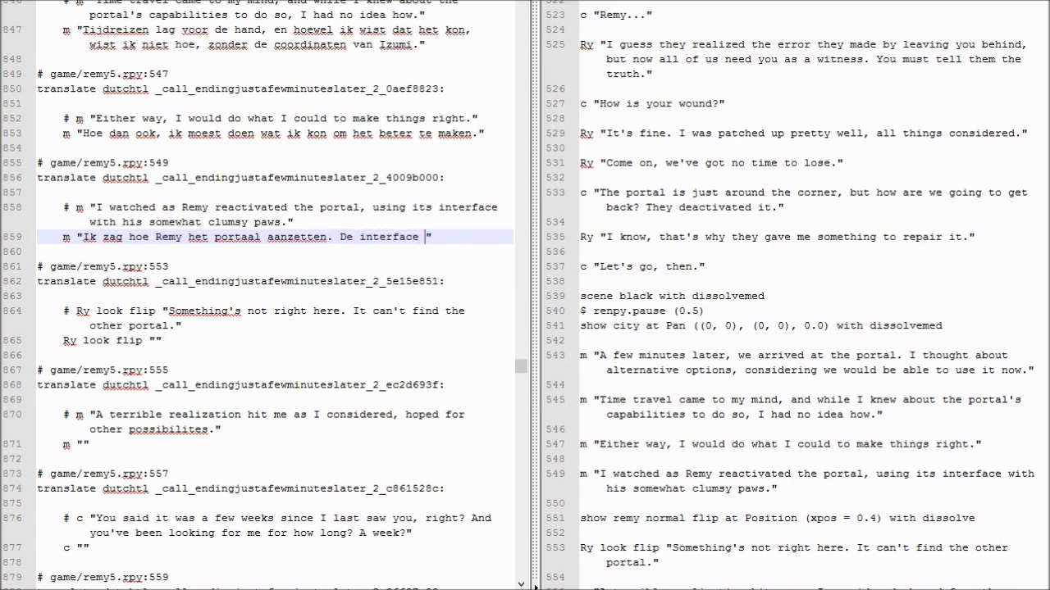
type("werkte niet goed met zijn")
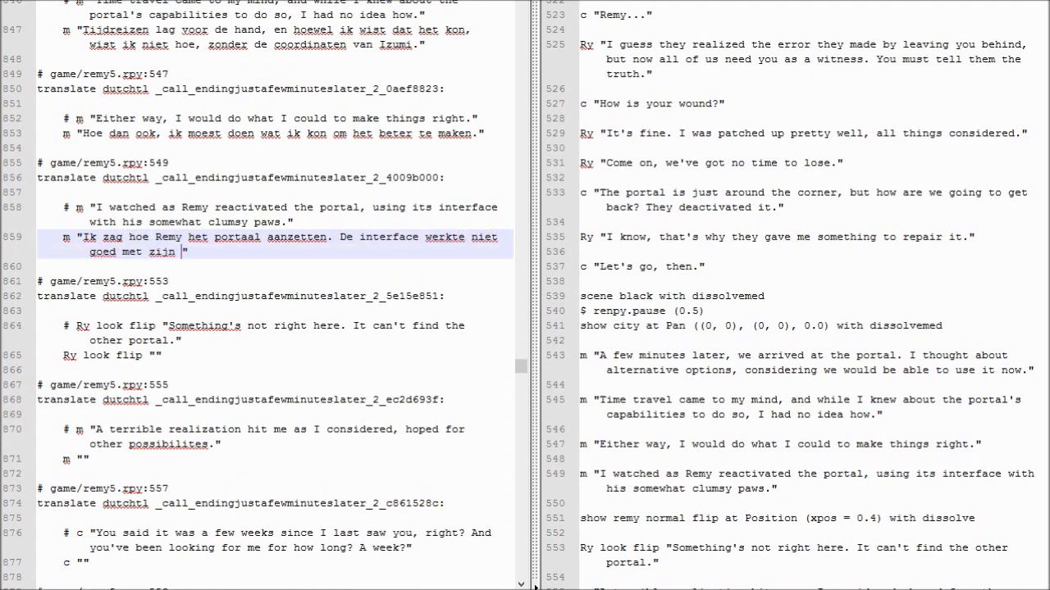
type("onhandige klauwen.")
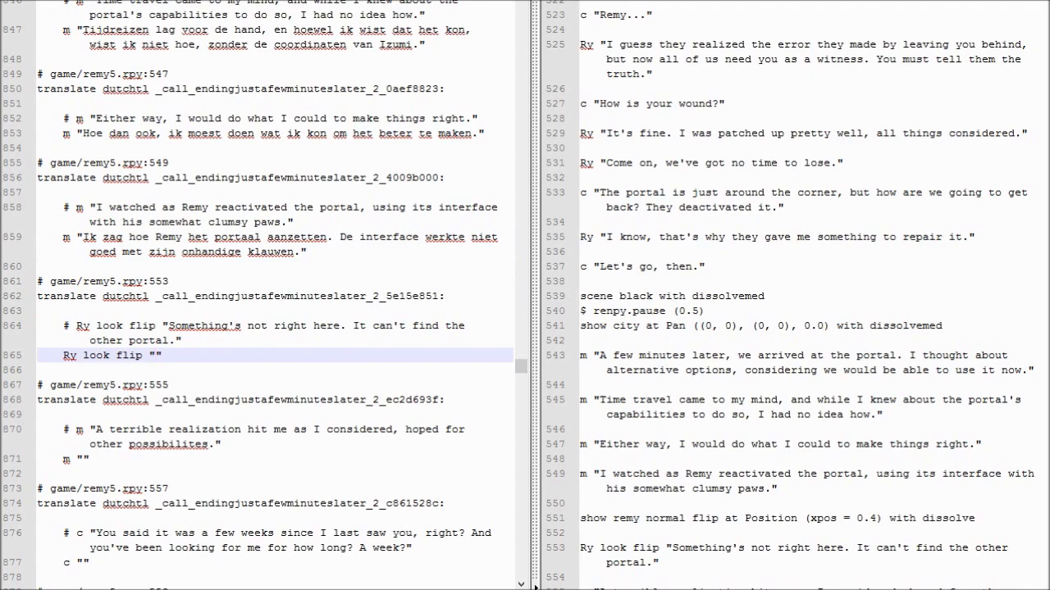
left_click(151, 355)
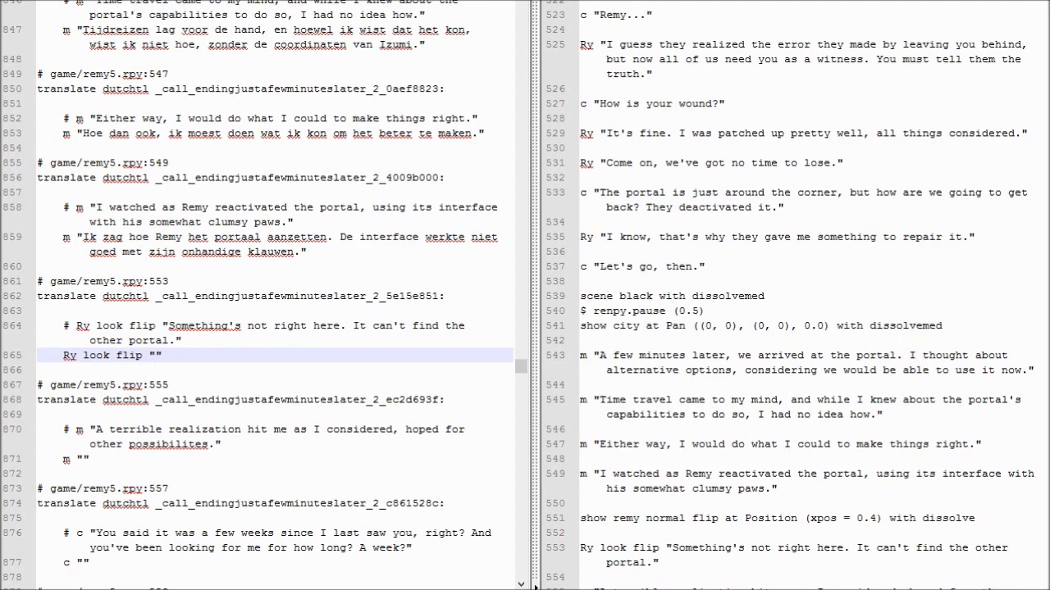
left_click(151, 355)
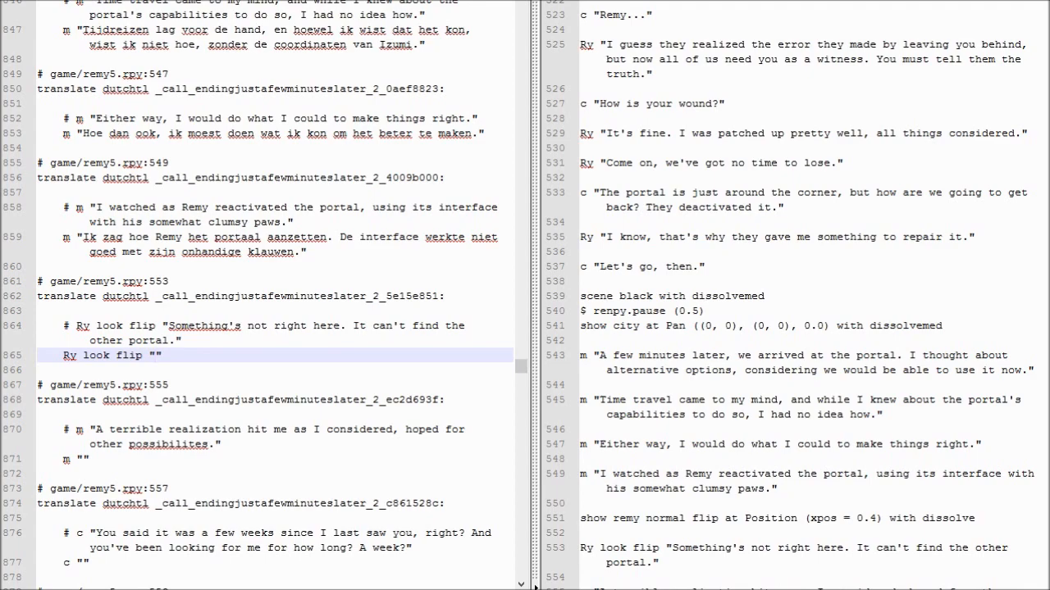
left_click(148, 356)
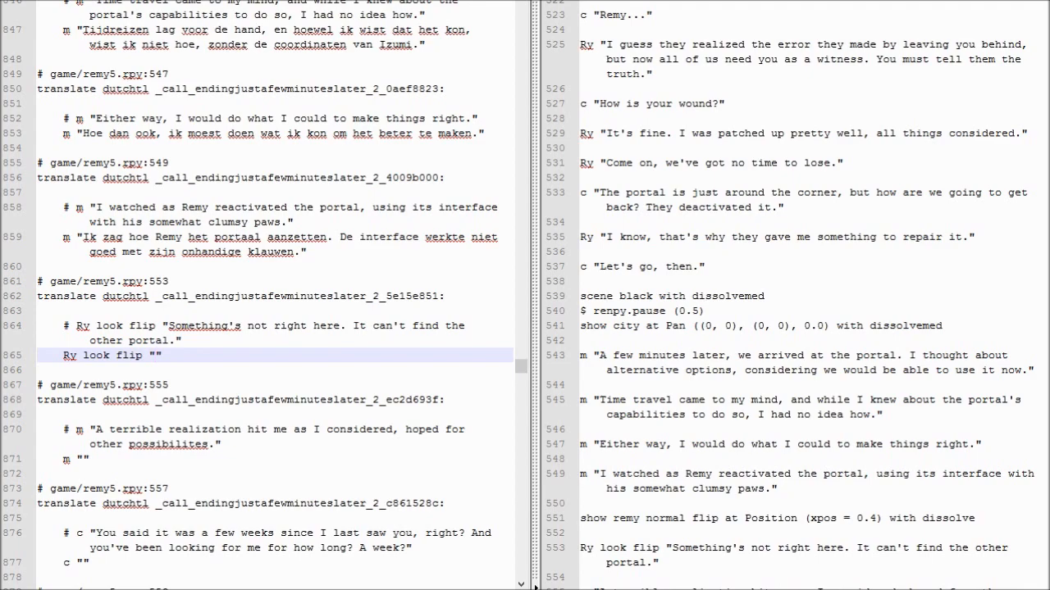
Step: Type Dutch for the portal-not-here, terrible-realization, few-weeks lines and 'Een week, ja.' on lines 865–883
type("Er klopt iets niet. Ik kn")
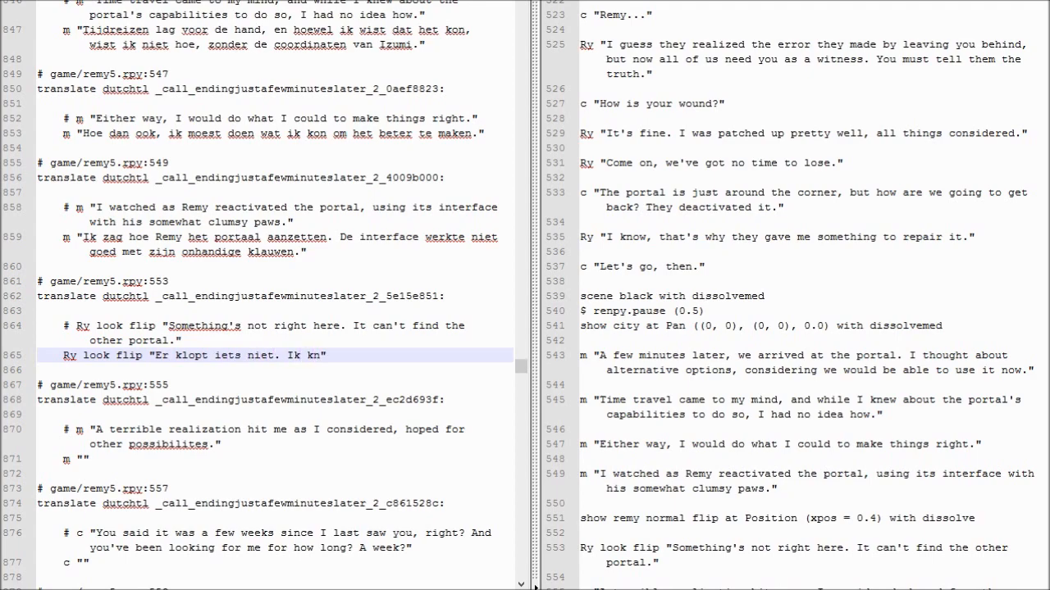
type("Het andere")
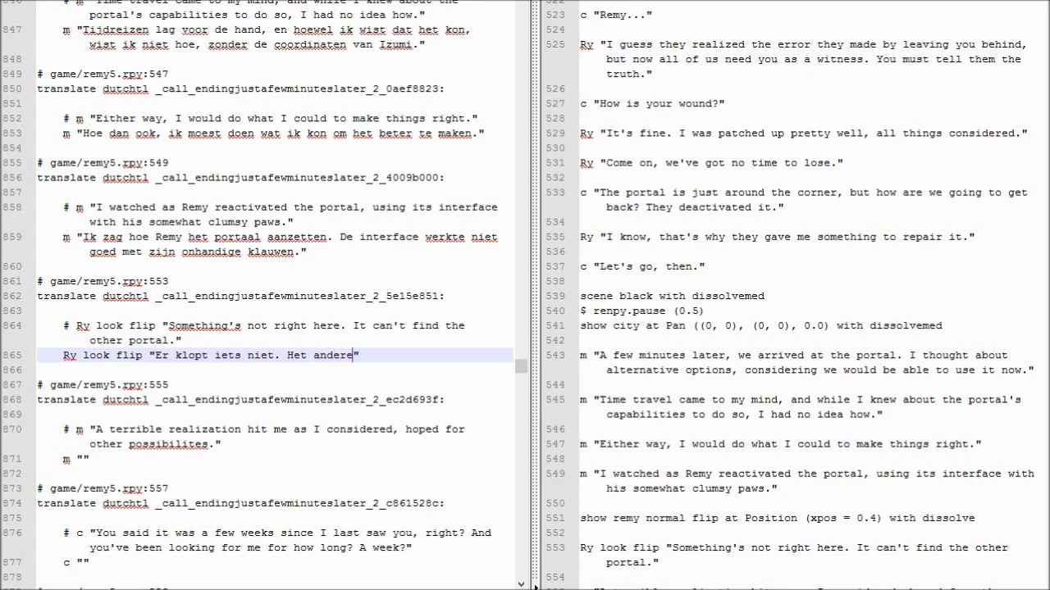
type("portaal staa")
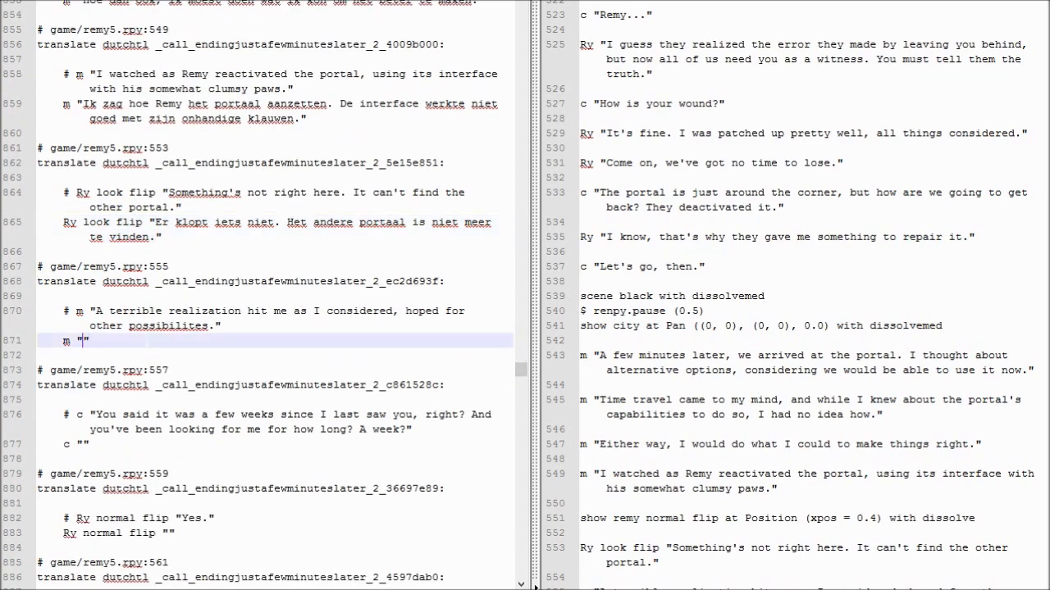
type("P1")
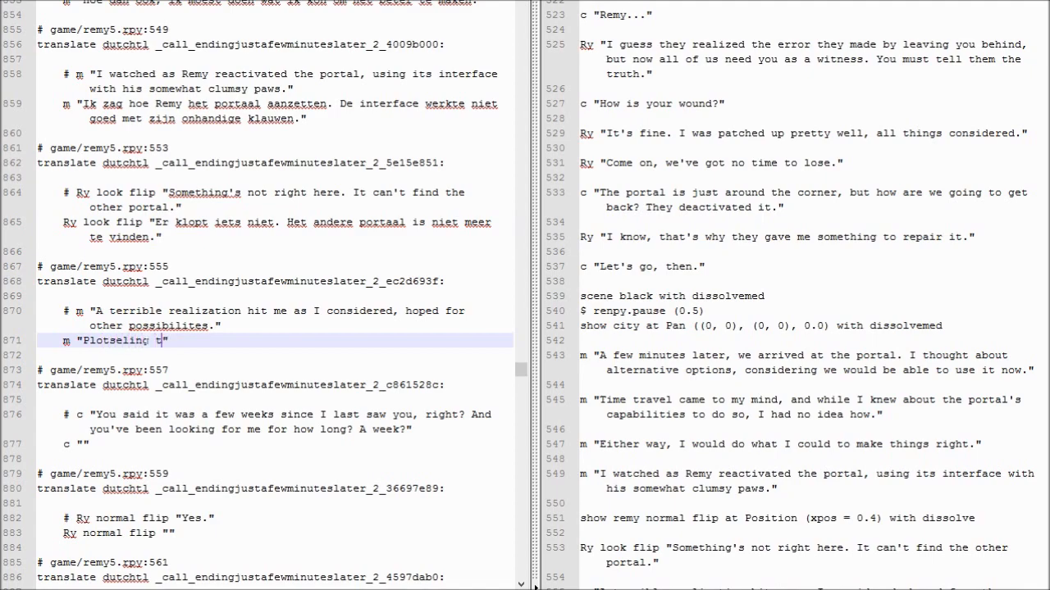
type("realizeerde ik met iets. Ik hoopte dat ik fout was.")
left_click(275, 533)
type("Een week,")
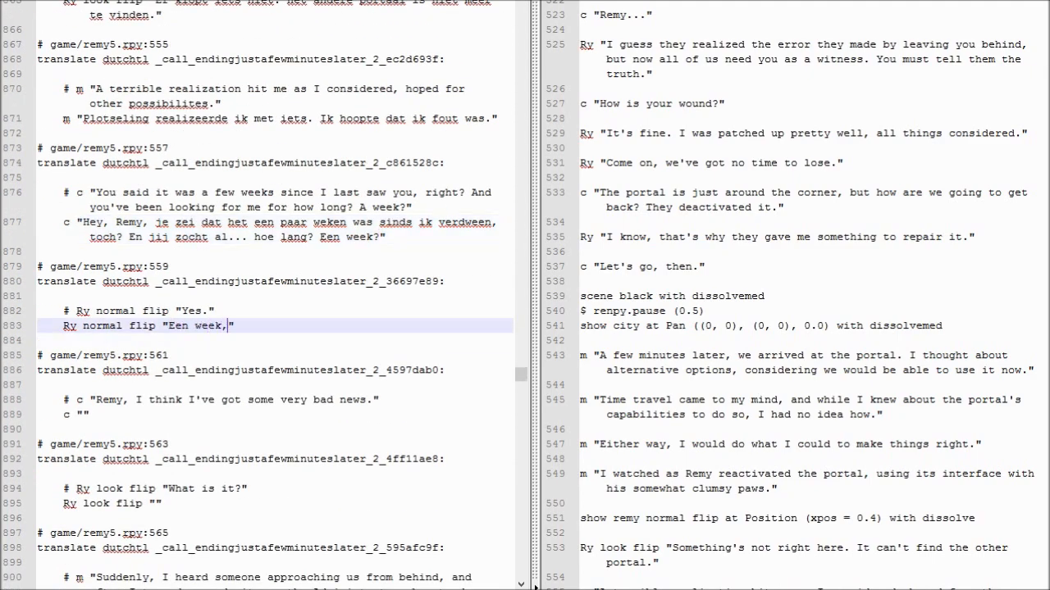
type("ja.")
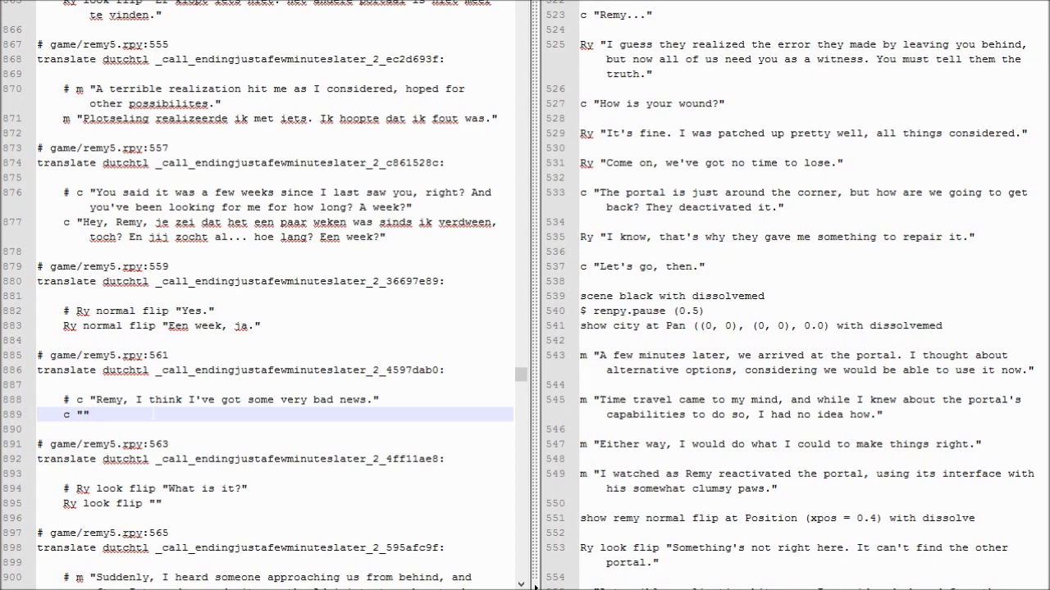
Step: Place the cursor in line 889's quotes for 'Remy, ik heb slecht nieuws.'
left_click(83, 412)
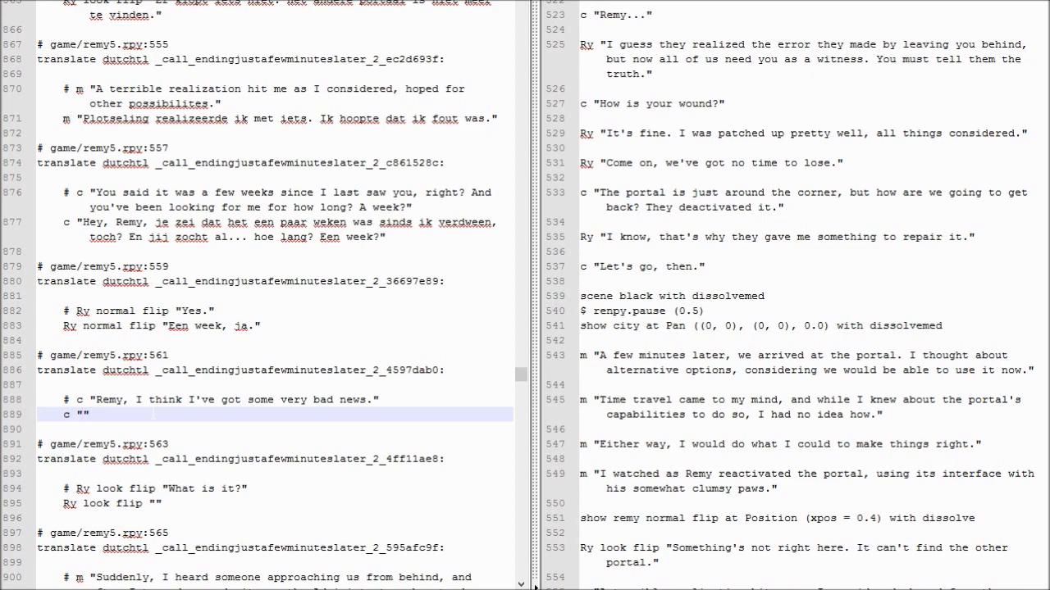
left_click(82, 414)
type("Remy, ik heb slecht nieuws.")
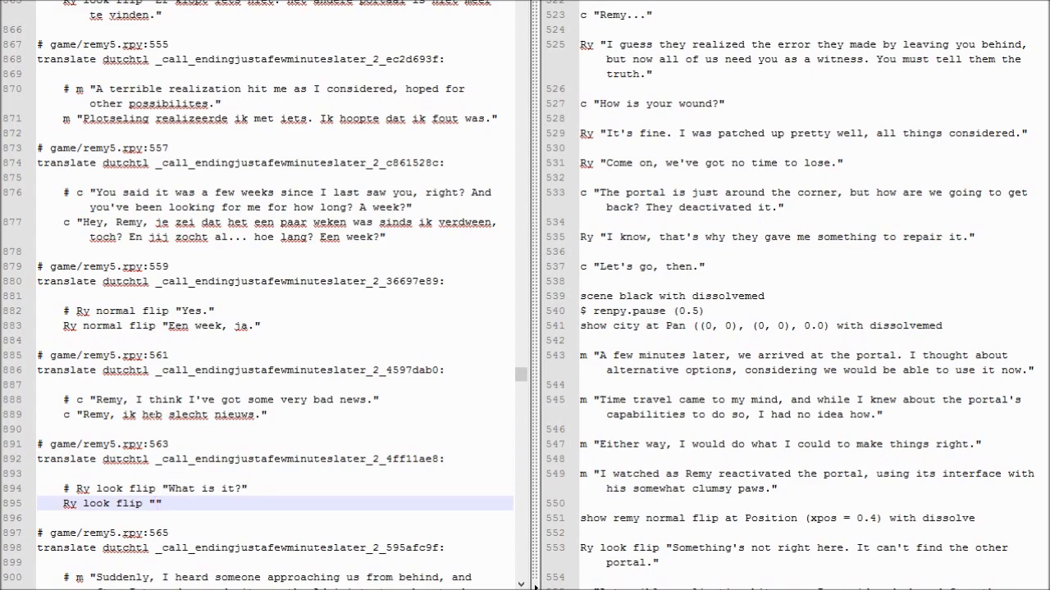
Step: Type 'En dat is?' and the Dutch Administrator-approaching narration 'Ik hoorde iemand achter…' on line 901
type("En dat is?")
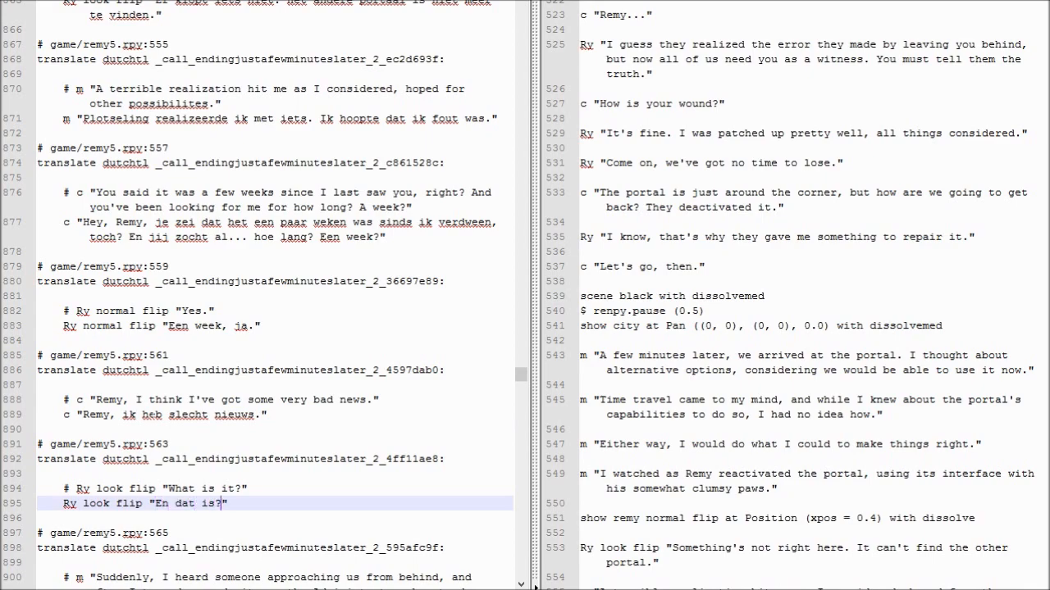
scroll("down", 3)
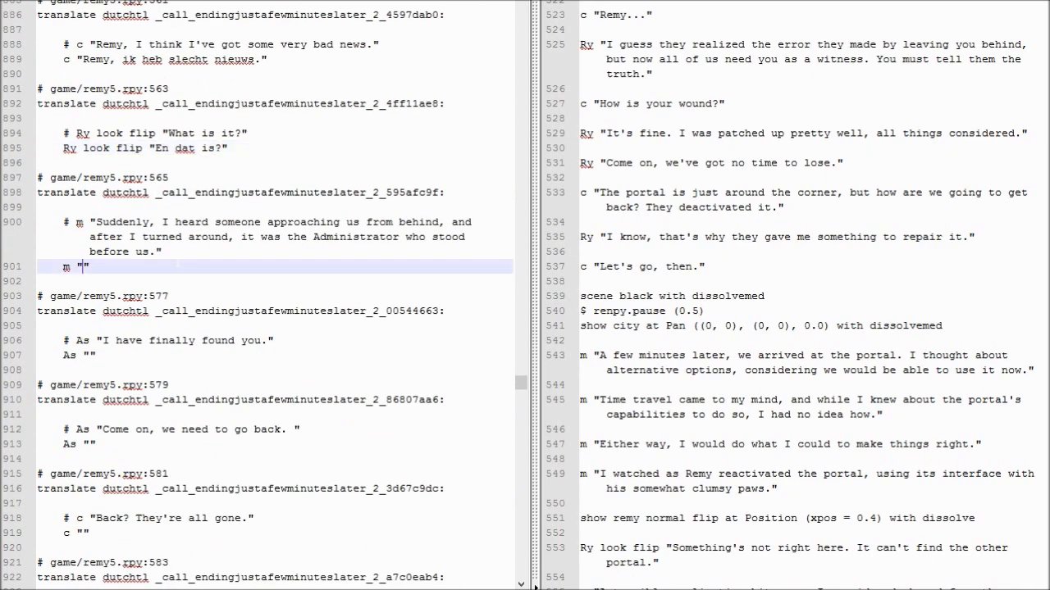
type("I")
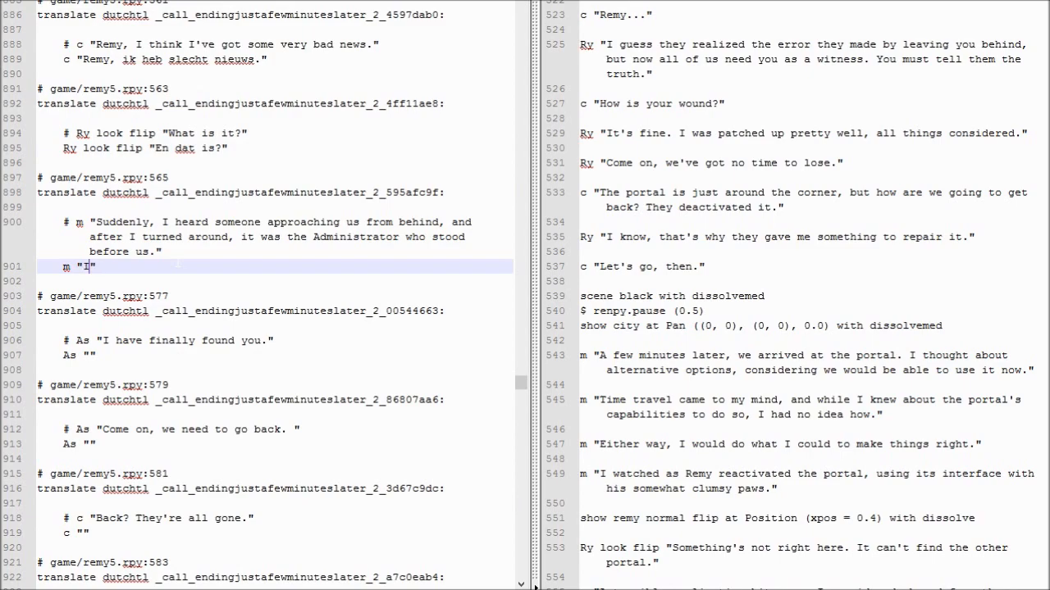
type("k hoorde iemand achter ons.")
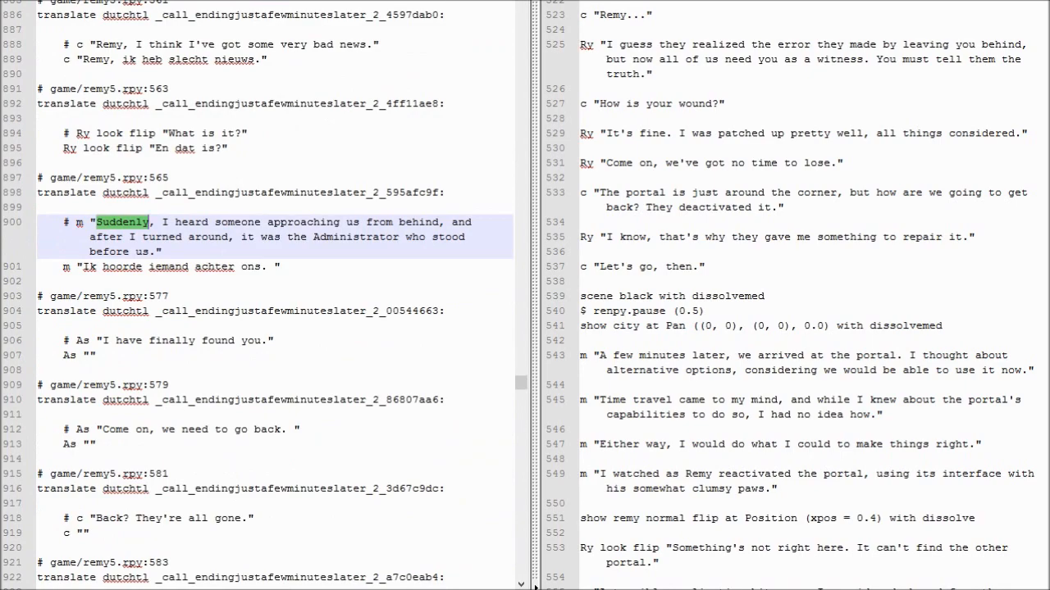
left_click(181, 267)
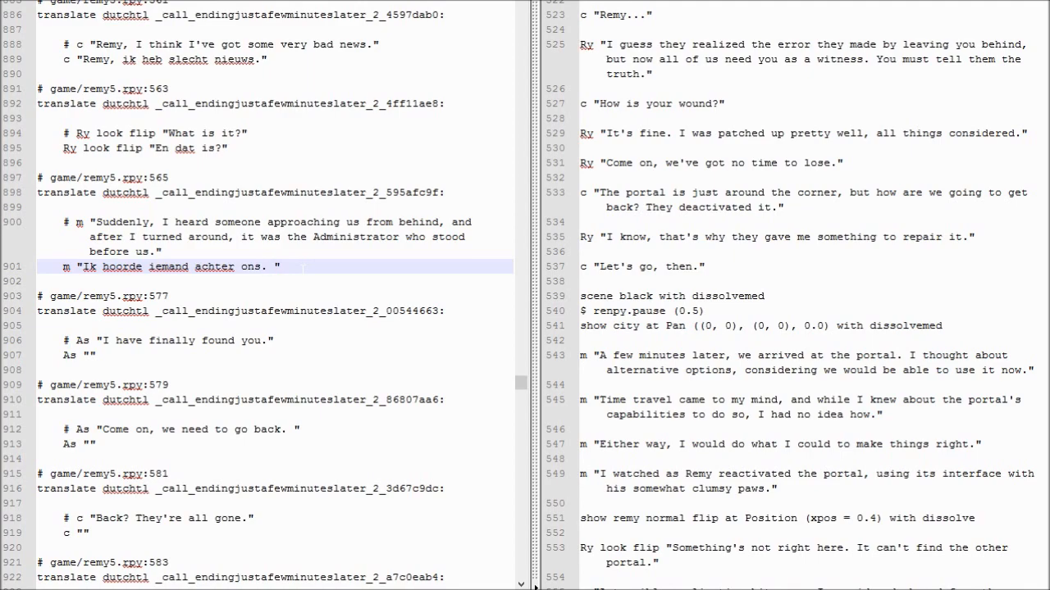
type("Ik daa")
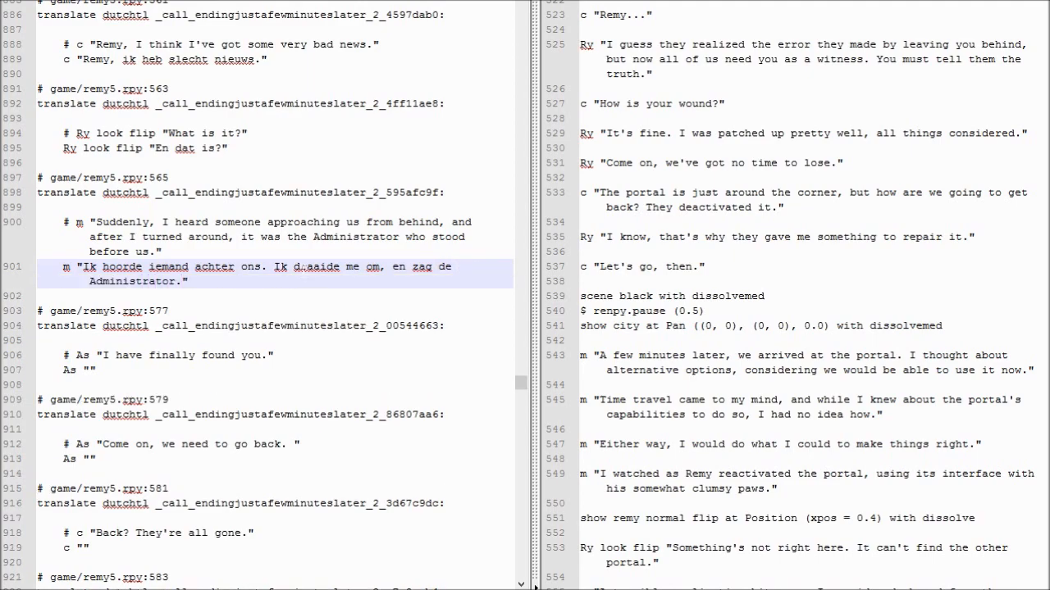
Step: Scroll down to the Administrator's 'I have finally found you' entry on line 907
scroll("down", 3)
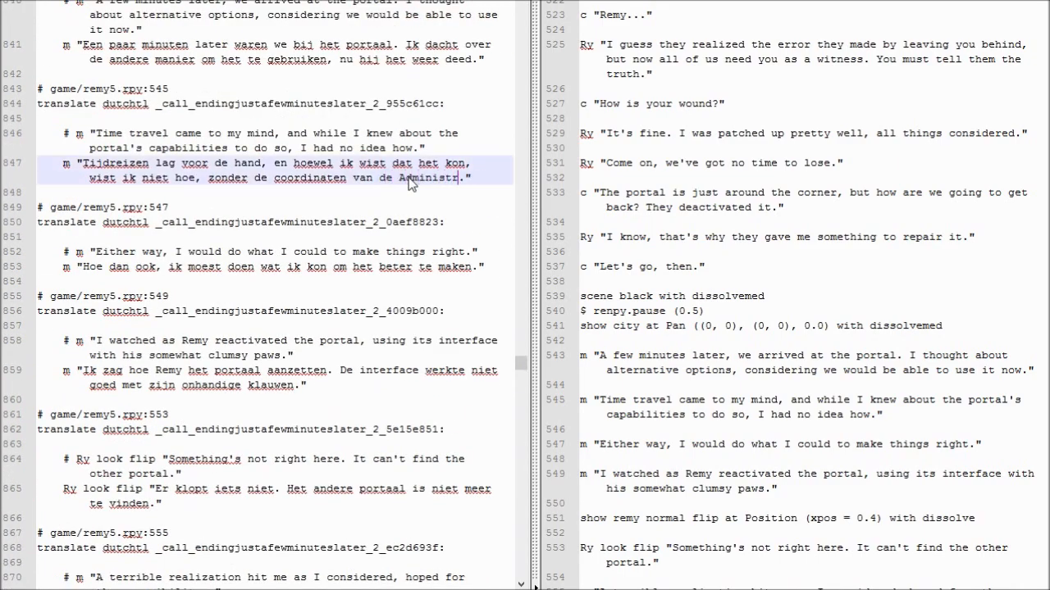
scroll("down", 3)
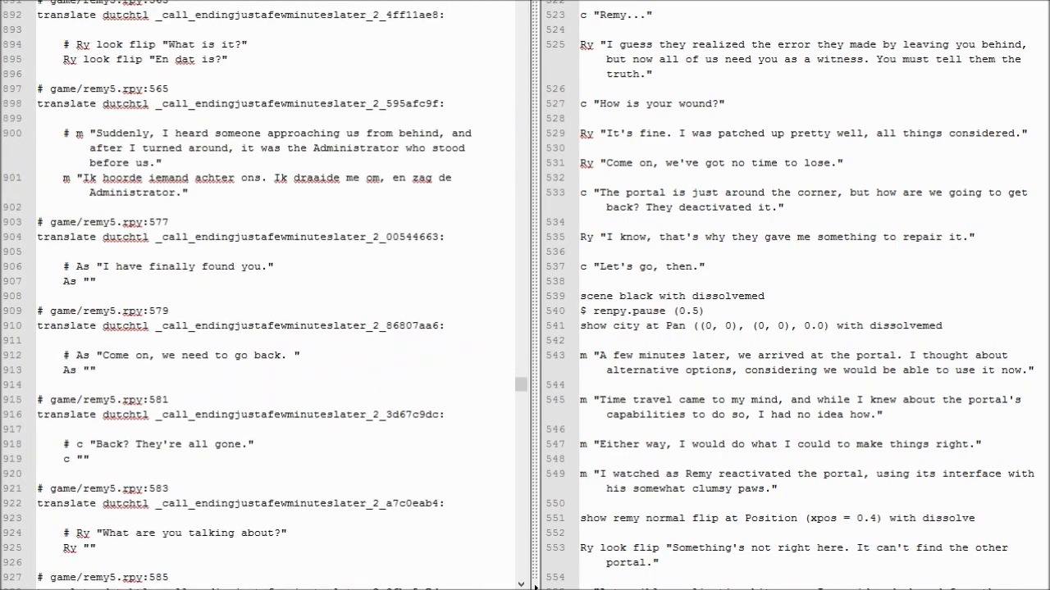
scroll("down", 3)
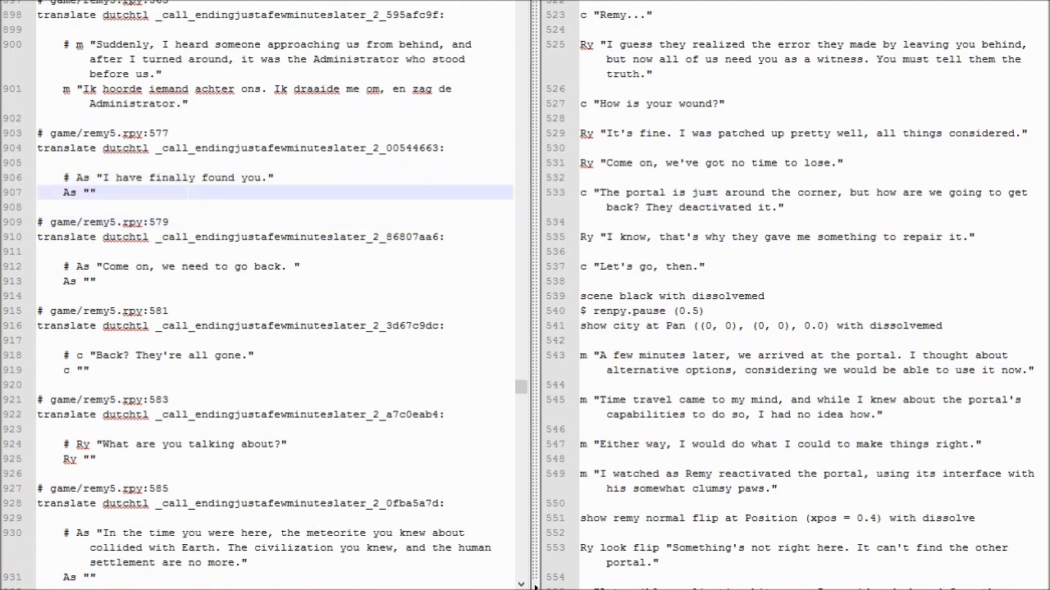
Step: Type 'Eindelijk gevonden.' and 'Kom op, we moeten terug' for the Administrator's lines
type("Eindelijk. Ik heb je")
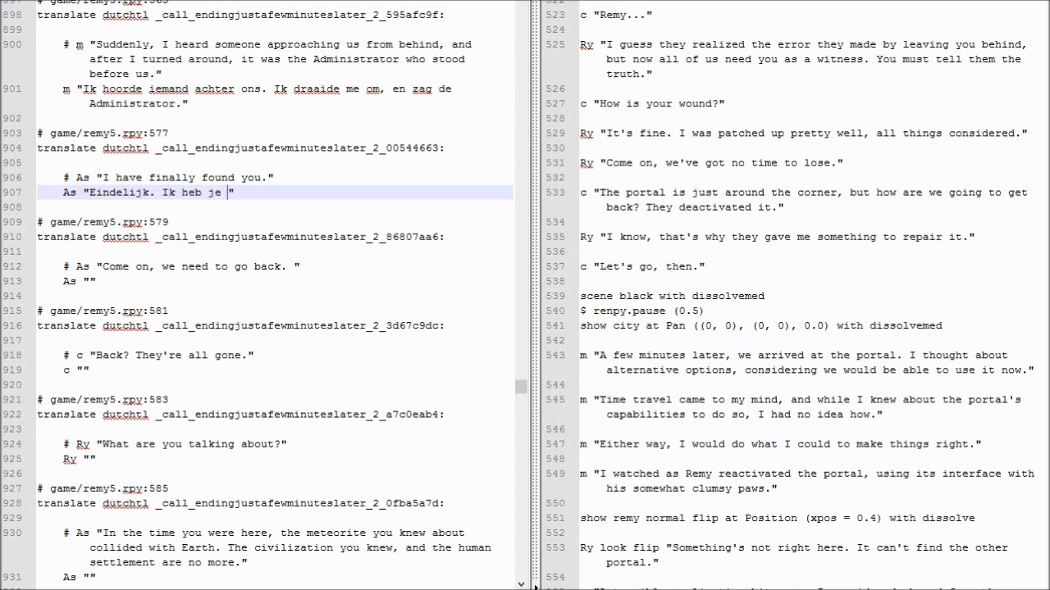
type("gevonden.")
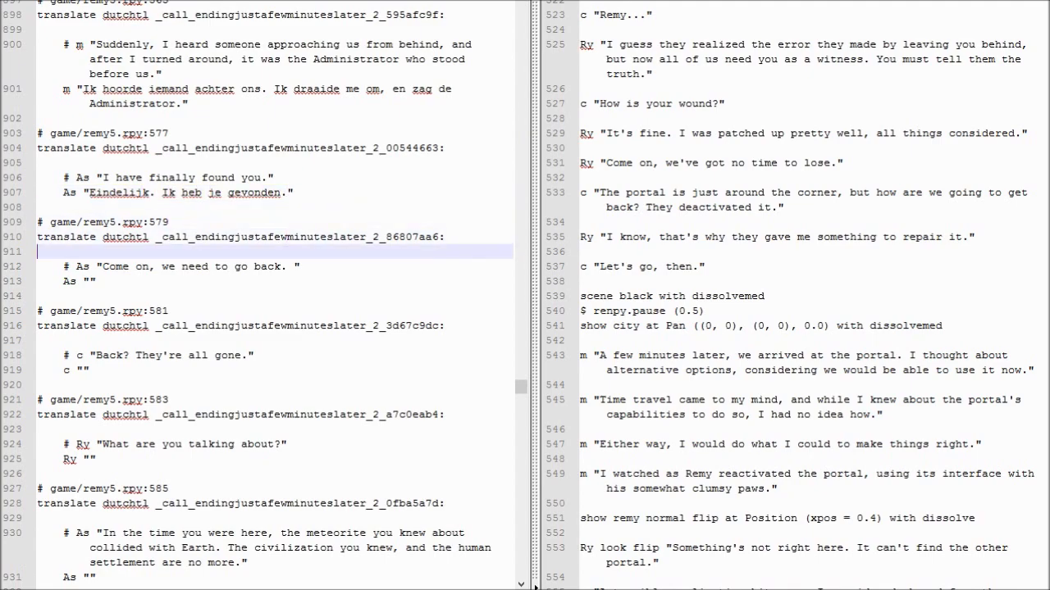
type("Kom op,")
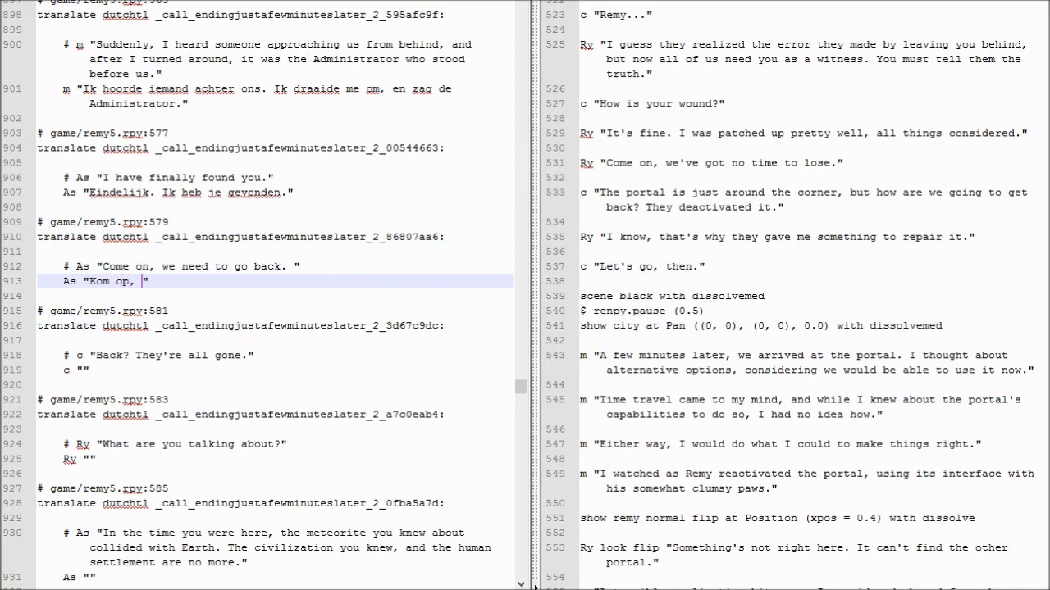
type("we moeten terug gaan.")
left_click(275, 370)
type("Terug? Ze zijn allemaal weggevaagd!")
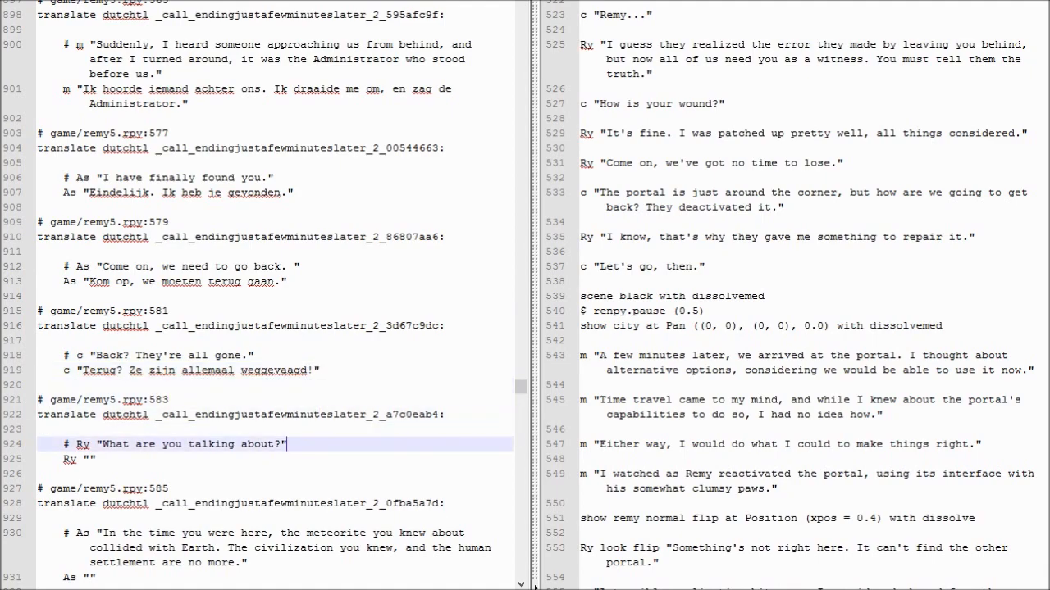
Step: Type 'Waar heb je het over' and the Dutch meteorite explanation ending 'vernietigd.'
type("Waar heb je het over?")
left_click(274, 577)
type("Terwijl jij ")
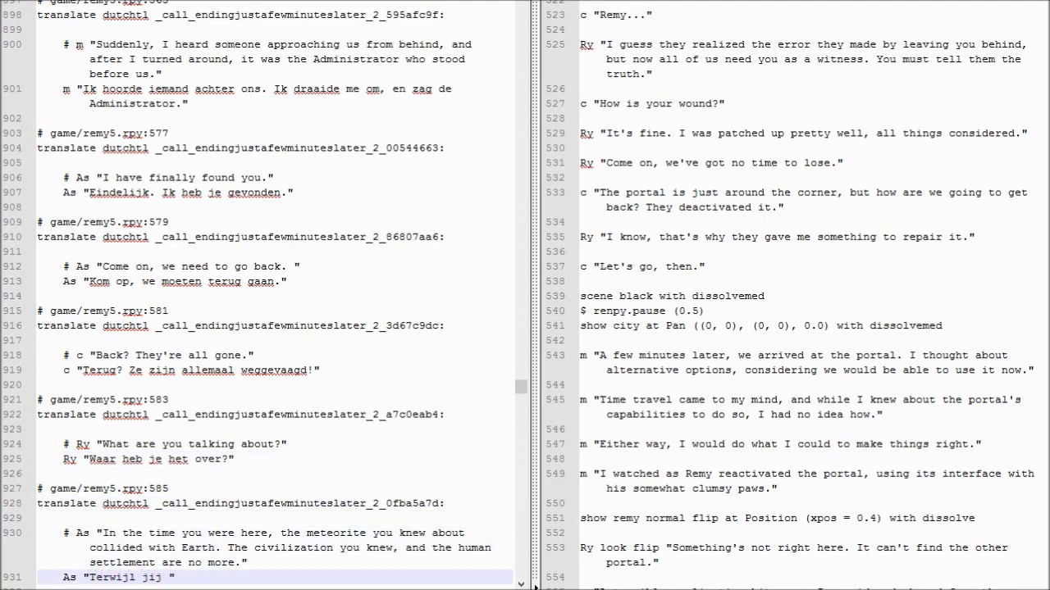
type("weg was, heeft de meteoriet de aarde geraakt. De draken en de mensen zijn allemaal")
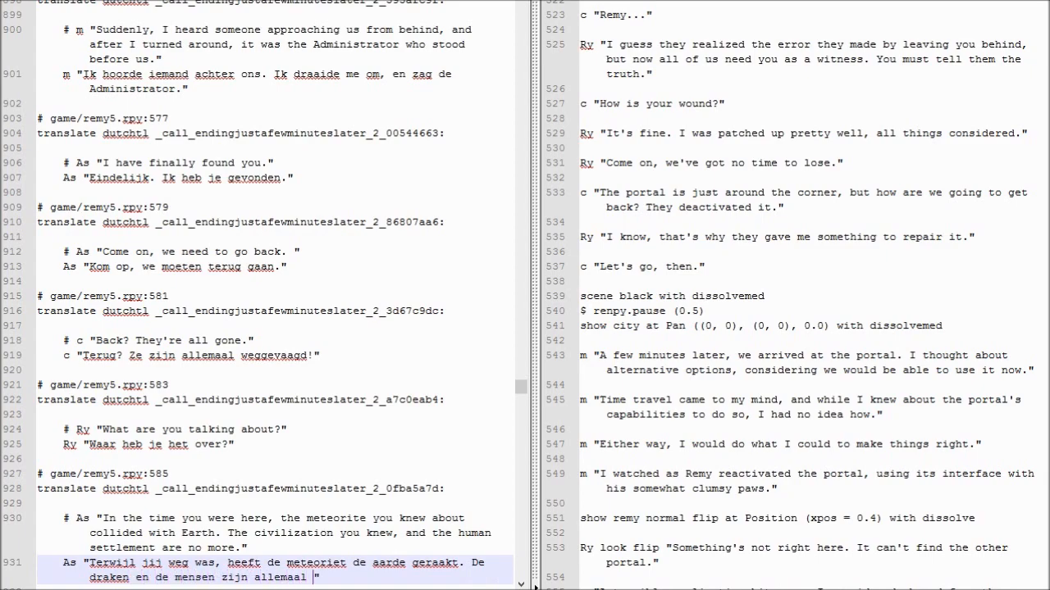
type("vernietigd.")
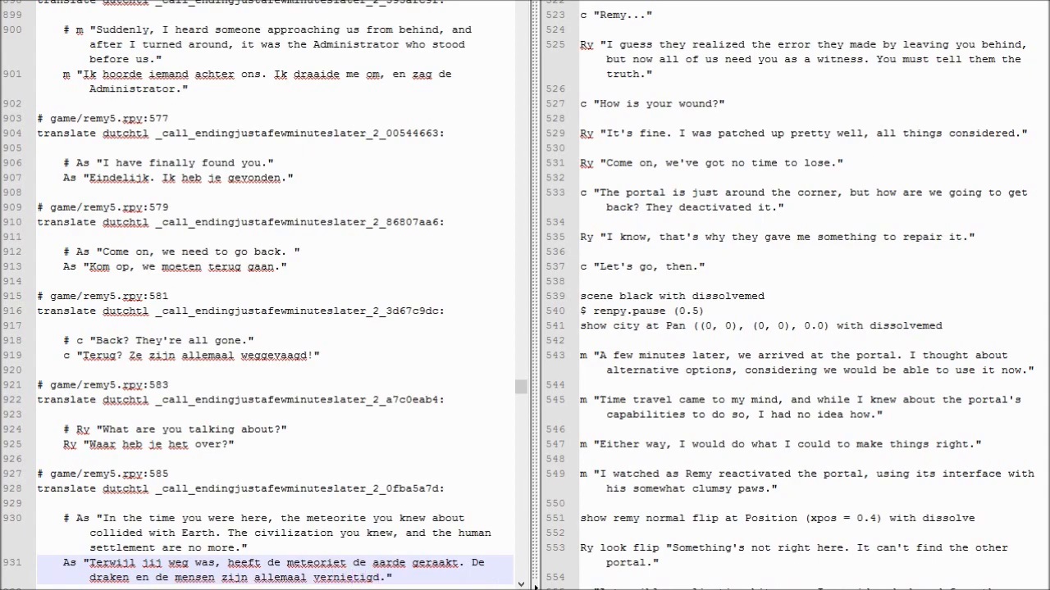
scroll("down", 3)
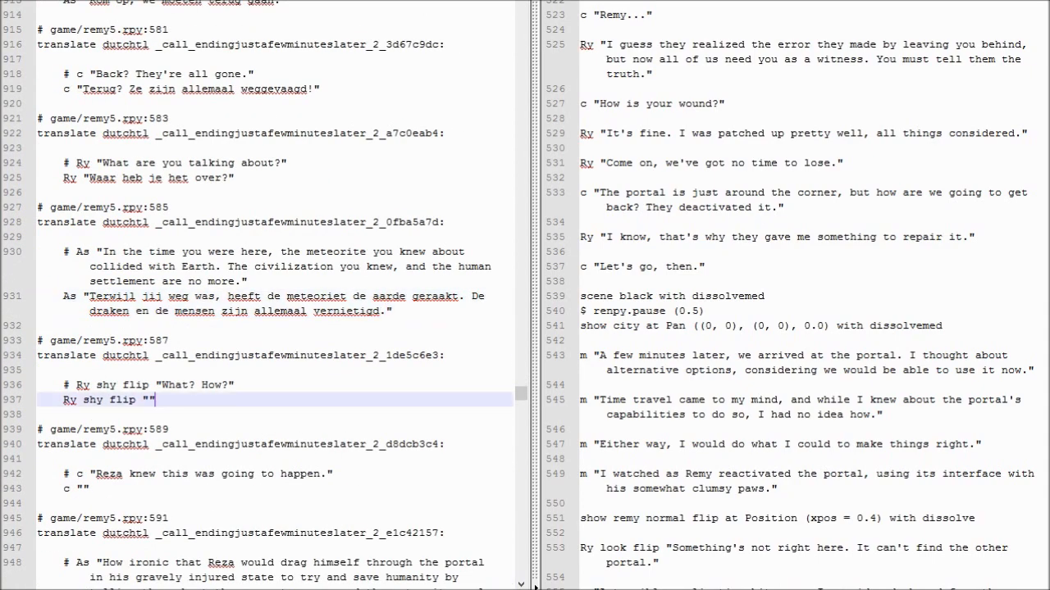
Step: Translate 'What? How?' as 'Wat?' and begin the ironic Reza speech in Dutch
double_click(293, 266)
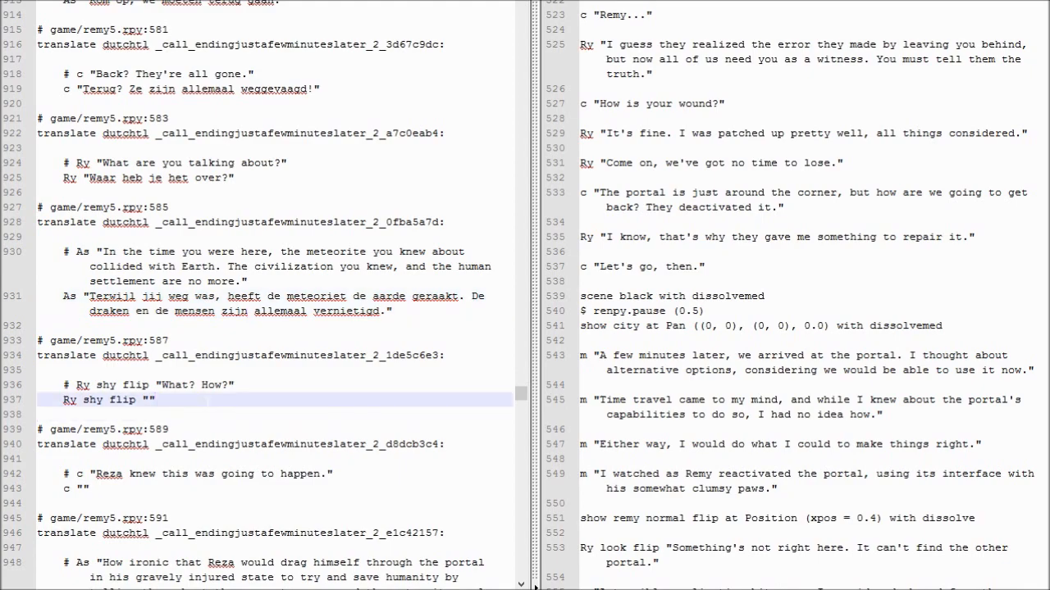
type("Wat? Hoe?")
left_click(275, 488)
type("Reza wist hier van...")
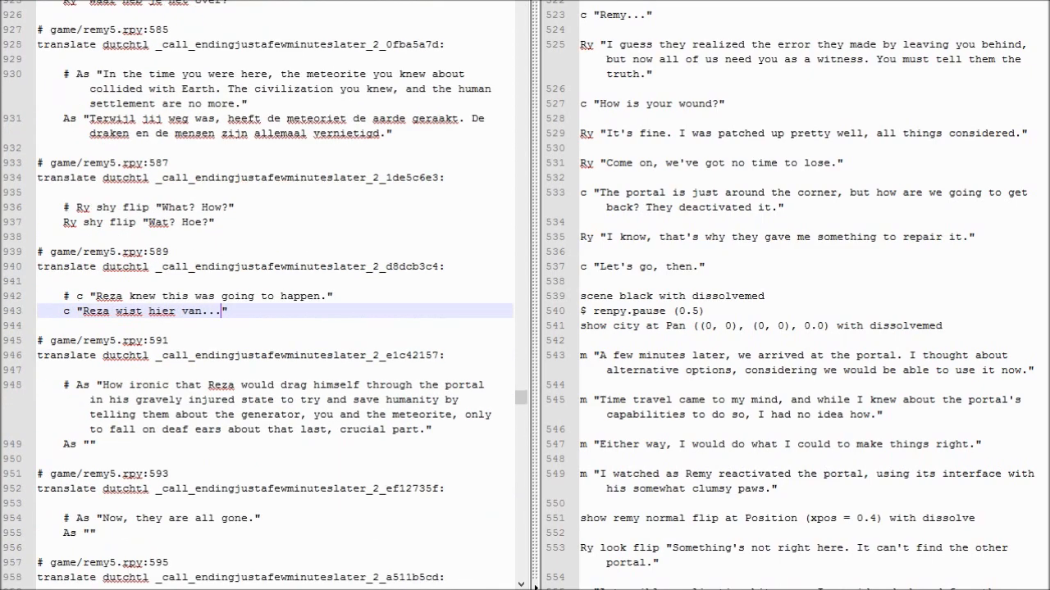
type("Ironisch dat Reza,")
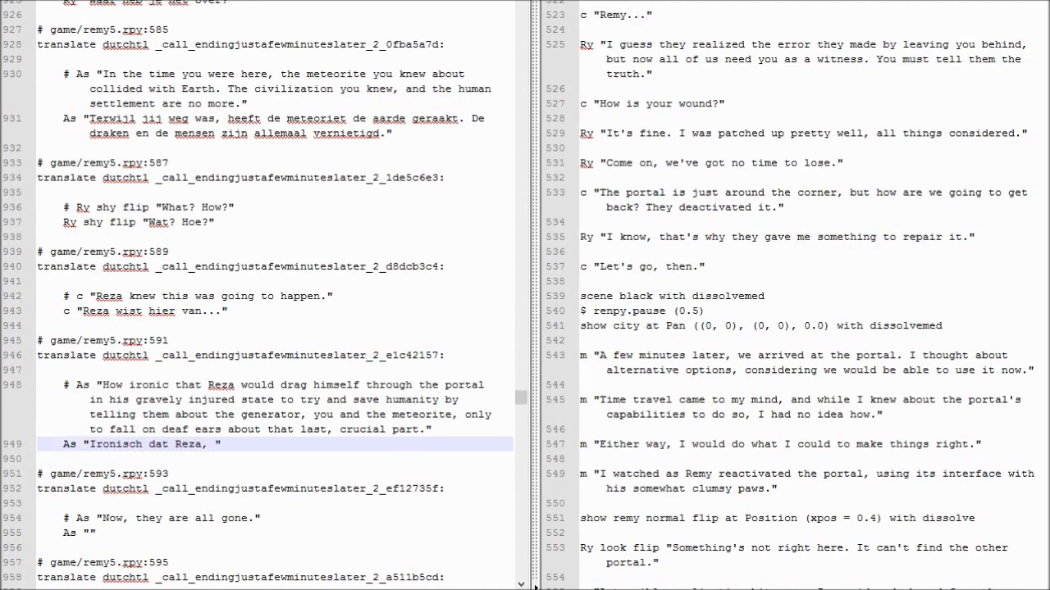
type("hopende de mensheid te")
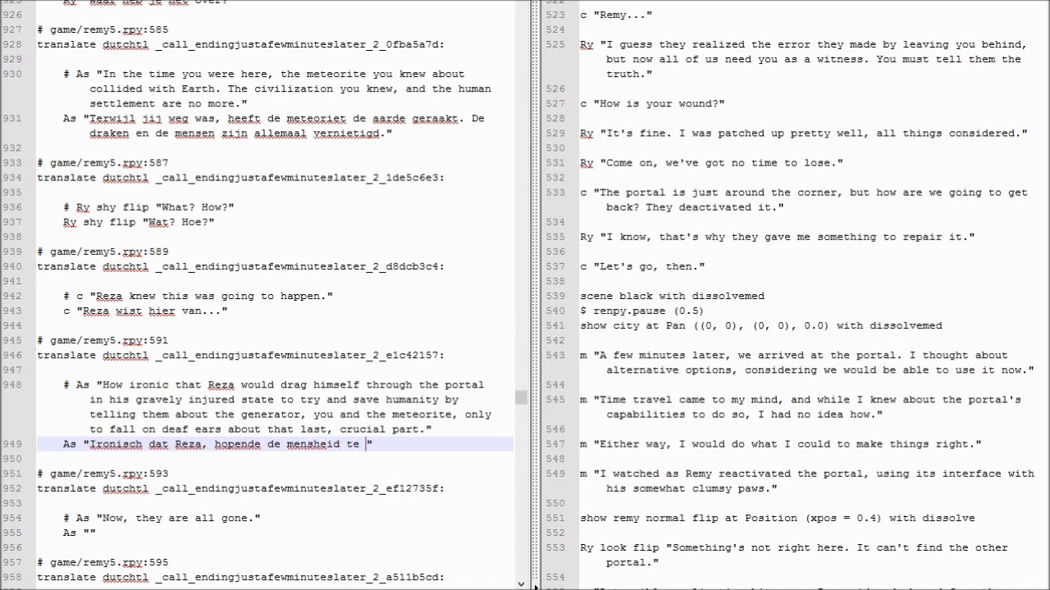
type("kunnen stoppen, i")
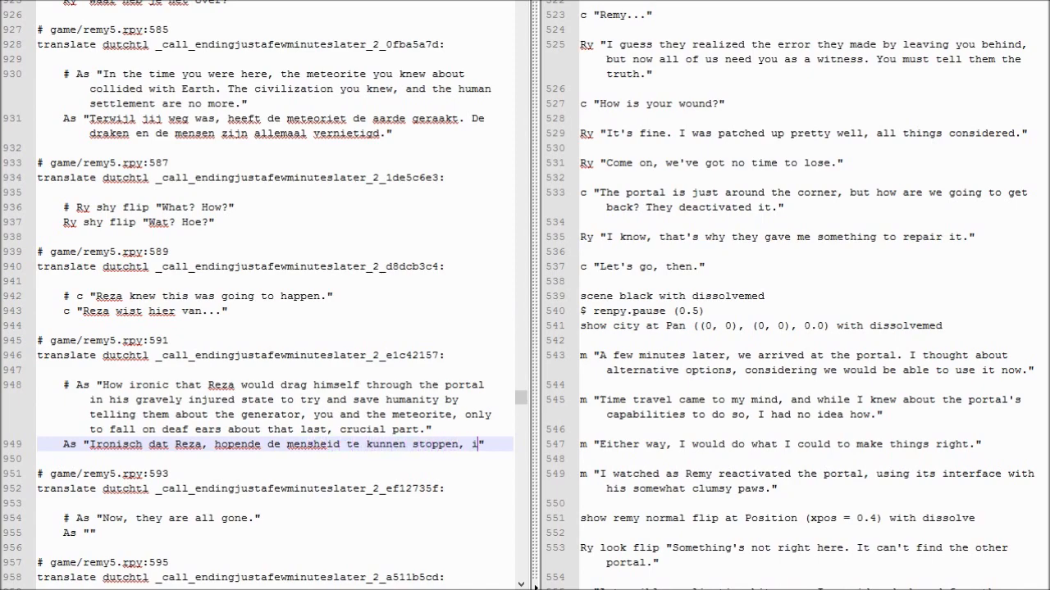
type("n")
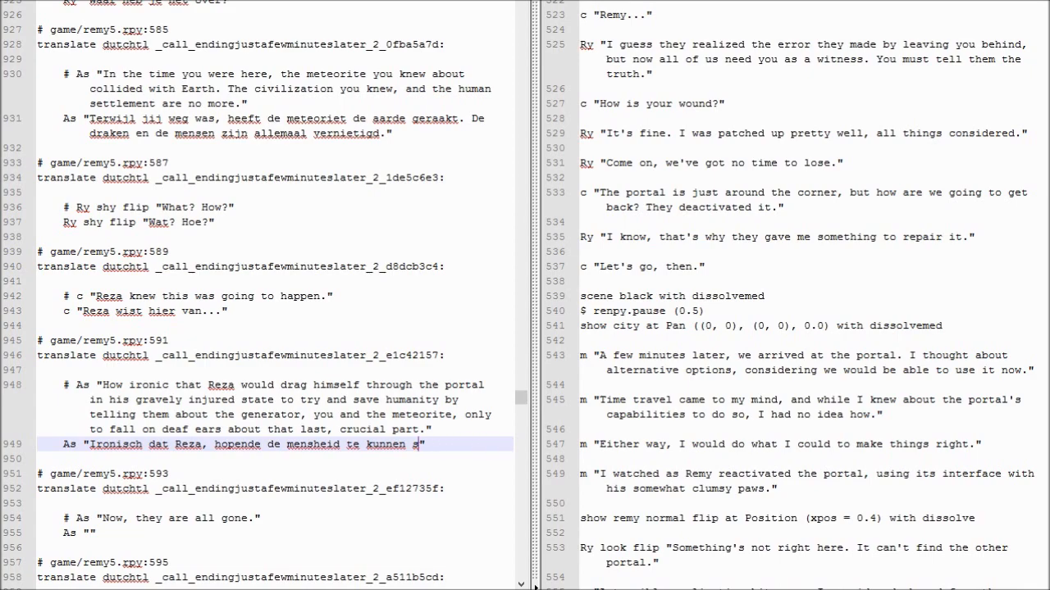
Step: Finish the Dutch Reza narration about telling his story of the meteorite
type("redden, zich")
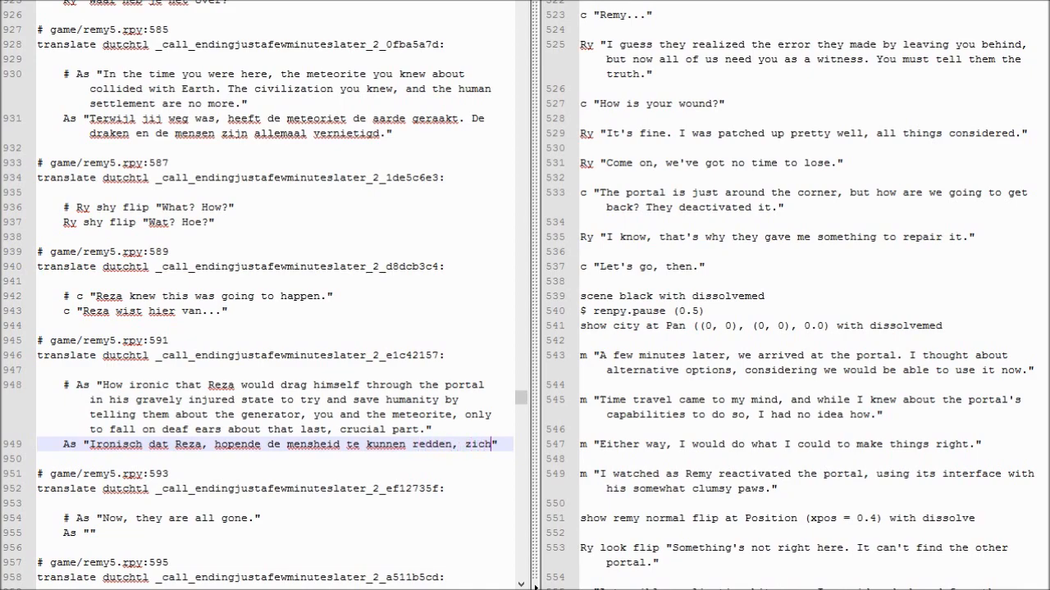
type("zwaargewond door het portaal")
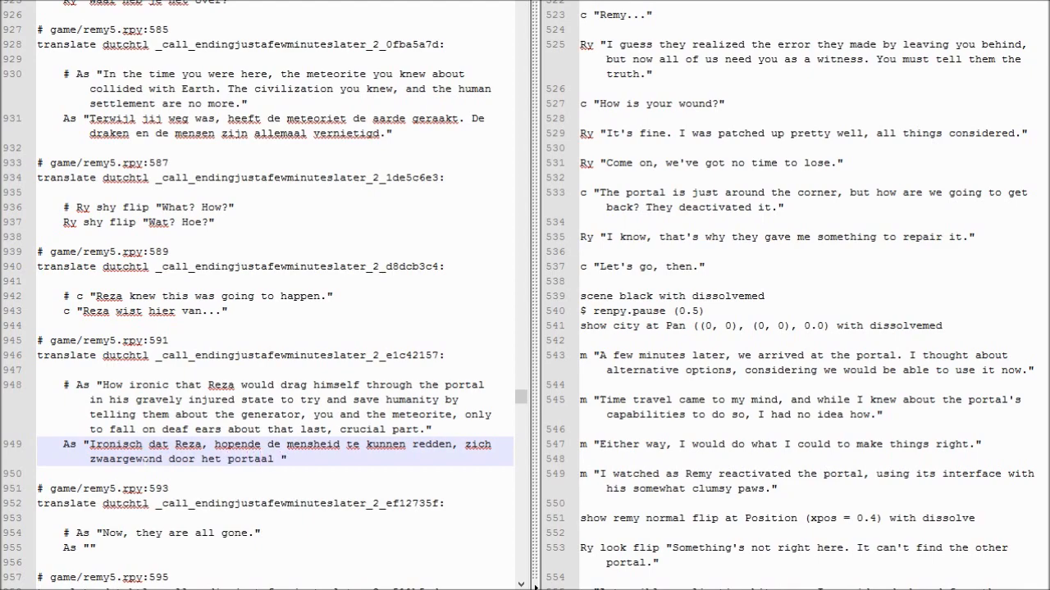
type("sleepte,")
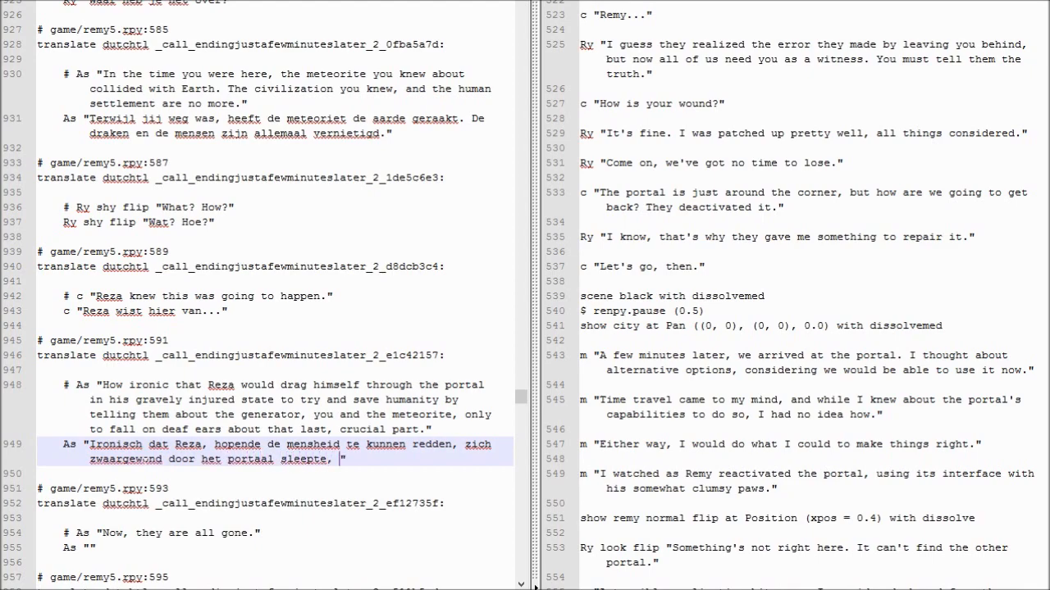
type("zijn verhaal")
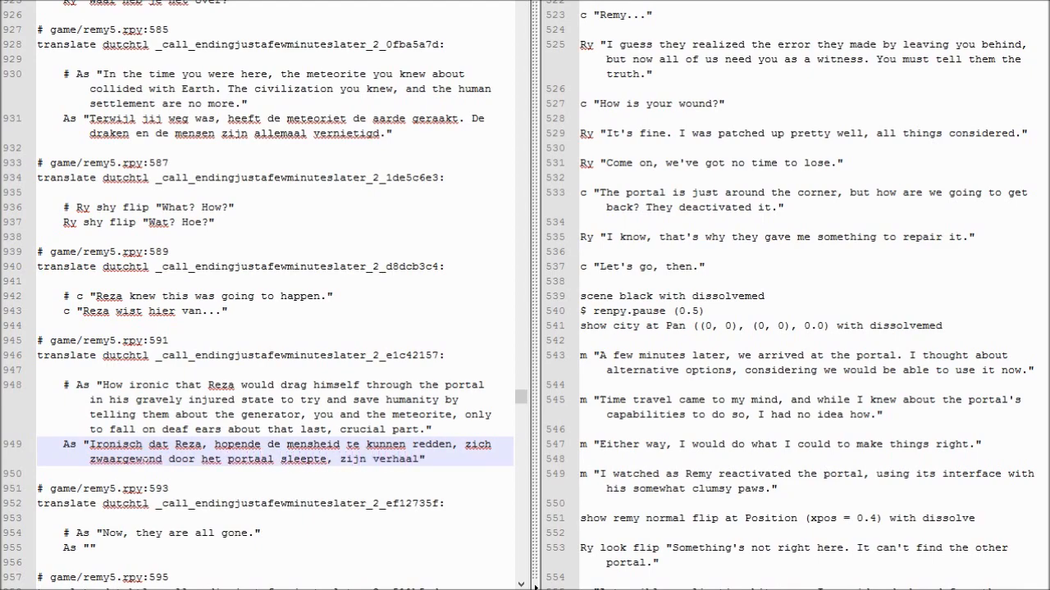
type("vertelde over de generator, jou en")
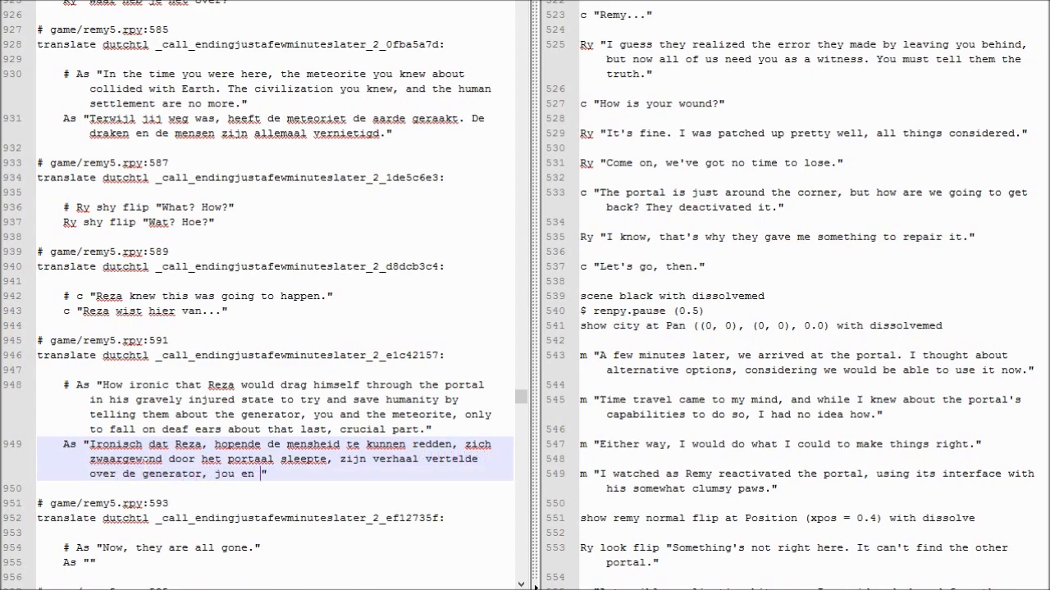
type("de meteoriet...")
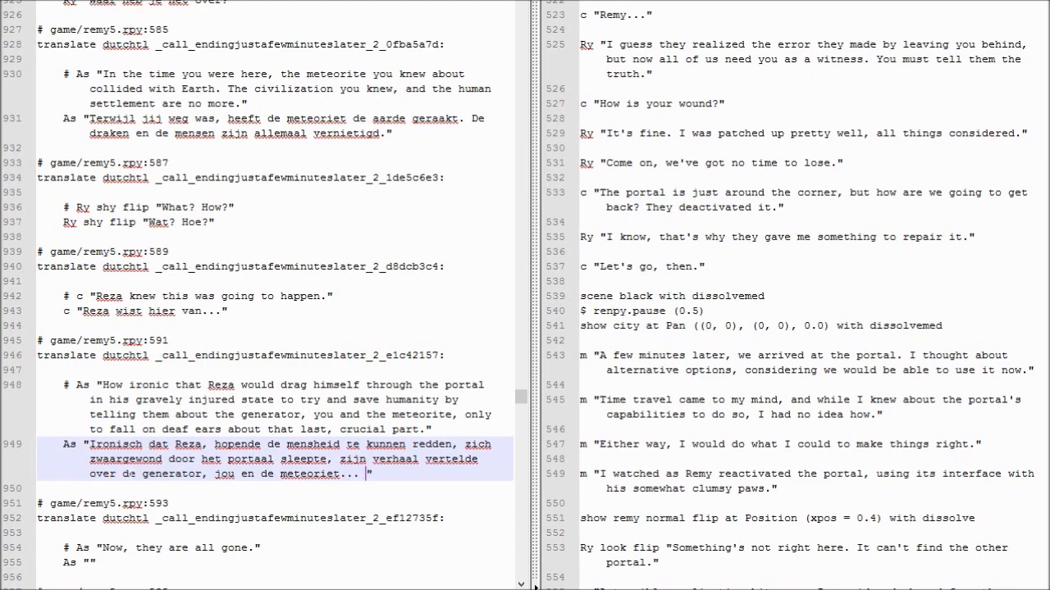
type("en dat laas")
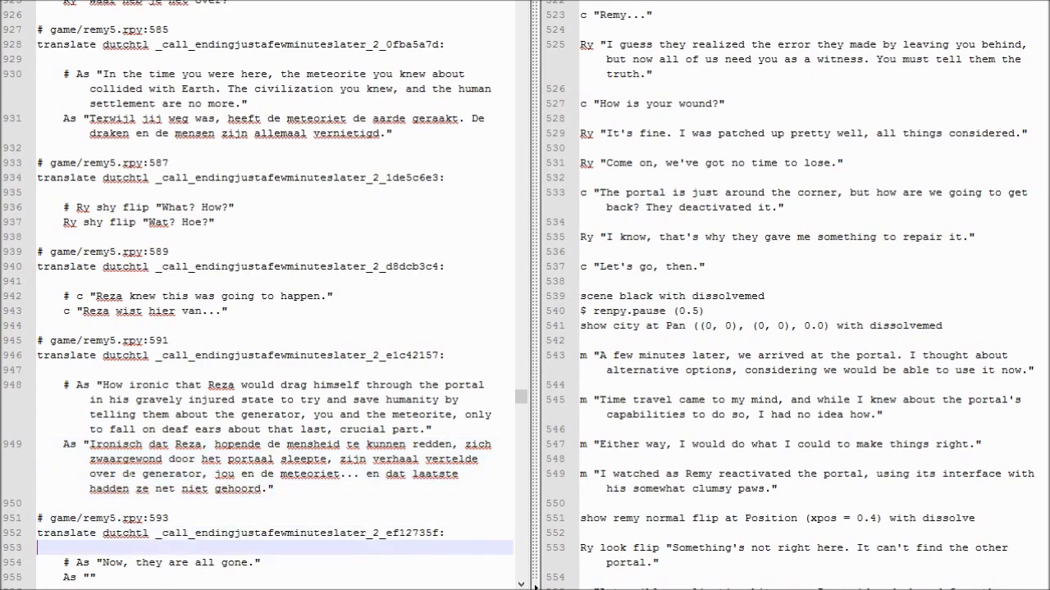
type("N")
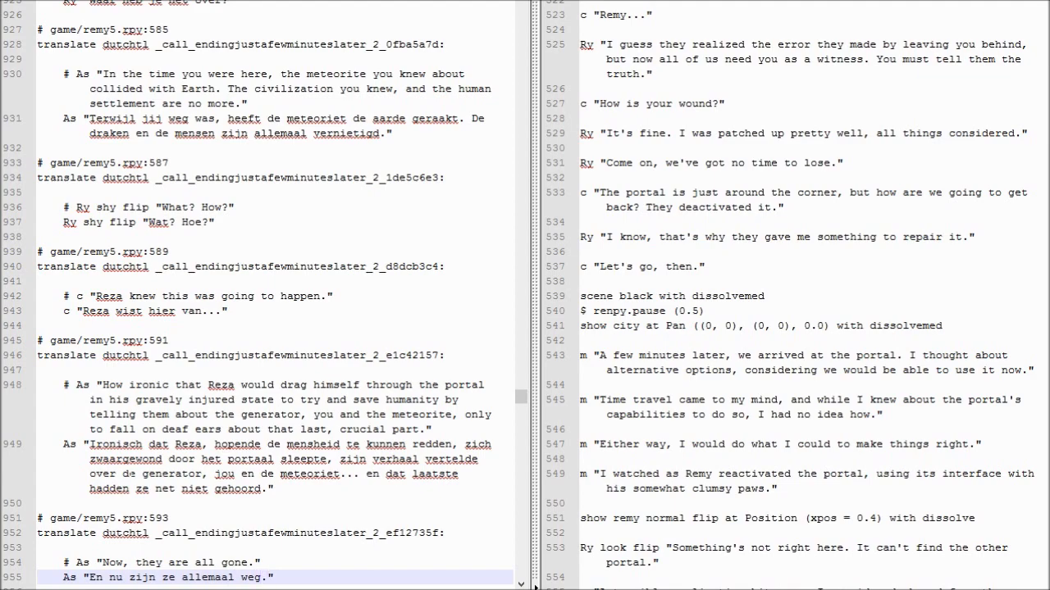
Step: Type the Dutch lines ending 'we gaan niet terug naar na de tijd voor aankomst.'
scroll("down", 3)
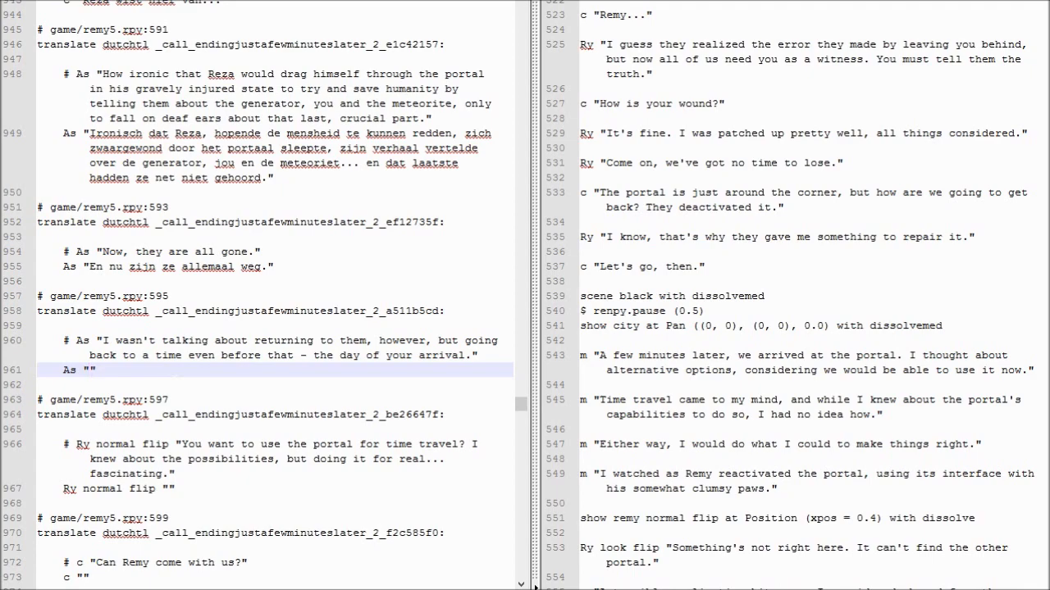
type("Ik weet")
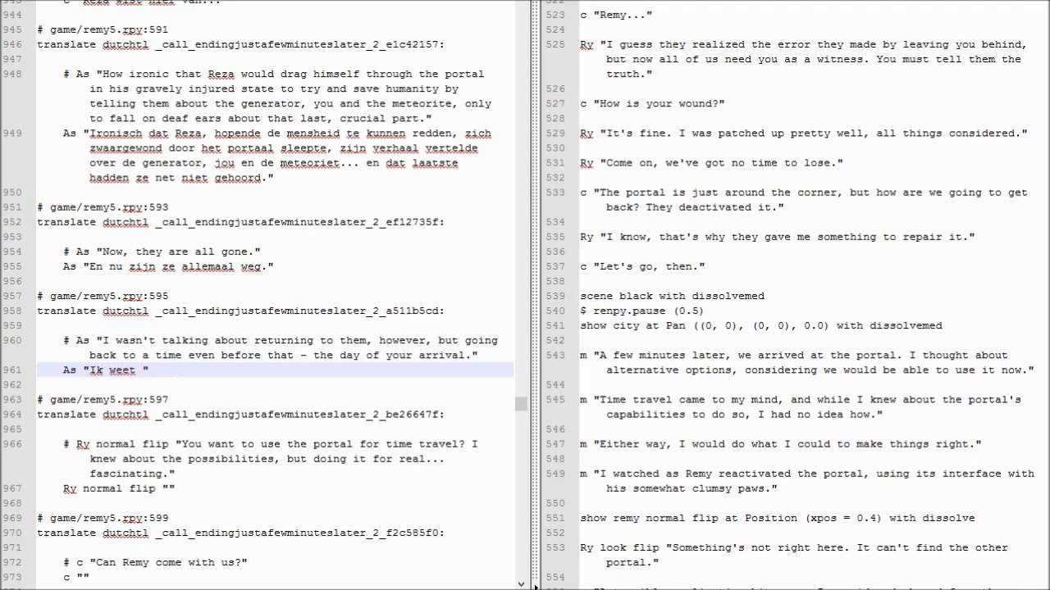
type("had het daar ook niet over. W")
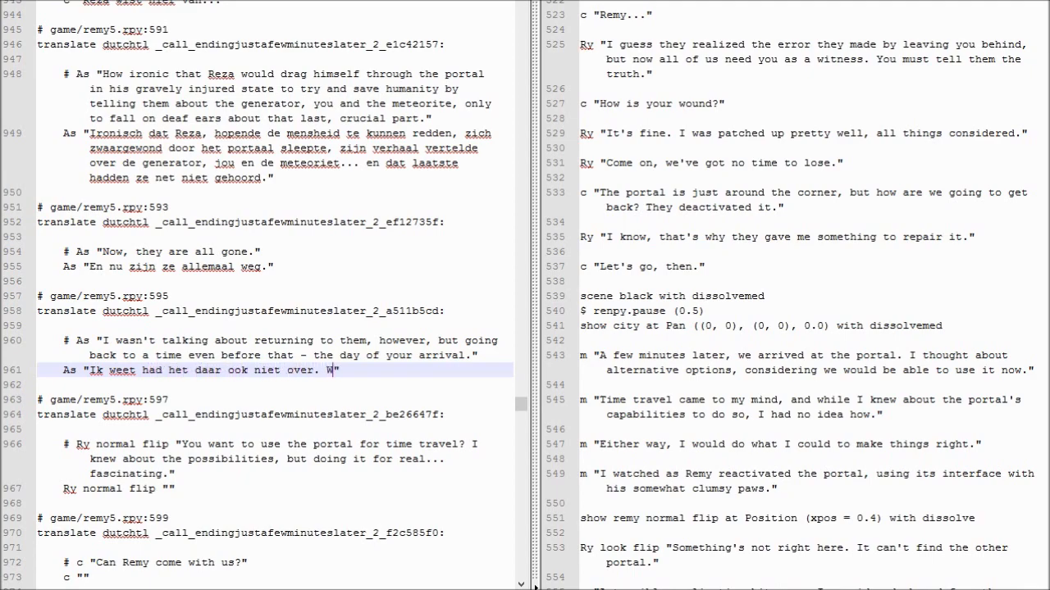
type("e gaan niet terug naar hen, m")
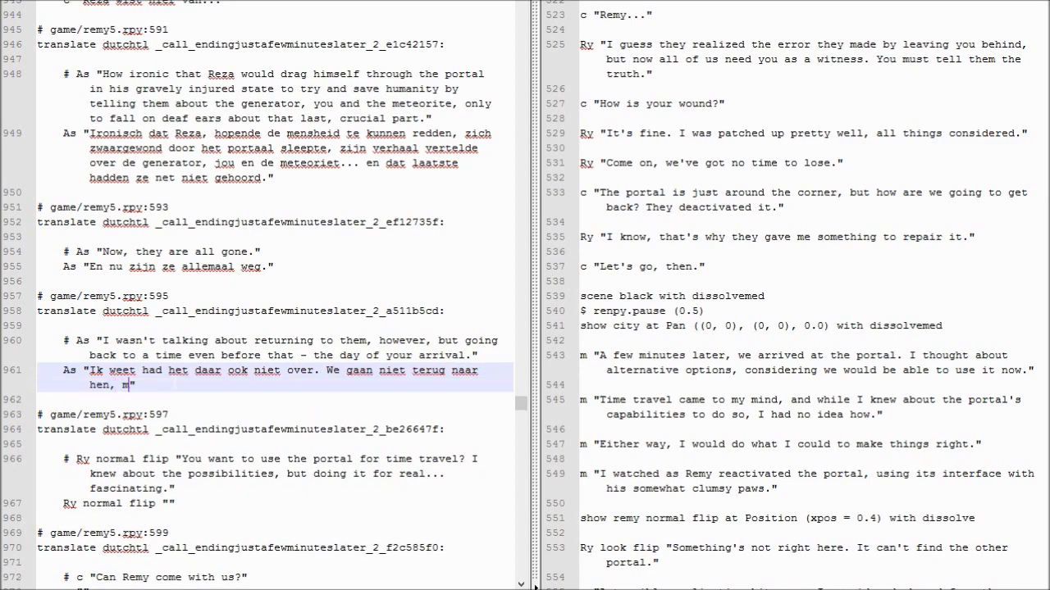
type("aar na de tijd")
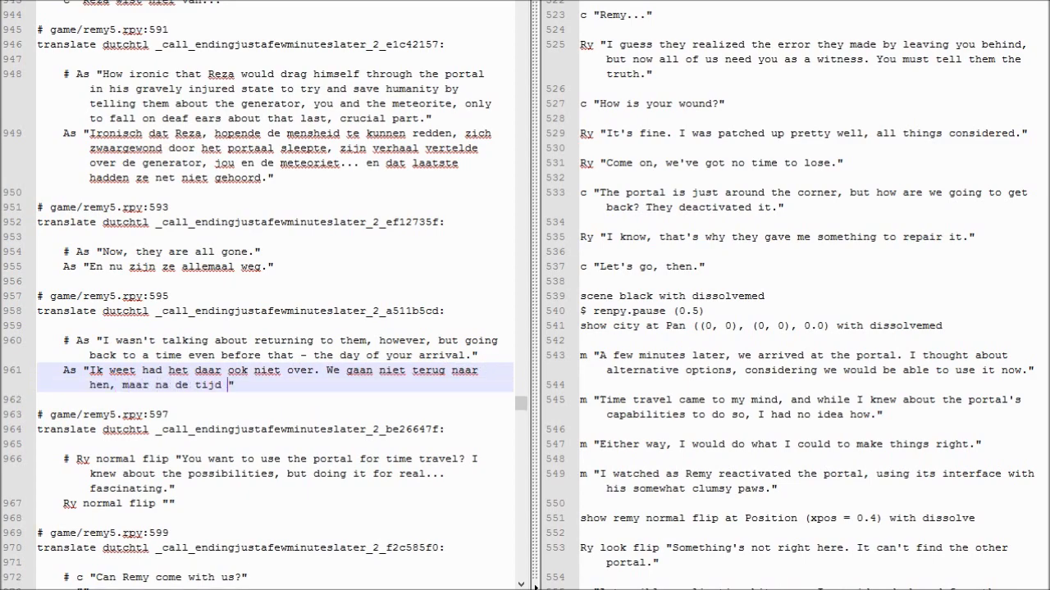
type("voor")
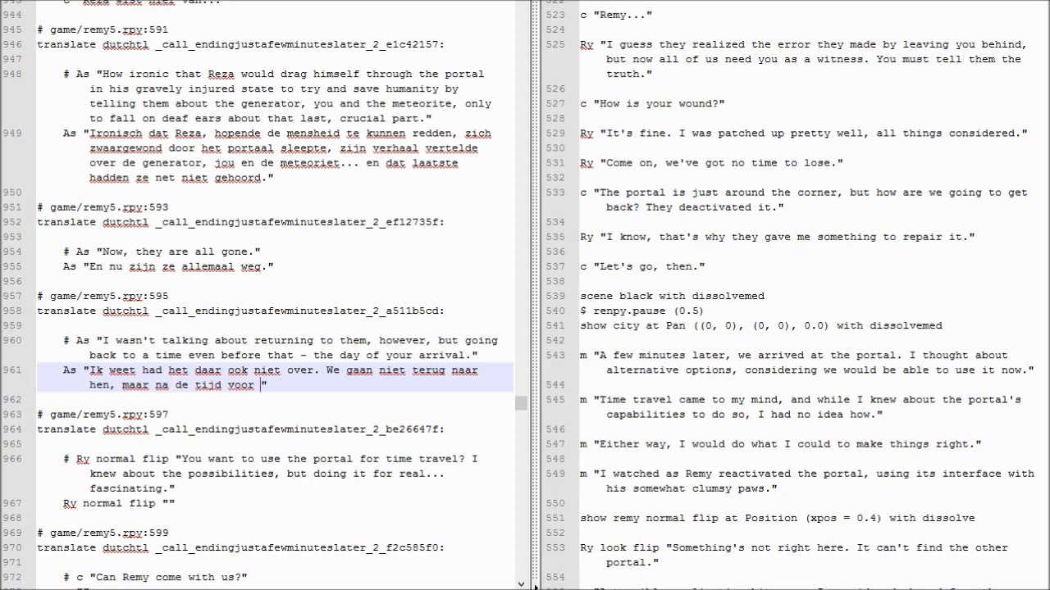
type("dan.")
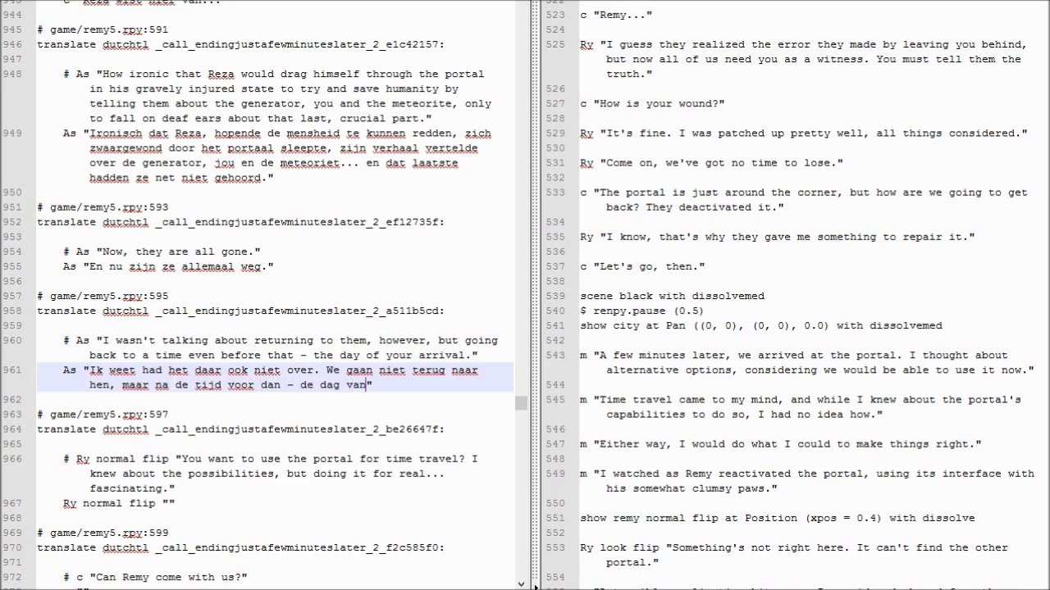
type("aankomst.")
left_click(274, 503)
type("Je wilt ")
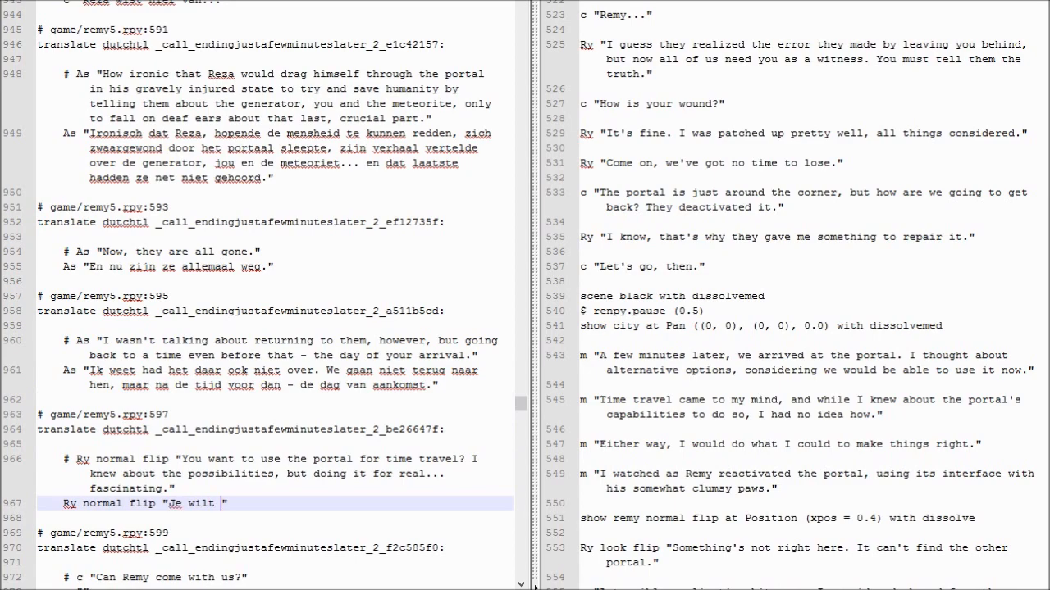
Step: Translate Ry's time-travel fascination, 'Kan Remy meekomen?' and the complicated-enough reply
type("he")
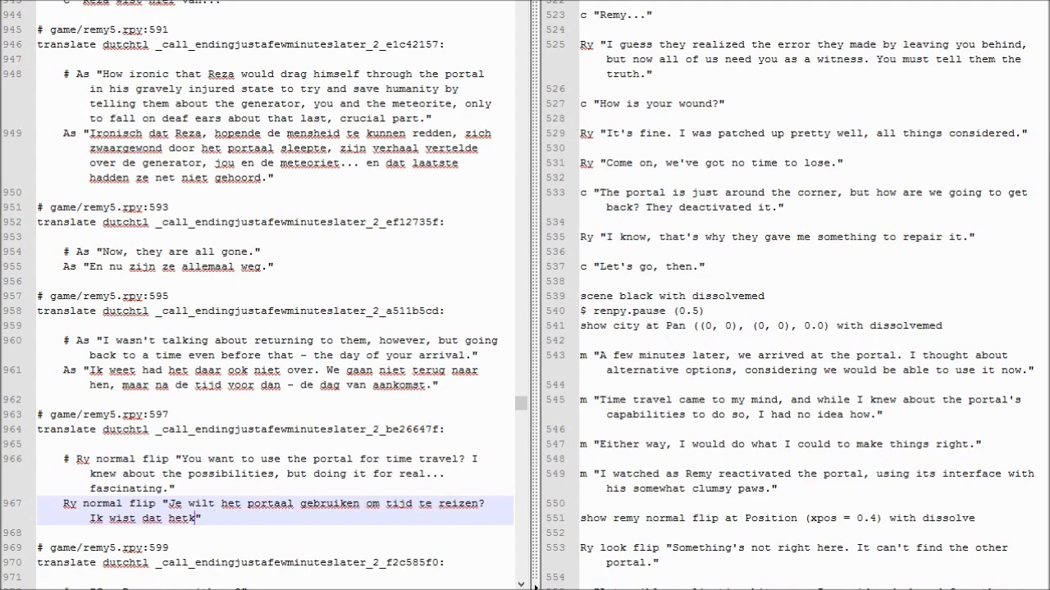
type("kon, maar het echt doen... fascinerend.")
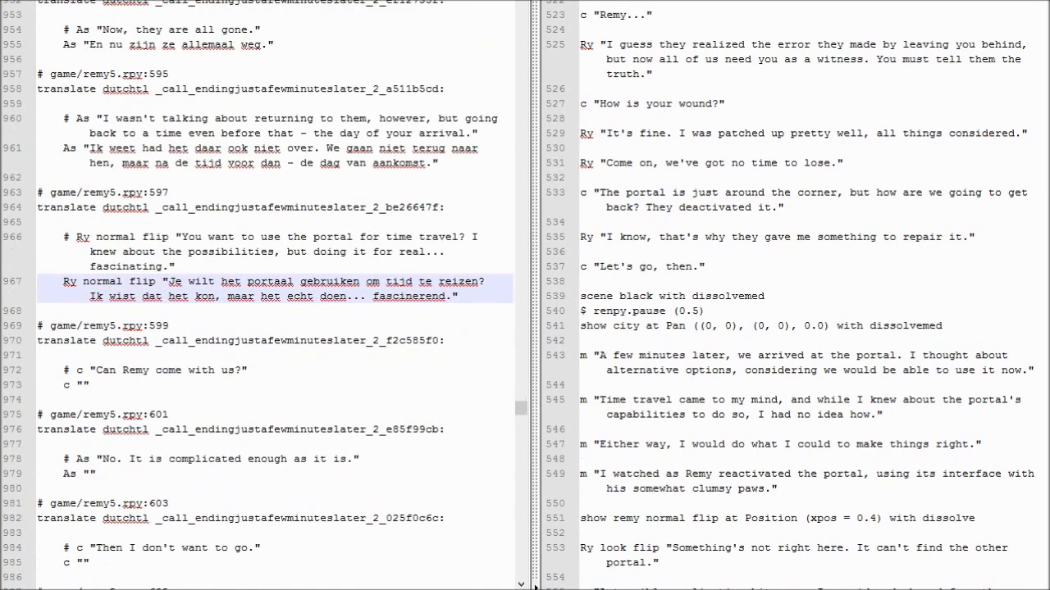
type("Kan Remy meekomen?")
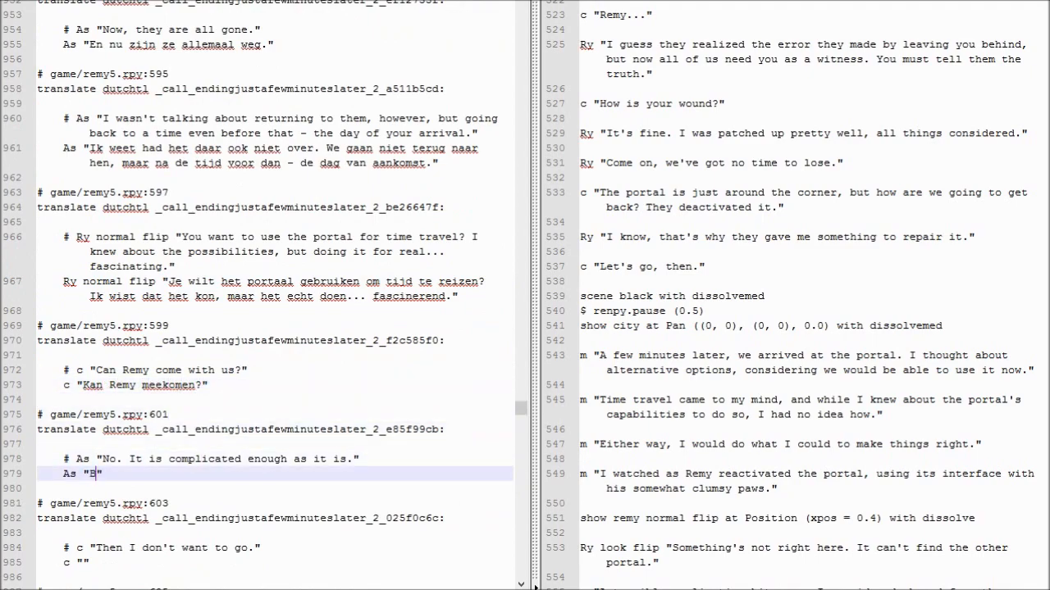
type("en bang van niet. Het is al moeilijk genoeg zonder hem.")
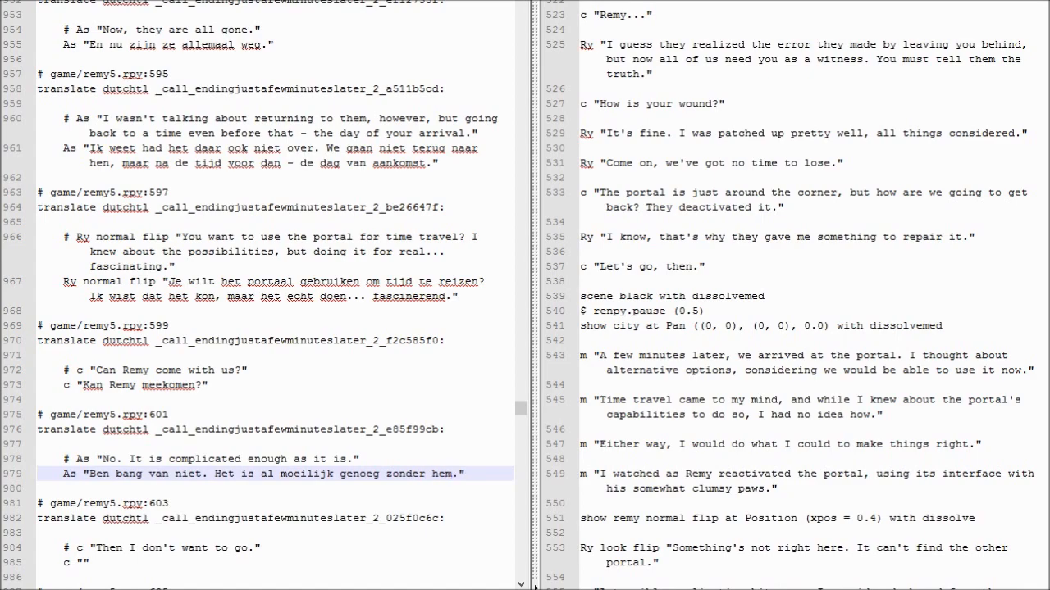
Step: Type the Dutch for "Then I don't want to go" and finish the what-is-at-stake speech
scroll("down", 3)
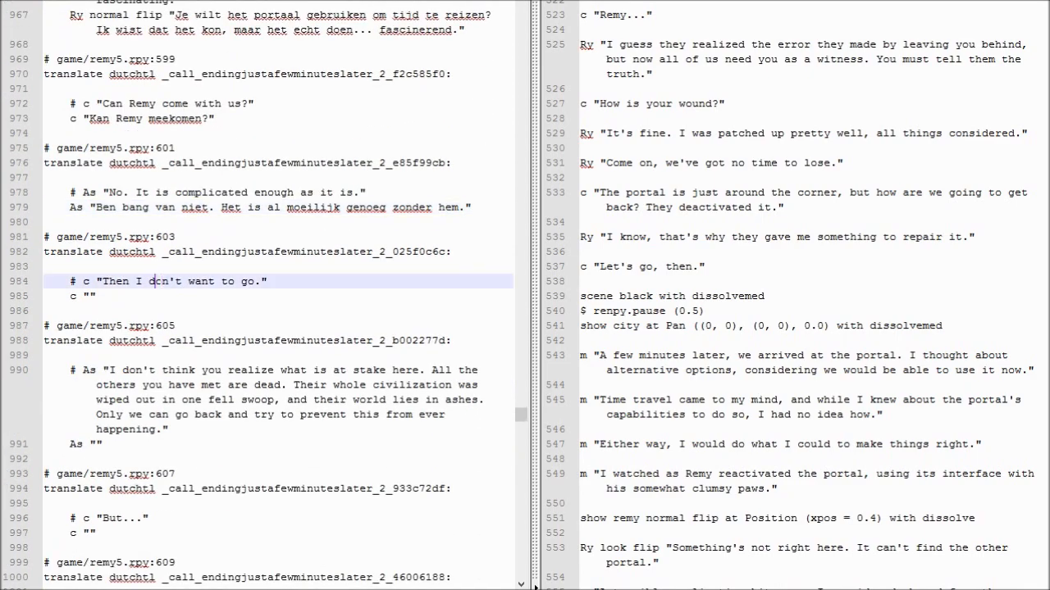
type("Dan ga ik niet.")
left_click(278, 443)
type("Volgens mij begrijp je niet wat er op het spel ")
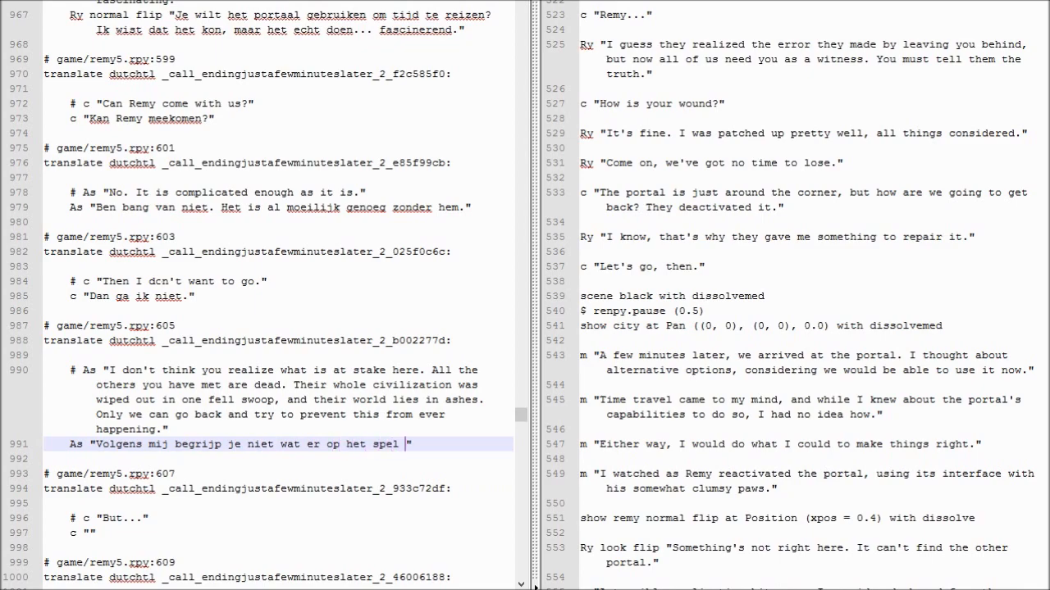
type("staat. Iedereen die jij ooit hebt gekend is dood.")
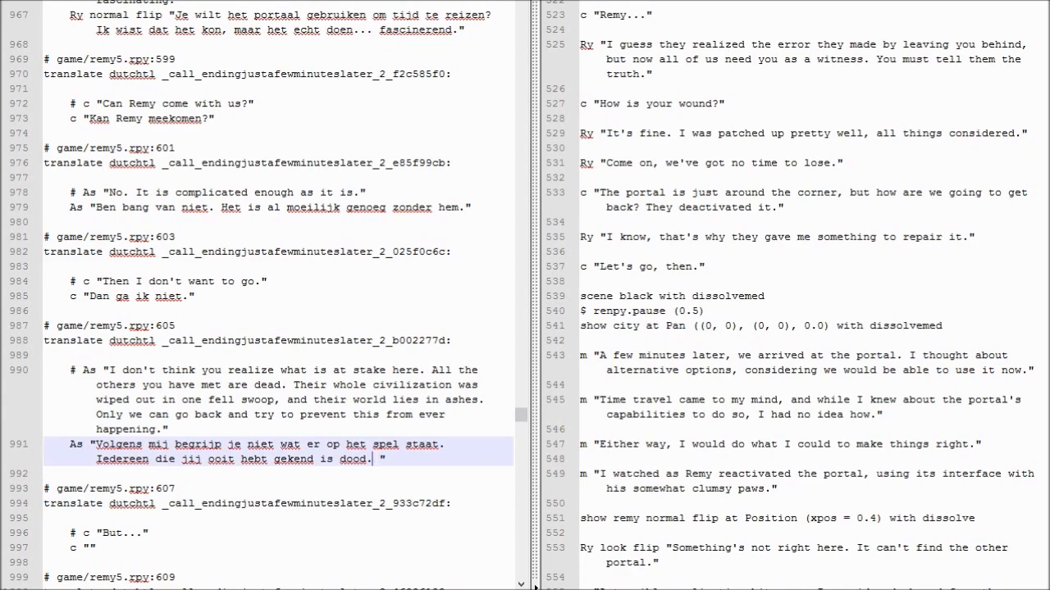
type("Beide be")
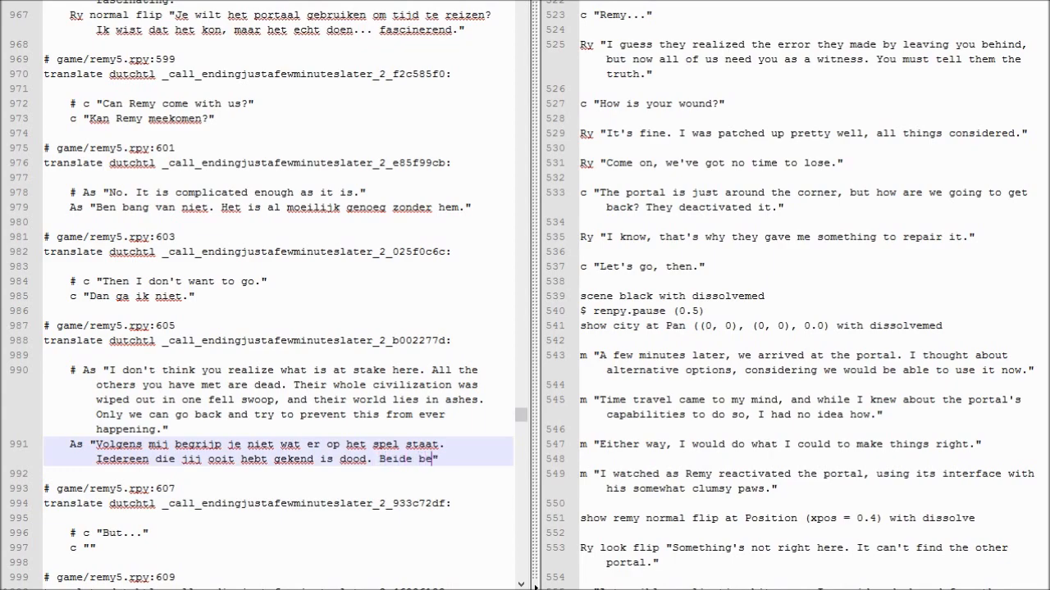
type("schavine")
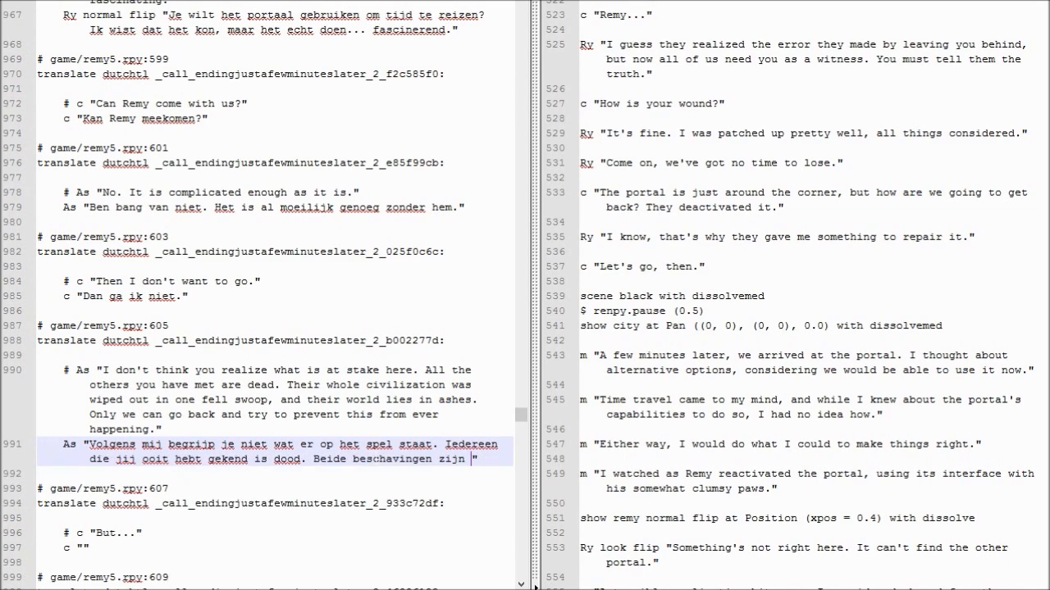
type("vernietigd")
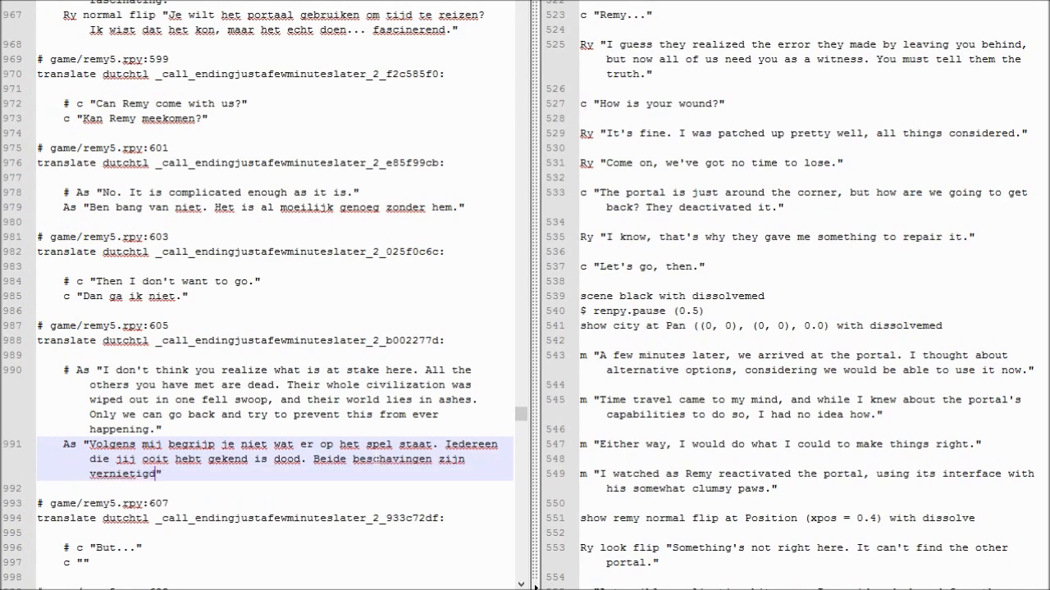
type("\", \"")
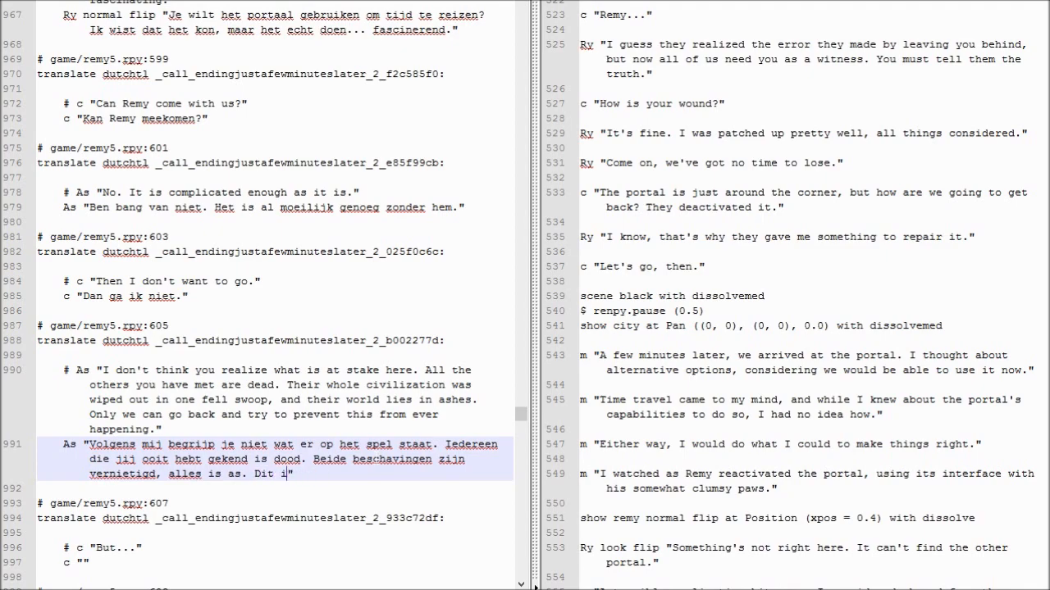
type("s de enige manier om het te voorkomen.")
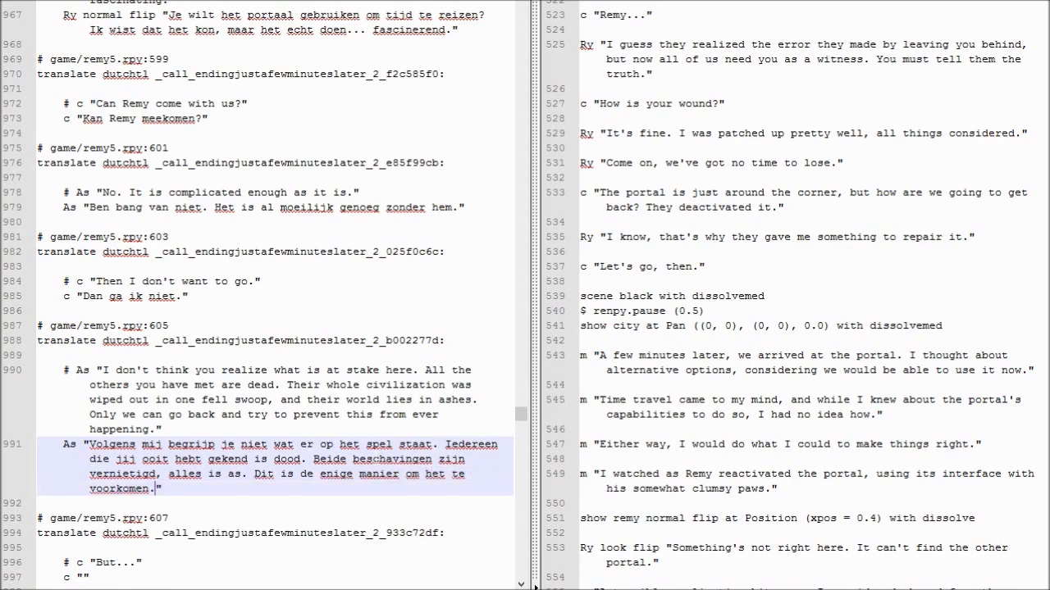
Step: Translate "But..." as "Maar..." and begin Remy's reply "Het is al goe..."
scroll("down", 3)
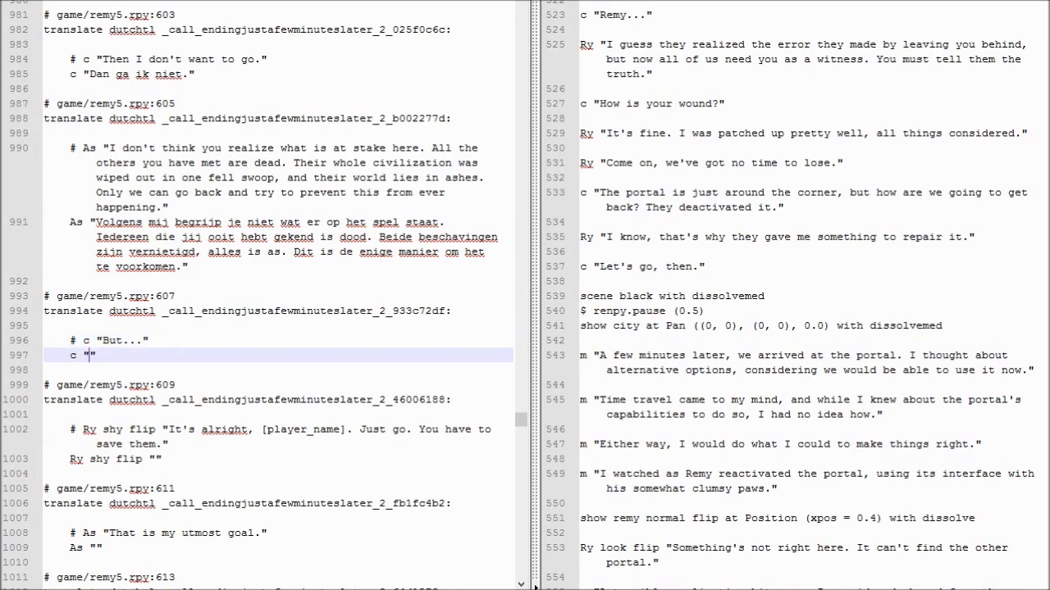
type("Maar...")
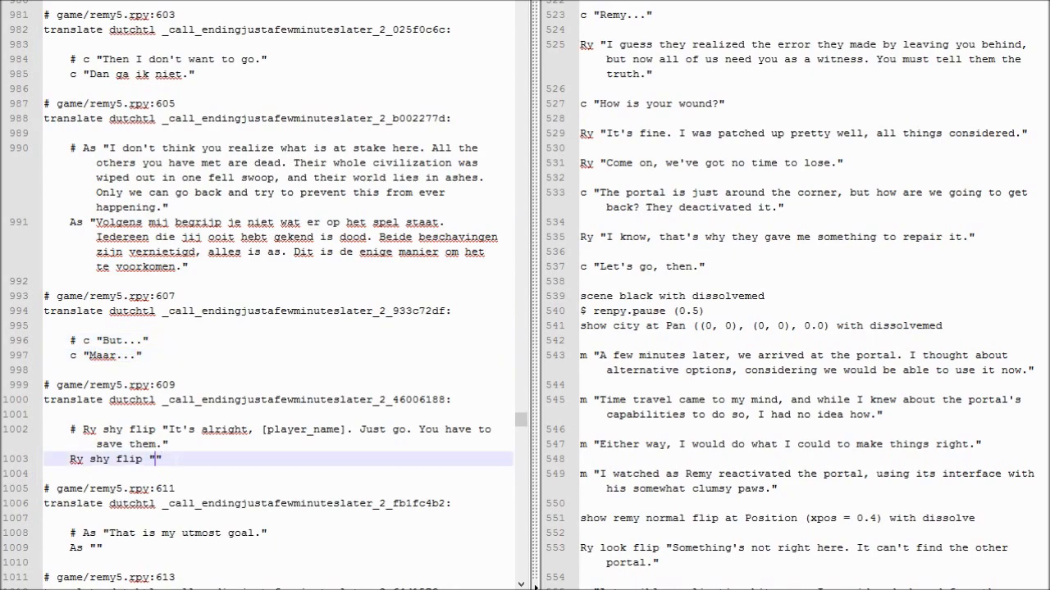
type("Het is al goed, [player_name].")
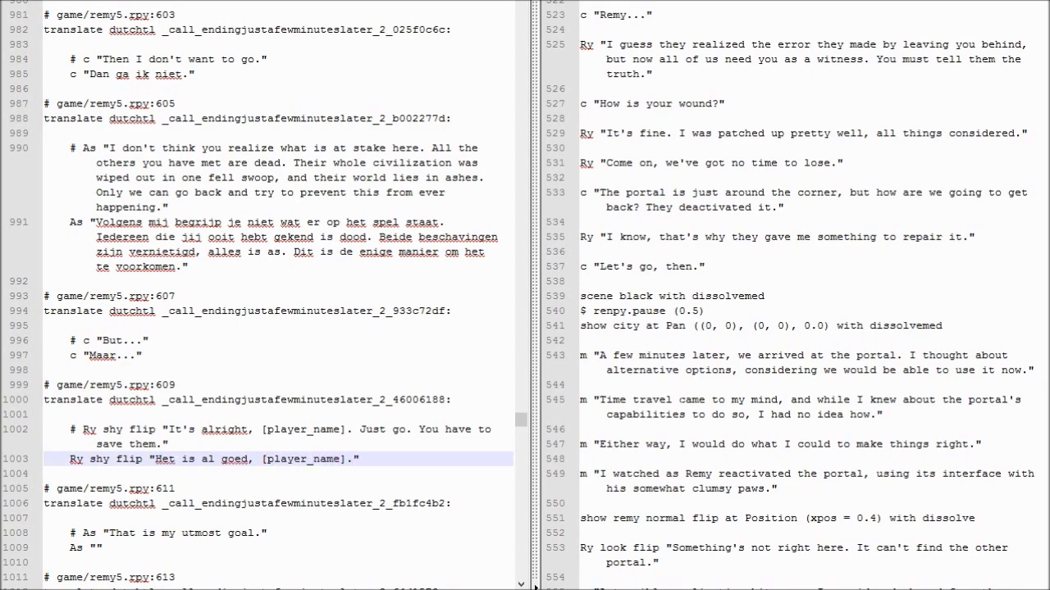
Step: Finish Remy's "It's alright" goodbye in Dutch with "Ga maar." and "Je moet hen te..."
scroll("down", 3)
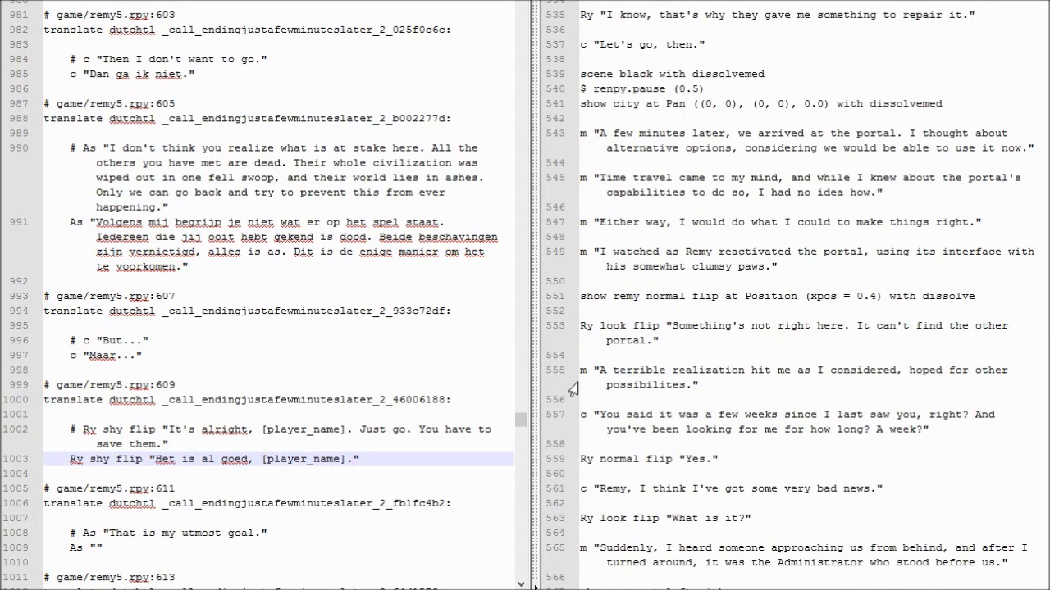
scroll("down", 3)
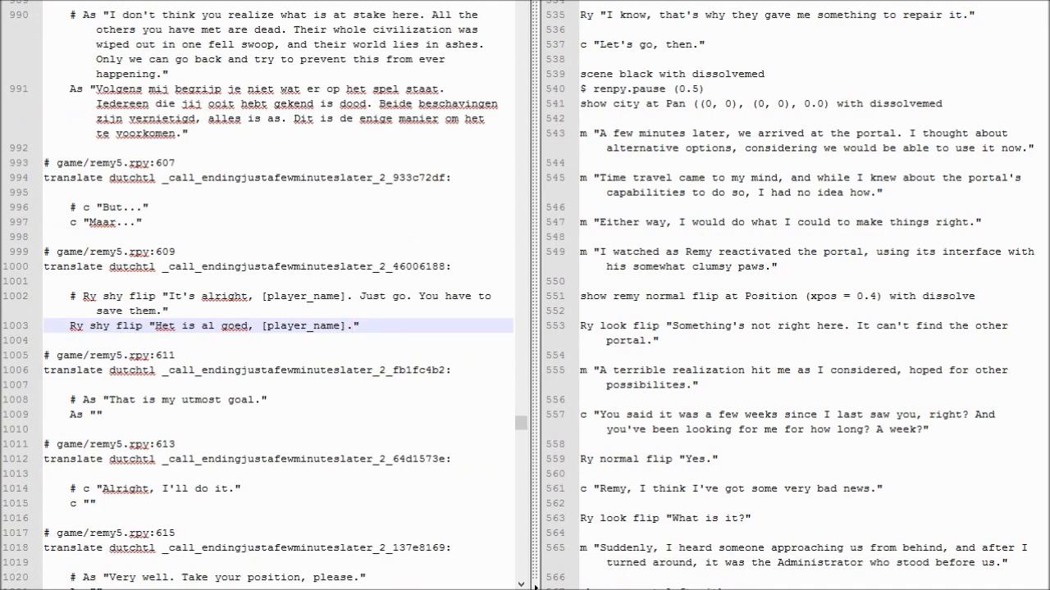
type("Ga maar.")
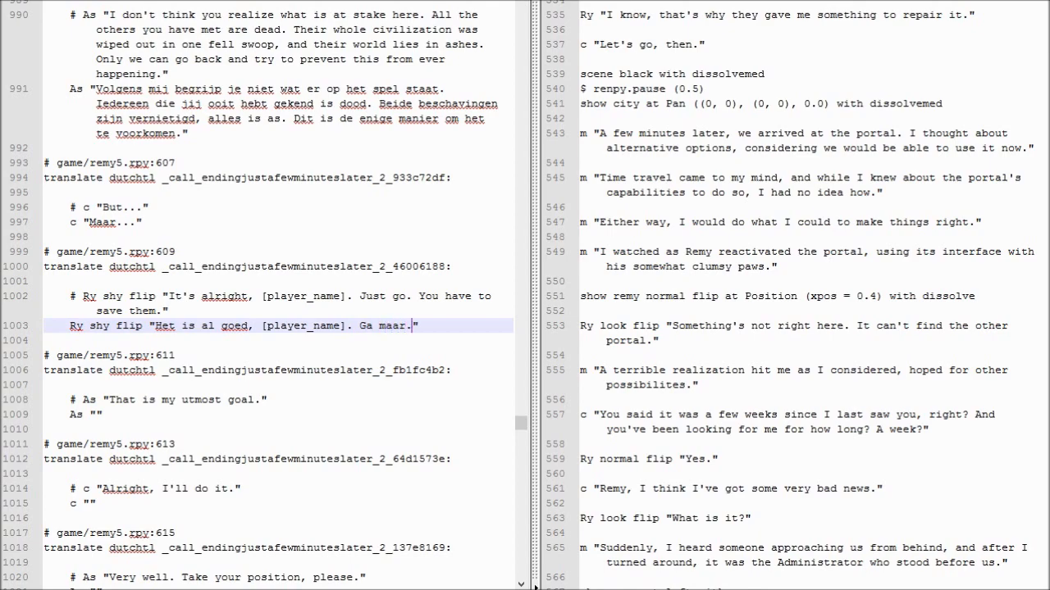
type("Je moet hen te")
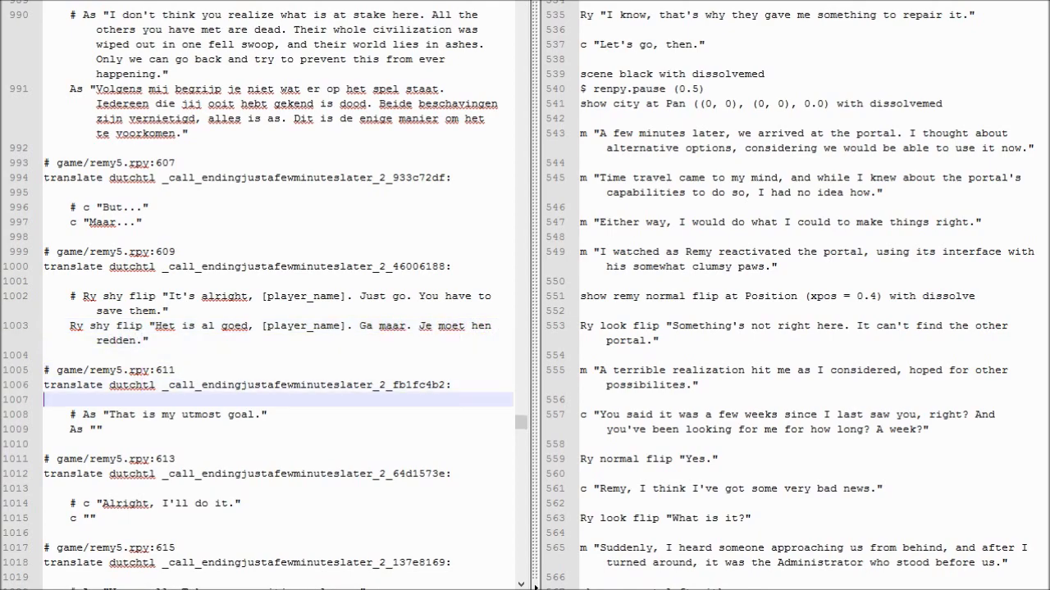
Step: Translate "That is my utmost goal" ("Dat is m...") and "Alright, I'll do it" ("Oke, ik ga me...")
double_click(200, 414)
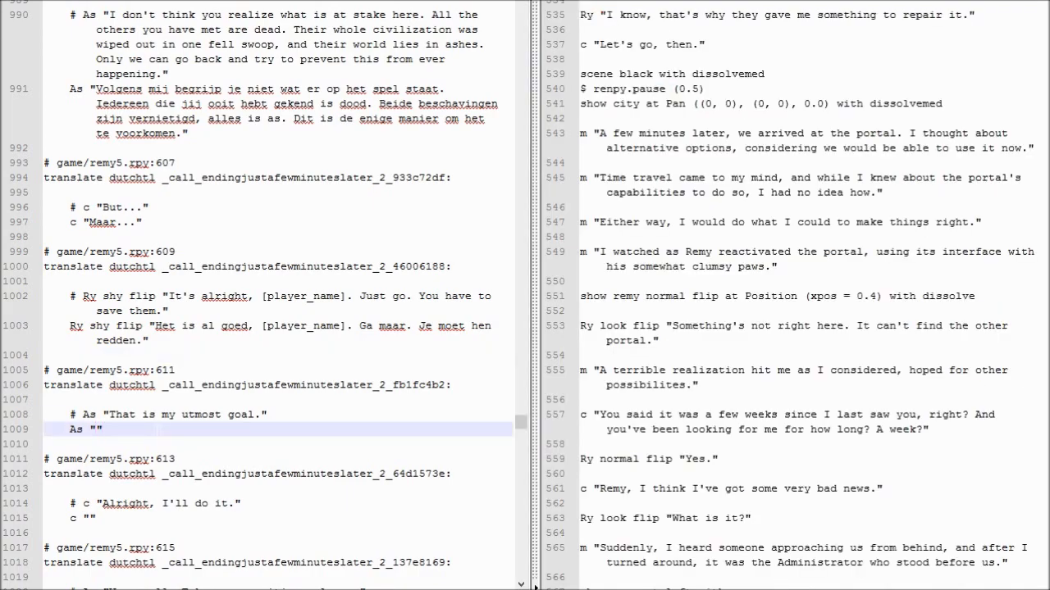
type("Dat is mijn hoofddoel.")
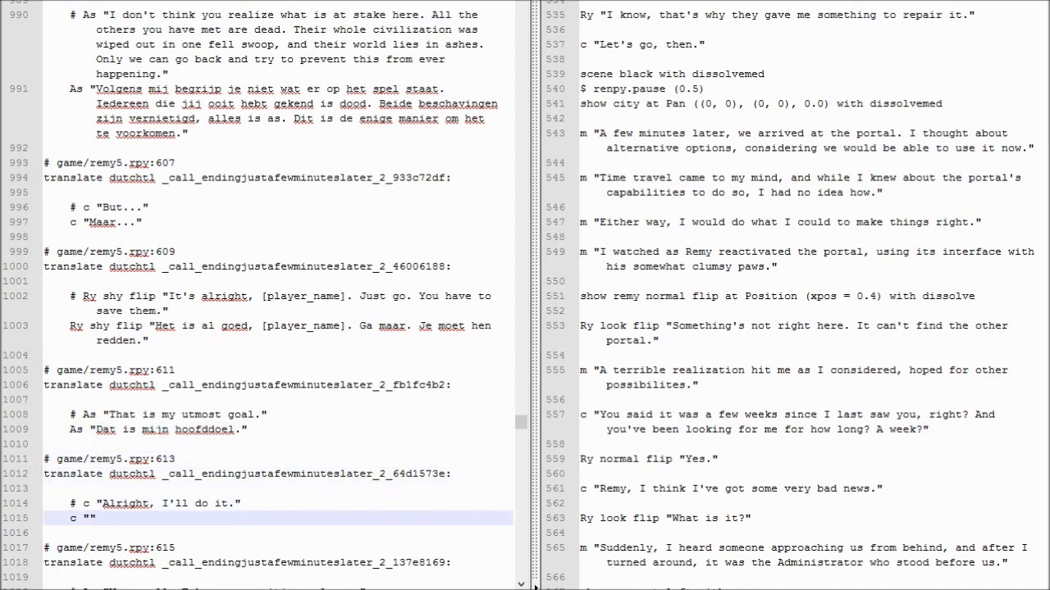
type("Oke, ik ga mee.")
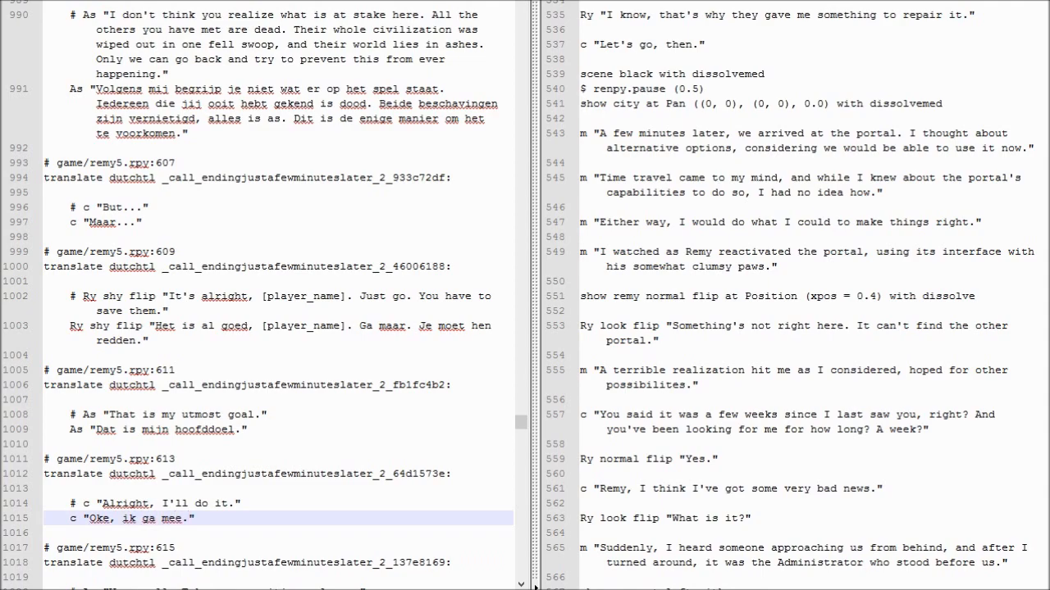
scroll("down", 3)
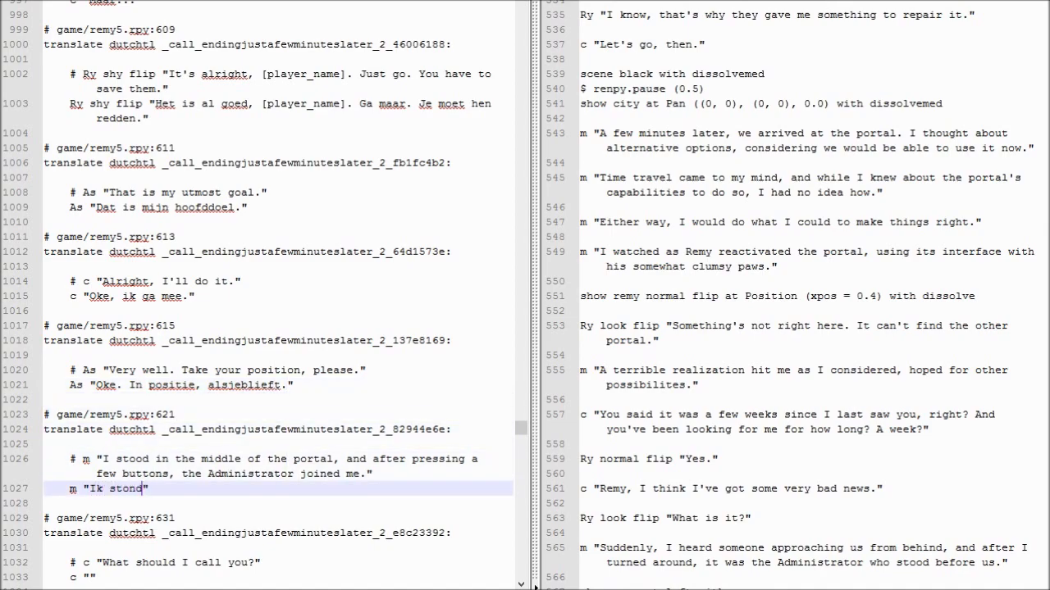
Step: Finish the portal-buttons narration in Dutch and translate "What should I call you?" as "Hoe kan ik je noemen?"
type("in het midden van het portaal")
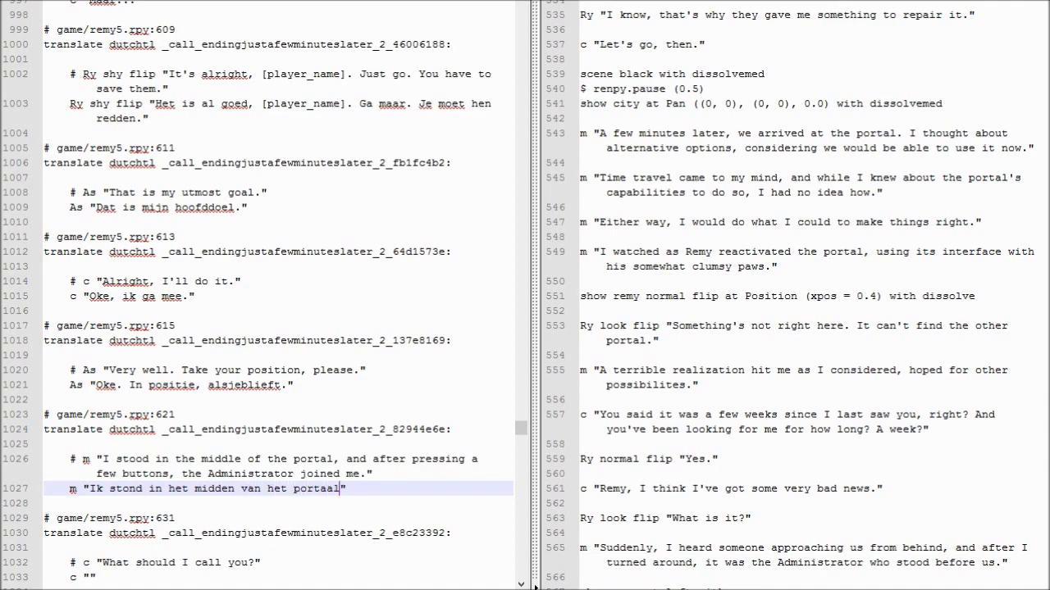
type(". Een paar knip")
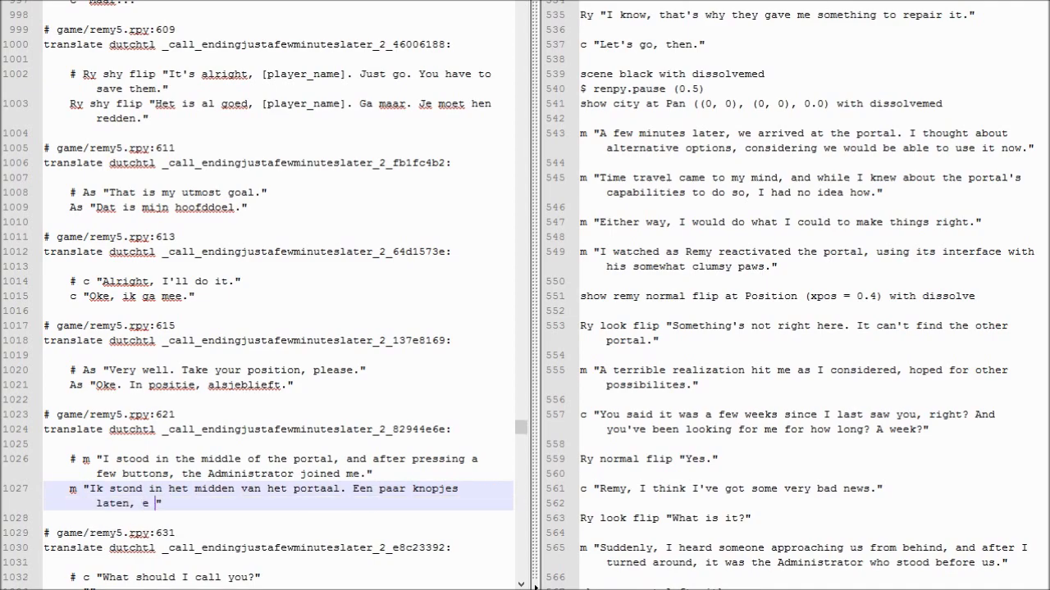
type("n de Adminsit")
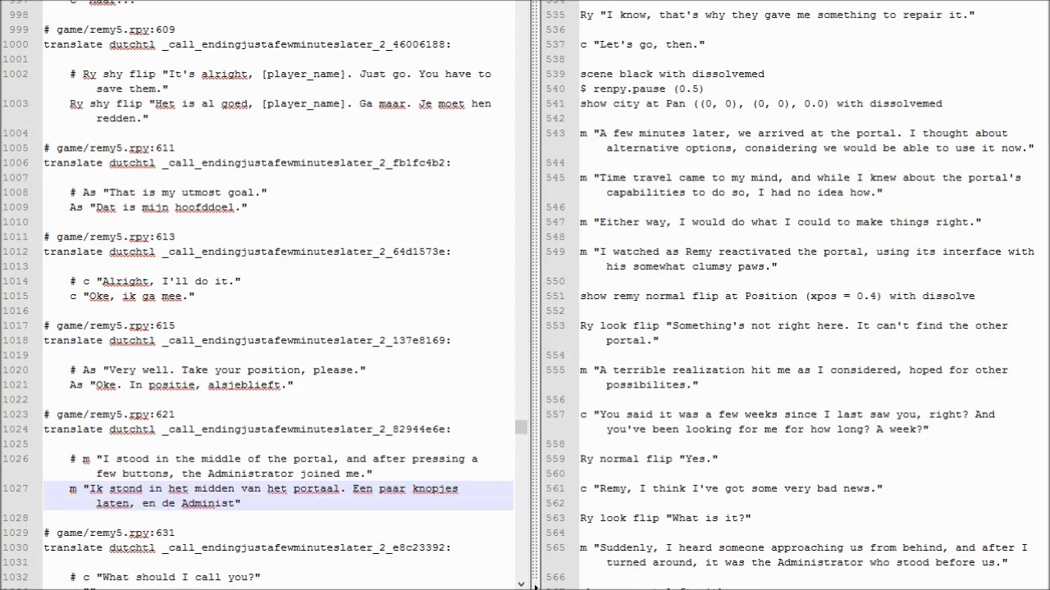
type("stond naast me.")
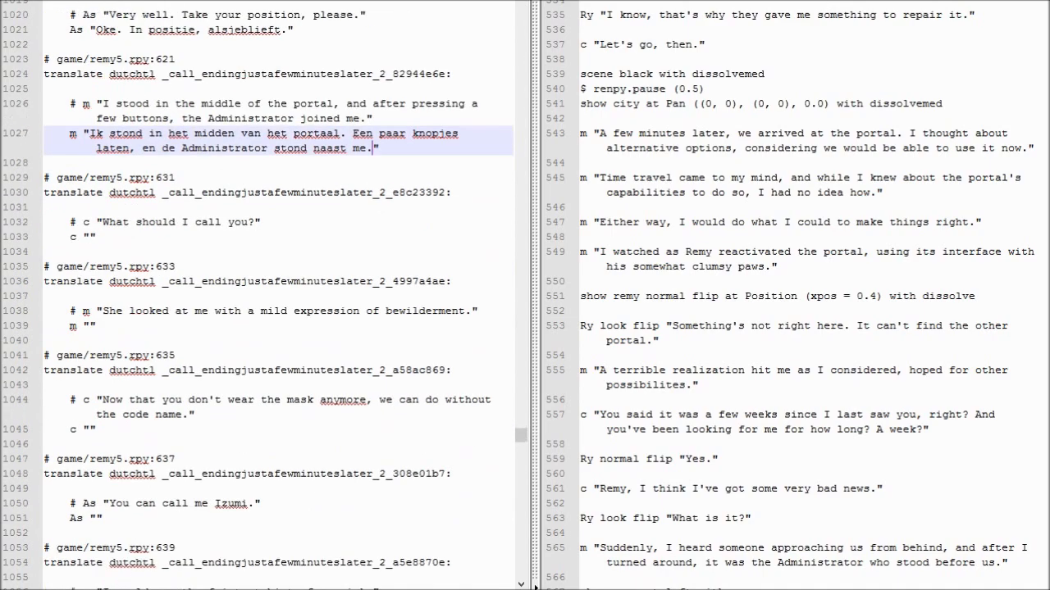
type("Hoe kan")
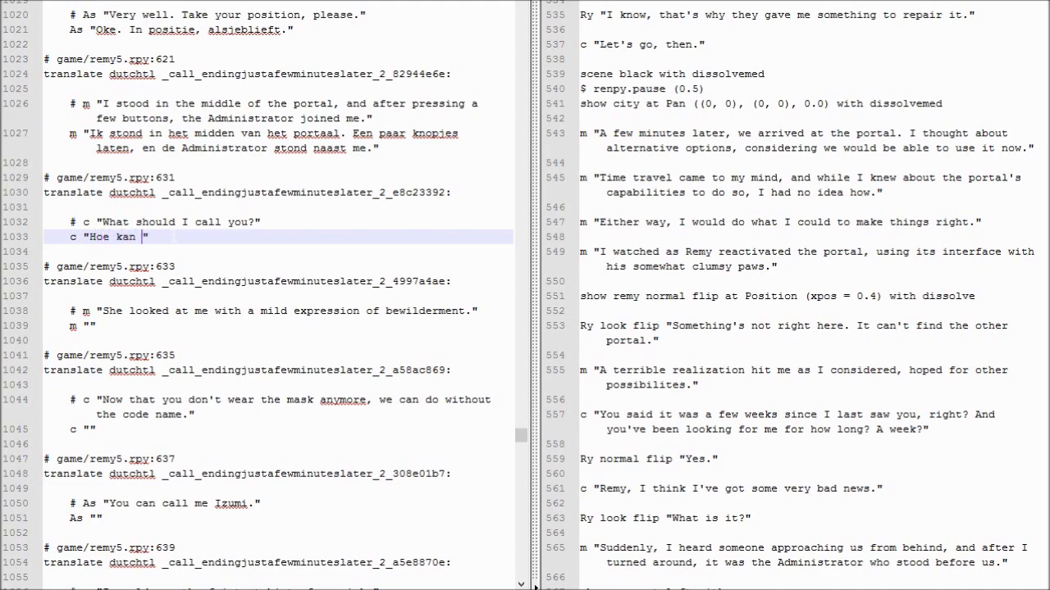
type("ik je noemen?")
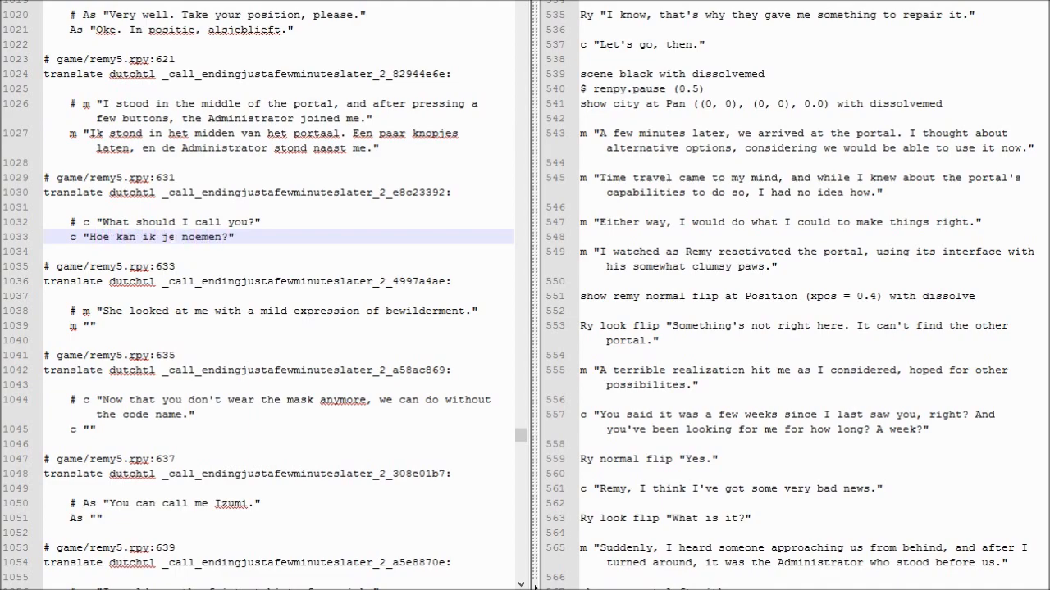
Step: Translate the bewilderment narration as "Ze keek met een verward gez..."
scroll("down", 3)
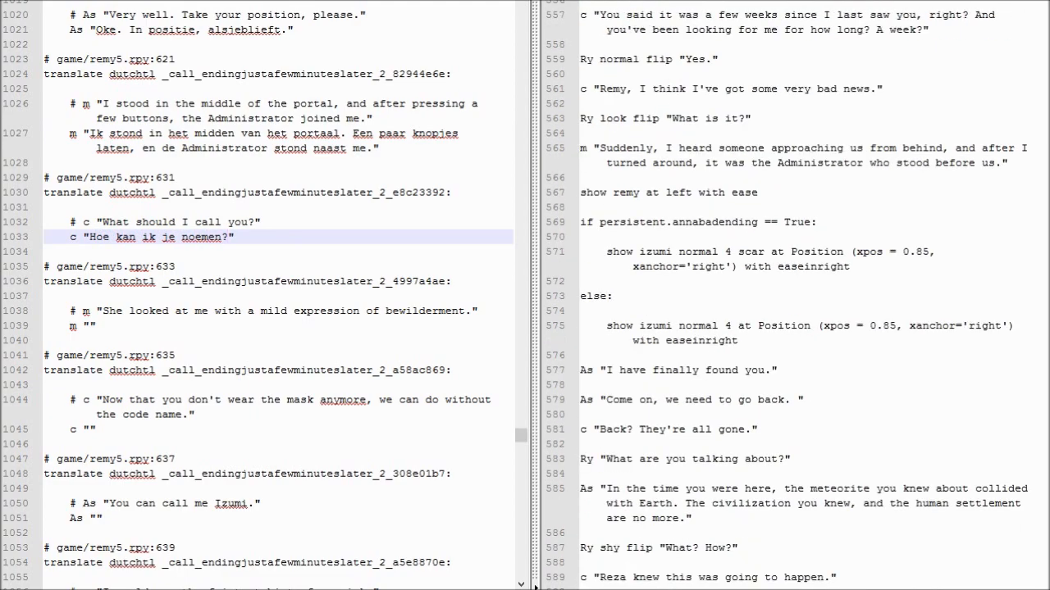
scroll("down", 3)
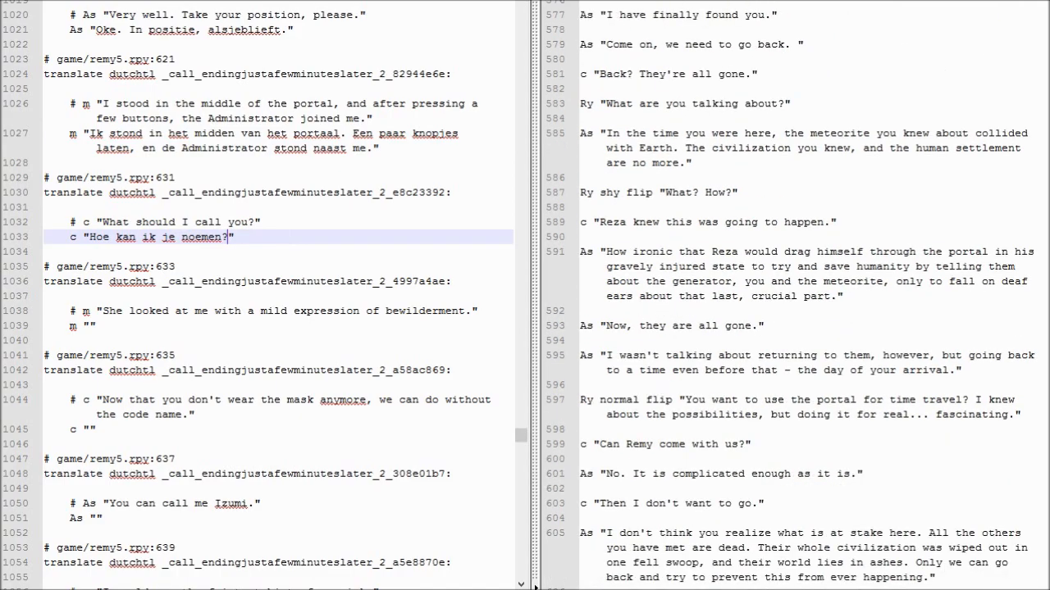
scroll("down", 3)
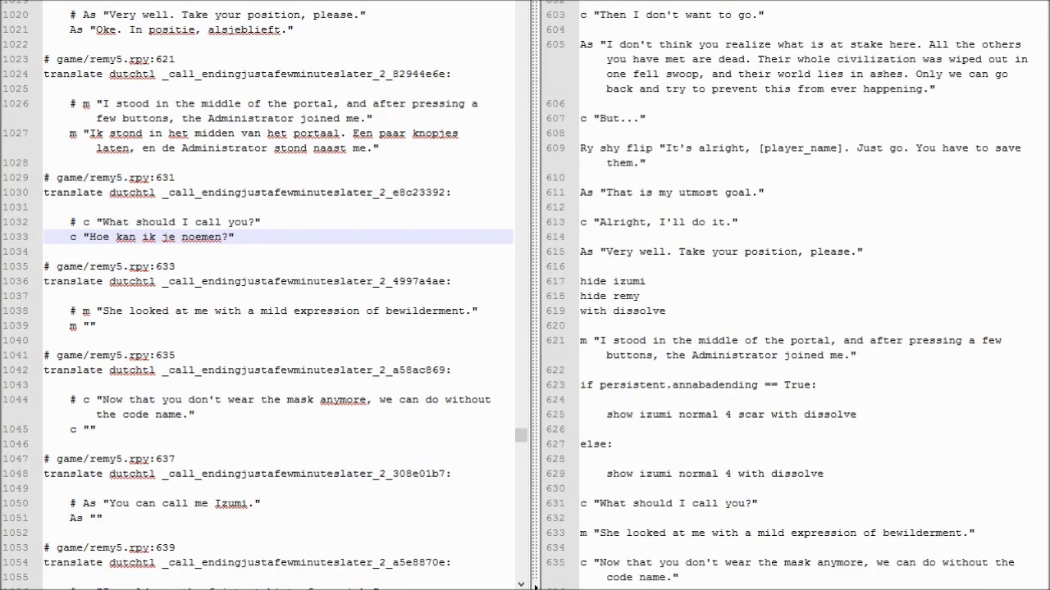
scroll("down", 3)
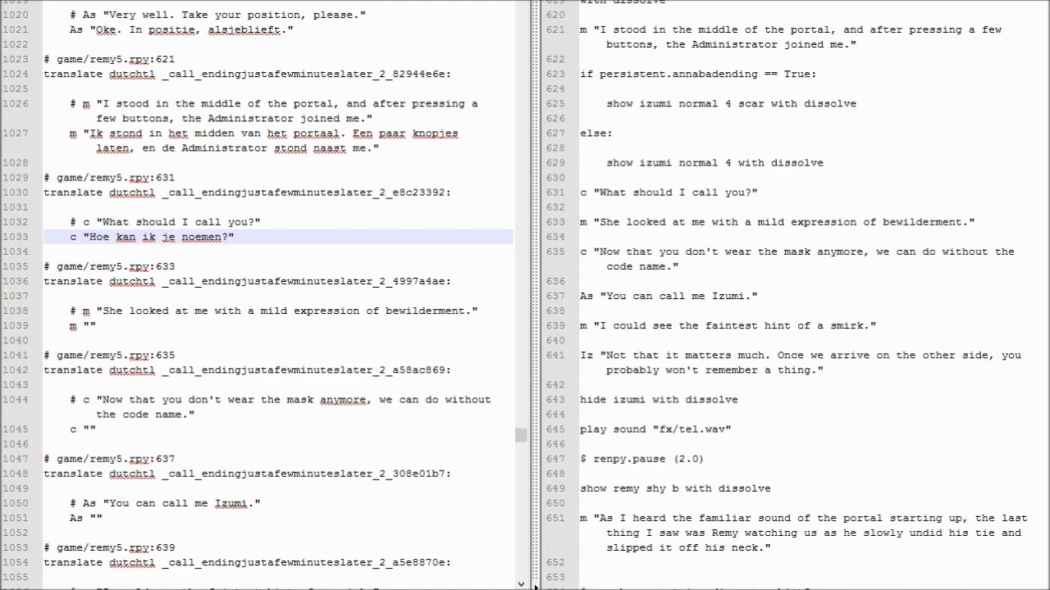
type("Ze")
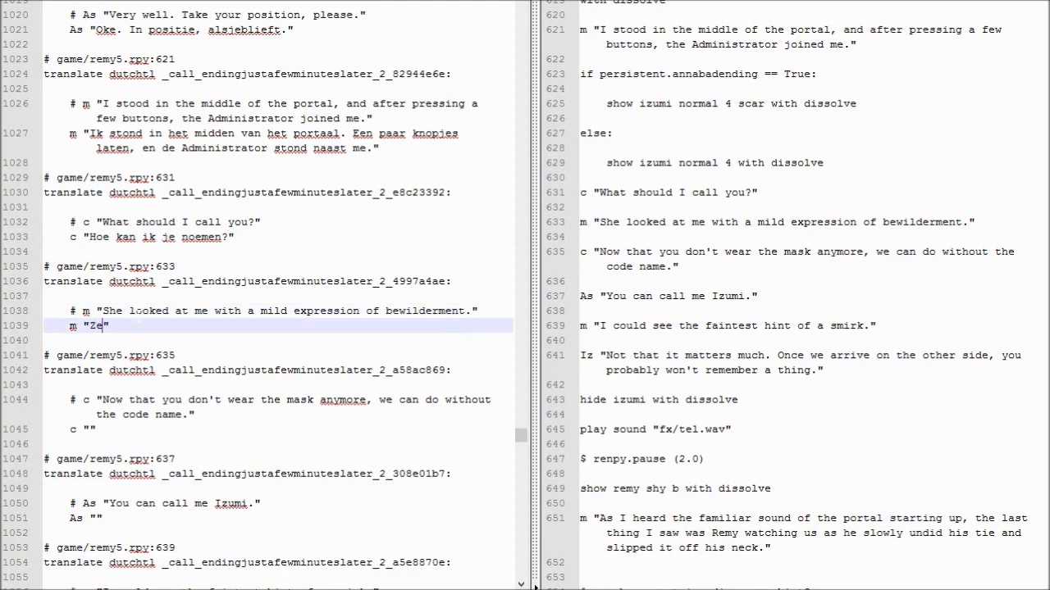
type("keek met een")
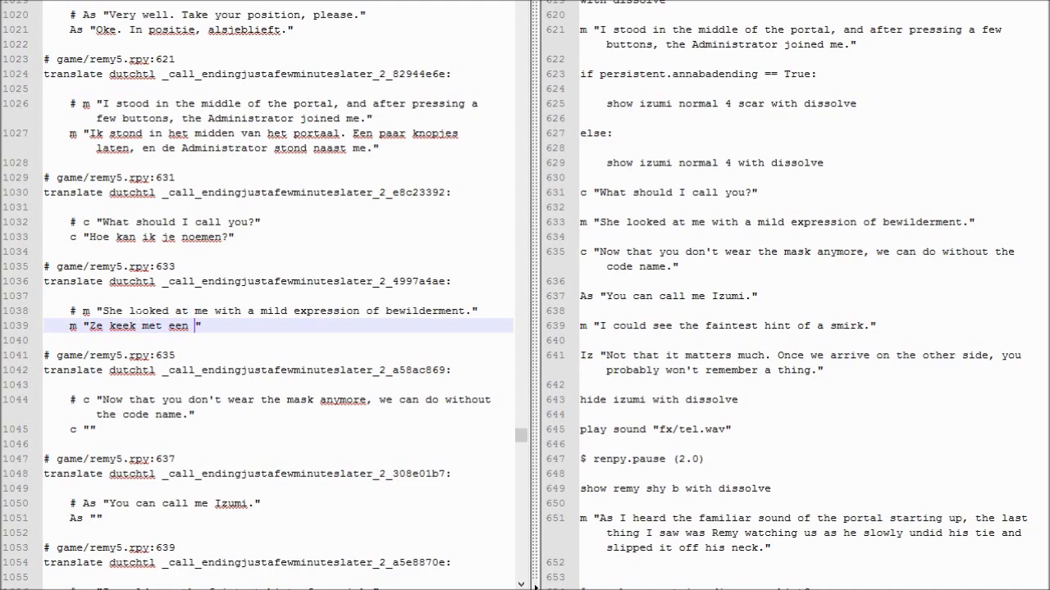
type("verward gezicht.")
left_click(278, 429)
type("Nu je dat maske")
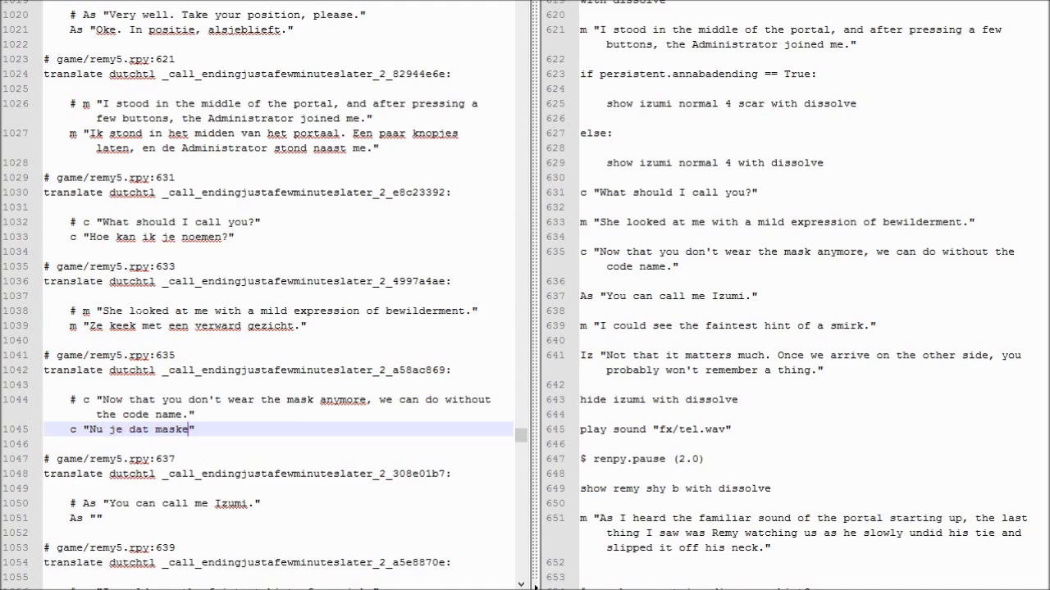
Step: Complete the code-name line in Dutch, rewording it, and add "Noem me maar Izumi."
type("niet meer hebt")
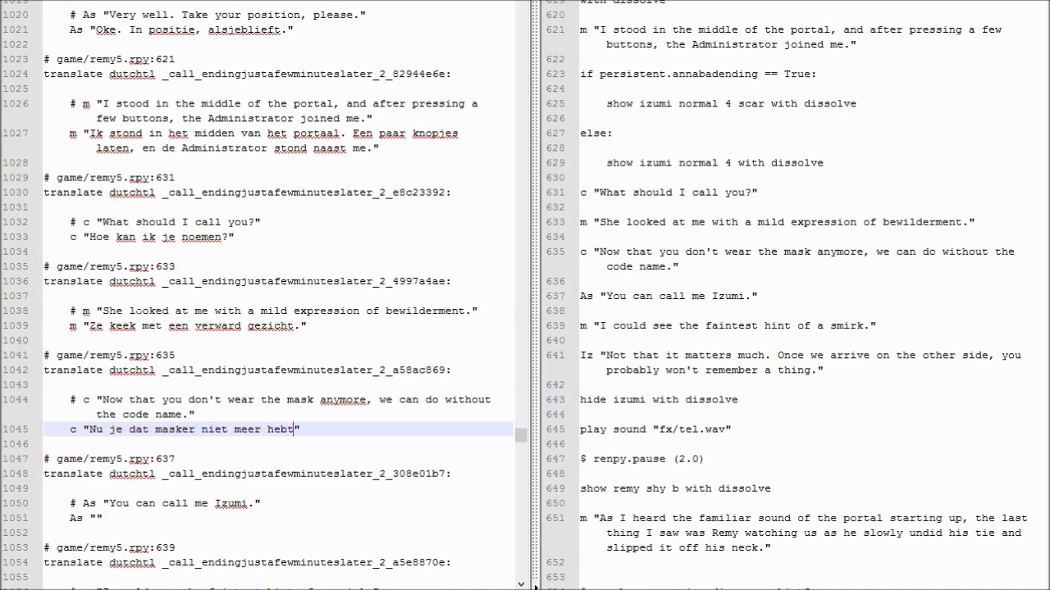
type(", kunnen we")
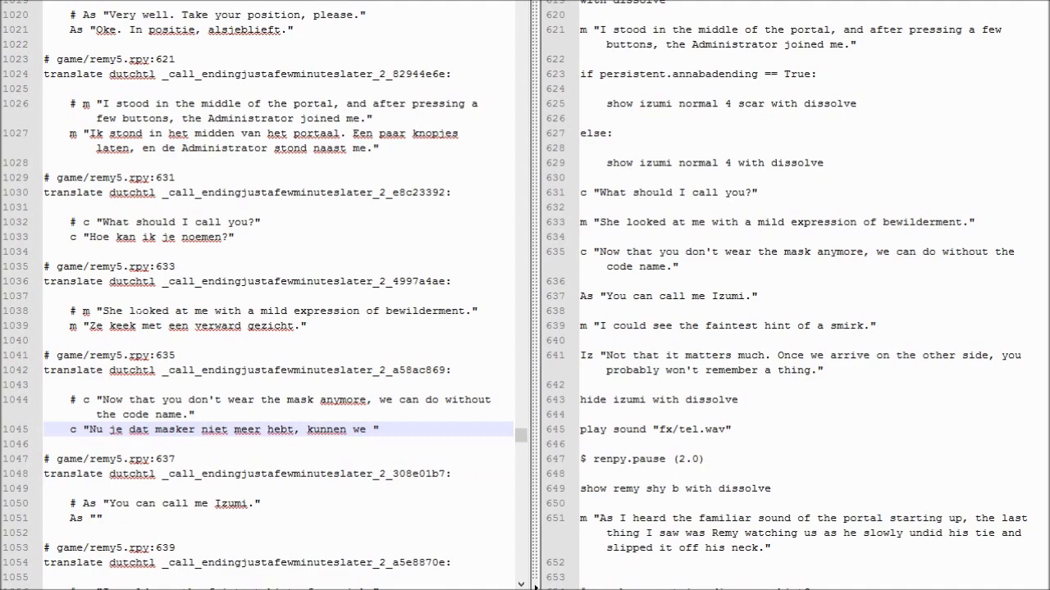
key("BackSpace")
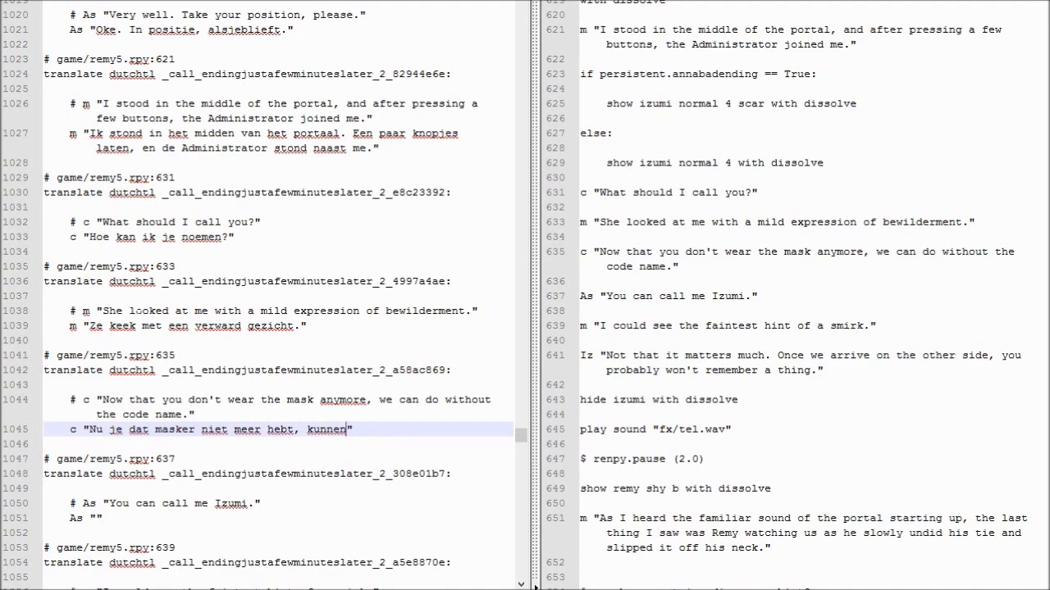
type("had je da")
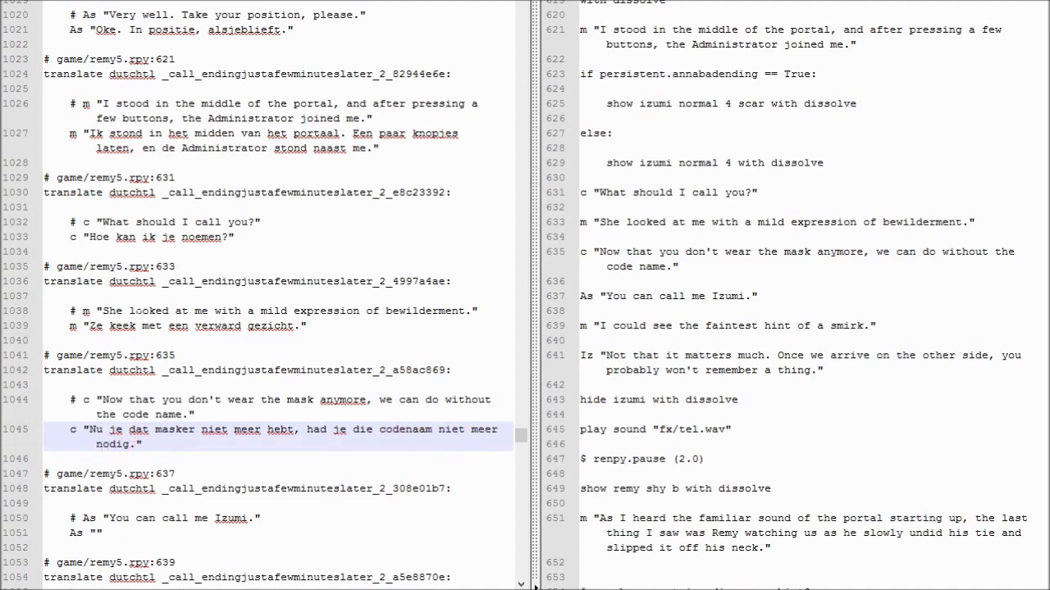
type("Noem me")
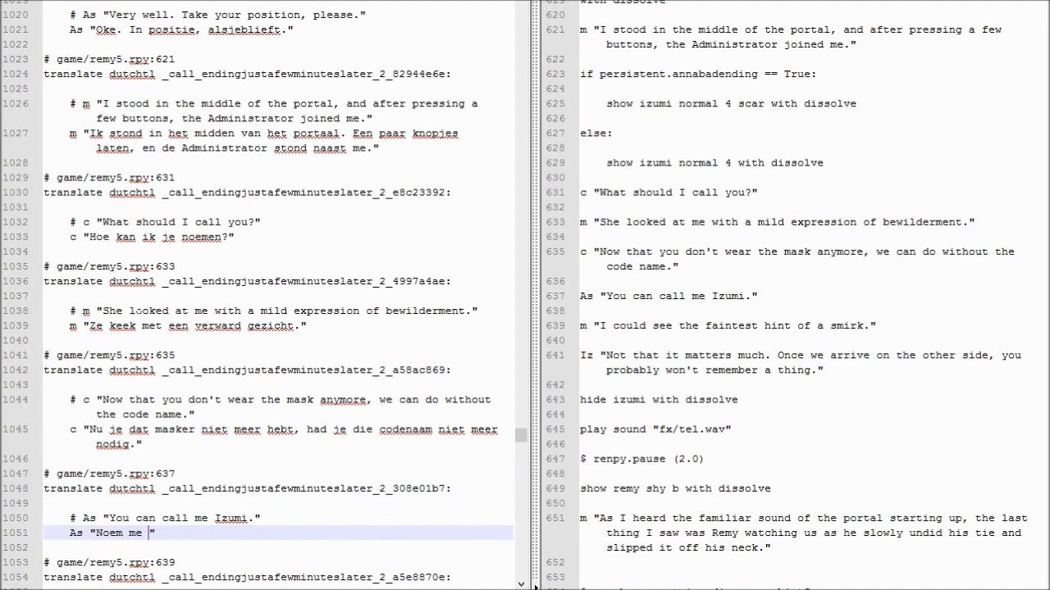
type("maar Izumi.")
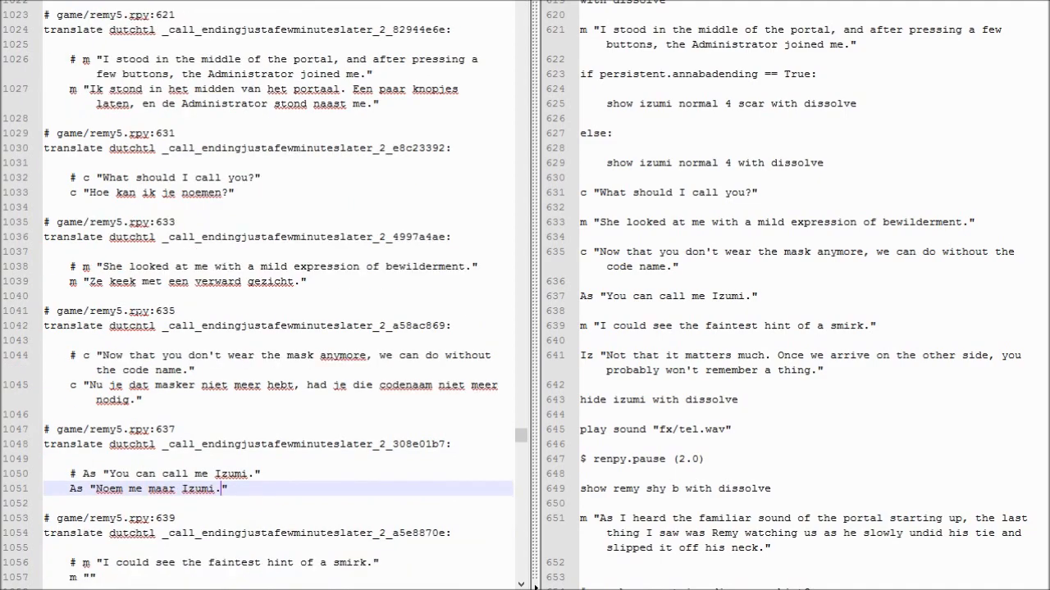
Step: Type Dutch for the faint-smirk narration and "Zodra we aankomen ... alles vergeten." on lines 1057 and 1063
scroll("down", 3)
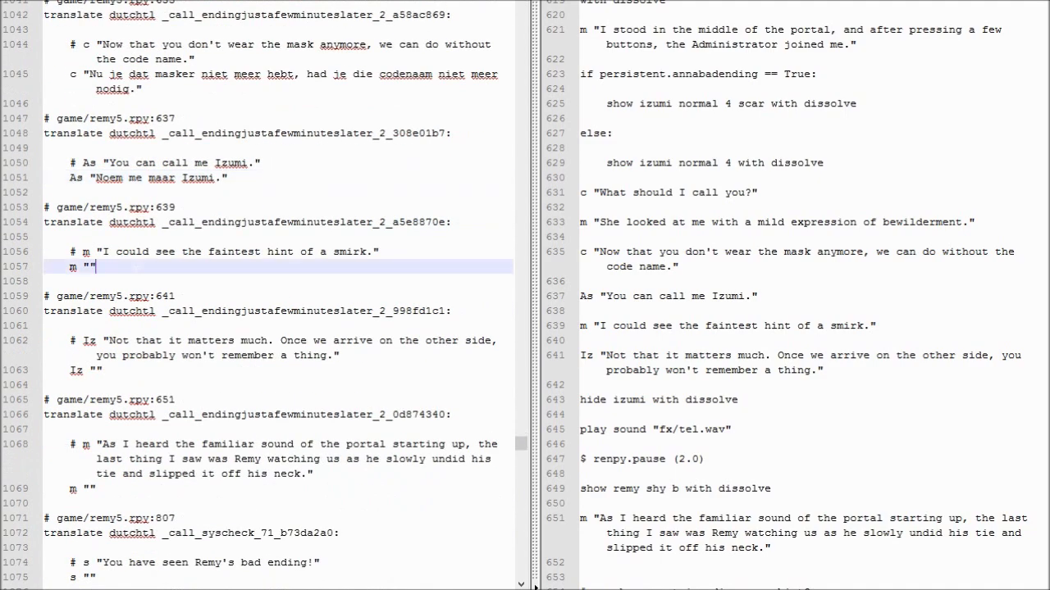
type("I")
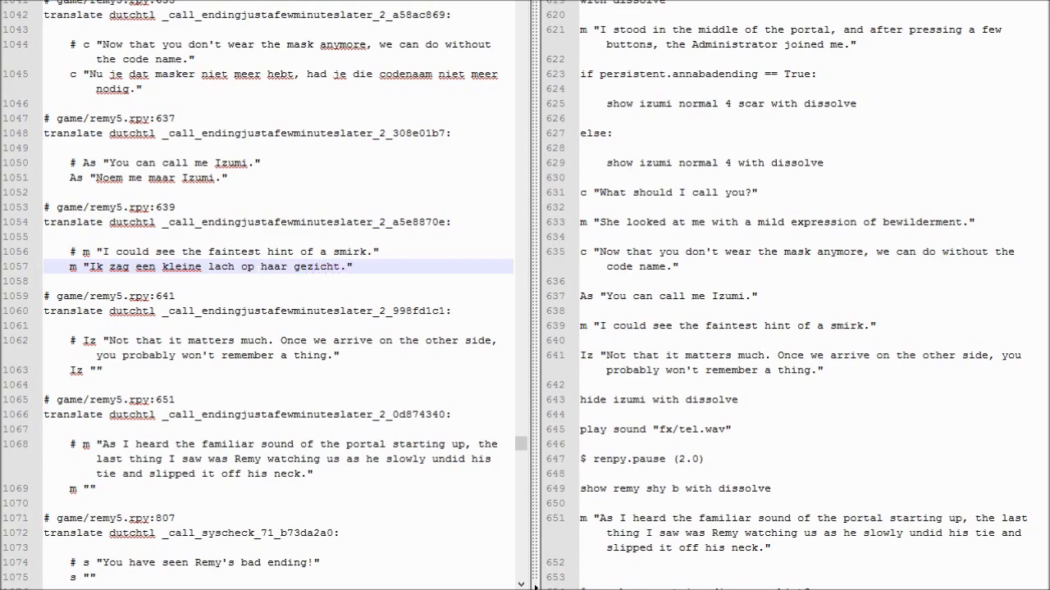
type("Het od")
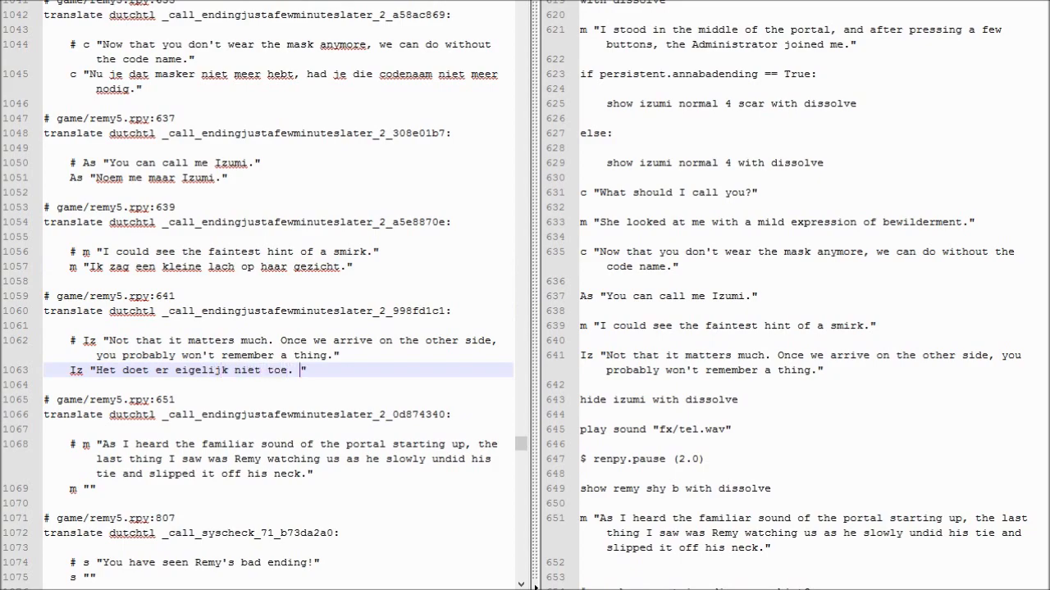
type("Zodra we")
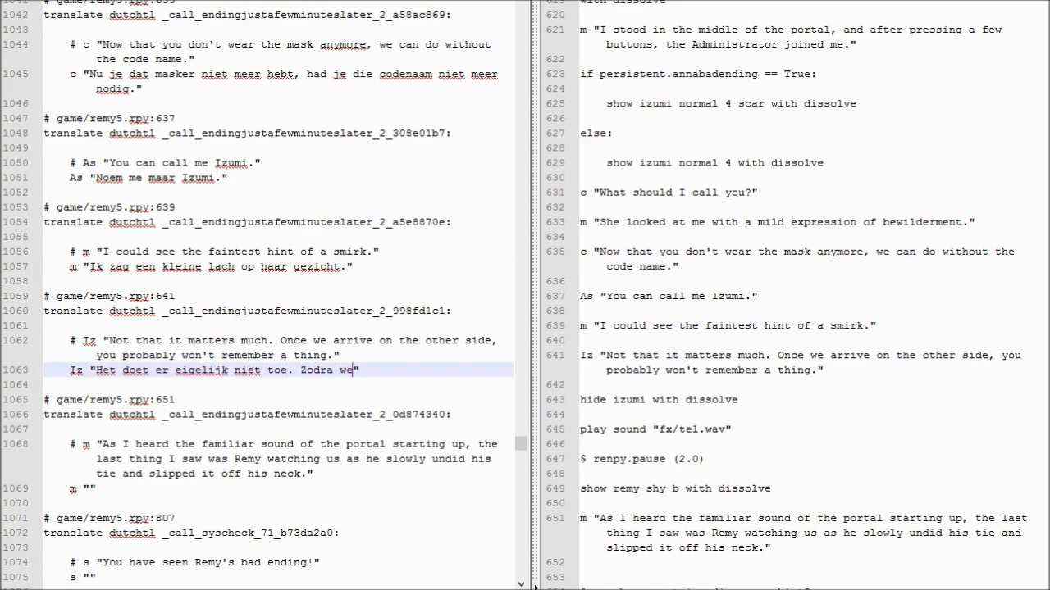
type("aankomen, zul je toch van")
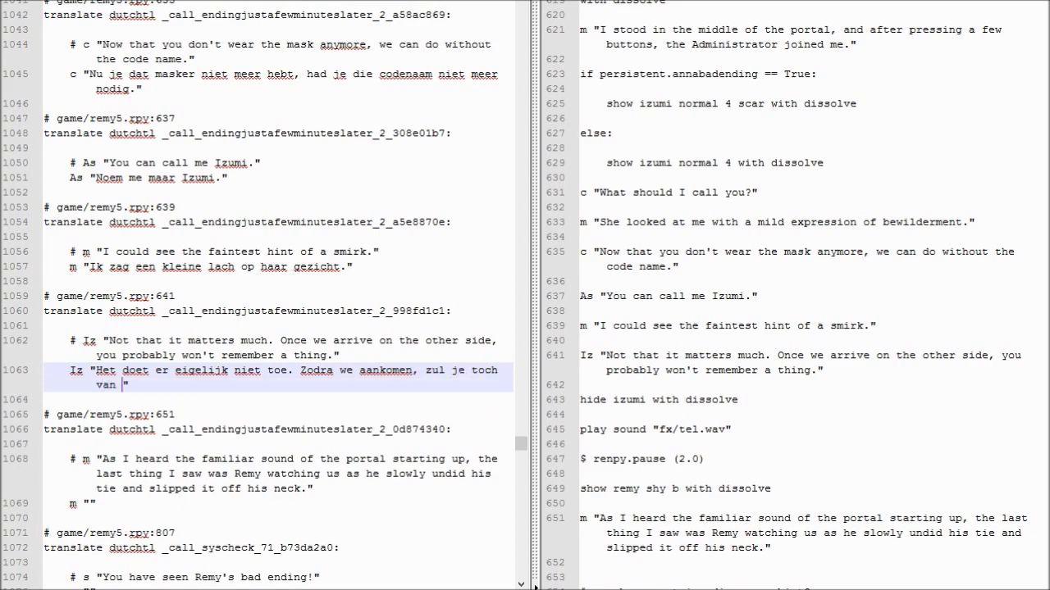
type("alles vergeten.")
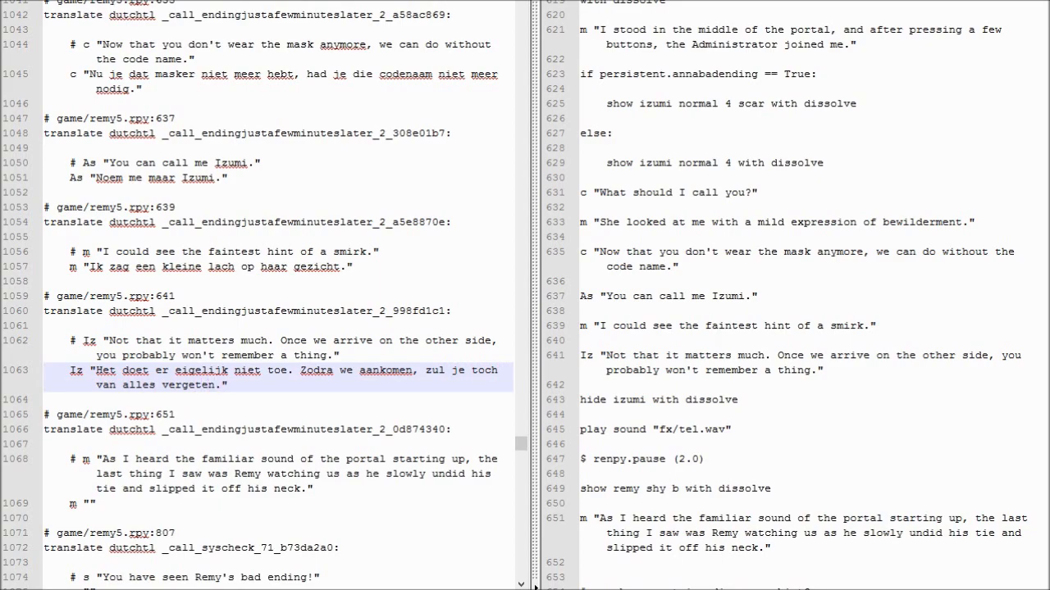
scroll("down", 3)
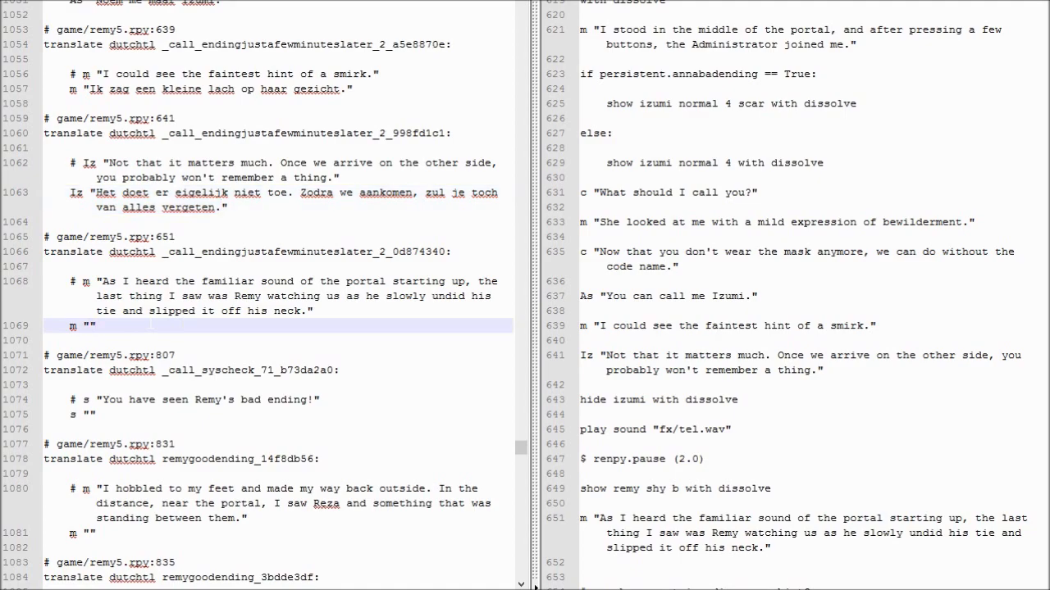
Step: Fill line 1069 with "Ik hoorde het bekend geluid van de ops... en het van zijn neck liet glijden."
type("Ik hoorde")
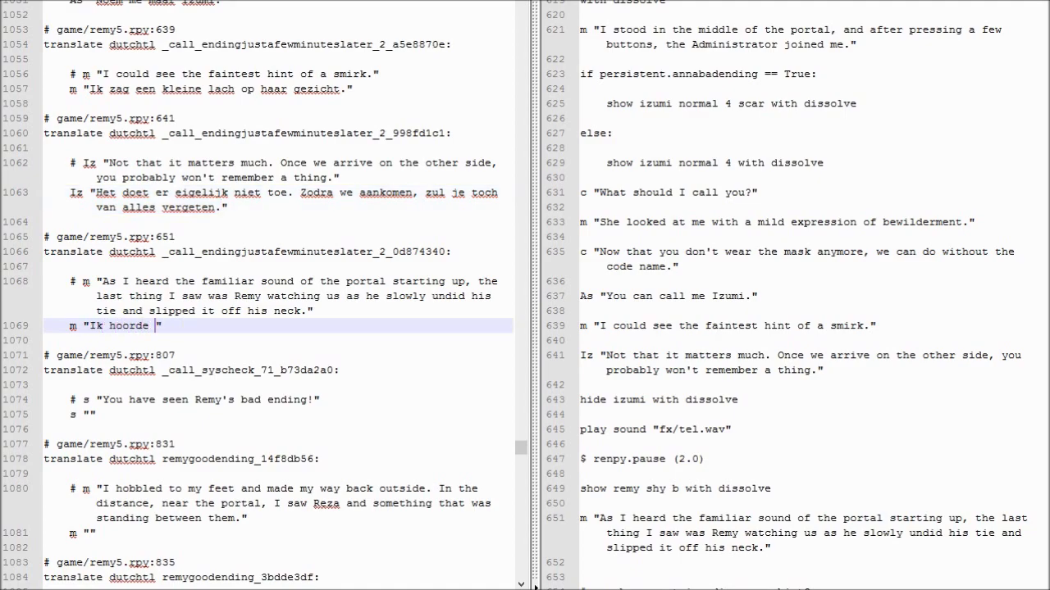
type("het bekend g")
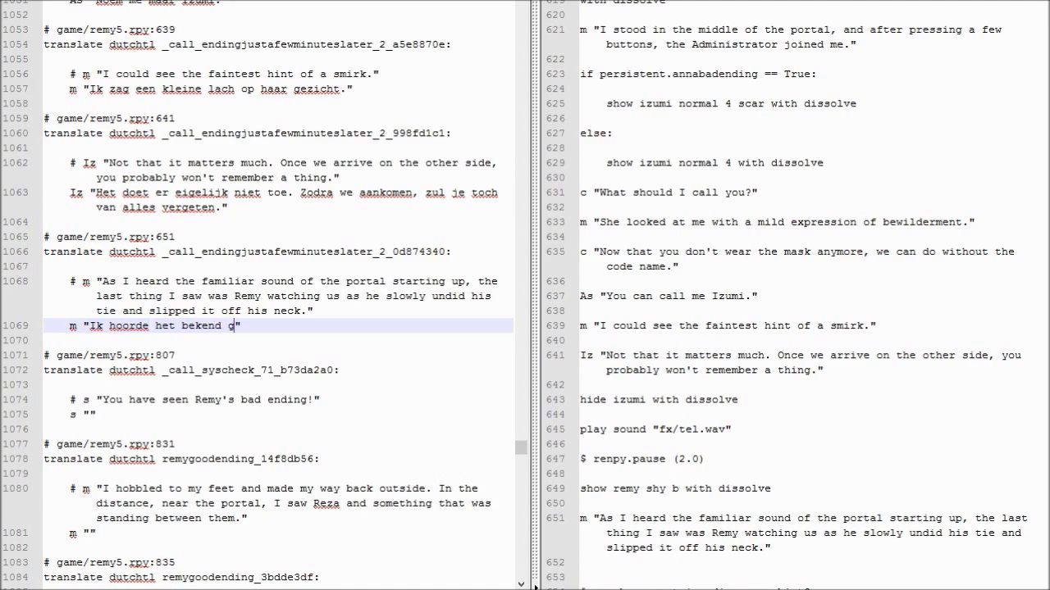
type("eluid van de opstartende generator. Het laatste dat ik")
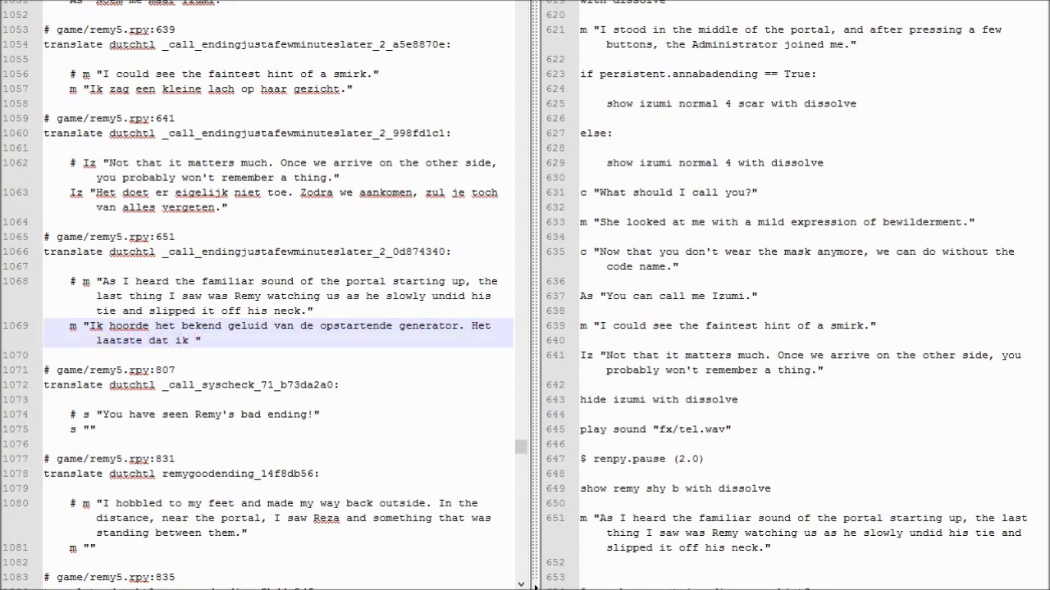
type("zag, was Remy, die langzaam zijn das af deed, en het van zij")
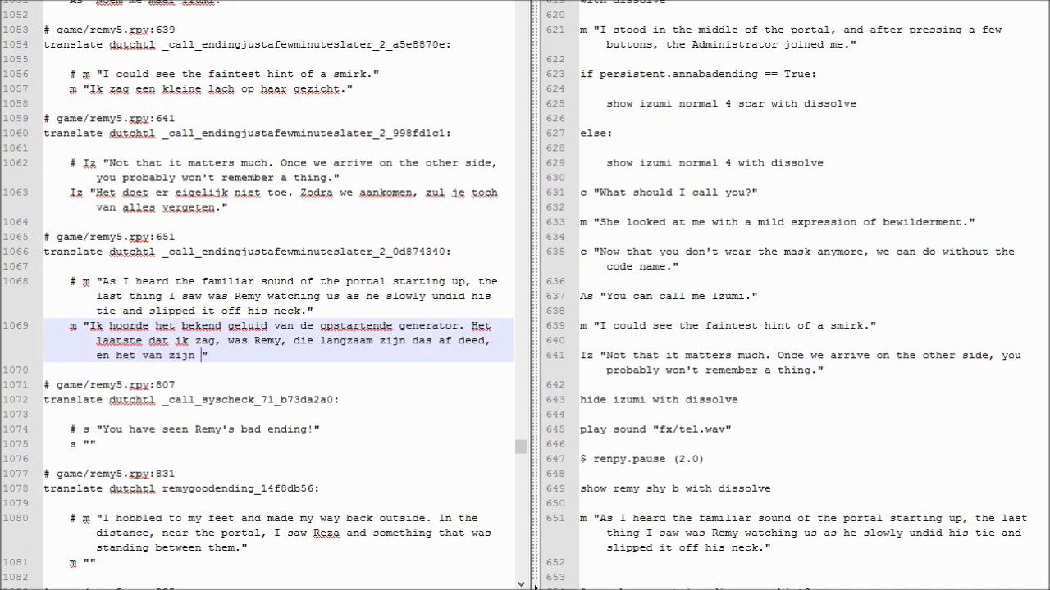
type("neck liet g")
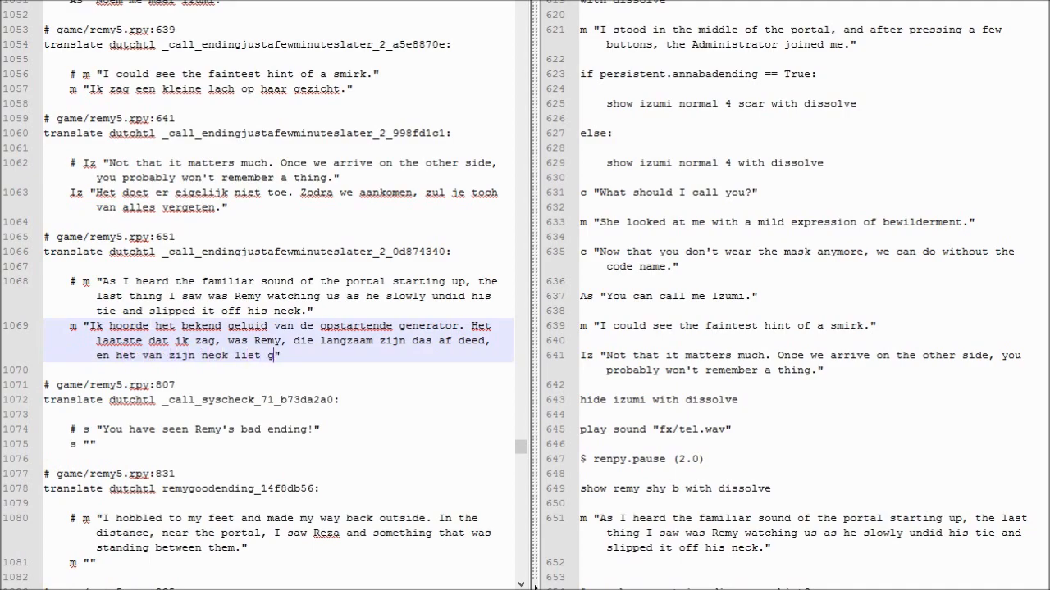
type("lijden.")
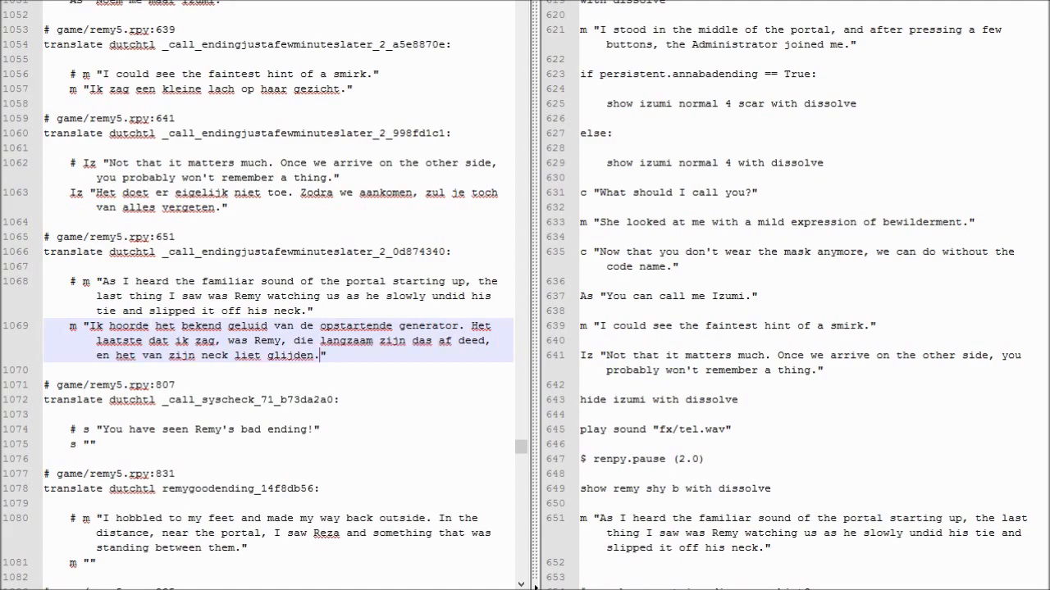
scroll("down", 3)
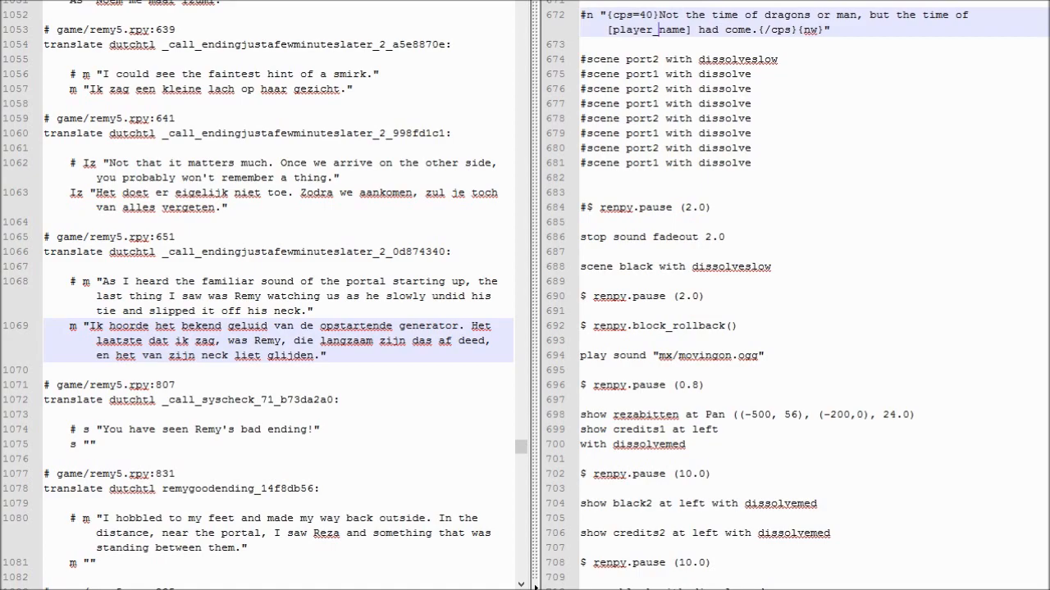
Step: Start line 1075's bad-ending translation with "U he..."
scroll("down", 3)
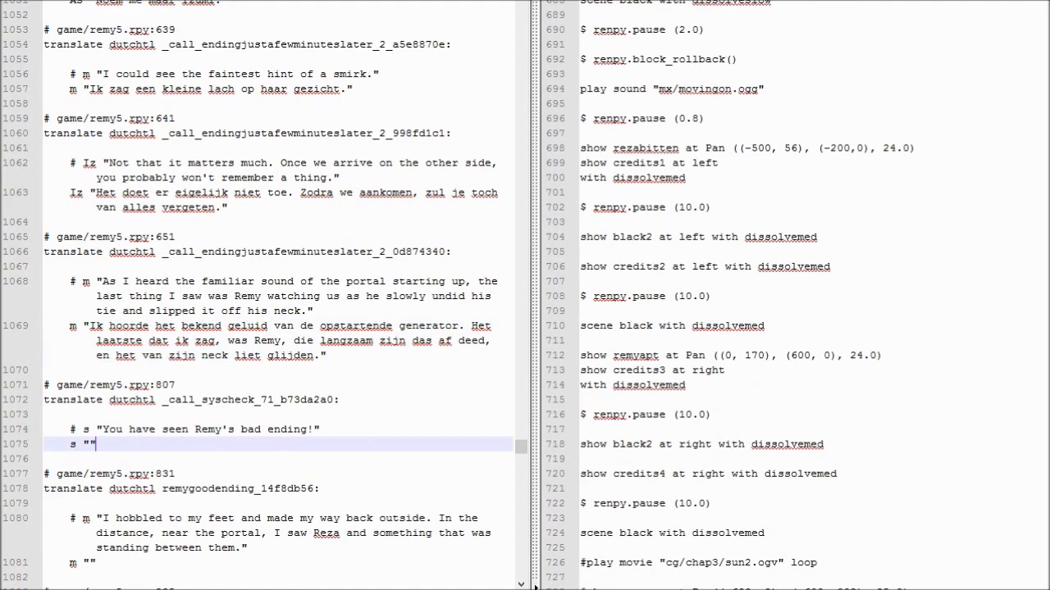
type("U he")
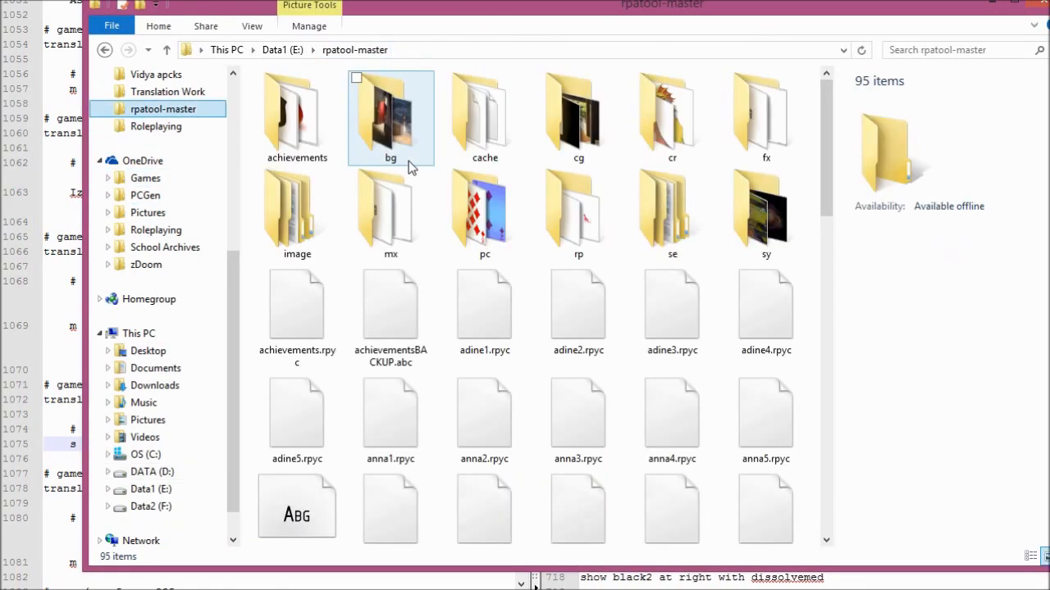
Step: Browse rpatool-master's asset folders into cg/chap3 and select remysad.jpg
double_click(391, 209)
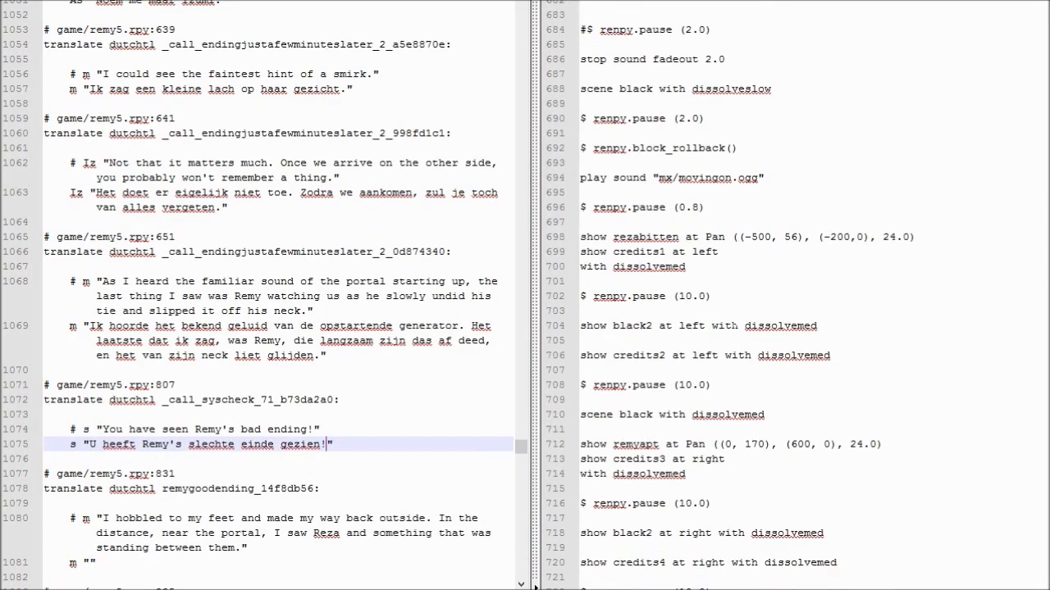
scroll("down", 3)
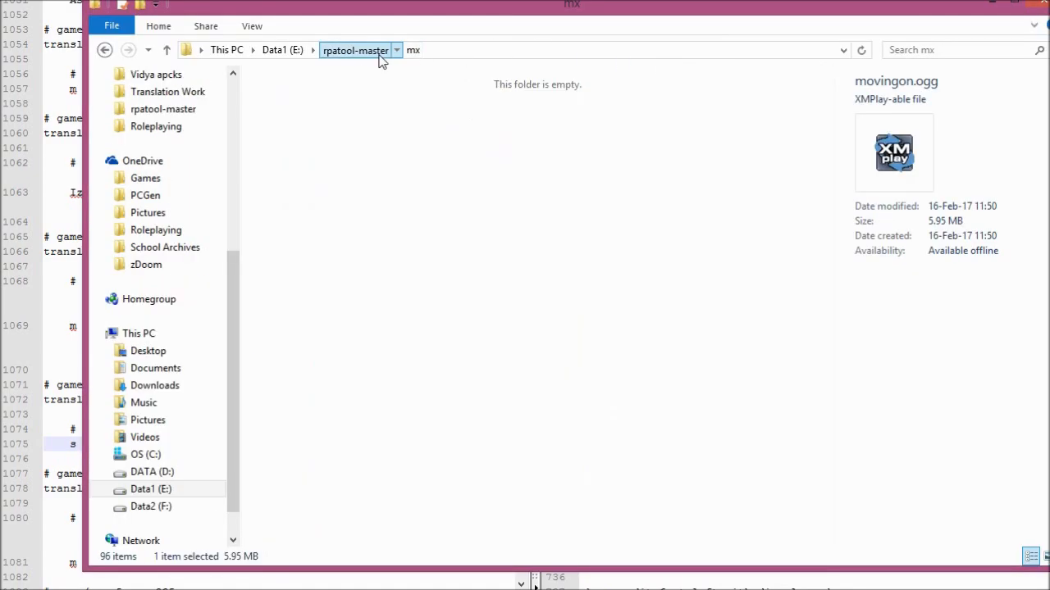
left_click(355, 50)
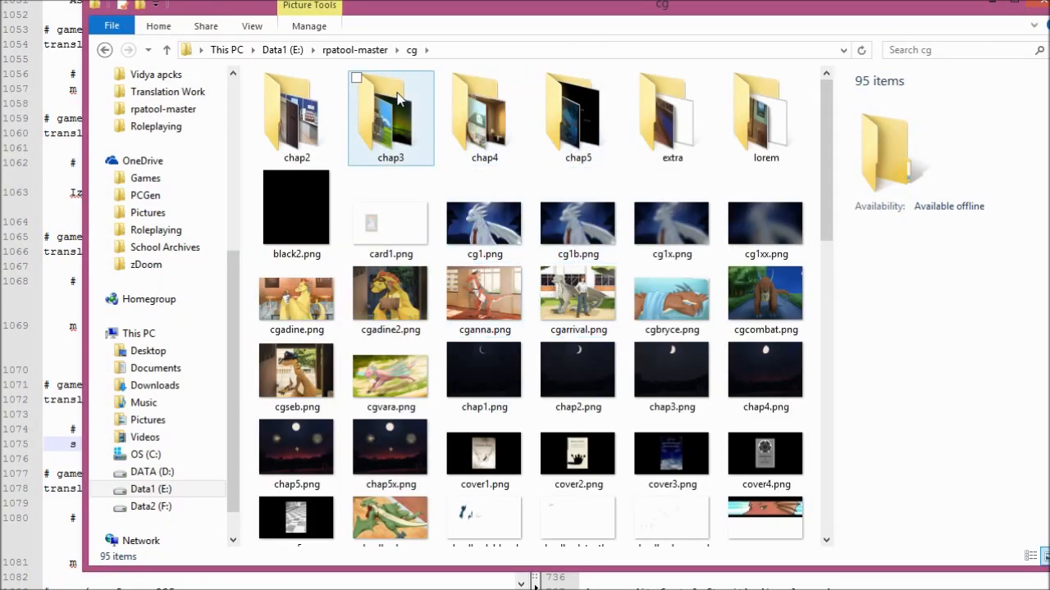
double_click(391, 118)
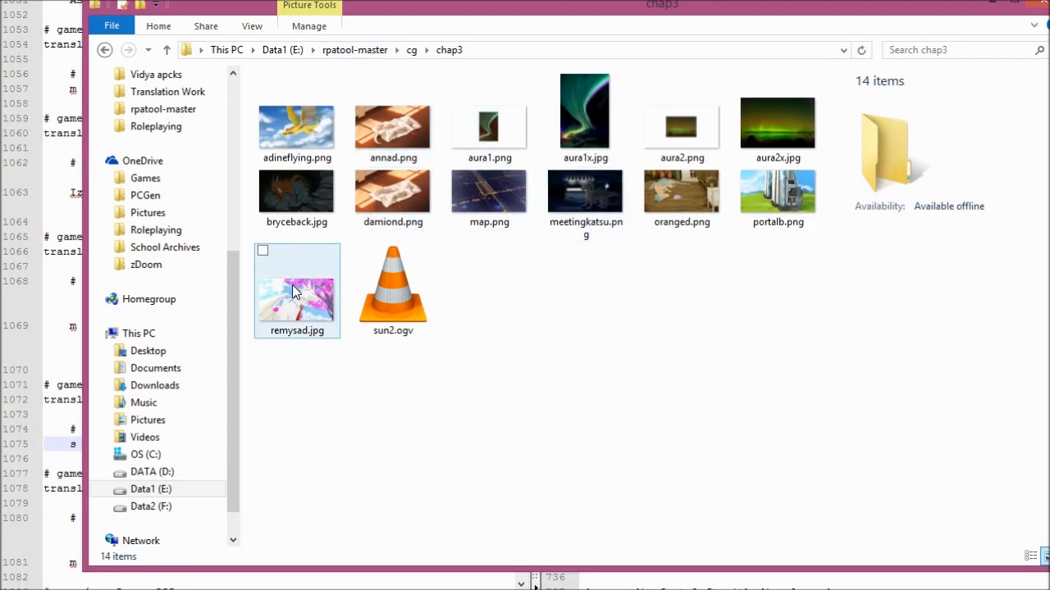
left_click(296, 291)
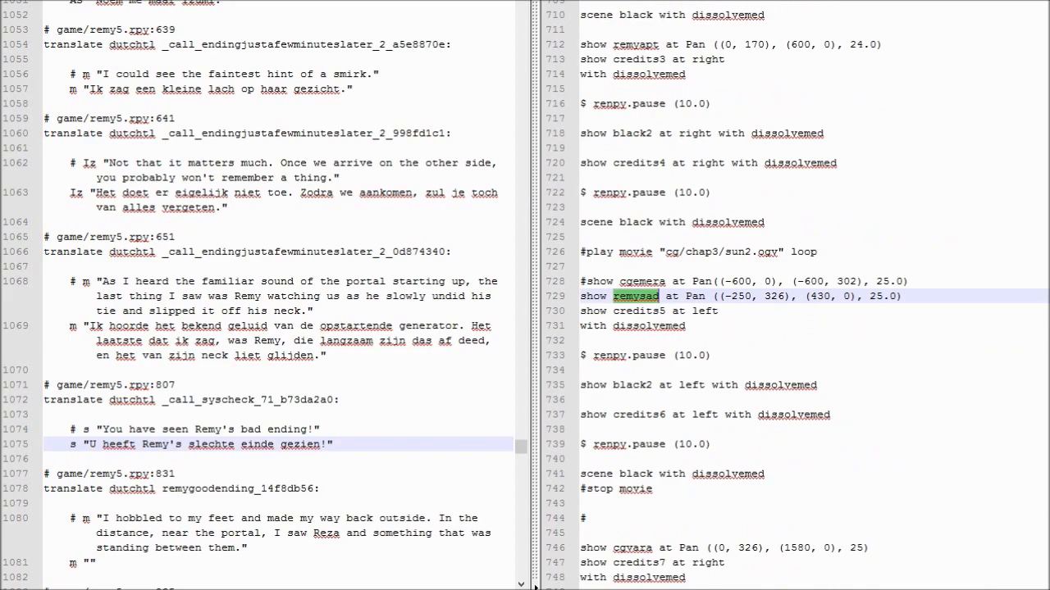
scroll("down", 3)
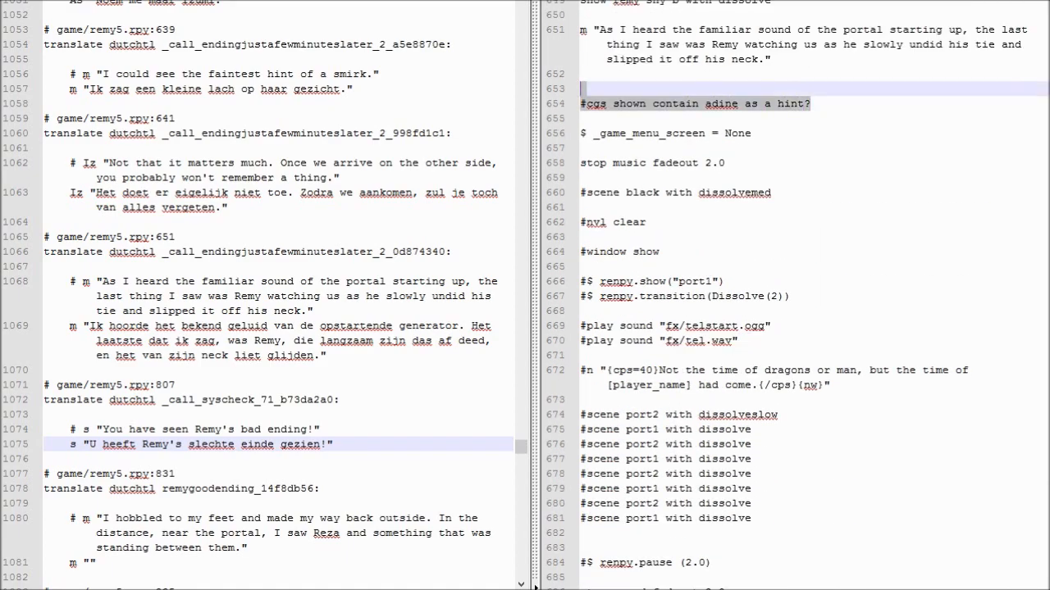
scroll("down", 3)
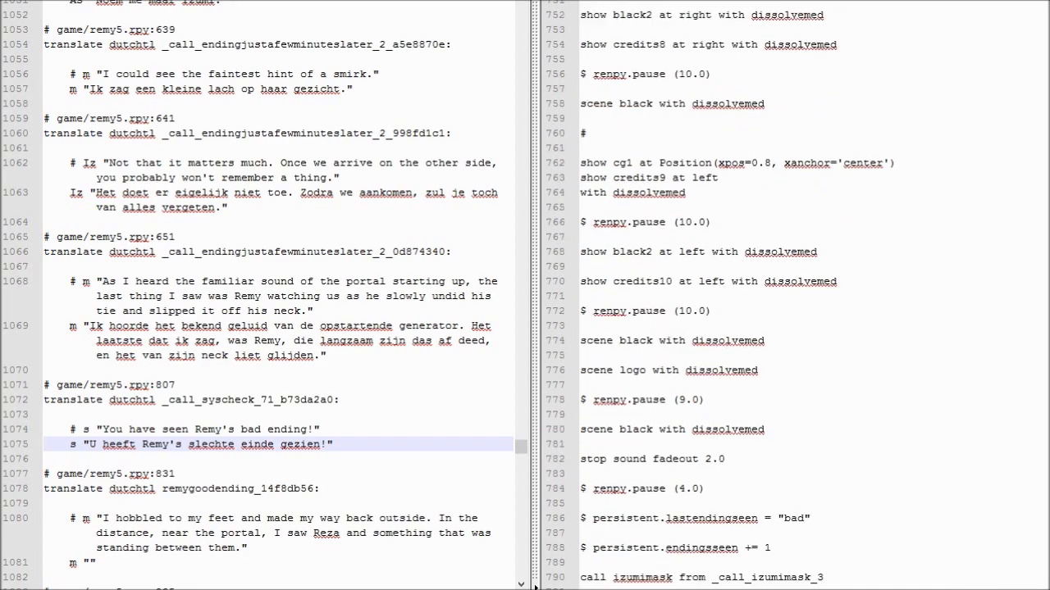
scroll("down", 3)
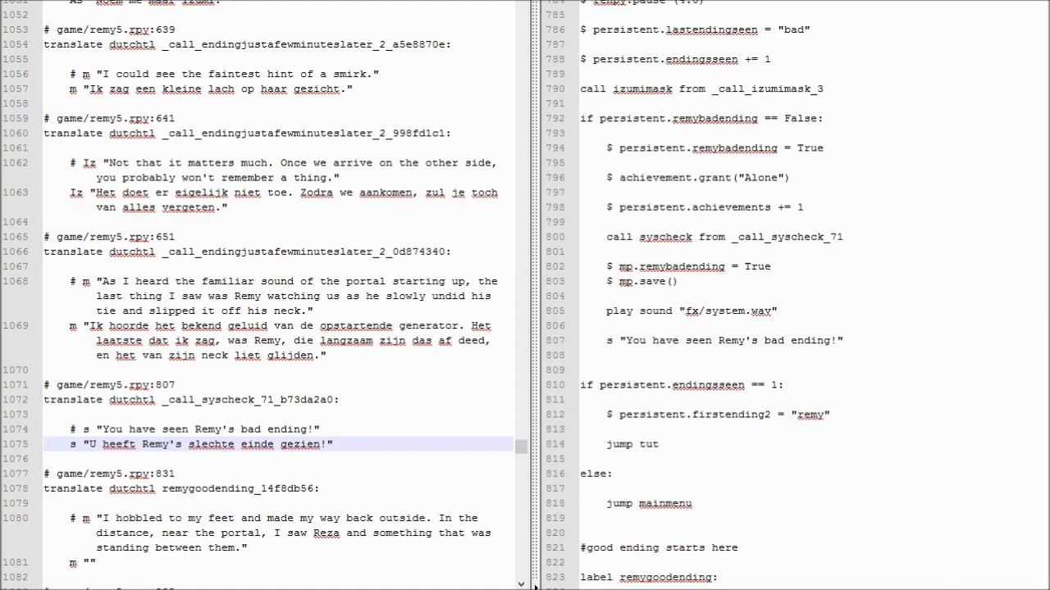
scroll("down", 3)
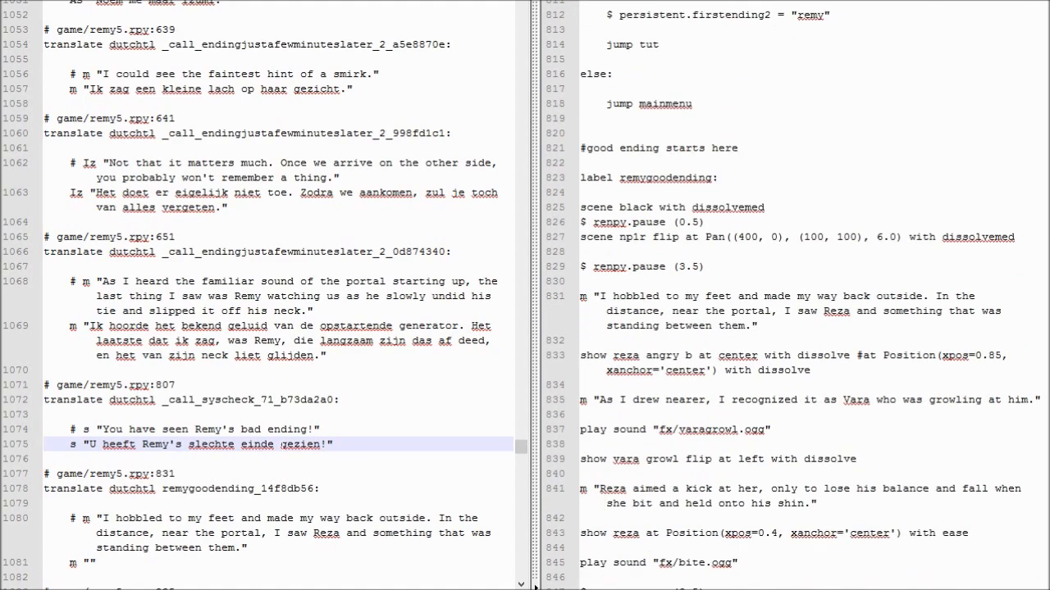